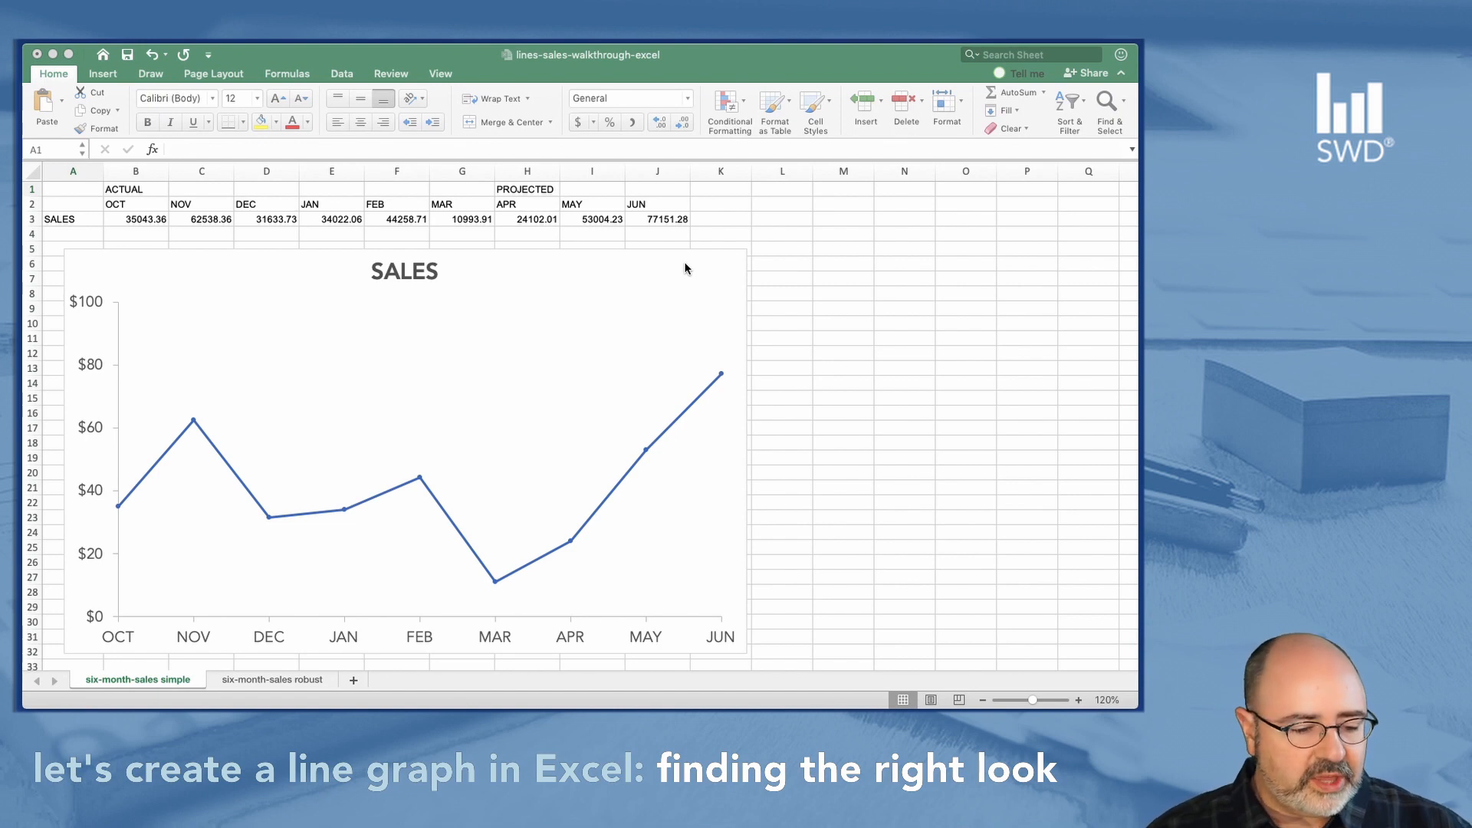
pyautogui.moveTo(677, 276)
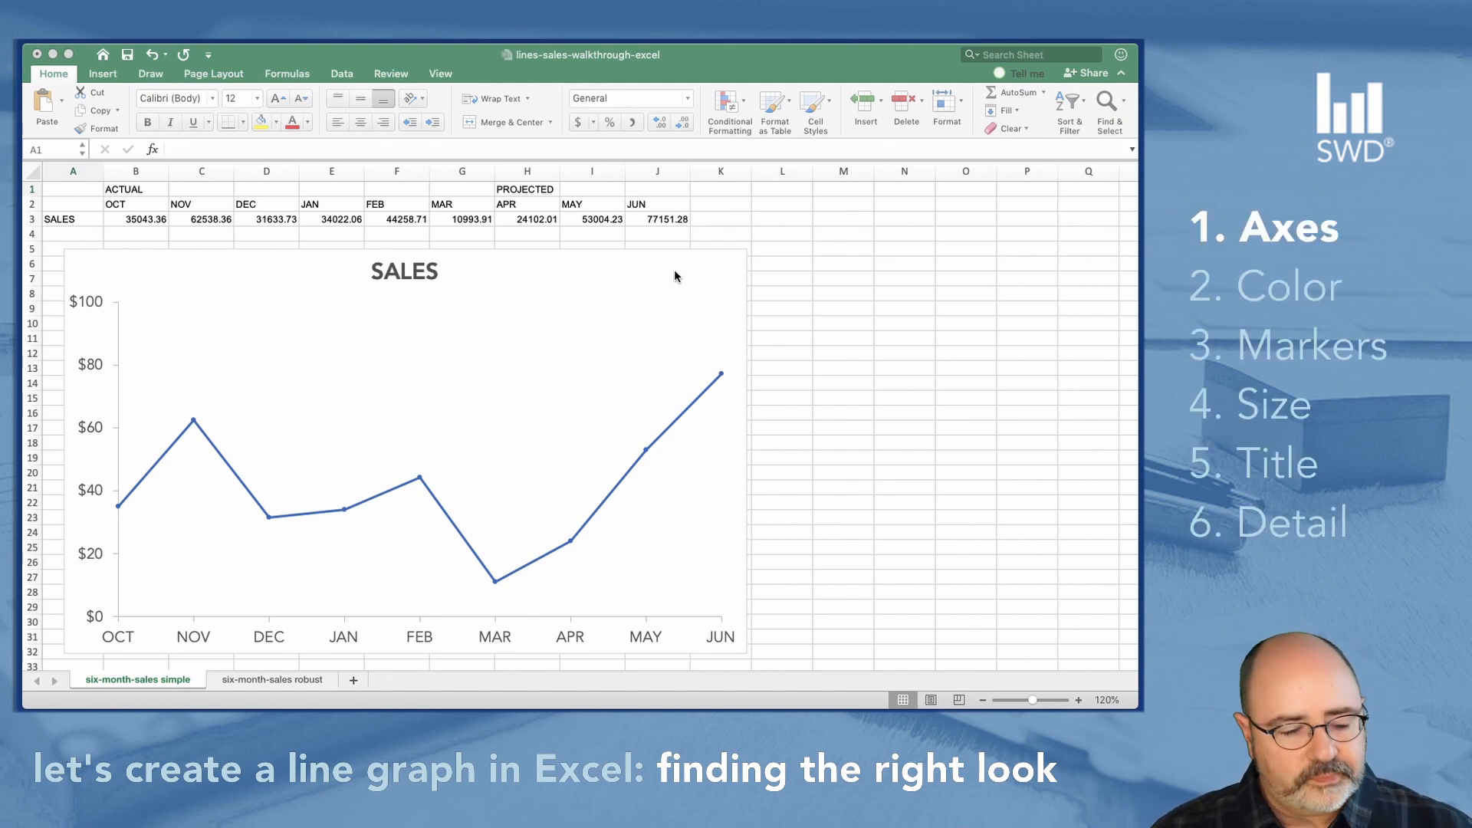
pyautogui.moveTo(618, 307)
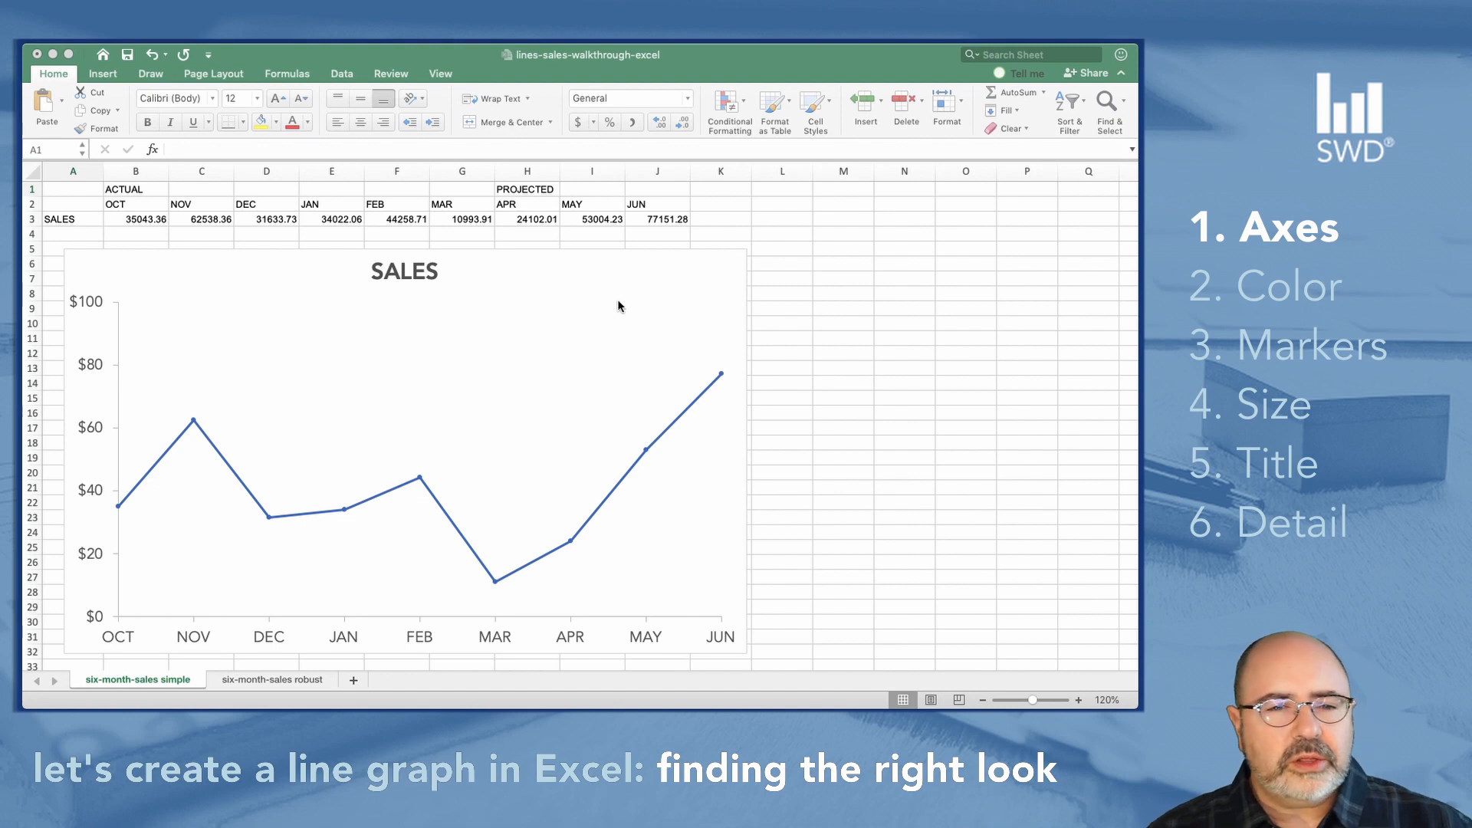
pyautogui.moveTo(613, 302)
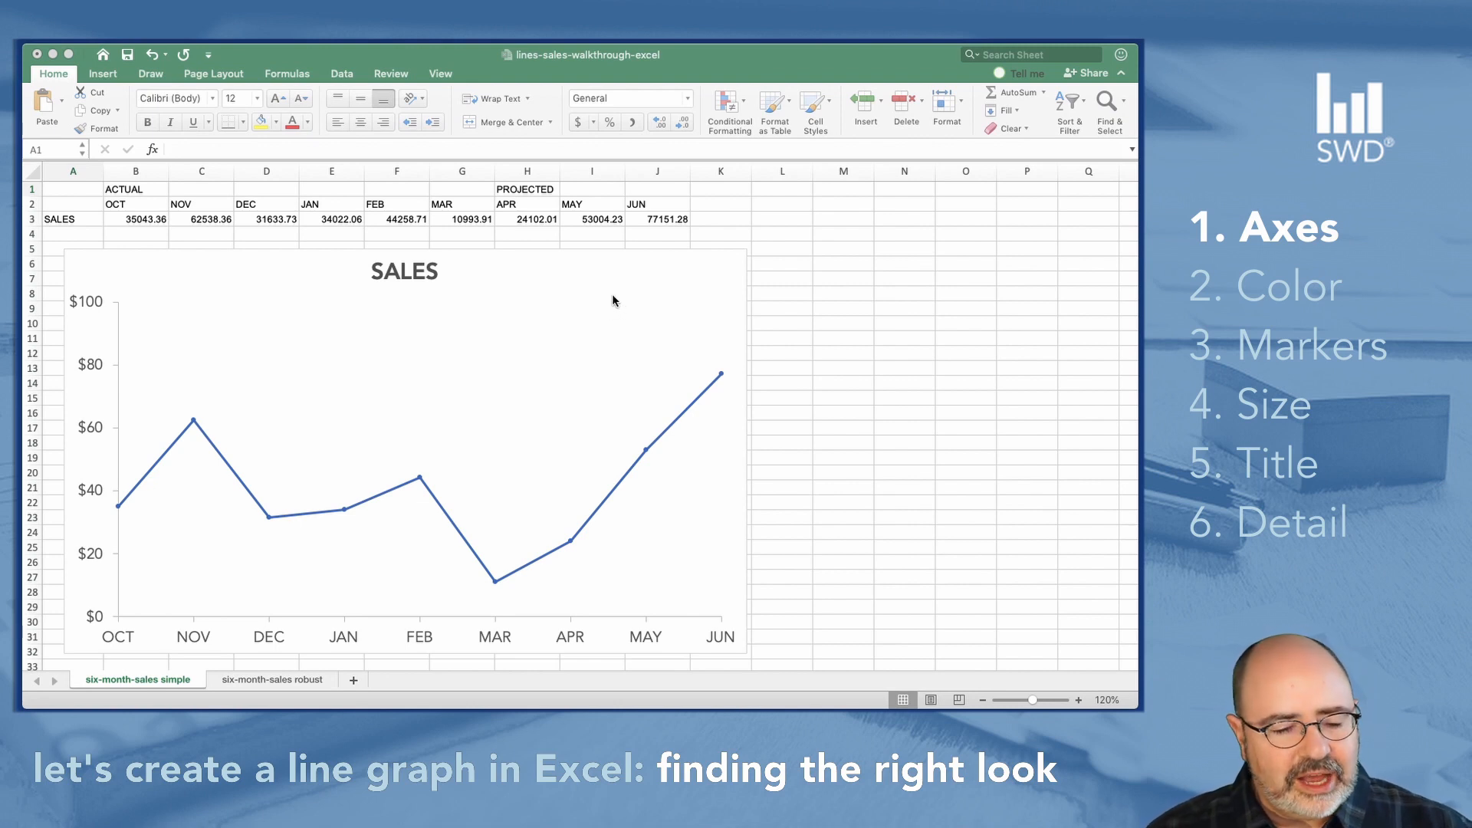
pyautogui.moveTo(495, 333)
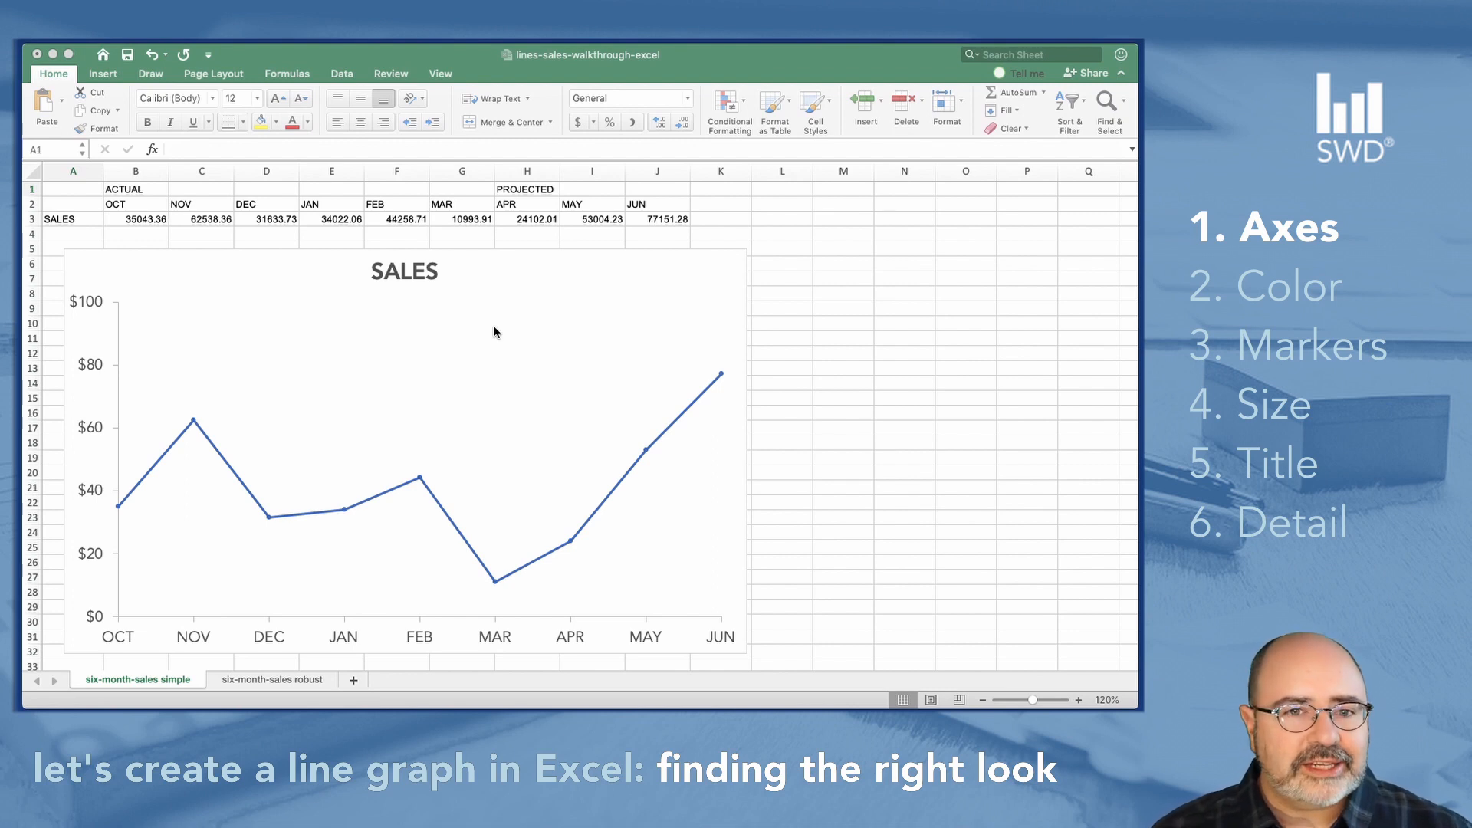
pyautogui.moveTo(258, 325)
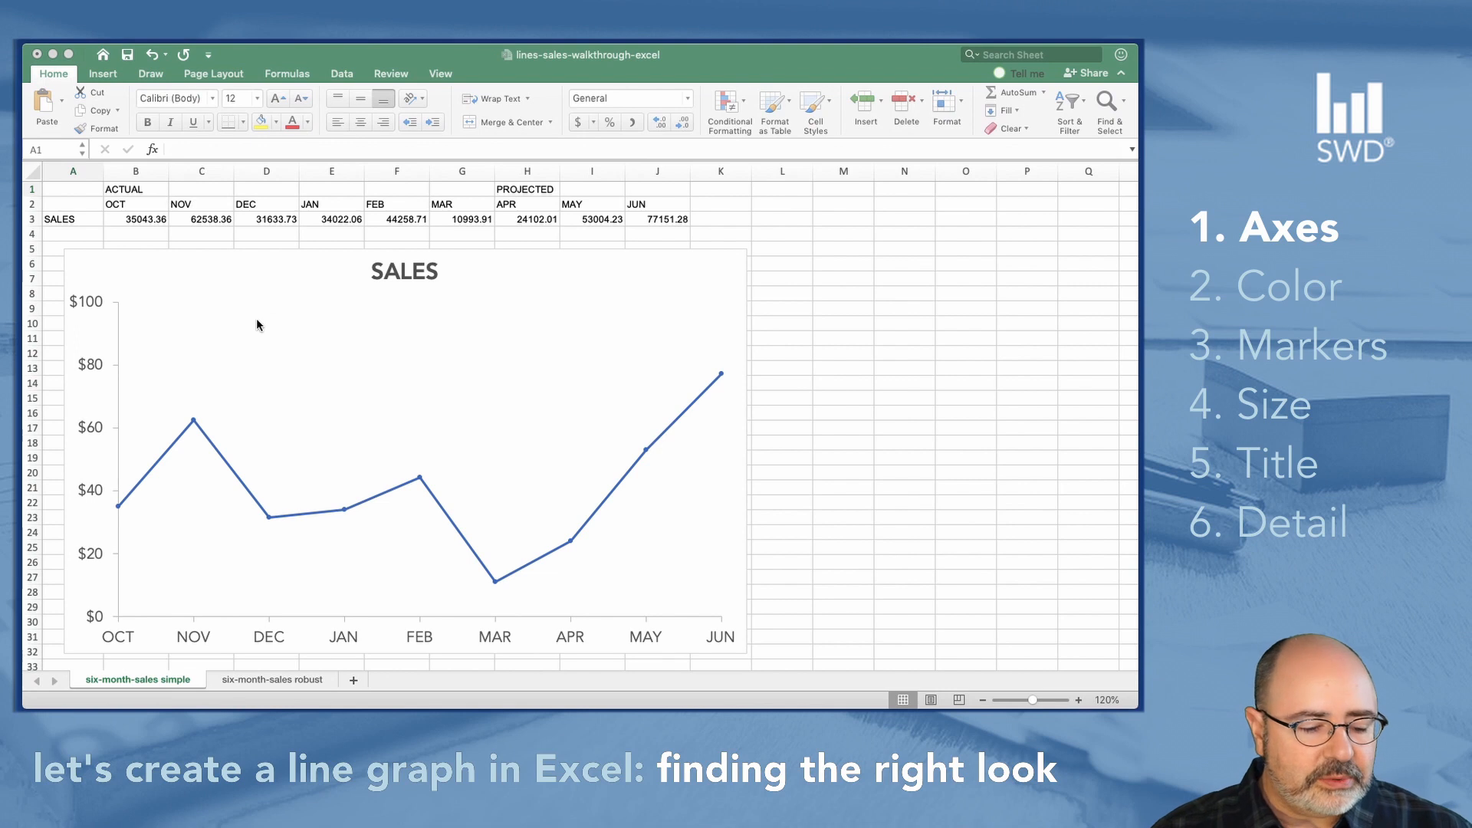
pyautogui.moveTo(118, 353)
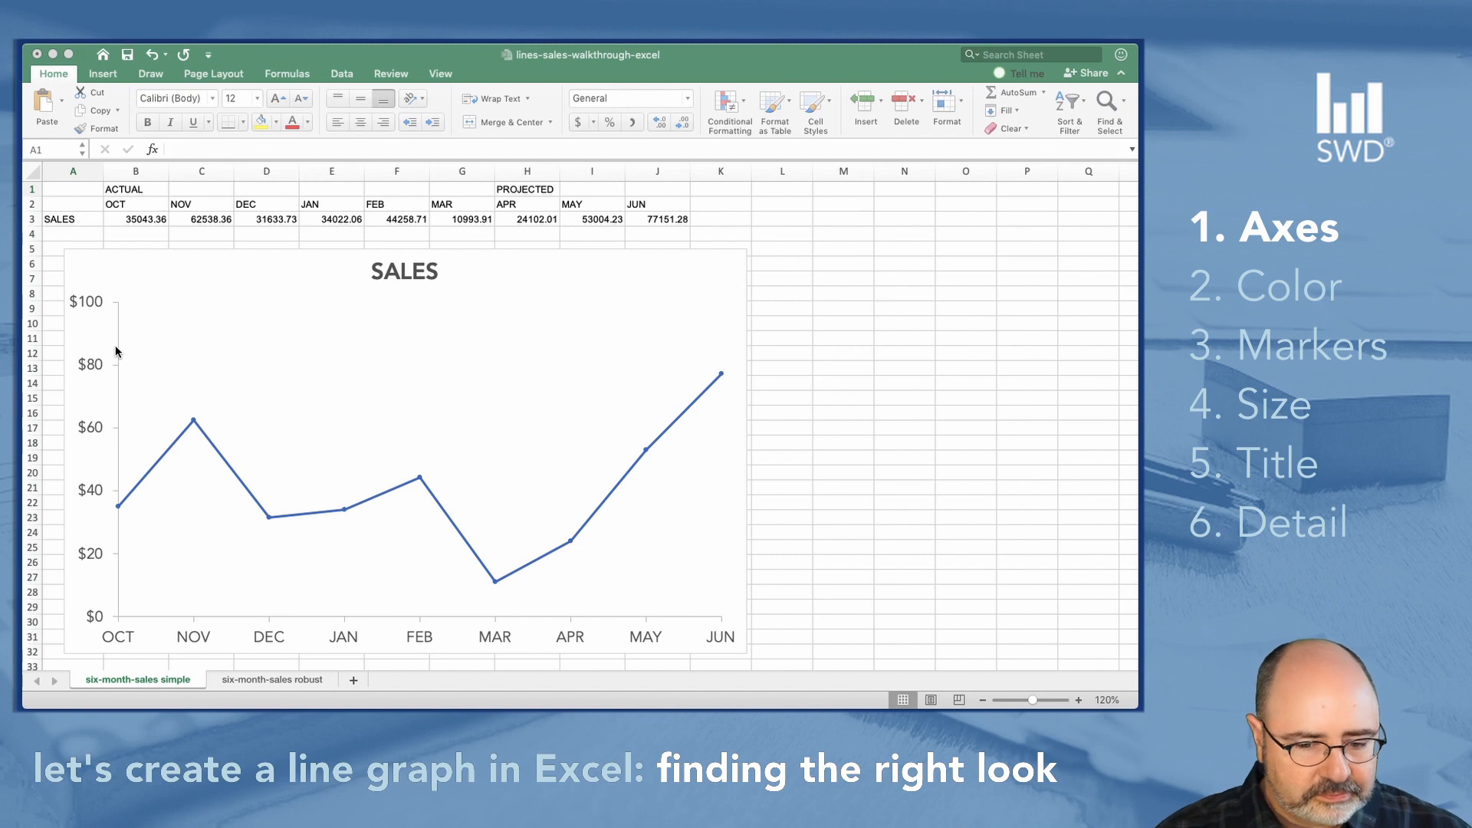
# - Select the sales chart's plot area and bring up its chart formatting options
pyautogui.click(404, 451)
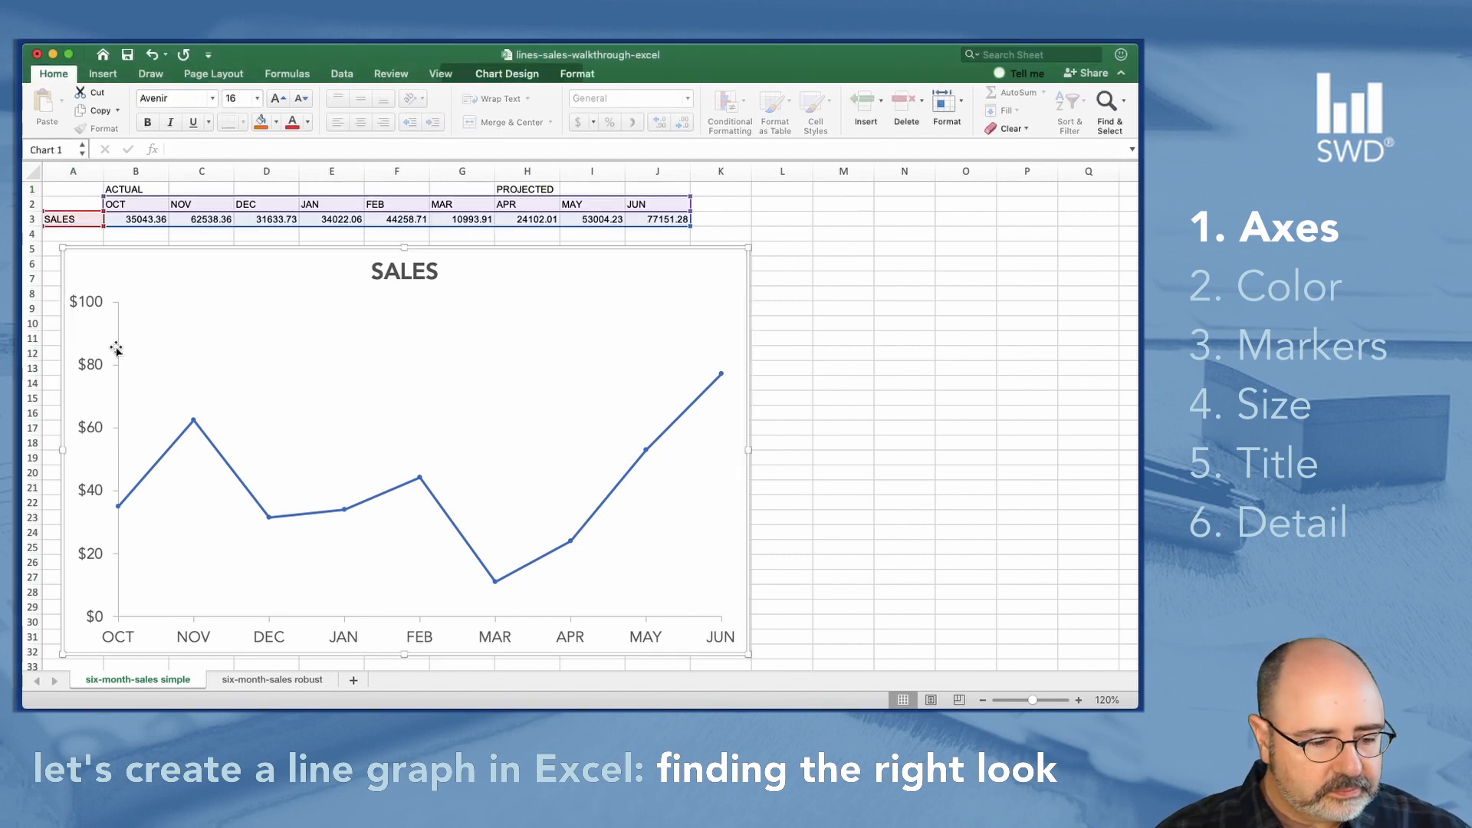
pyautogui.moveTo(98, 310)
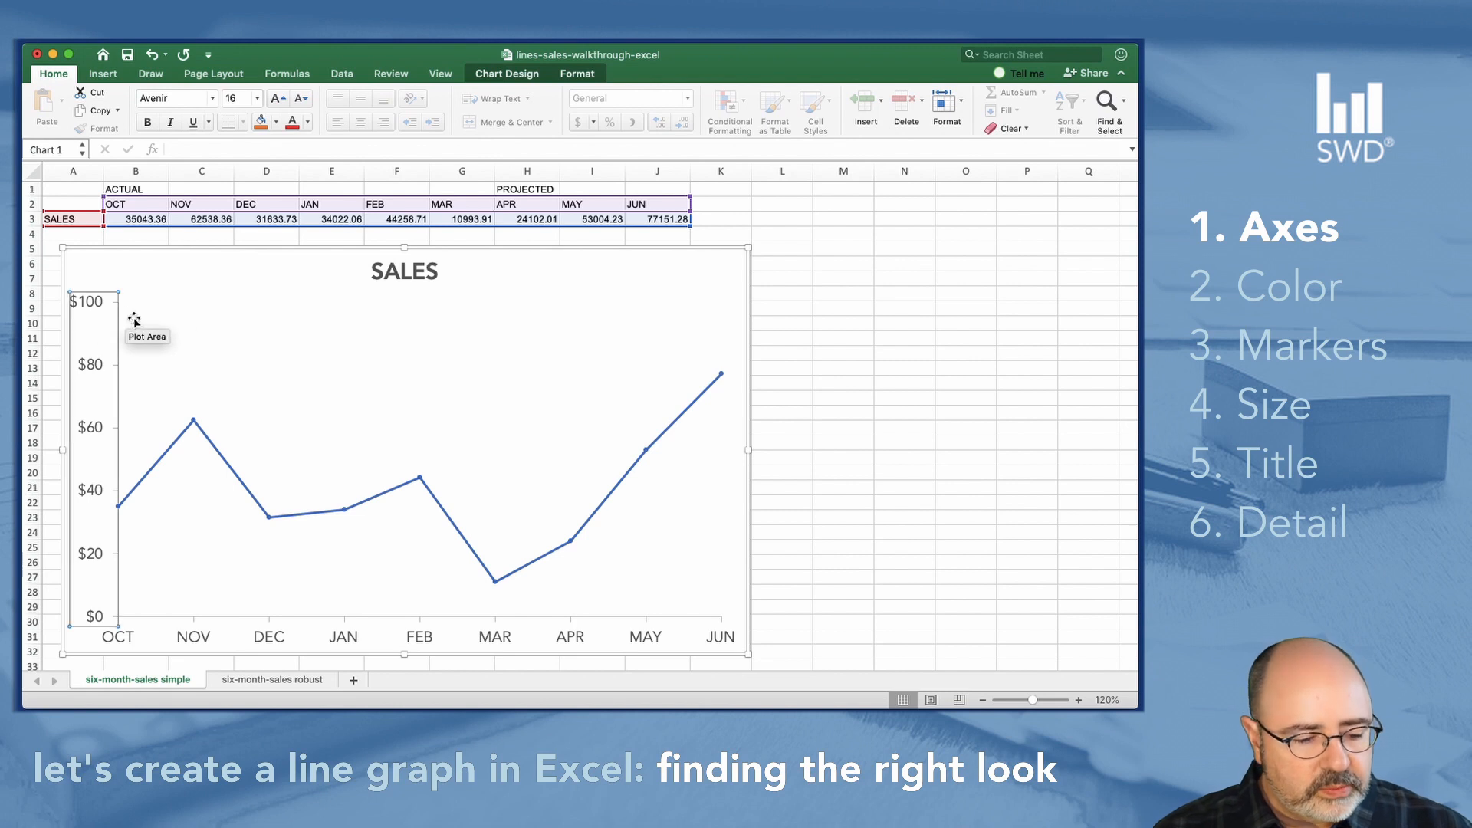
pyautogui.moveTo(85, 327)
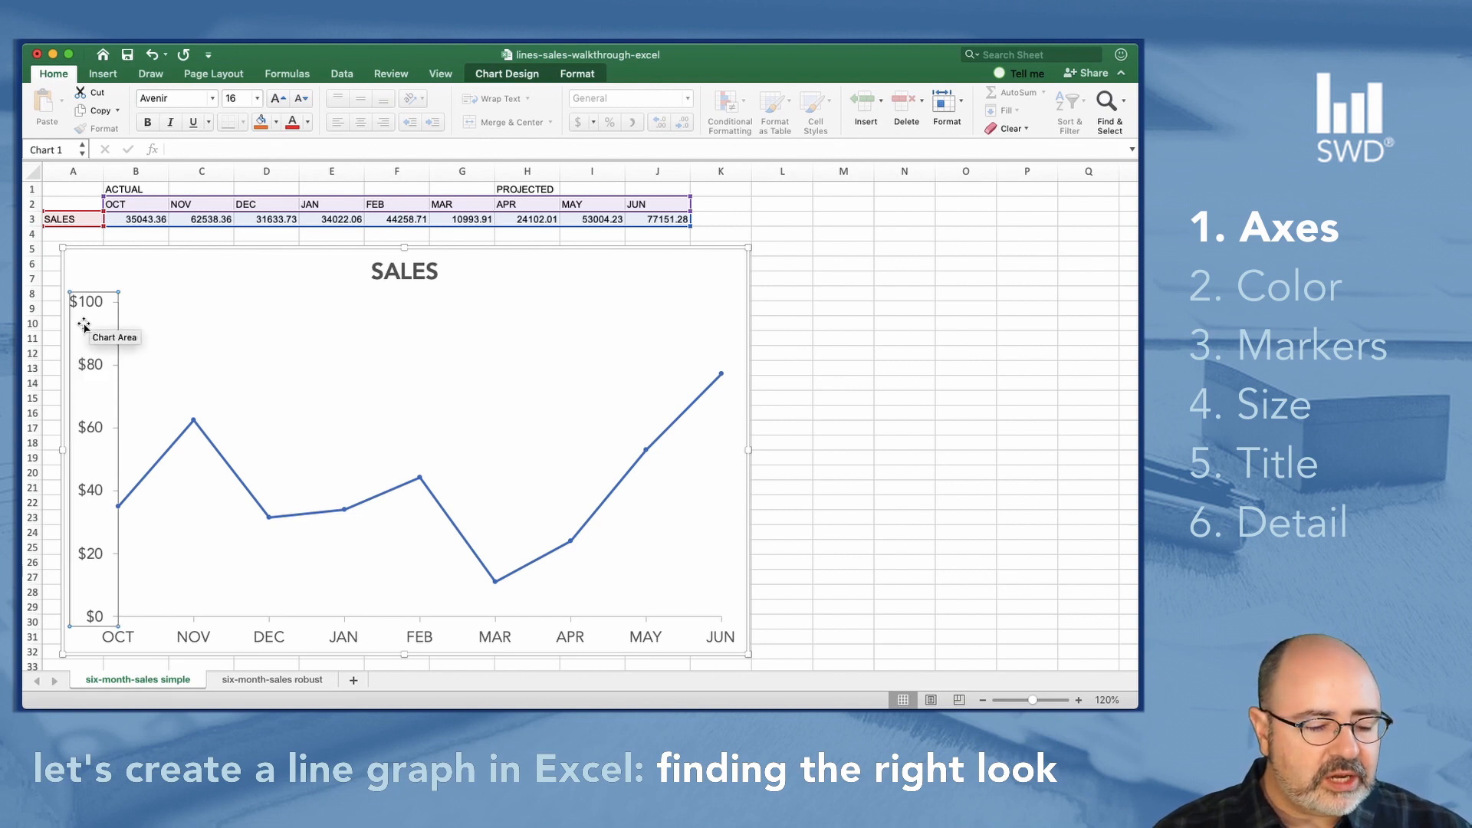
pyautogui.moveTo(193, 347)
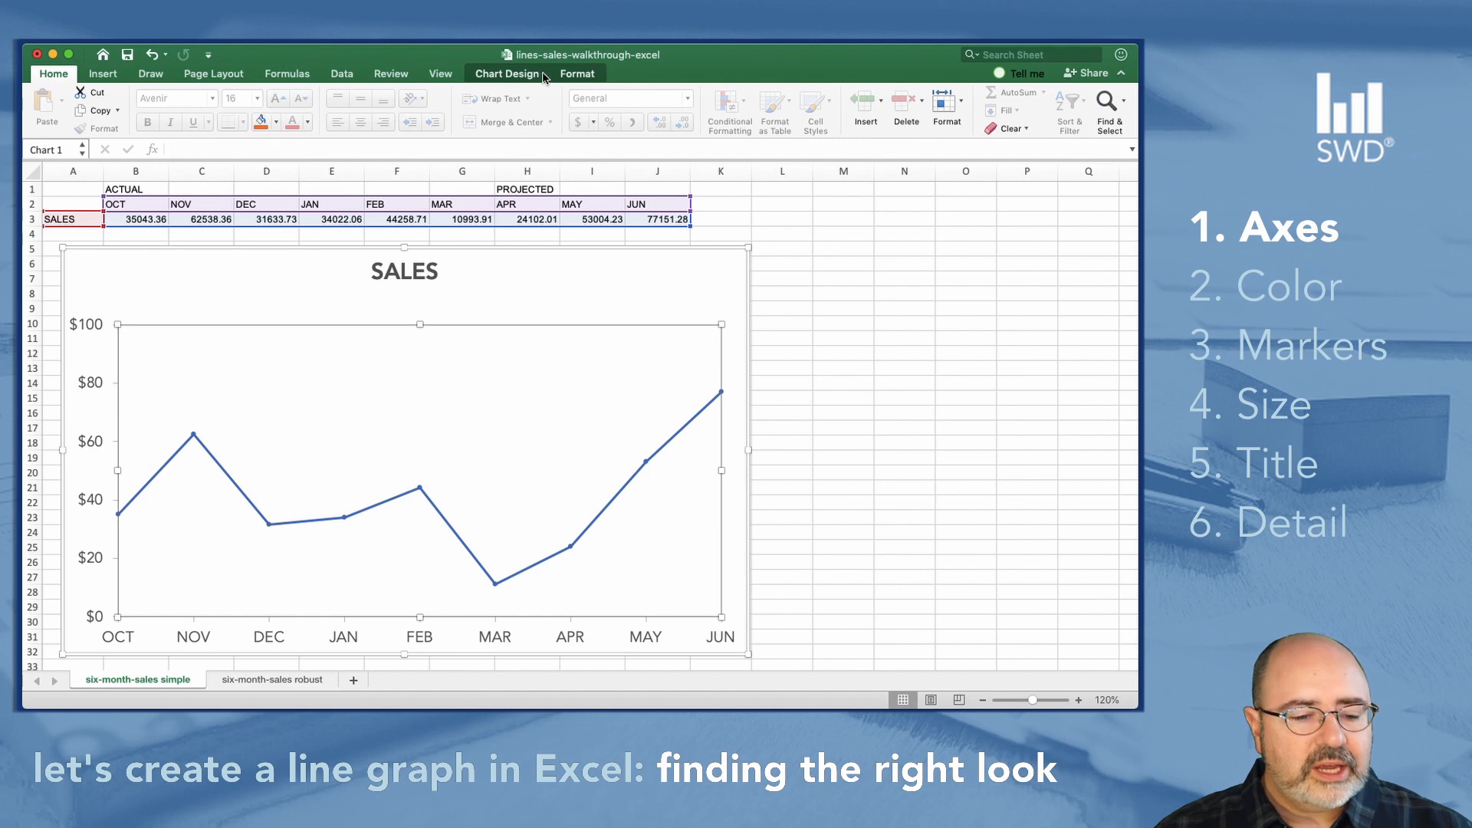
pyautogui.click(508, 74)
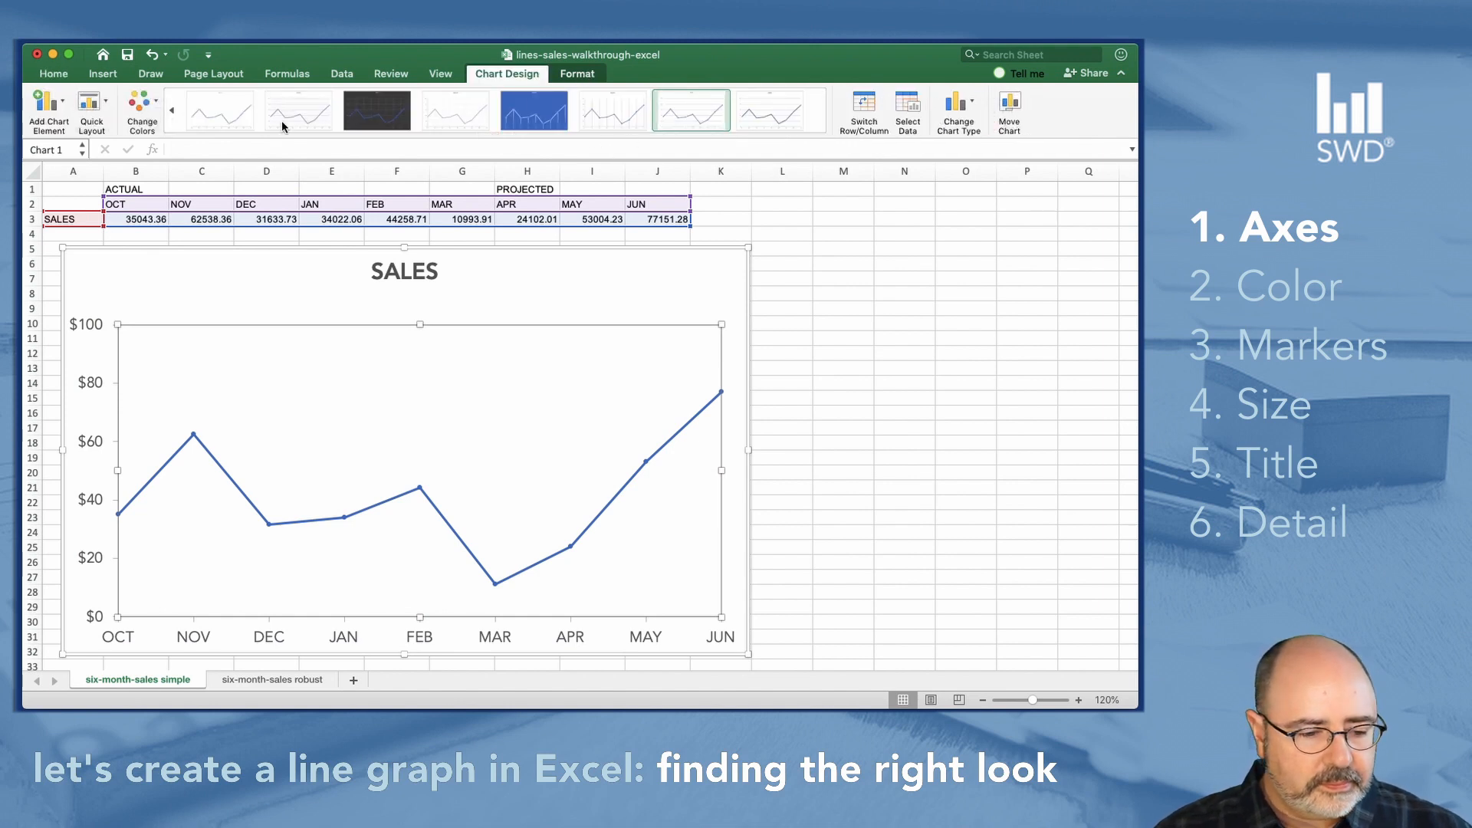
pyautogui.click(578, 74)
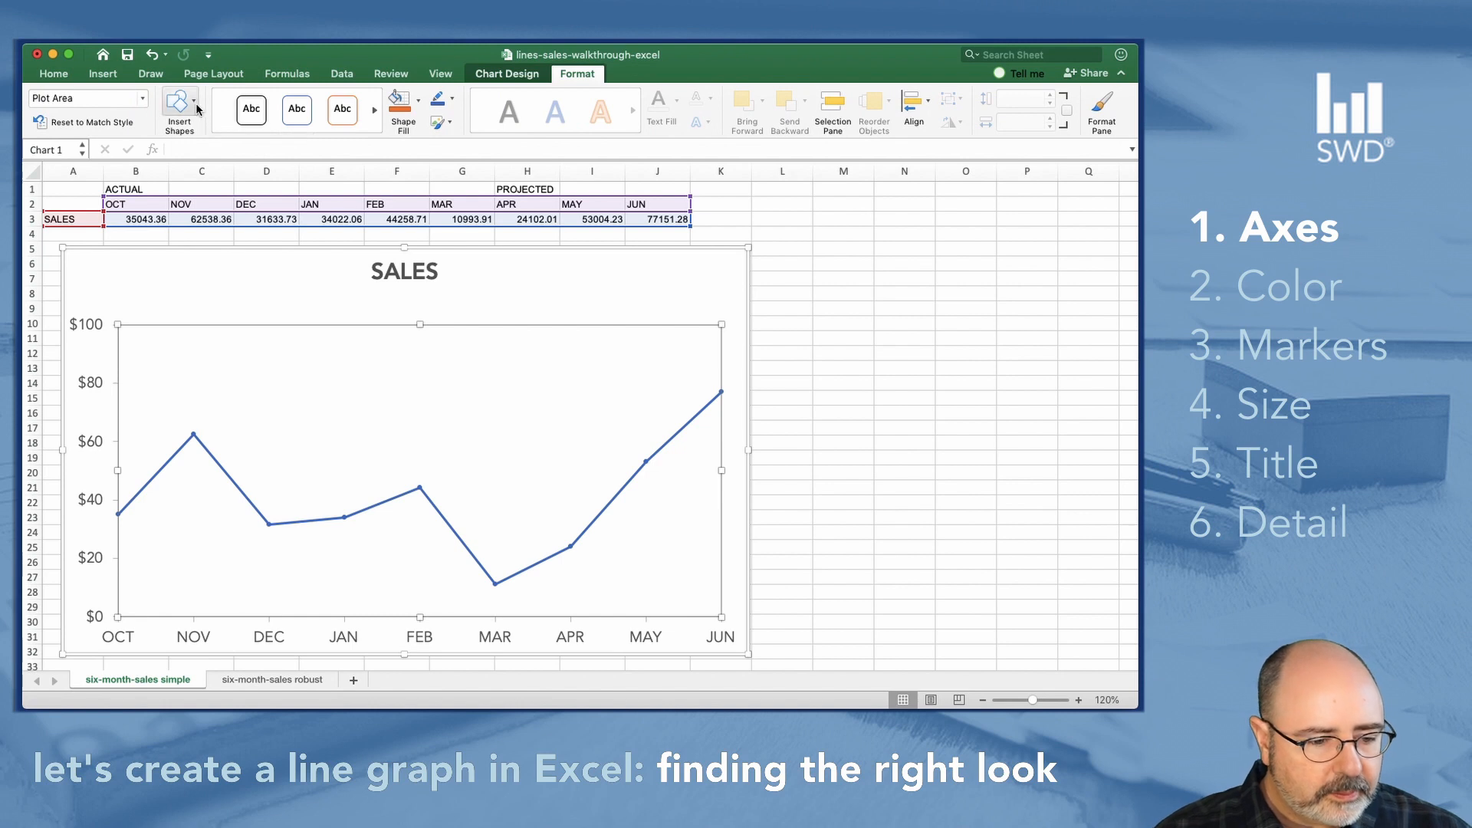
# - Draw a text box above the dollar axis reading 'IN THOUSANDS (USD)'
pyautogui.click(193, 106)
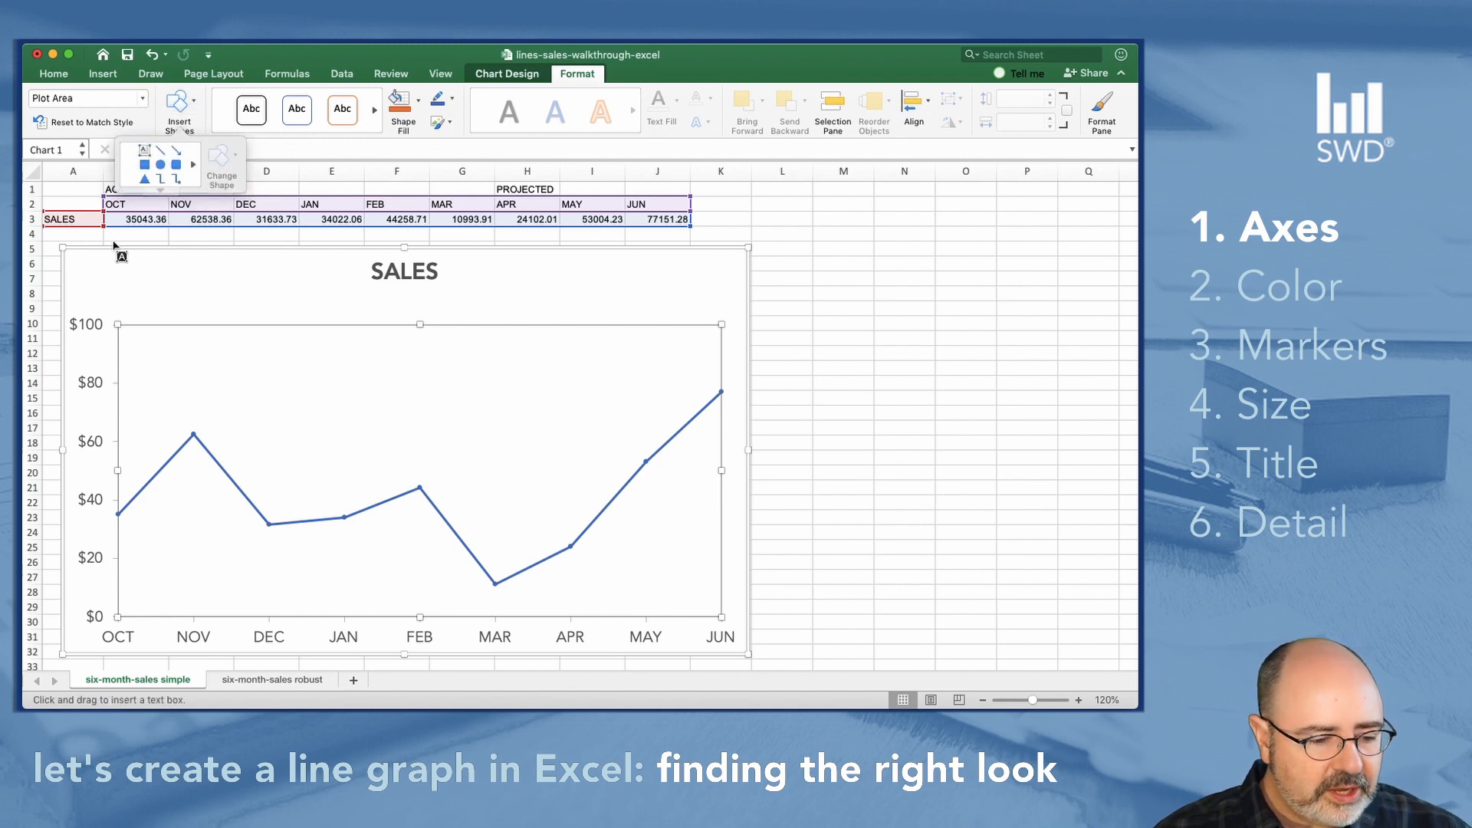
pyautogui.moveTo(118, 292); pyautogui.dragTo(181, 313)
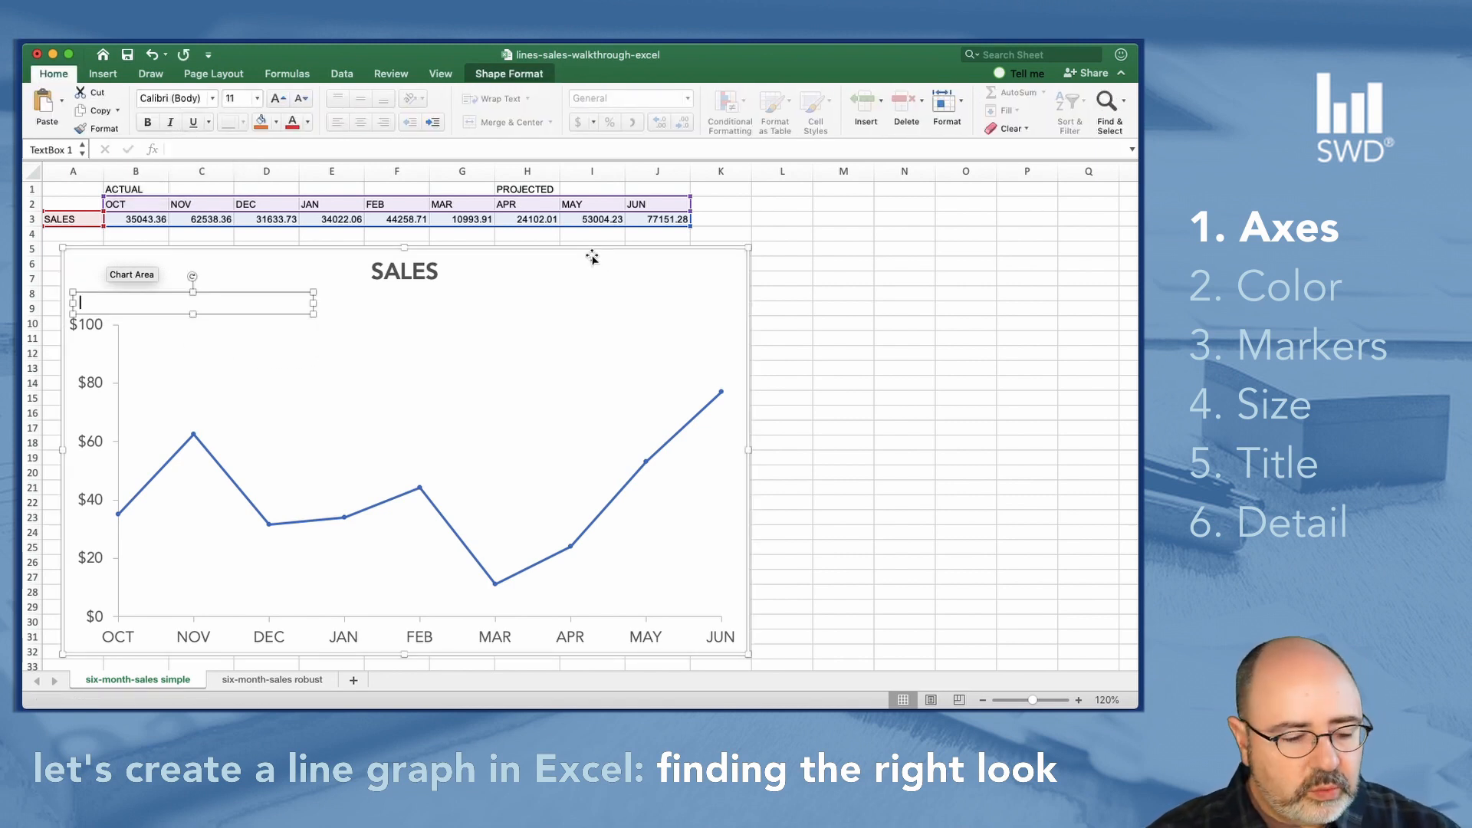
pyautogui.write('IN THOUSANDS')
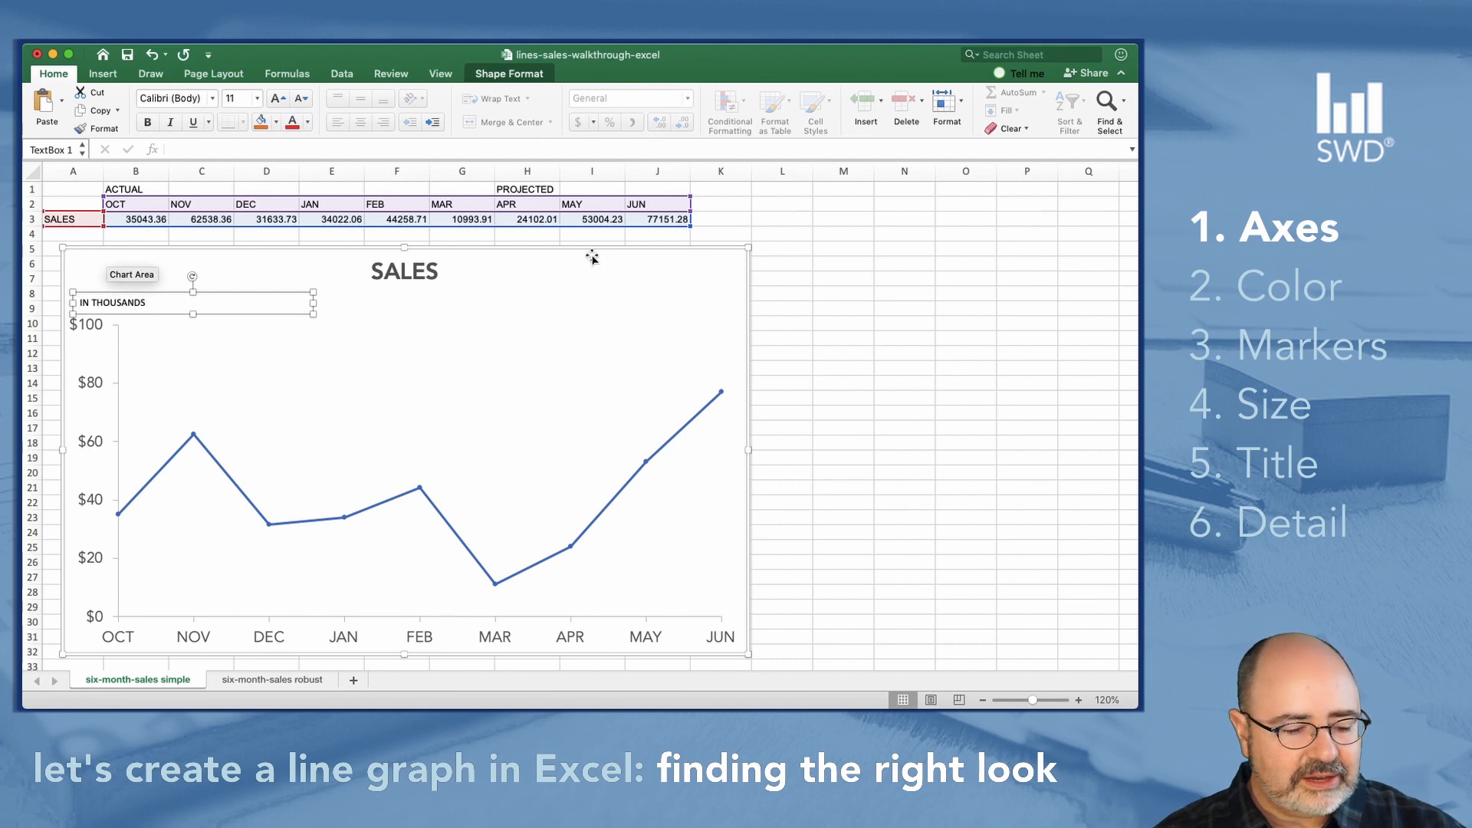
pyautogui.write('(USD)')
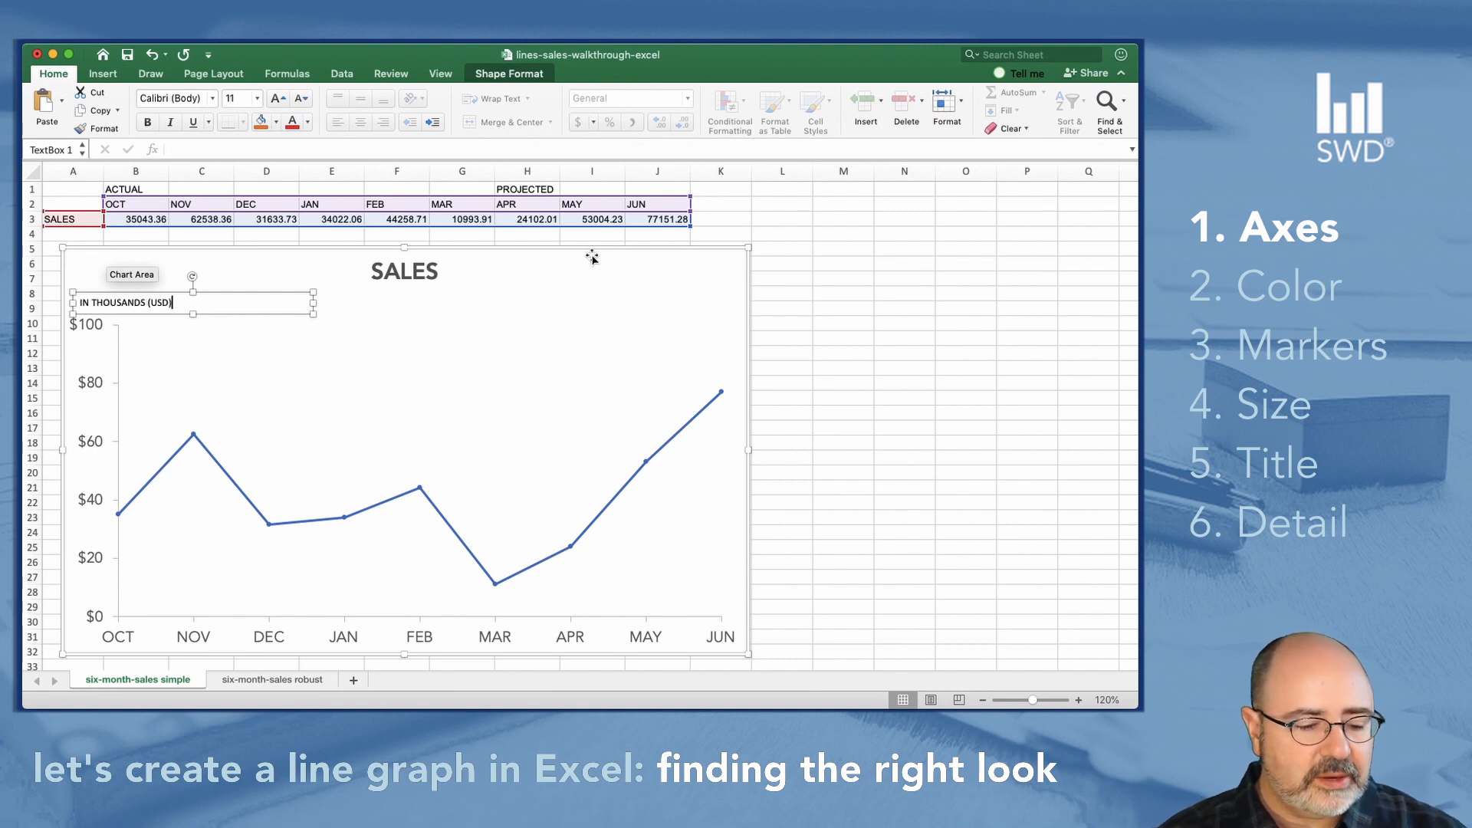
pyautogui.moveTo(378, 328)
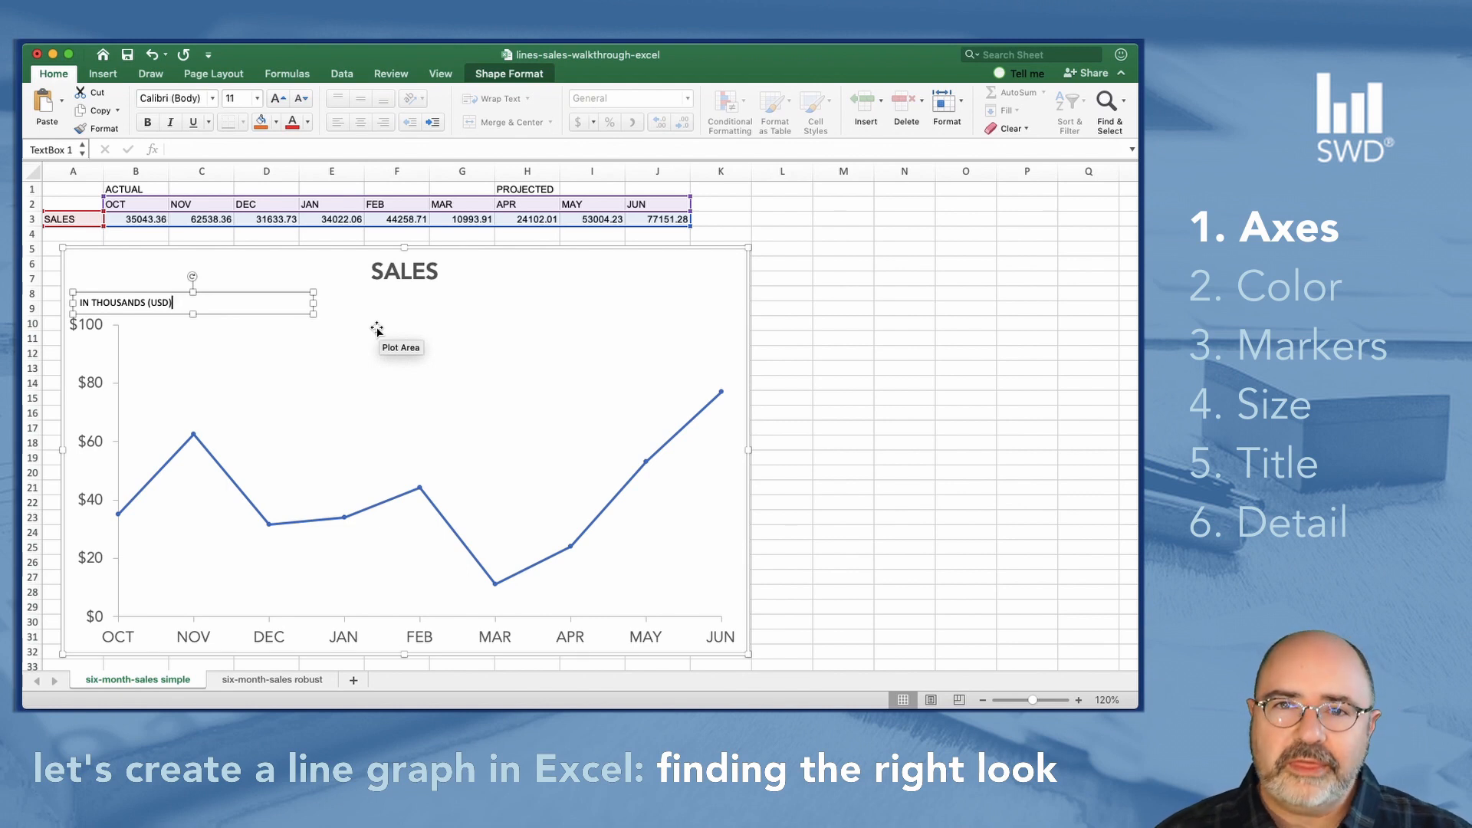
pyautogui.moveTo(230, 299)
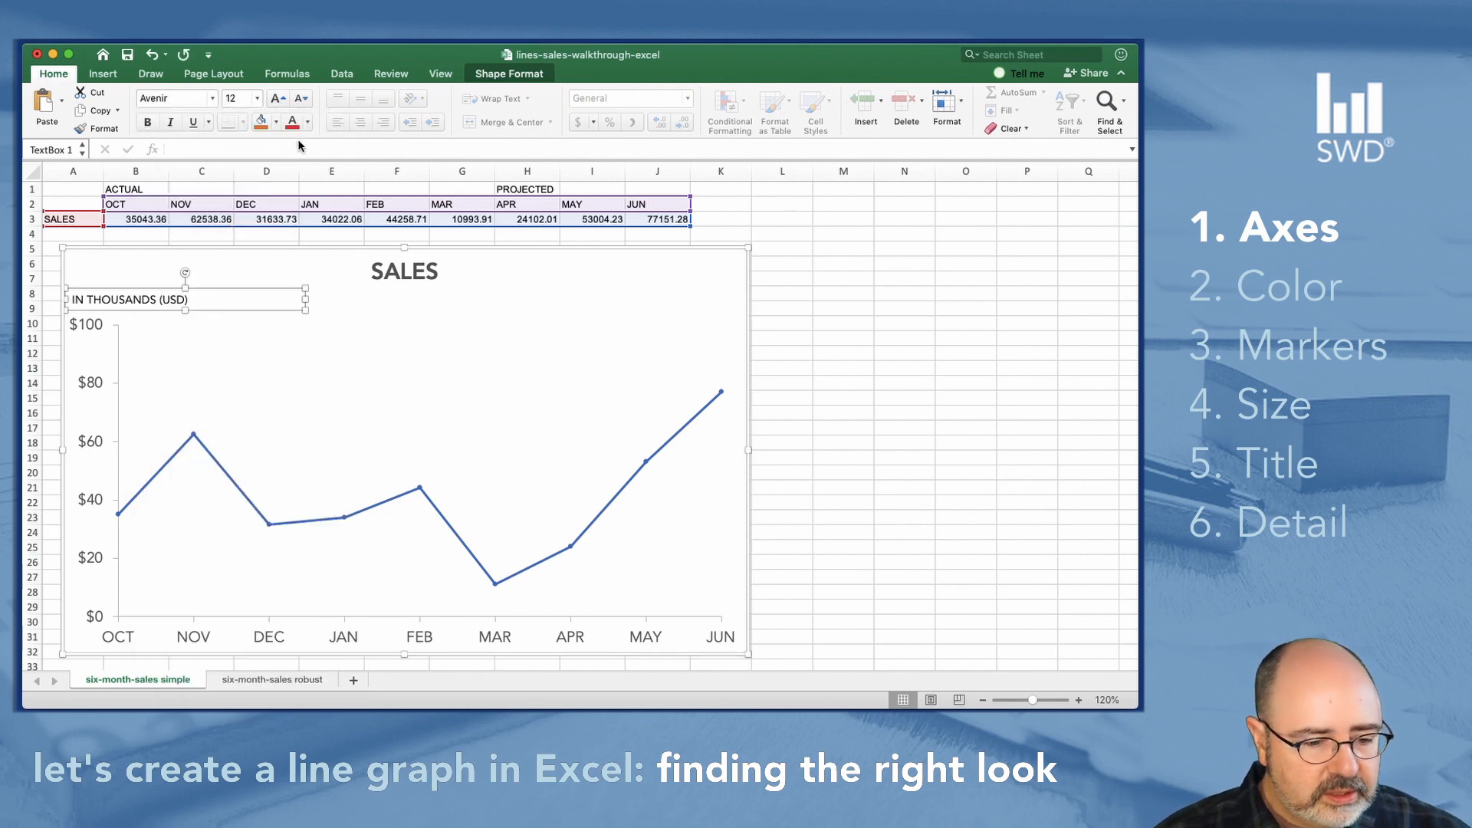
pyautogui.moveTo(278, 98)
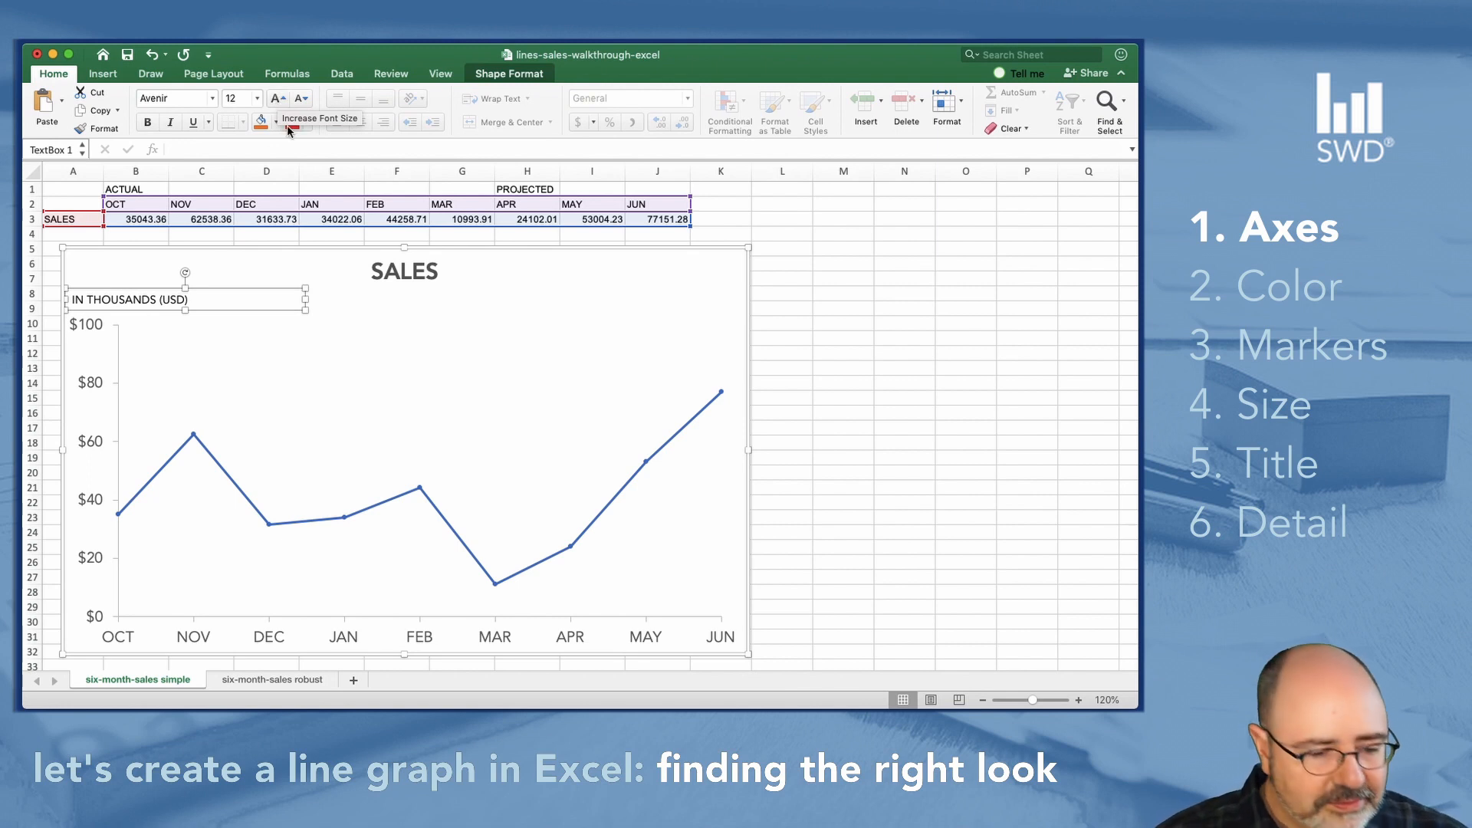
# - Make the IN THOUSANDS (USD) label 14 pt and gray, then select the month axis
pyautogui.click(255, 98)
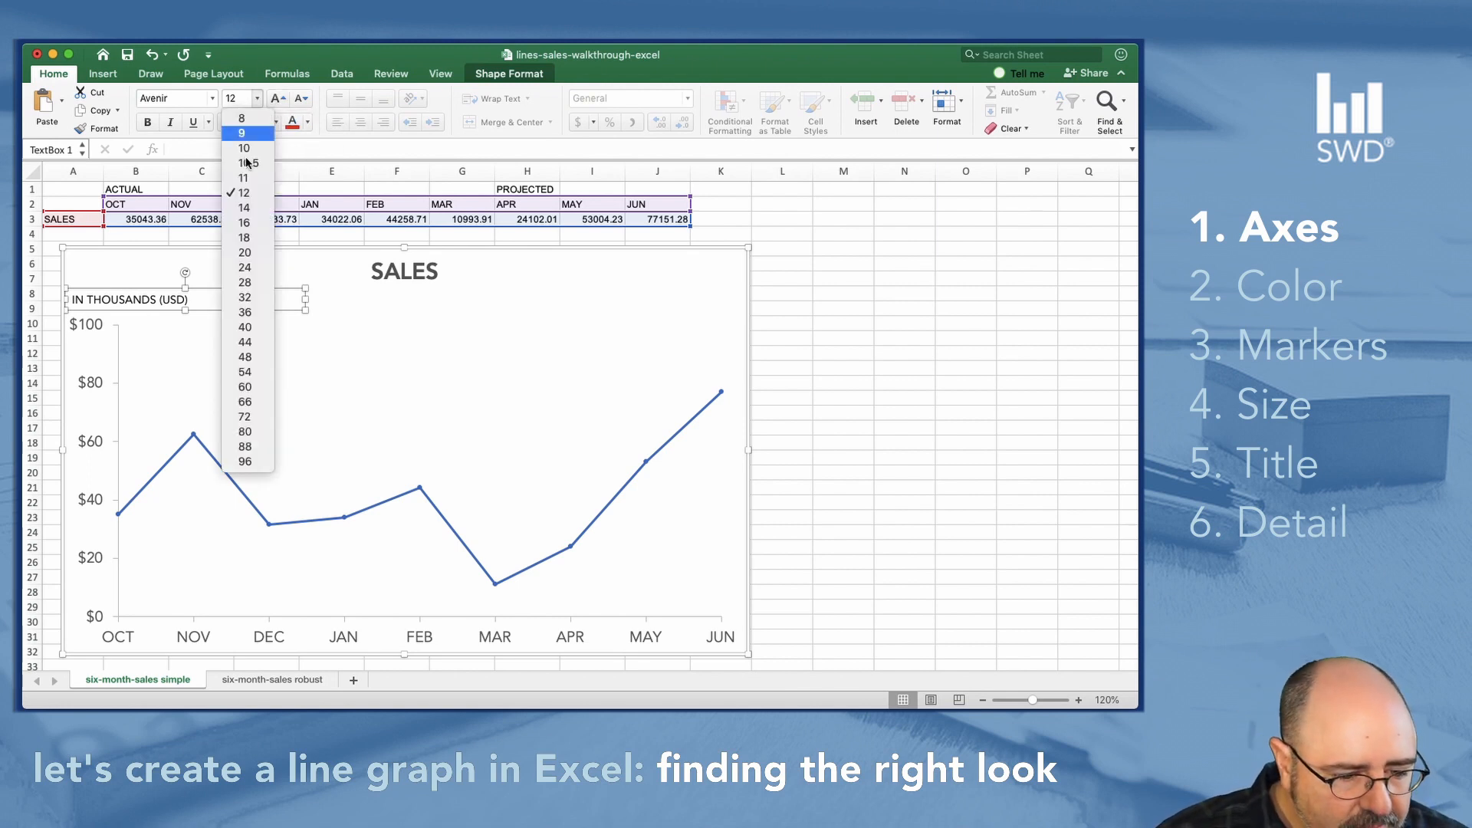
pyautogui.click(244, 207)
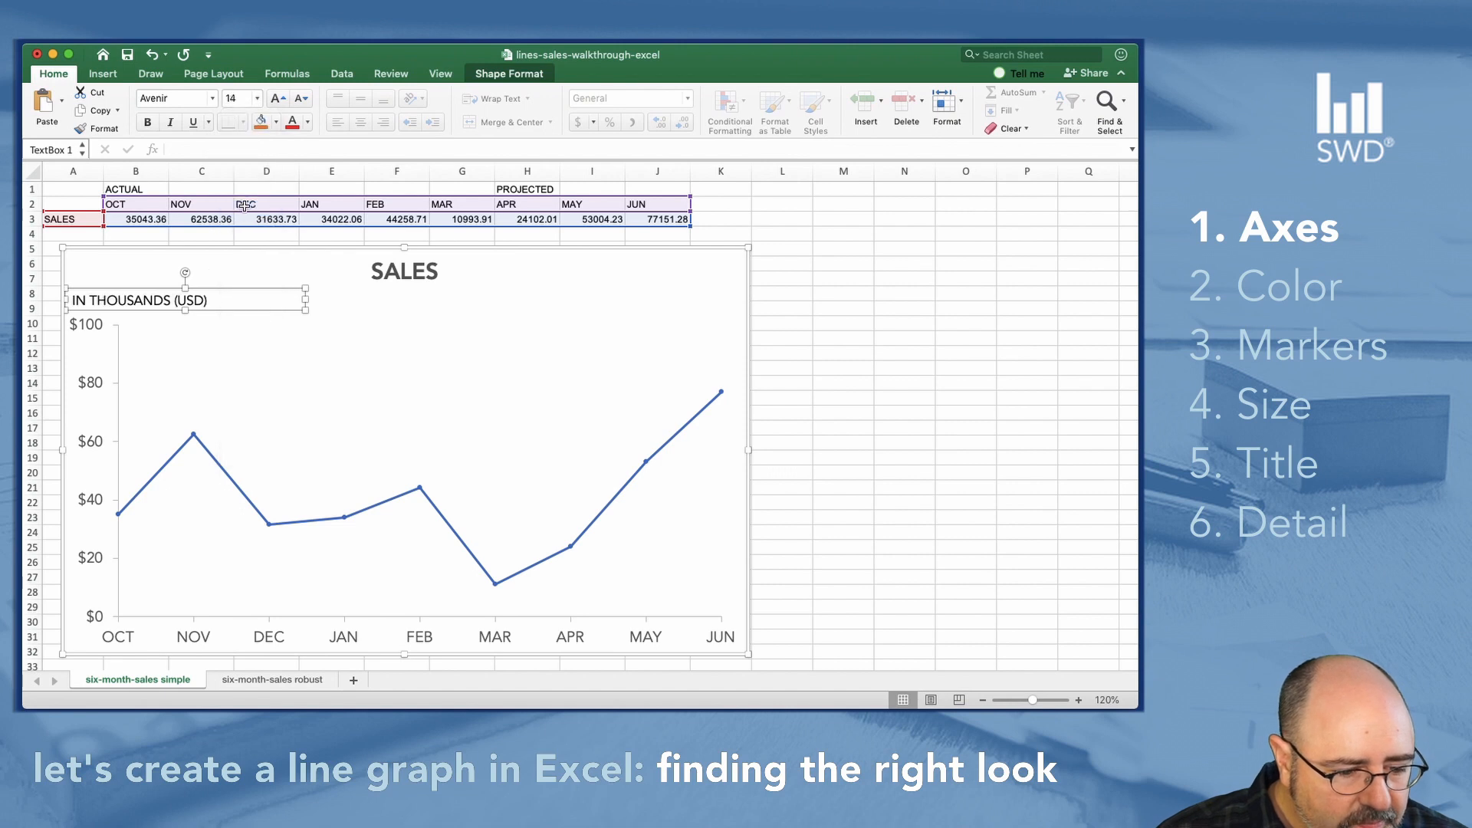
pyautogui.moveTo(305, 141)
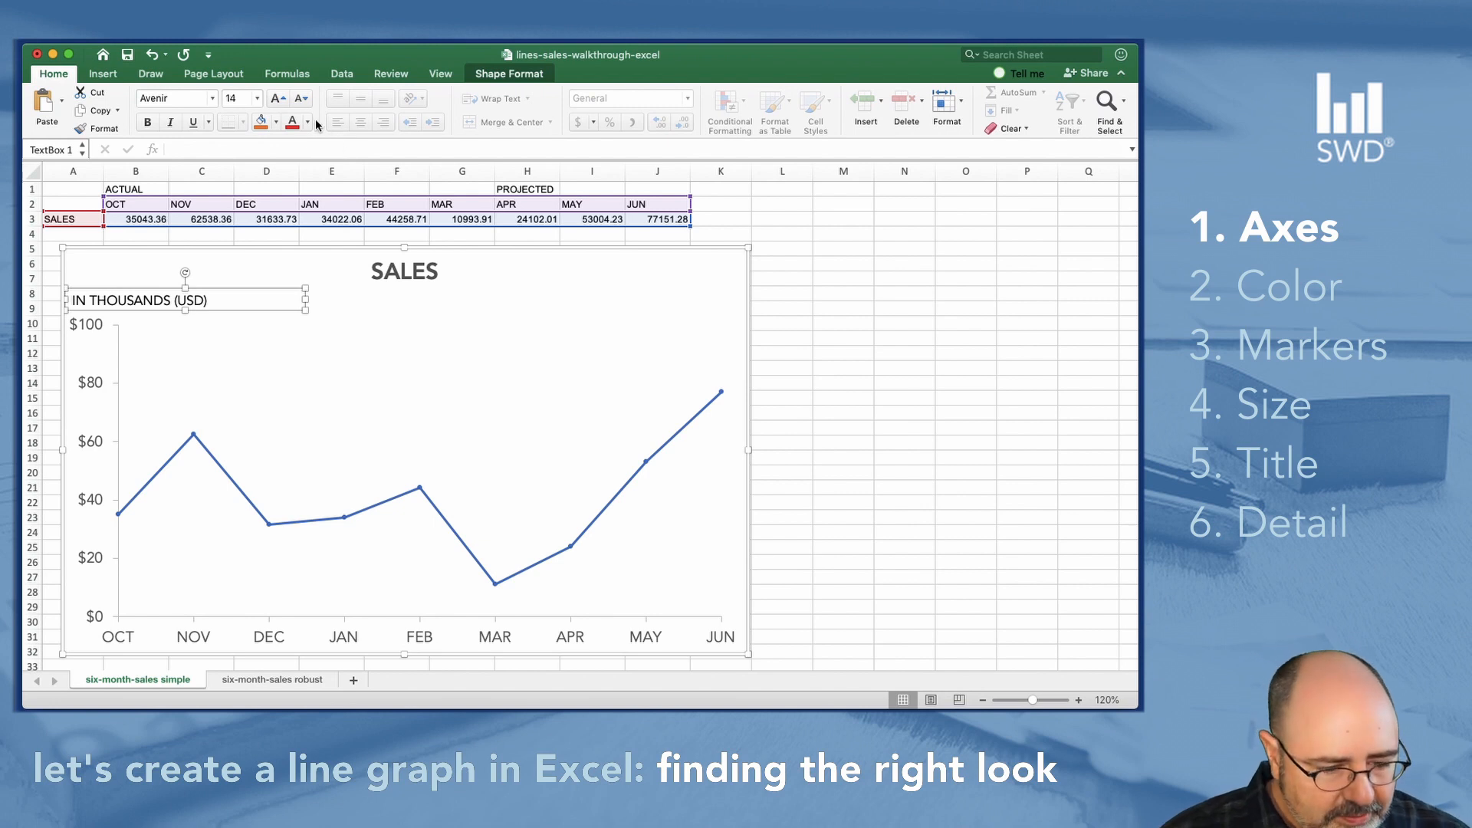
pyautogui.click(303, 122)
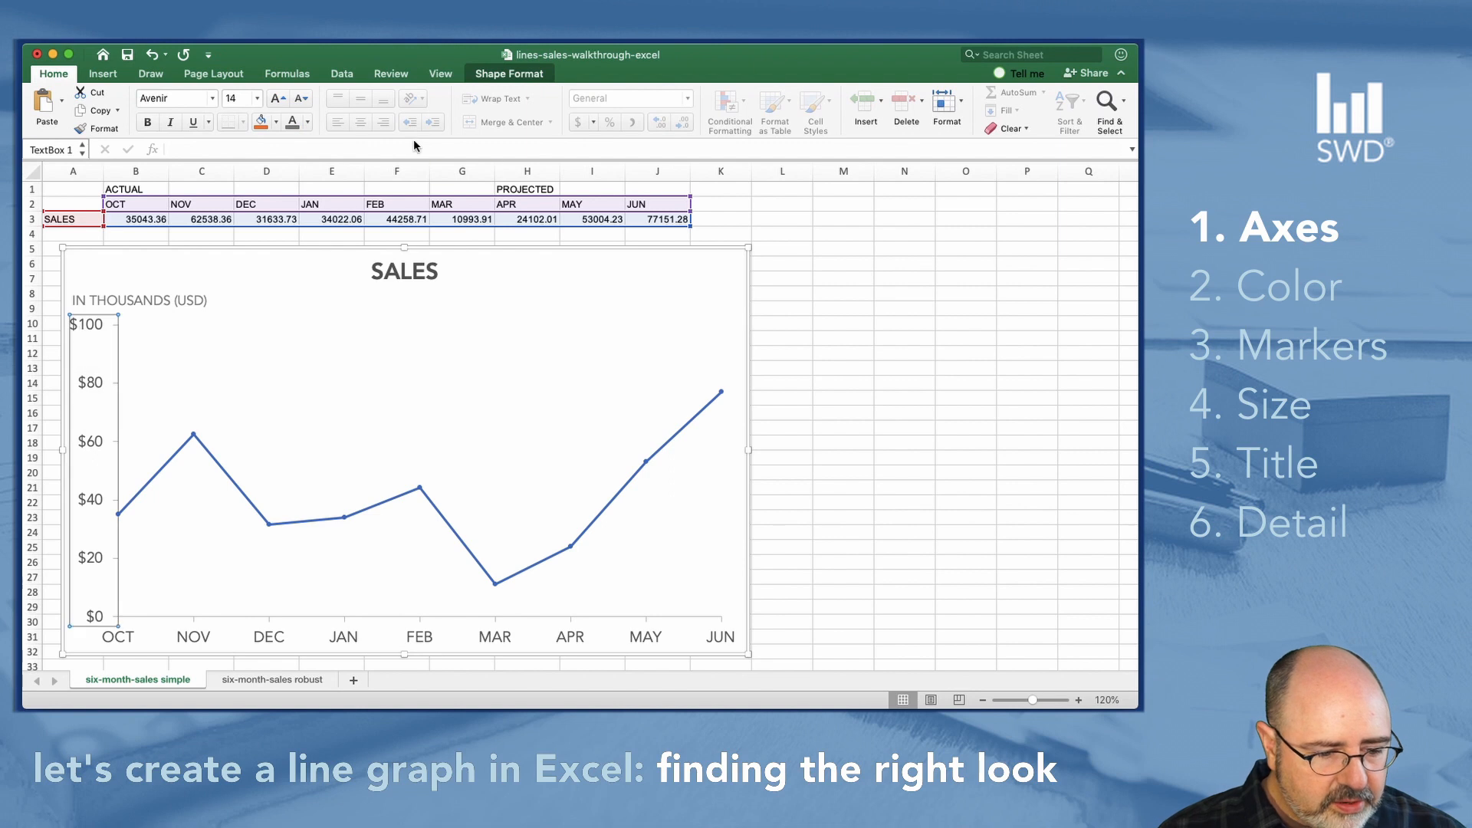
pyautogui.click(72, 189)
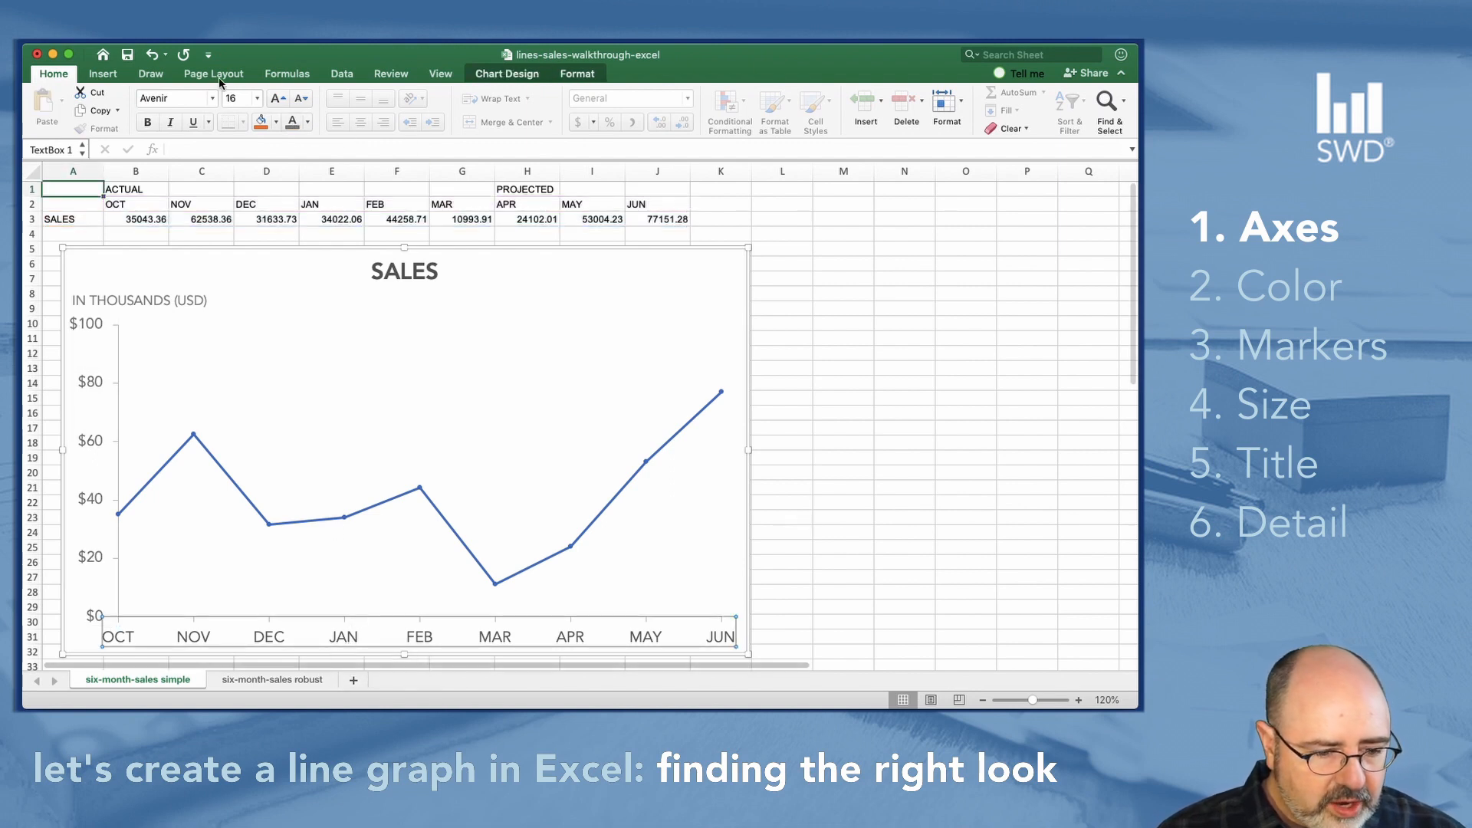
pyautogui.moveTo(305, 166)
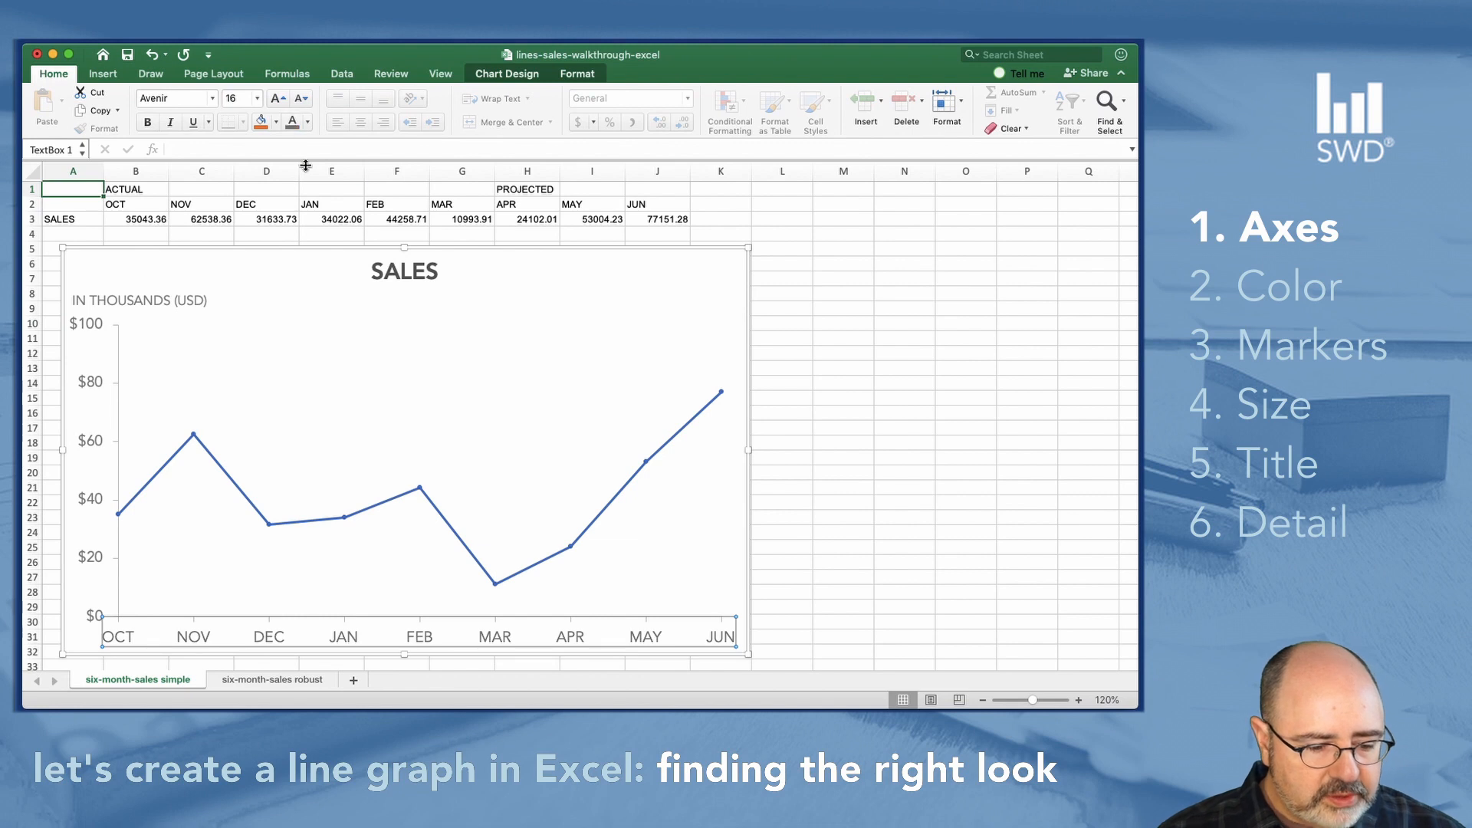
pyautogui.moveTo(493, 385)
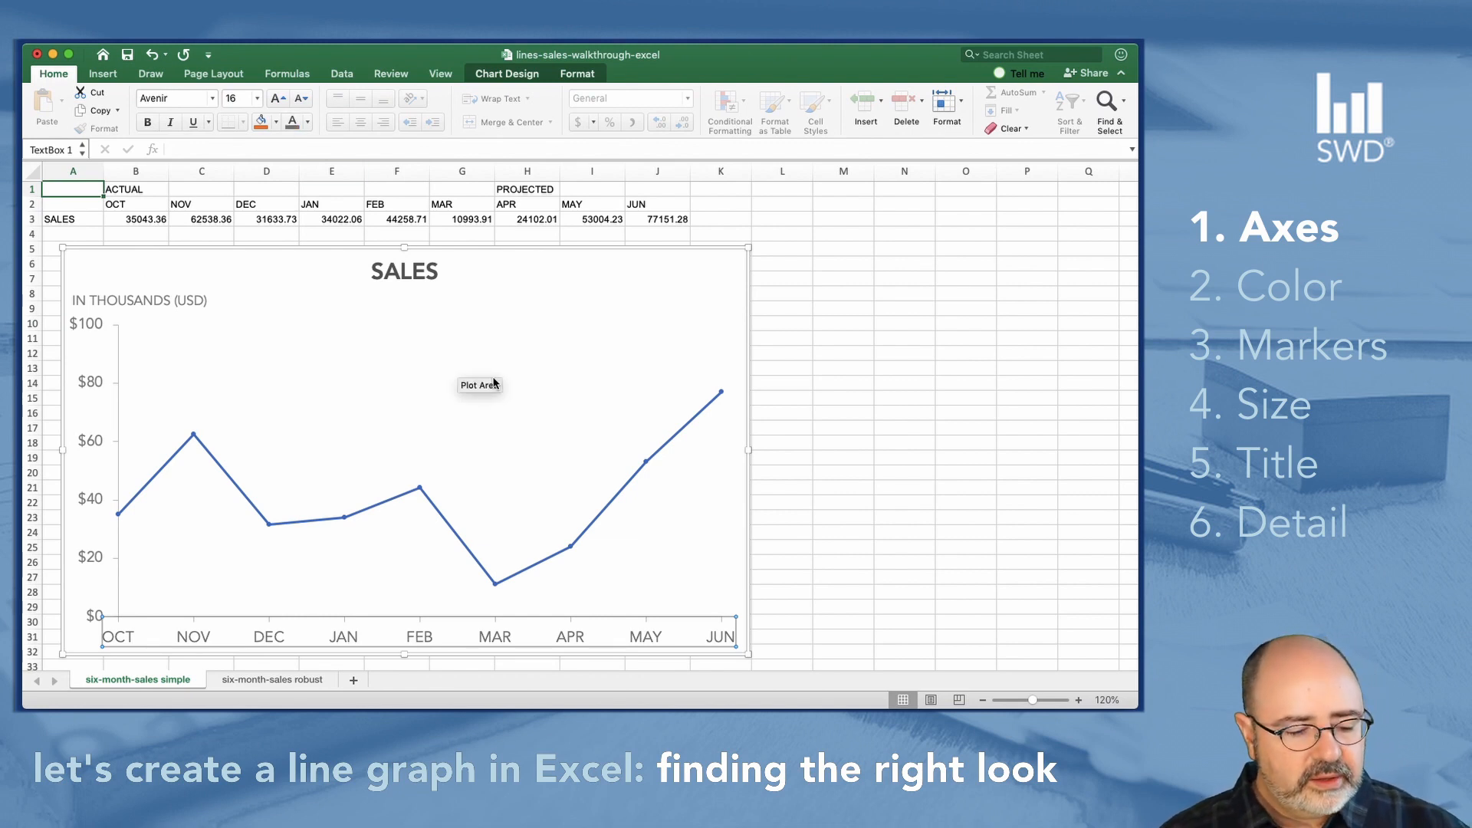
pyautogui.moveTo(563, 631)
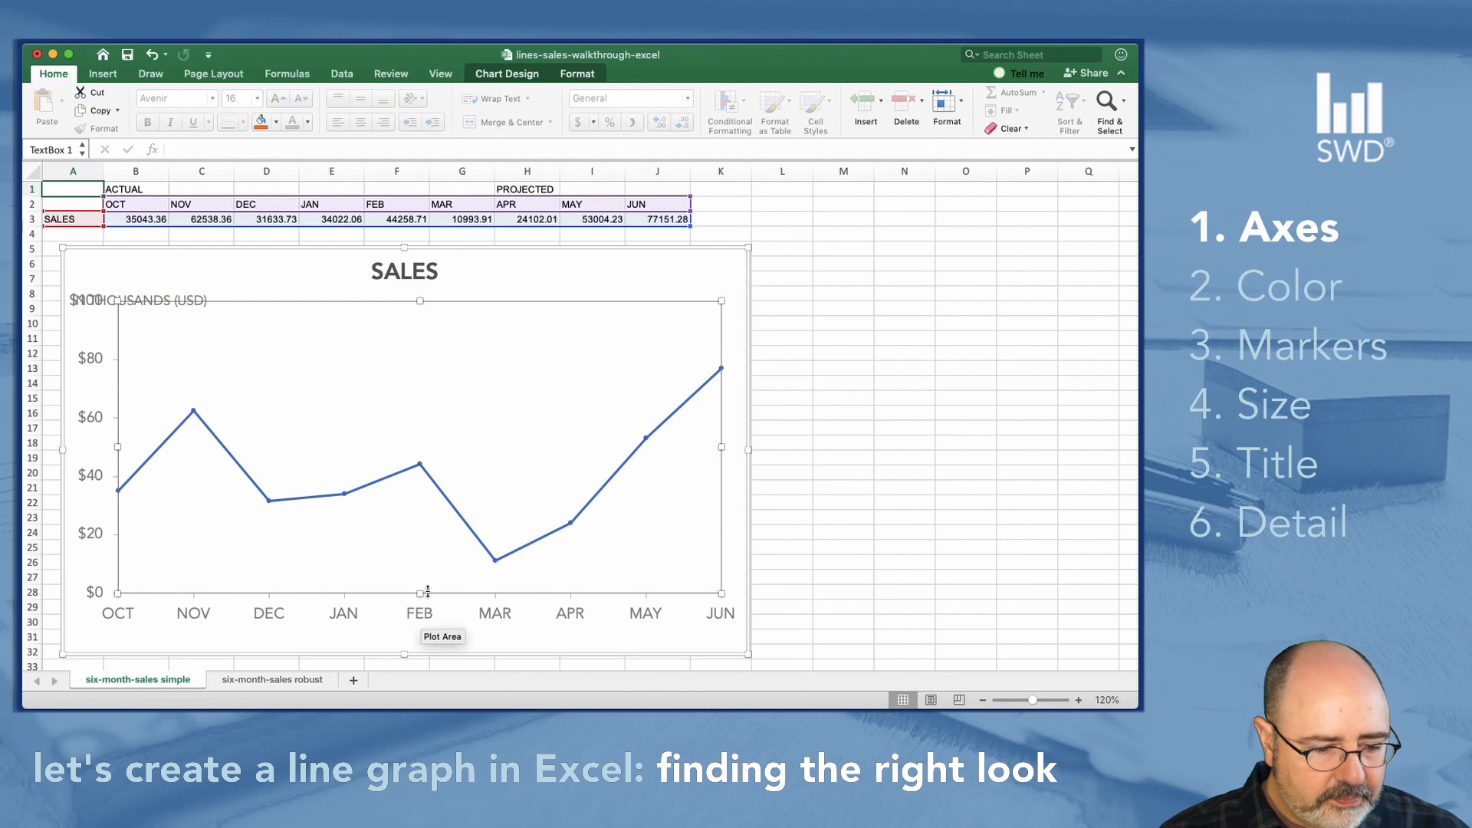
# - Copy the units label below the month axis and edit it into the 2019 year label under OCT
pyautogui.click(136, 300)
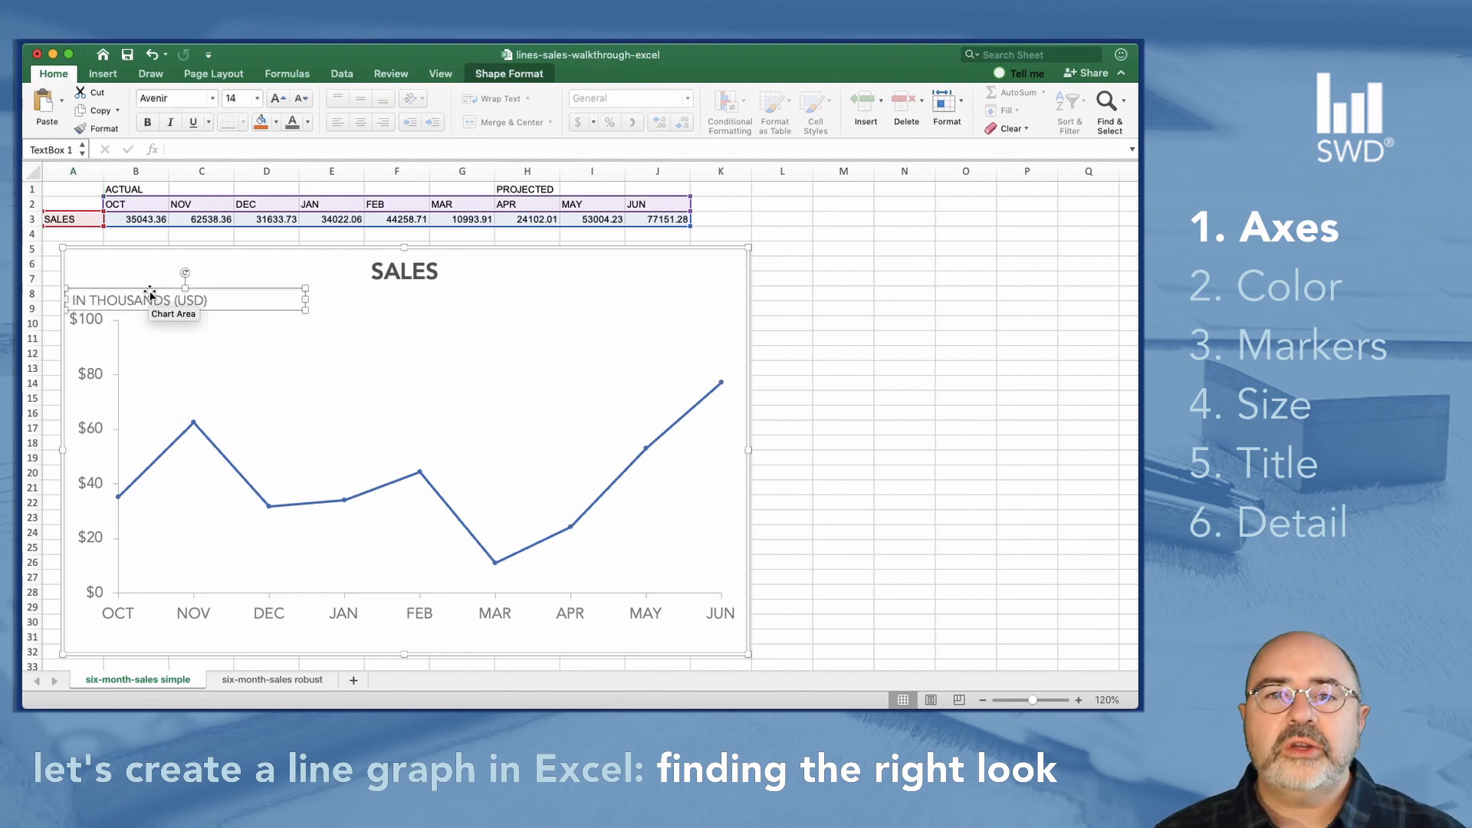
pyautogui.moveTo(151, 292)
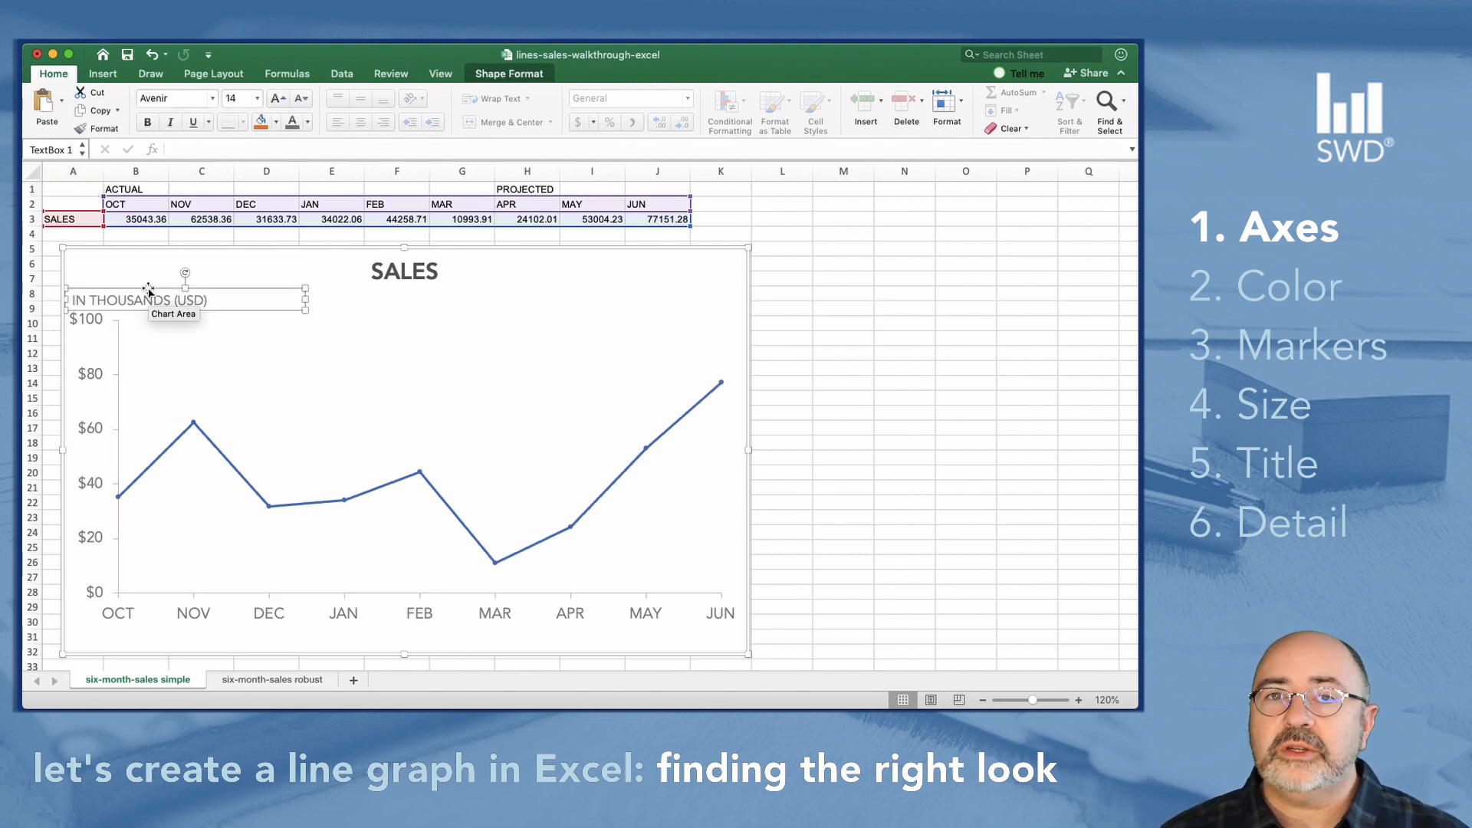
pyautogui.moveTo(173, 633)
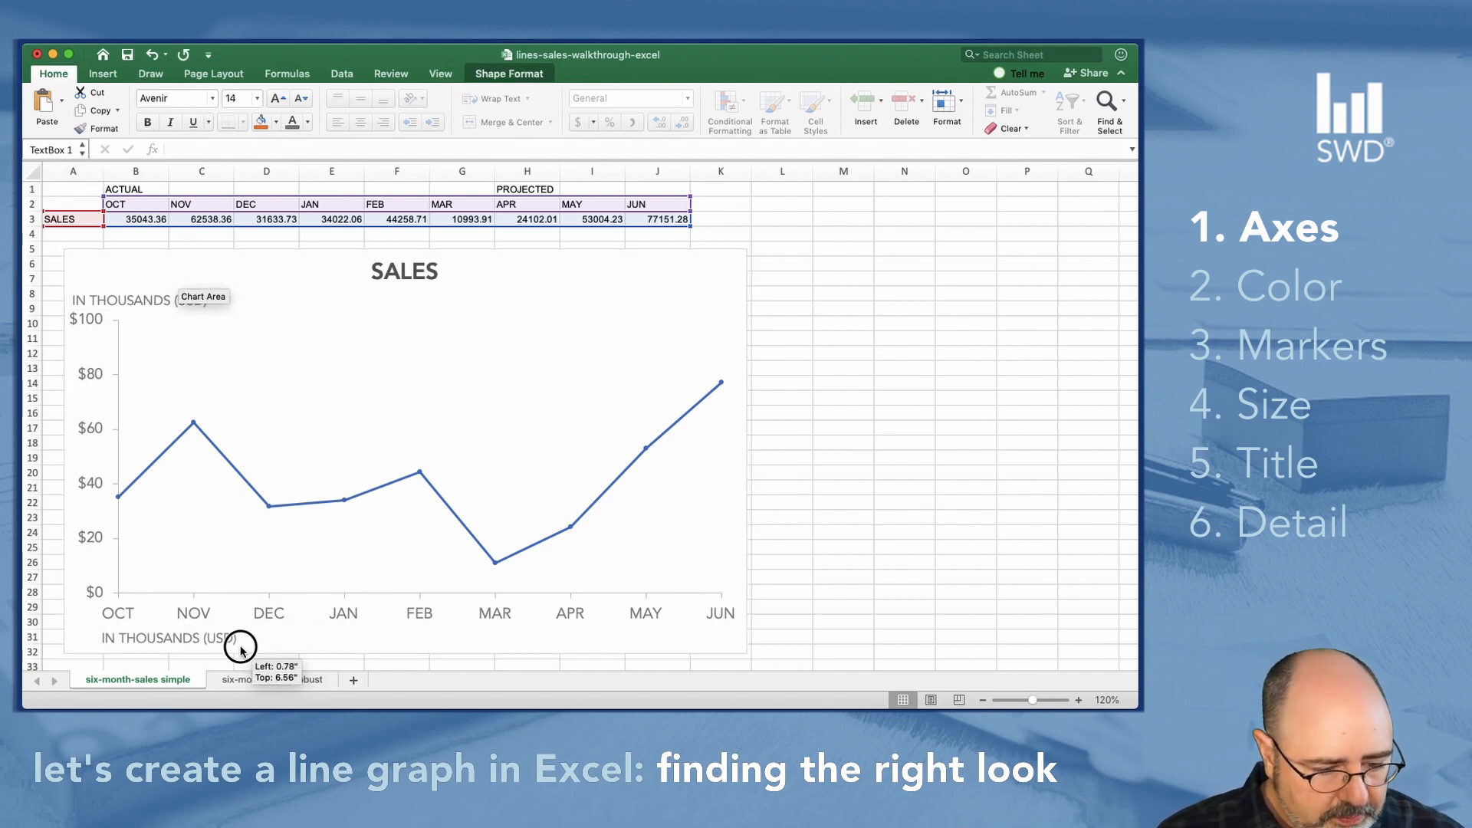
pyautogui.click(159, 633)
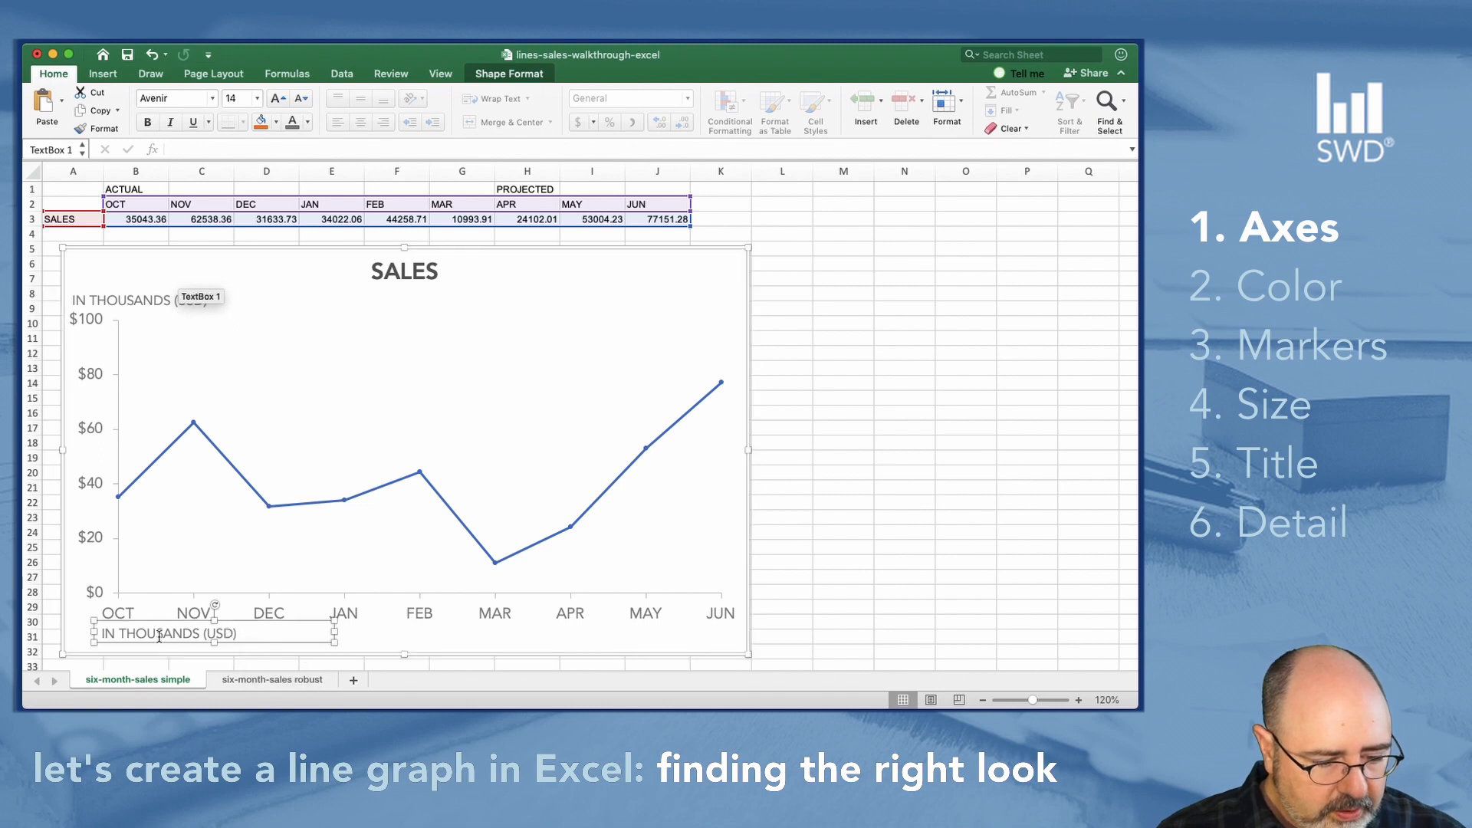
pyautogui.write('2019')
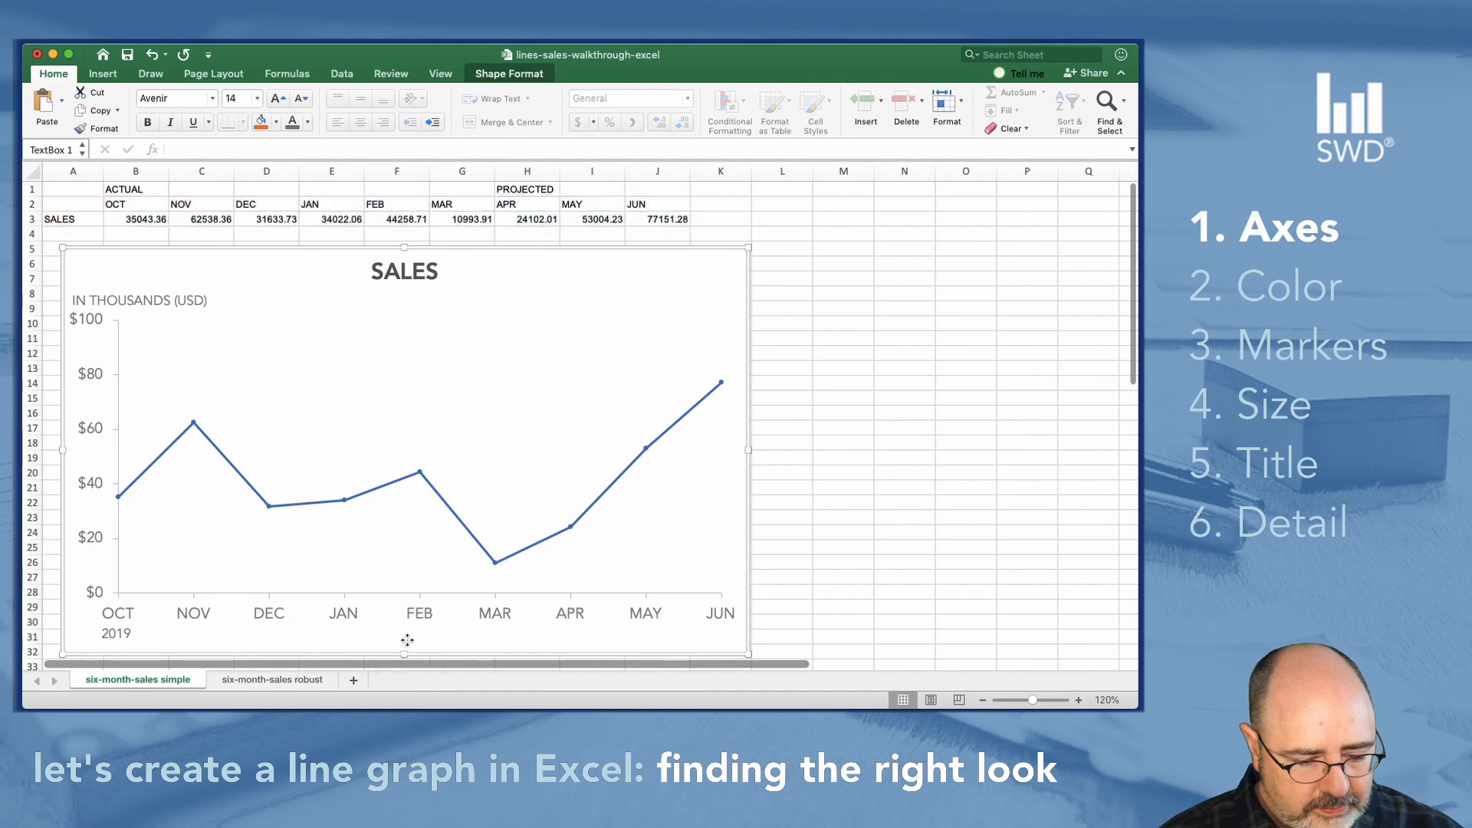
pyautogui.click(141, 619)
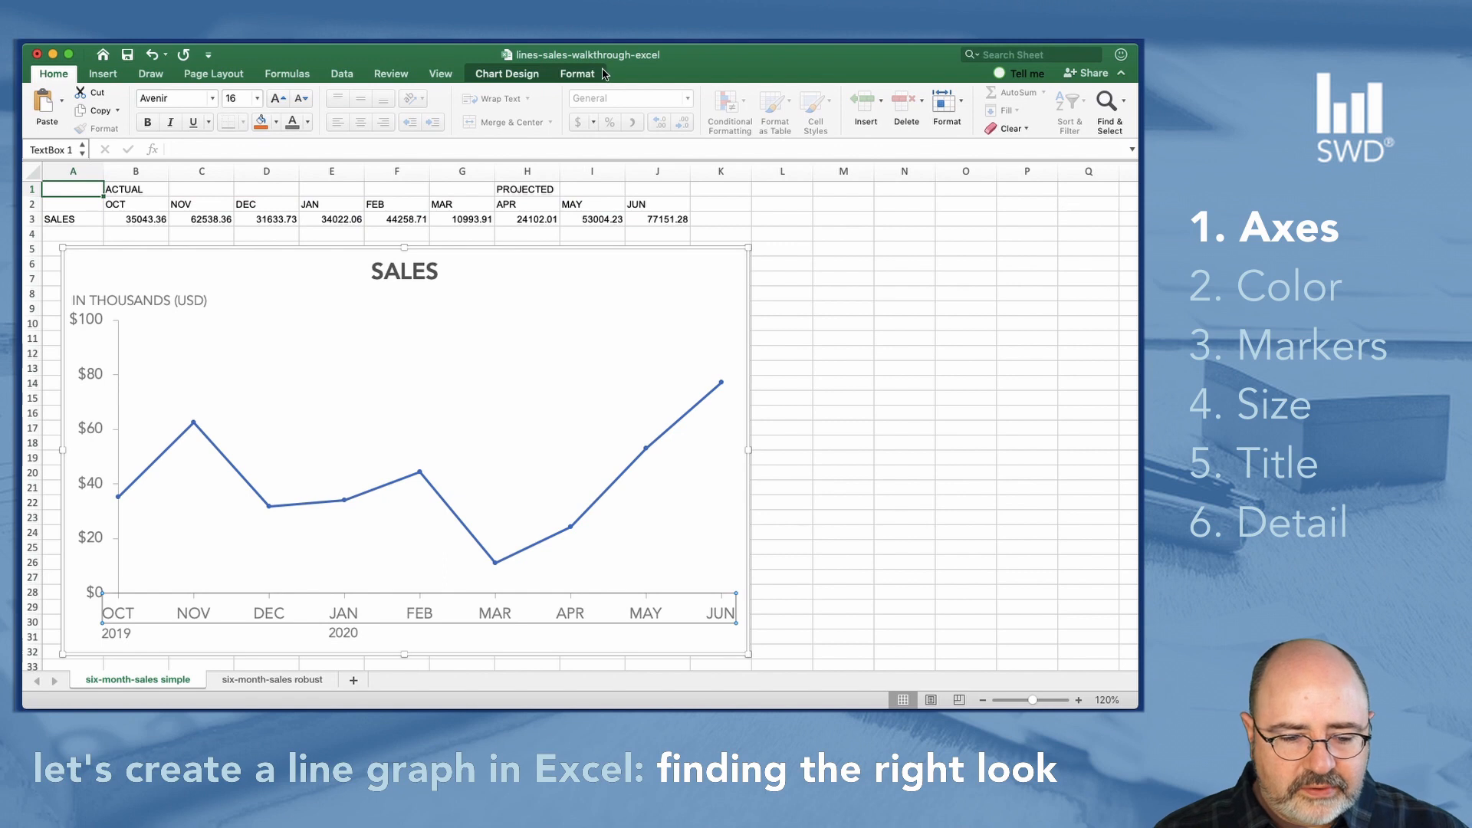
# - Resize the horizontal month axis label text to 14 pt
pyautogui.click(577, 73)
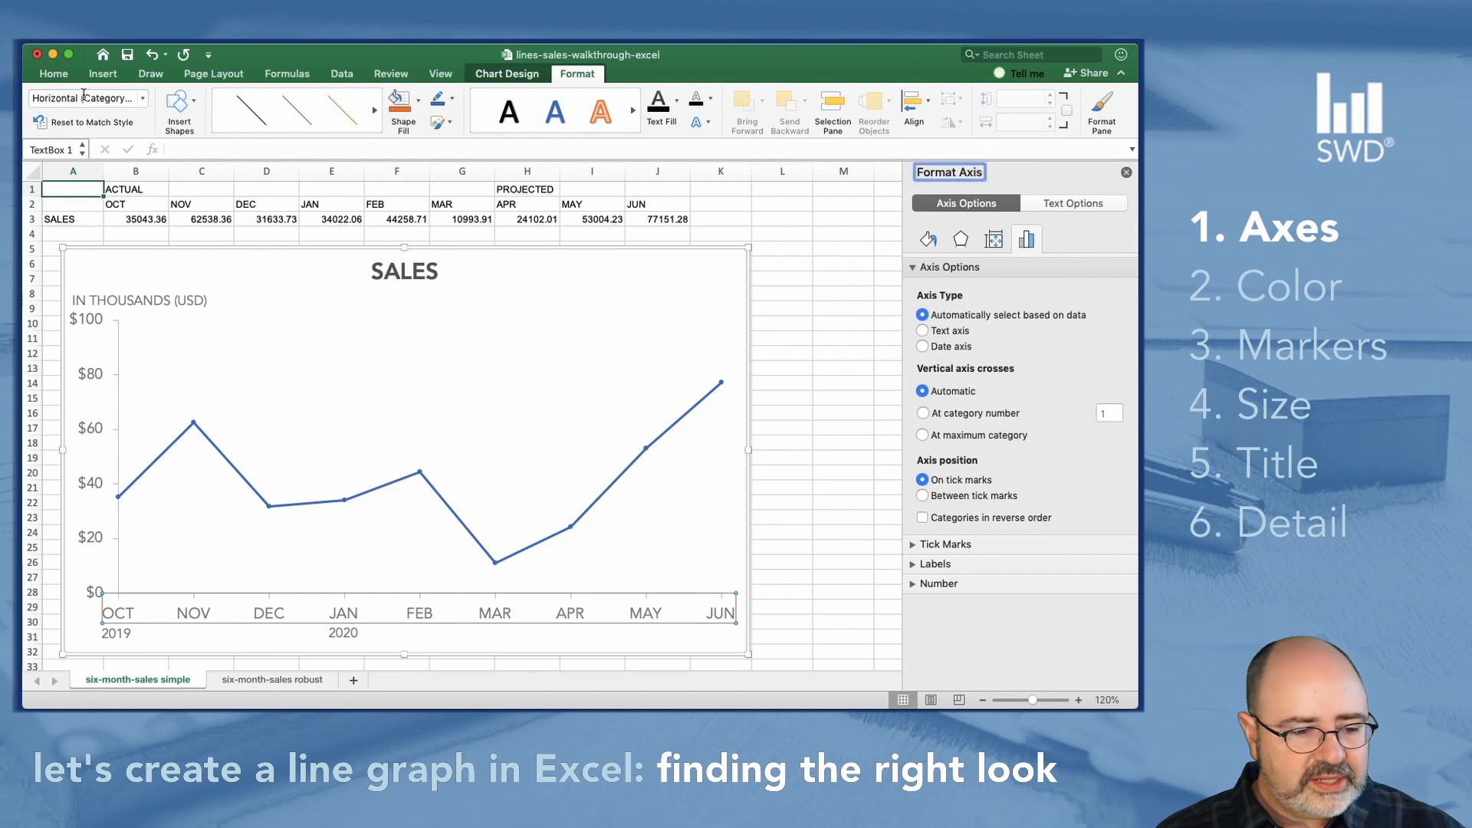
pyautogui.click(54, 74)
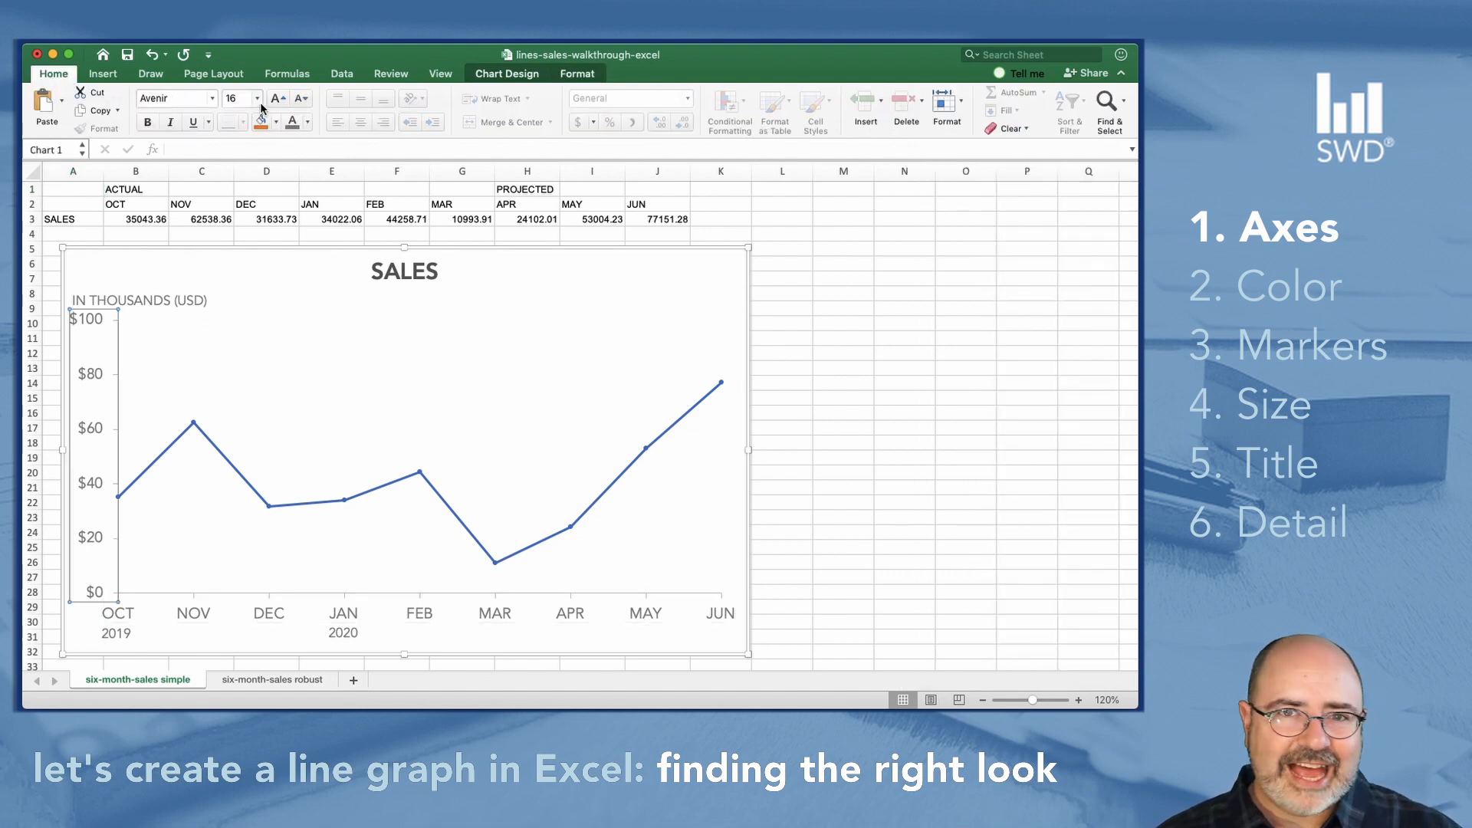
pyautogui.moveTo(241, 98)
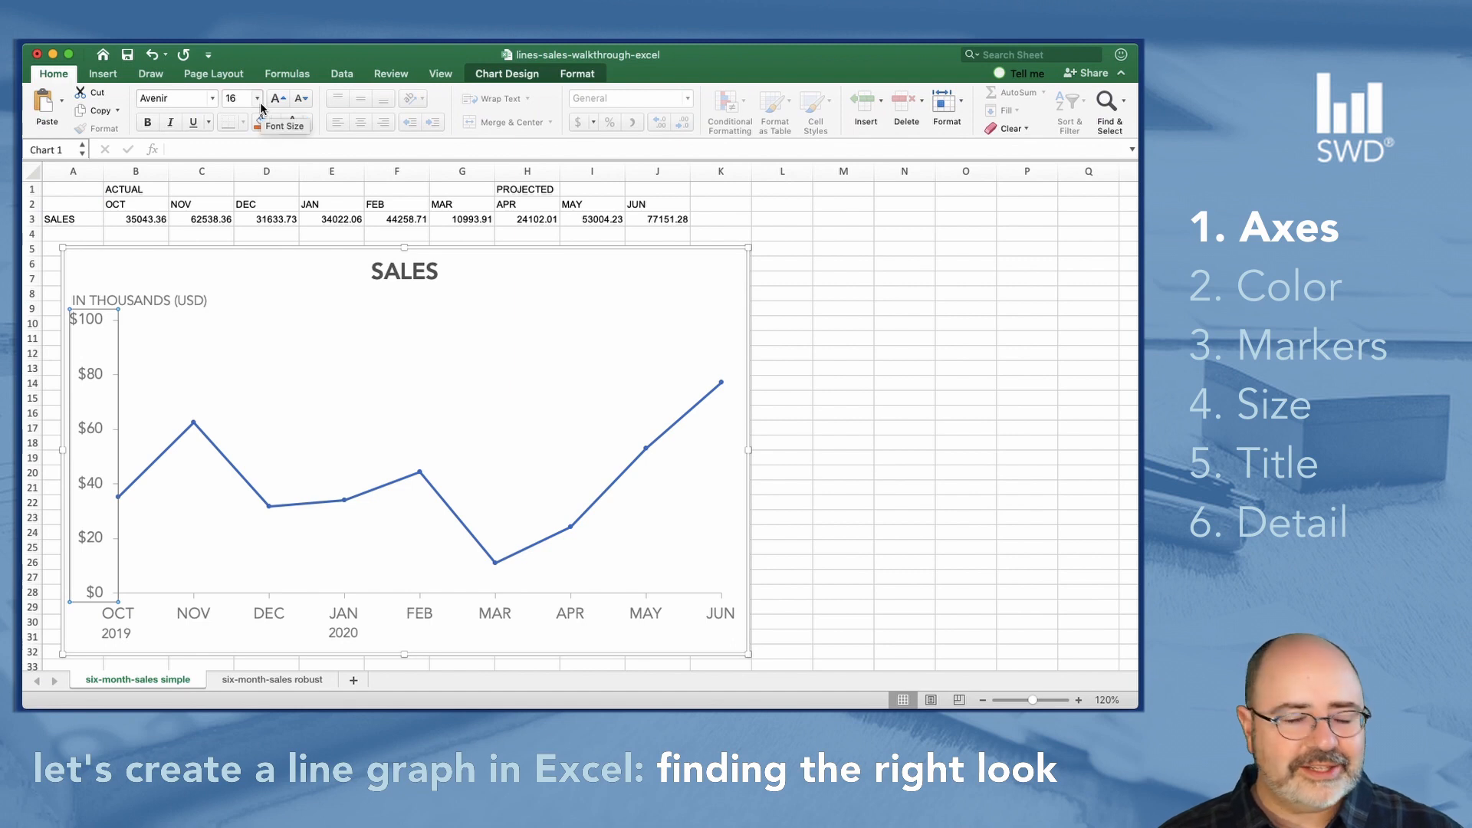
pyautogui.click(257, 99)
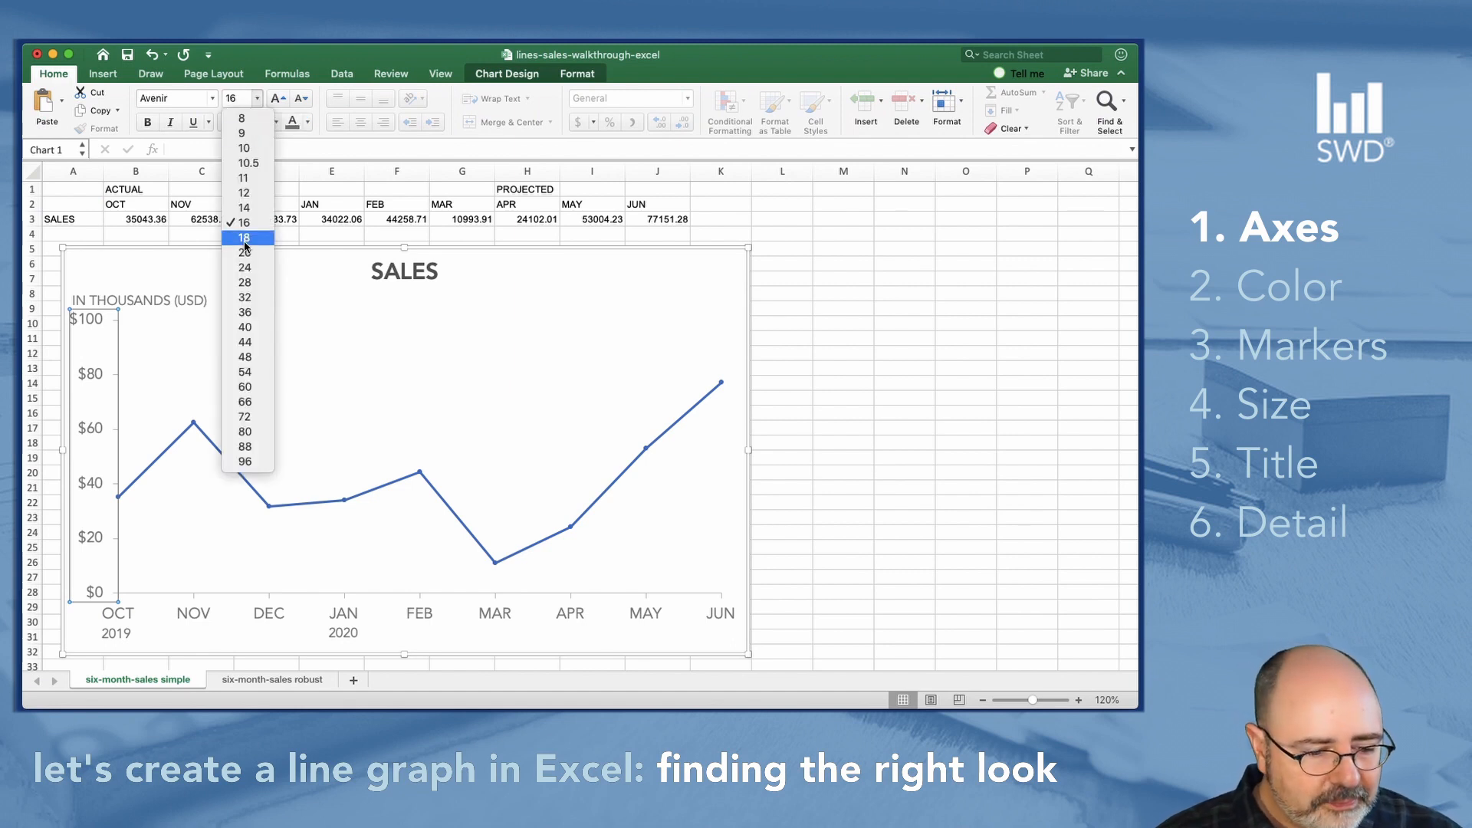
pyautogui.click(244, 207)
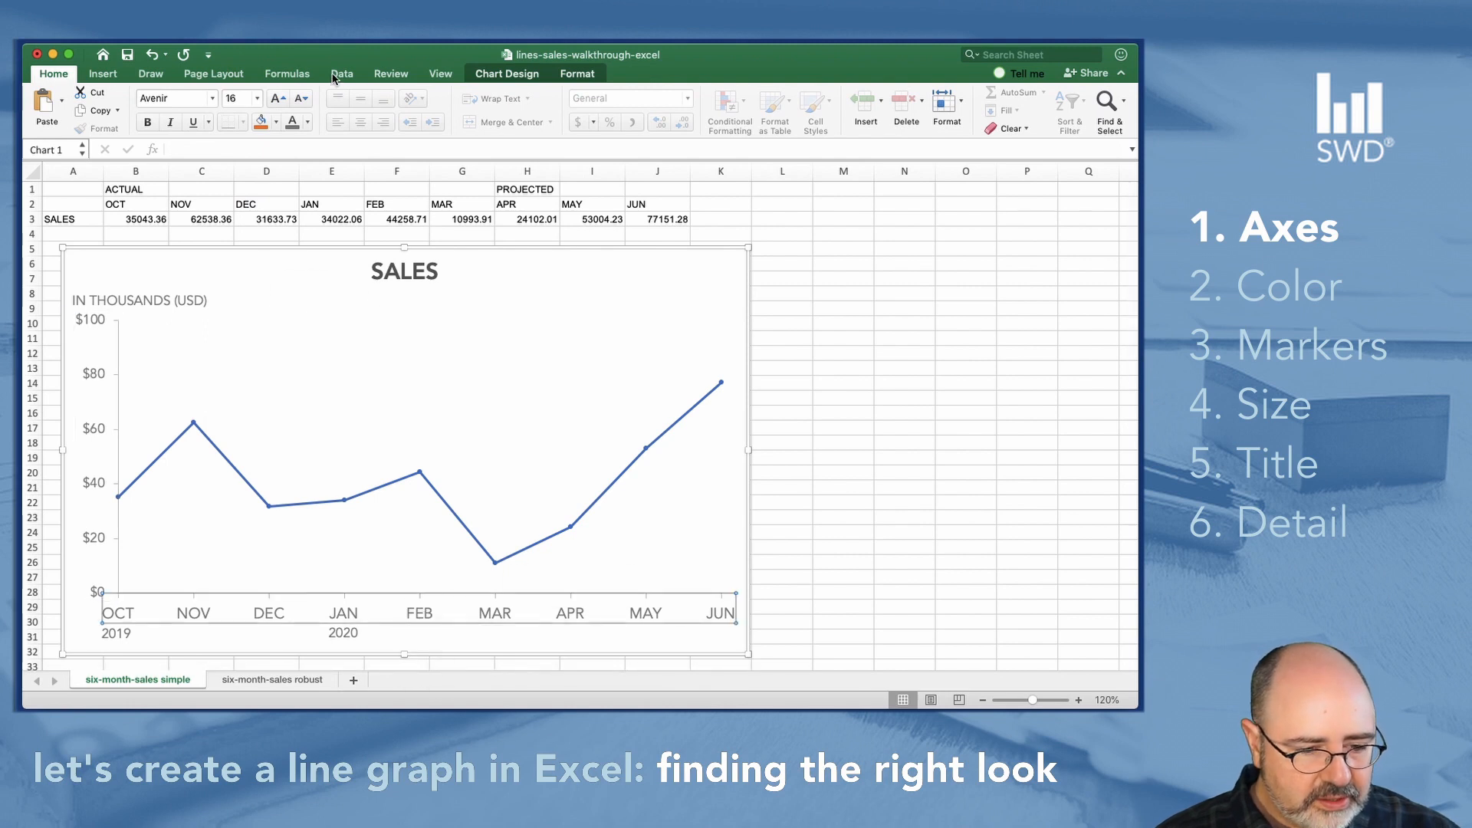
pyautogui.click(253, 98)
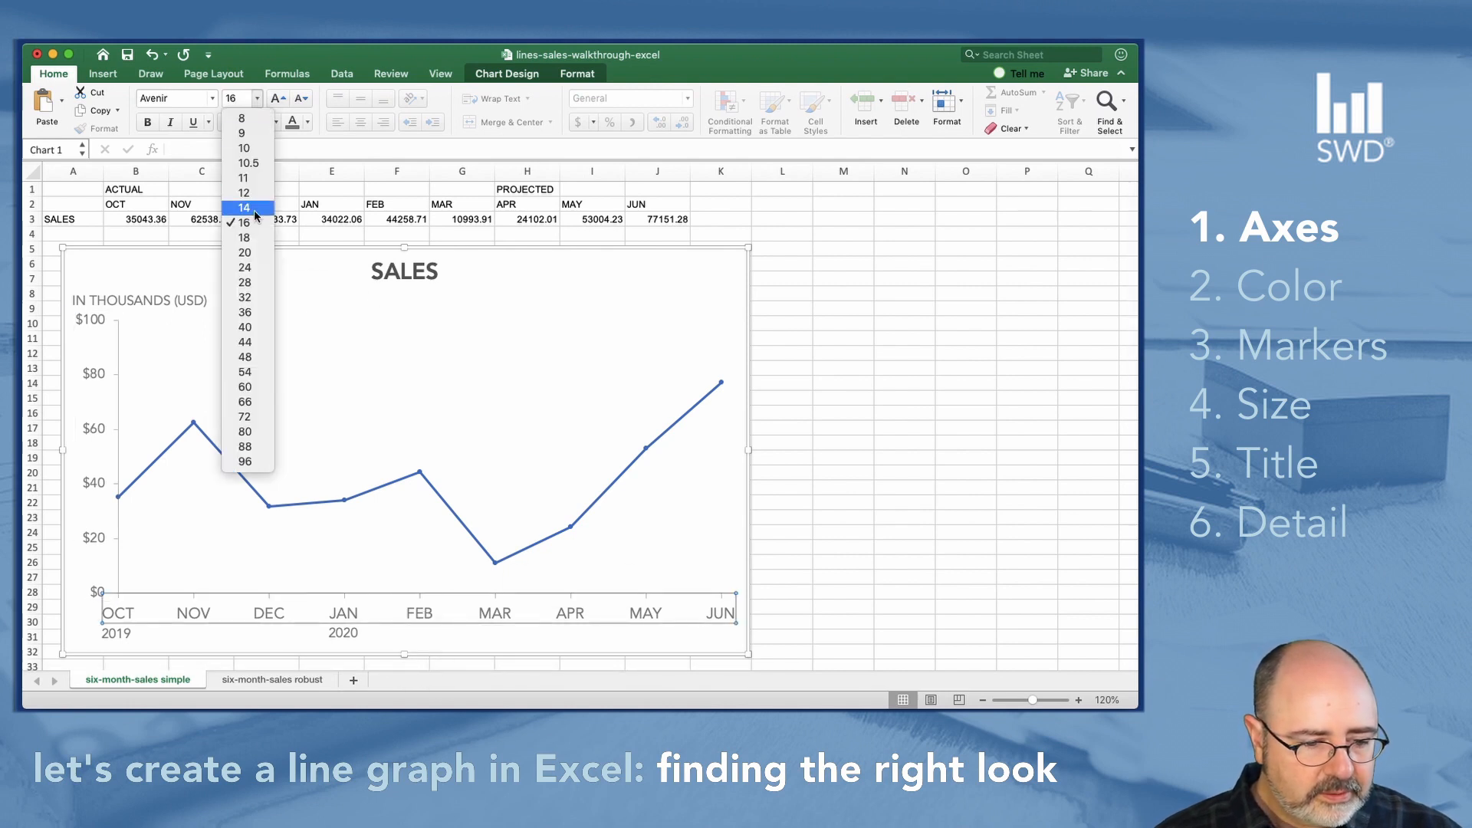
pyautogui.click(244, 207)
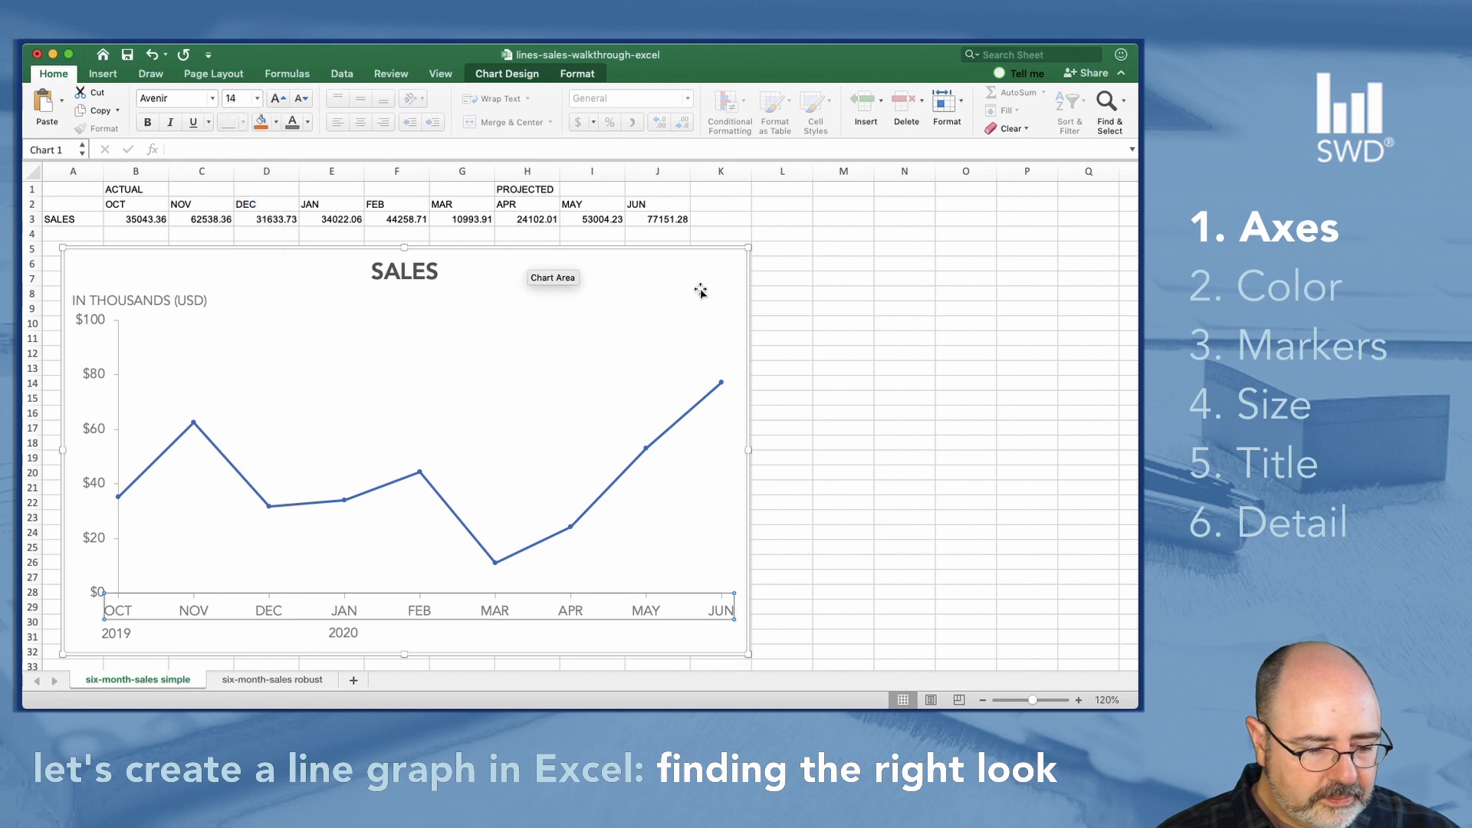
pyautogui.click(139, 300)
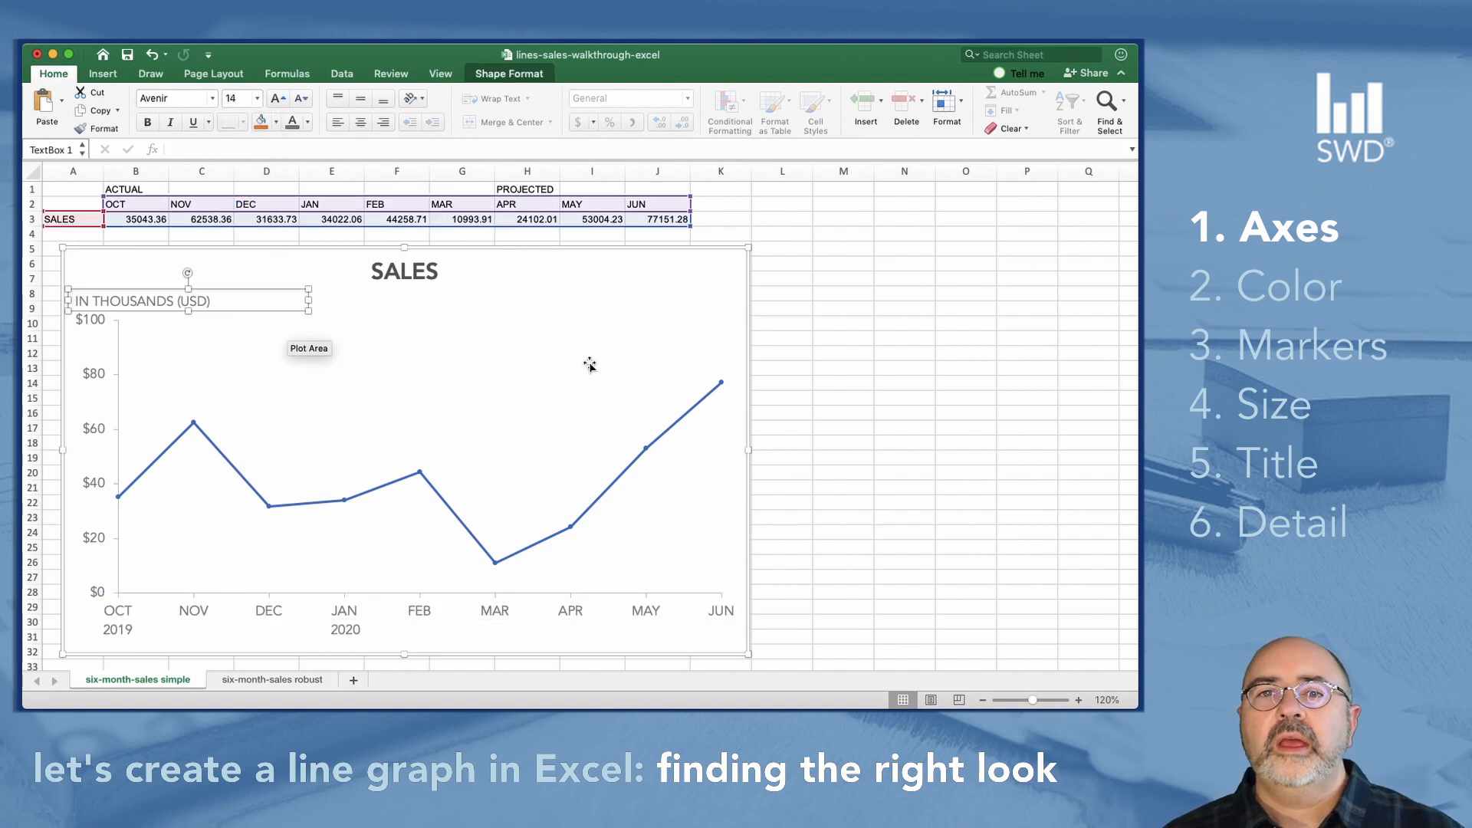
pyautogui.moveTo(17, 388)
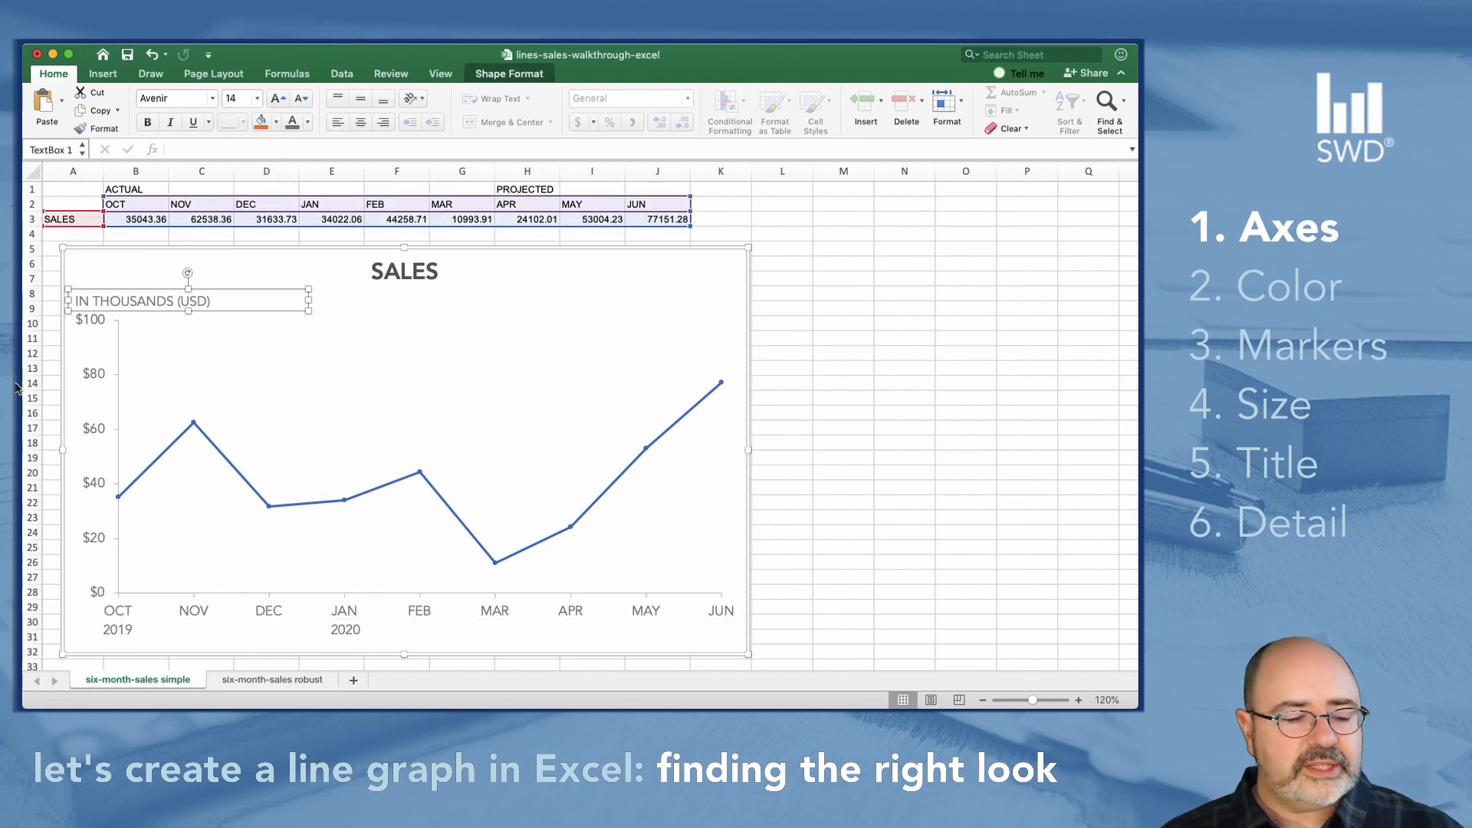
pyautogui.moveTo(488, 302)
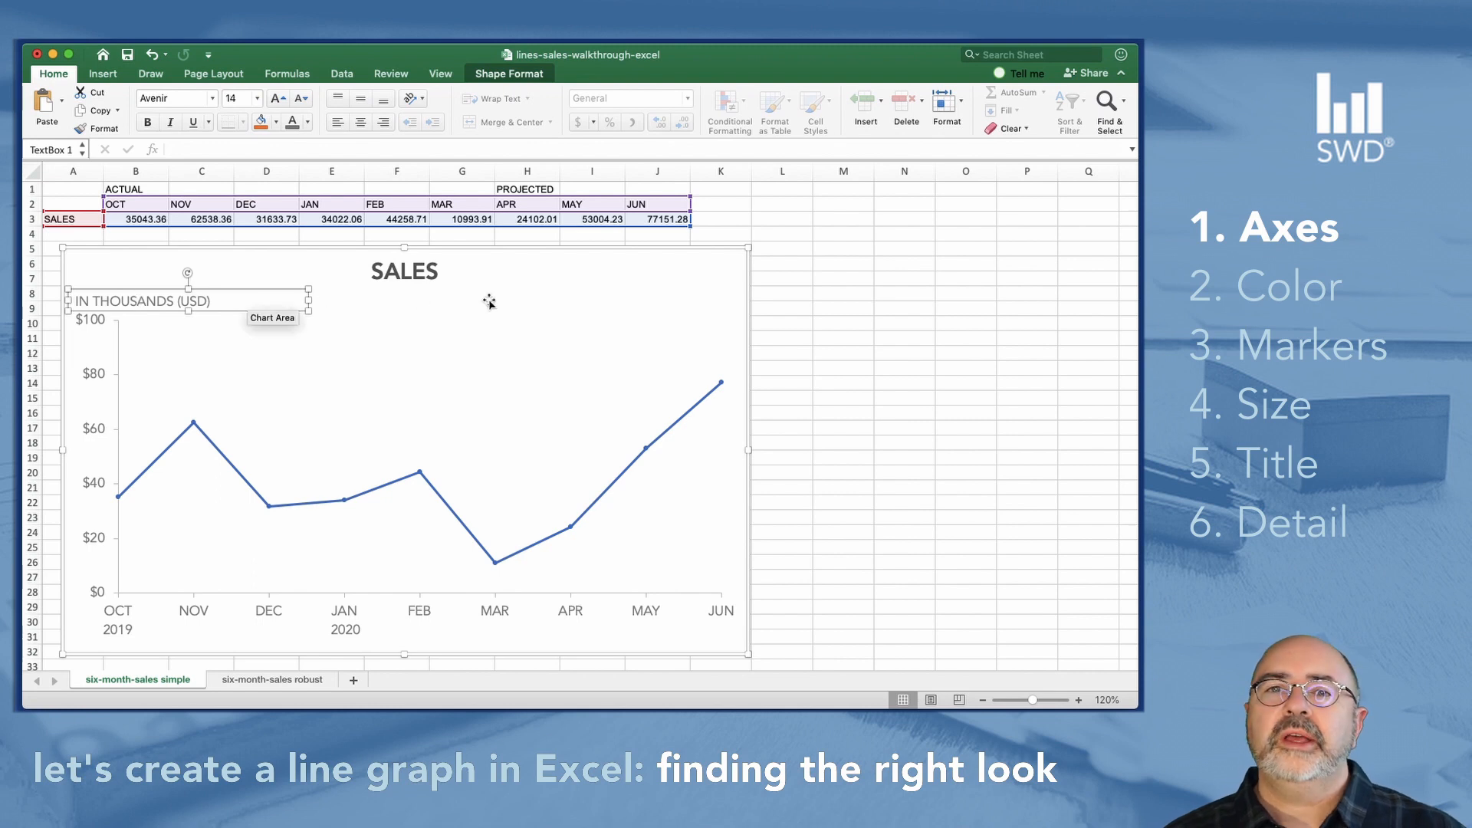
pyautogui.moveTo(103, 336)
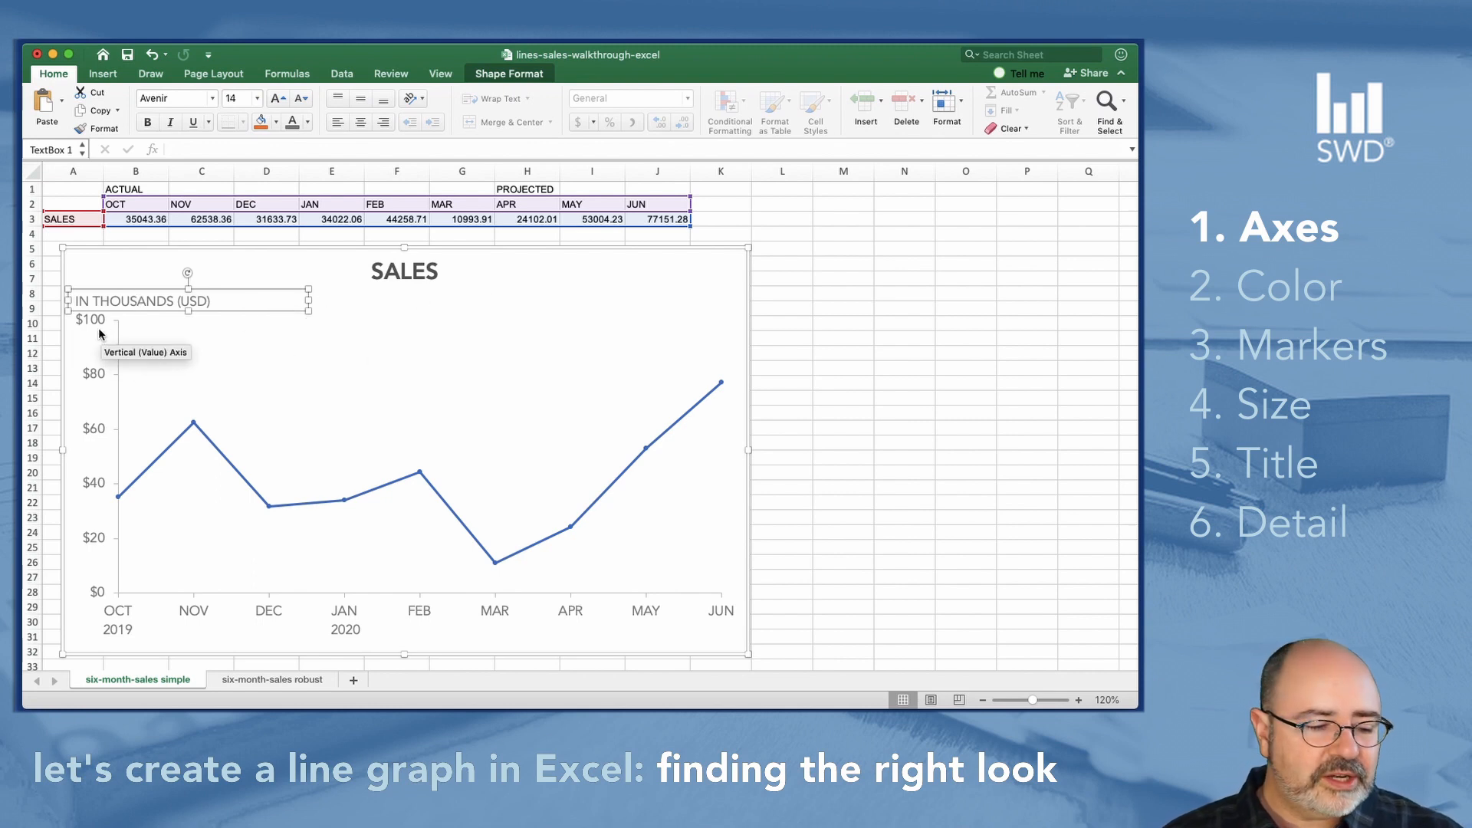
# - Change the vertical axis number category from Currency to Number so values show 0 to 100
pyautogui.click(842, 233)
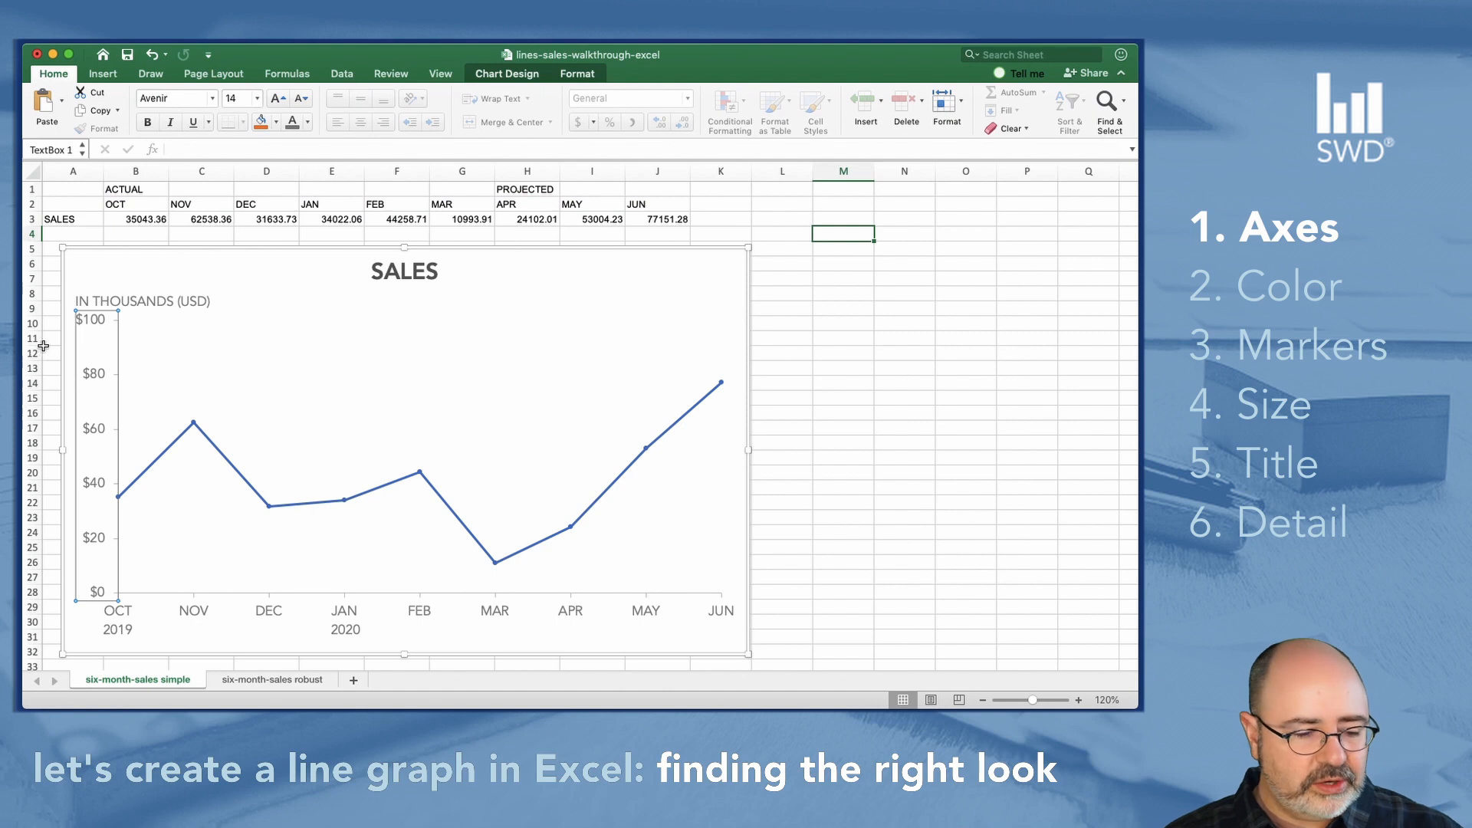
pyautogui.moveTo(195, 358)
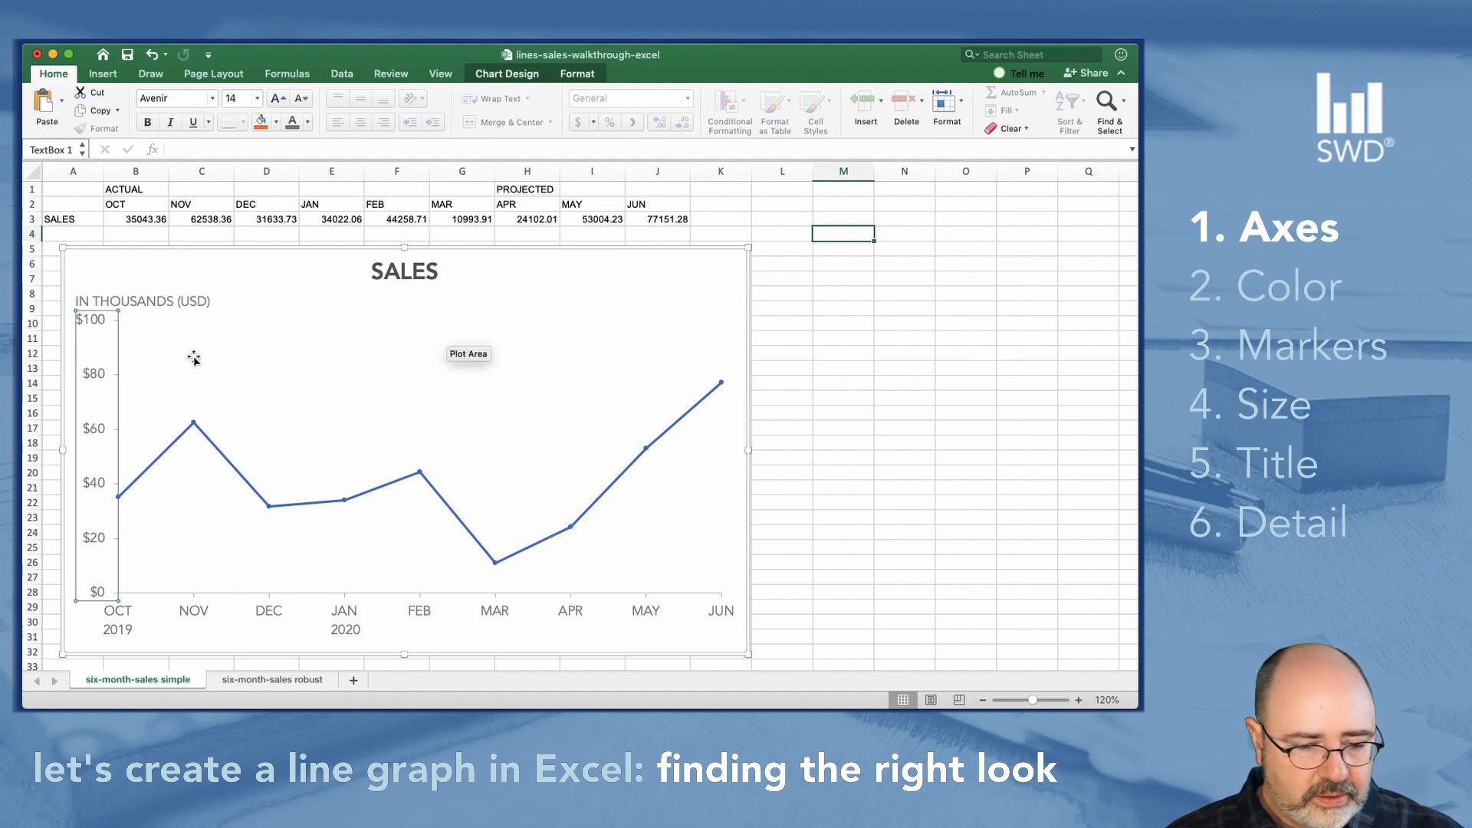
pyautogui.rightClick(194, 358)
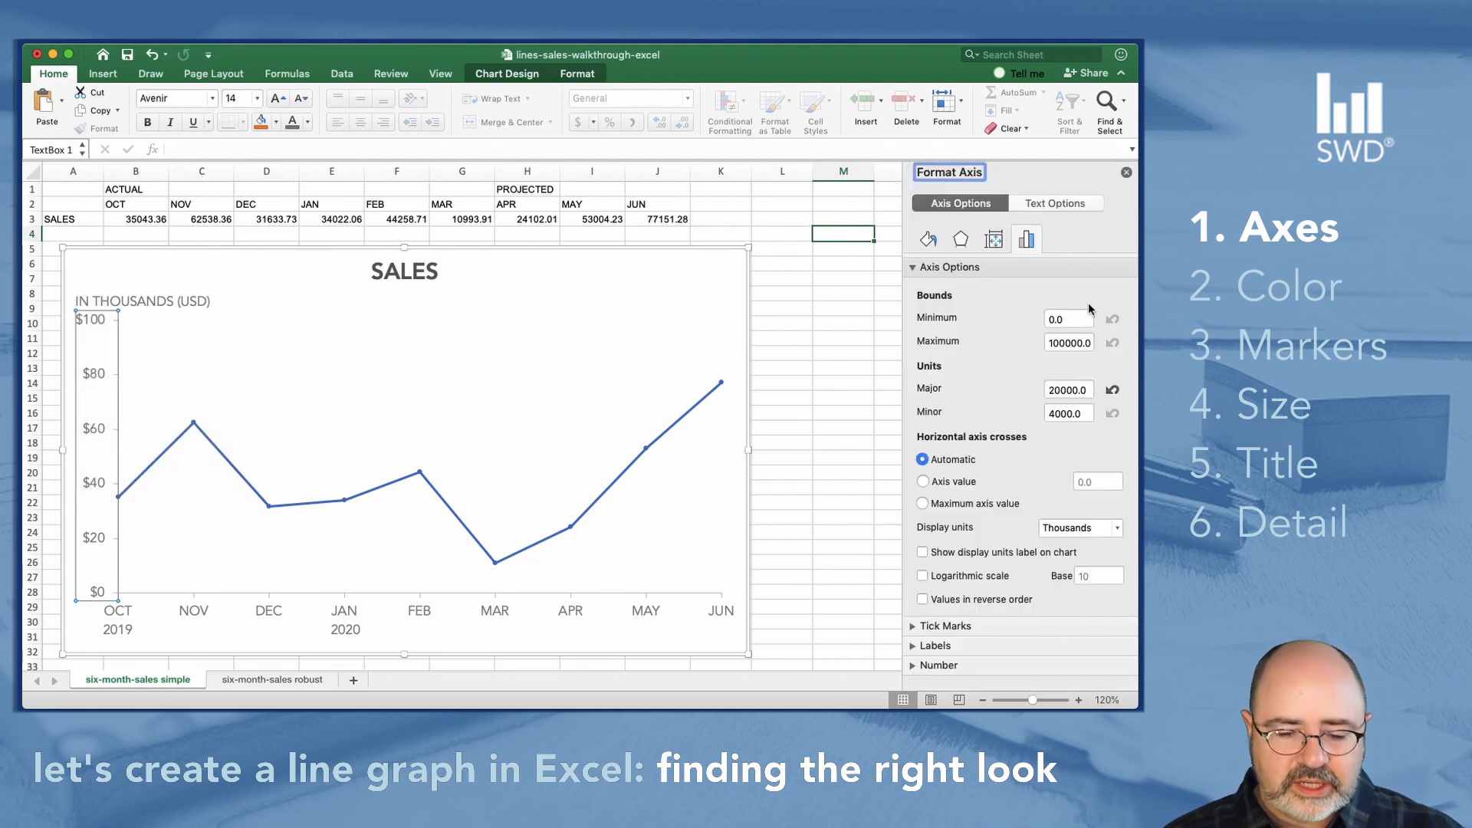
pyautogui.moveTo(1005, 522)
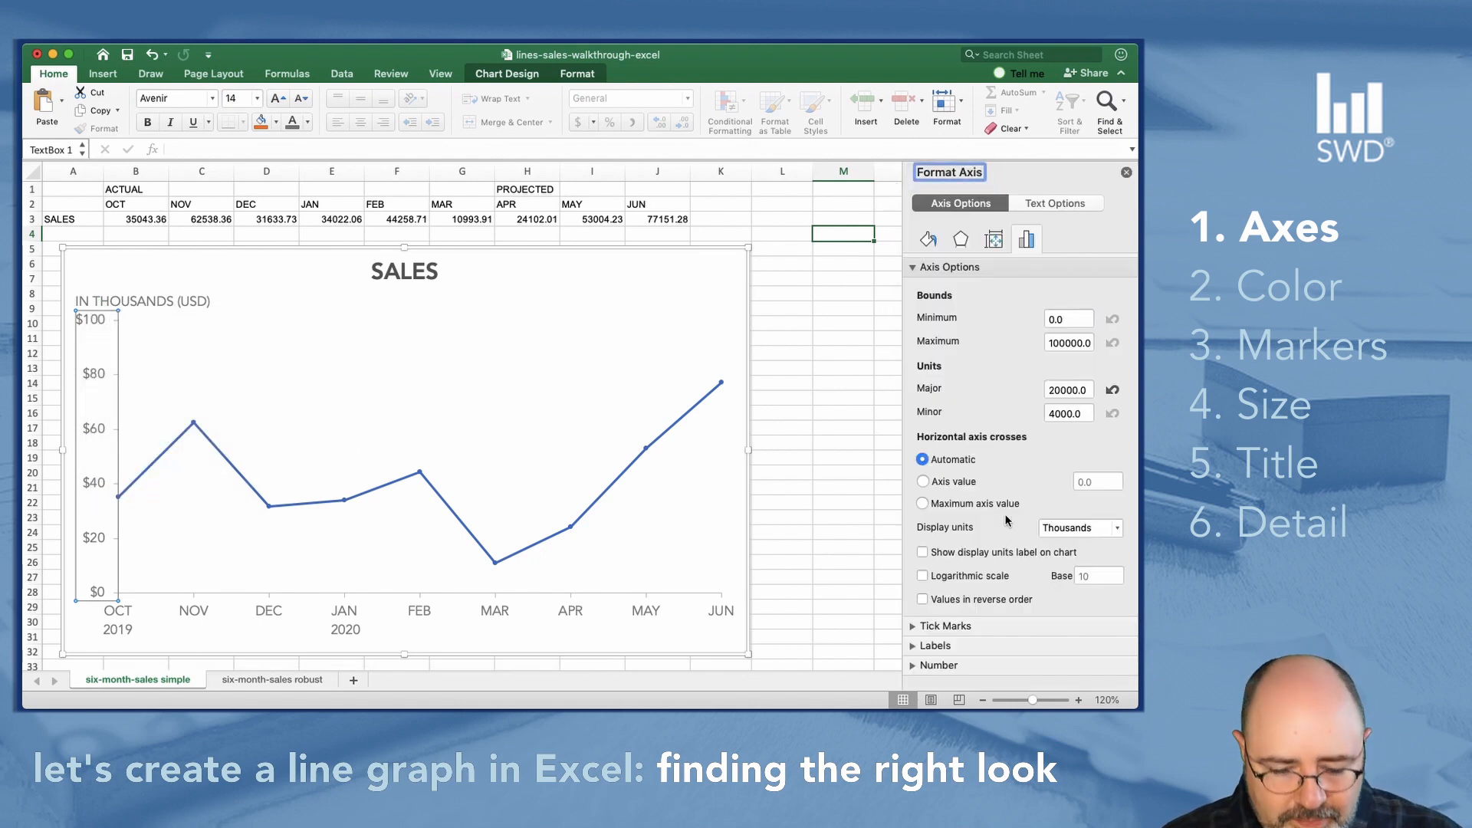
pyautogui.click(939, 664)
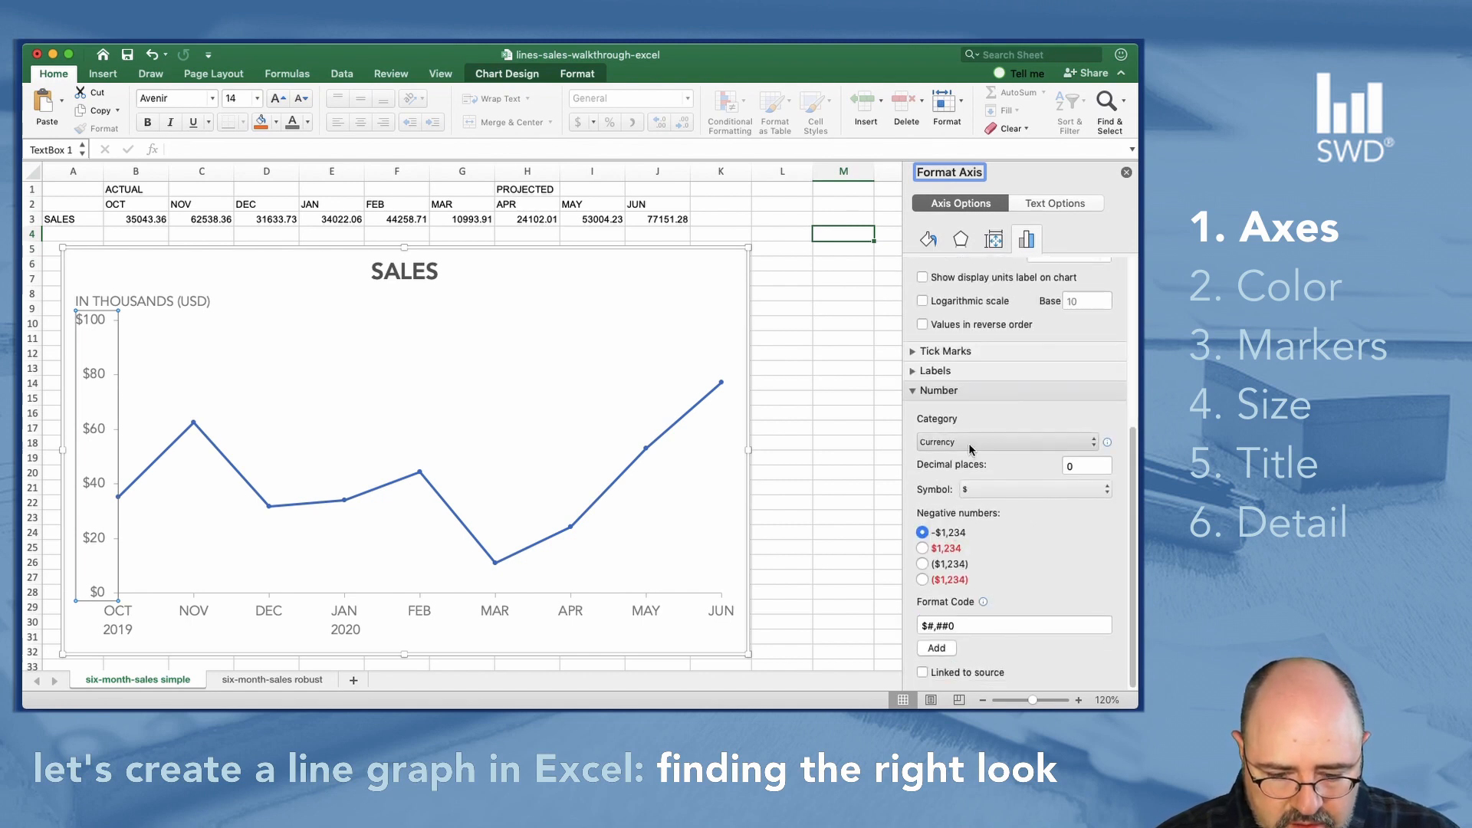
pyautogui.click(1006, 442)
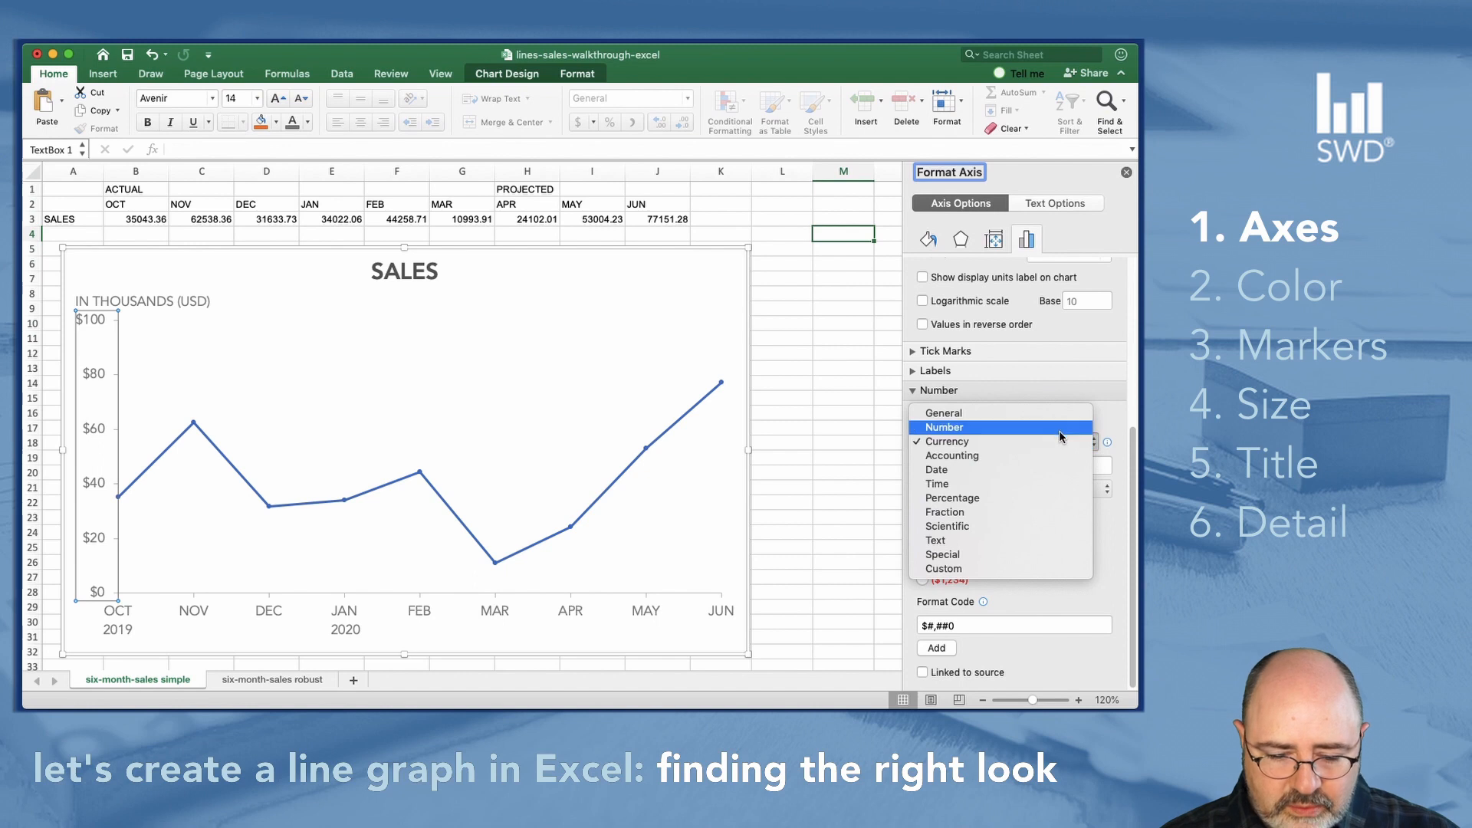
pyautogui.click(946, 428)
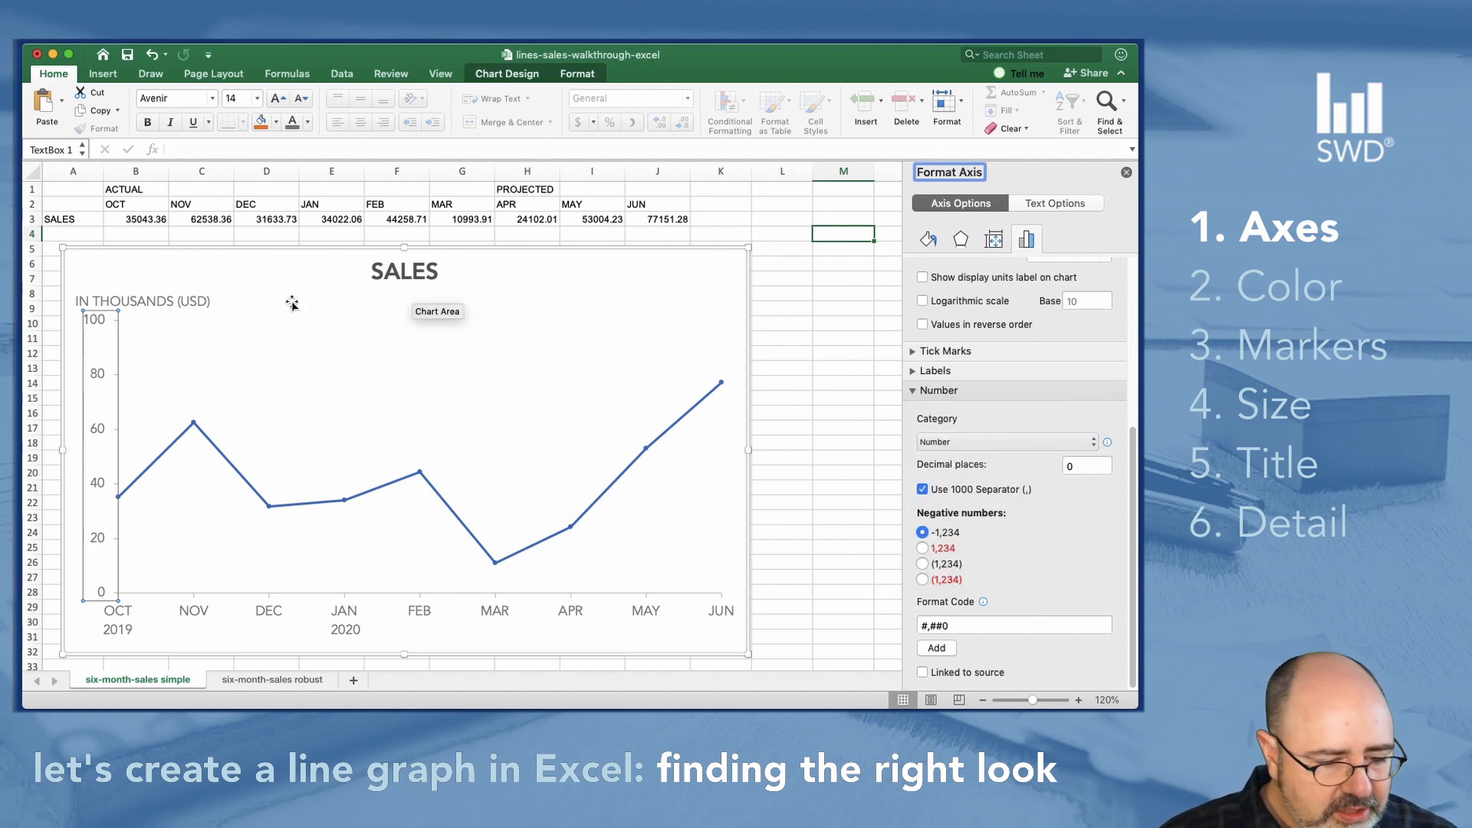
pyautogui.moveTo(198, 296)
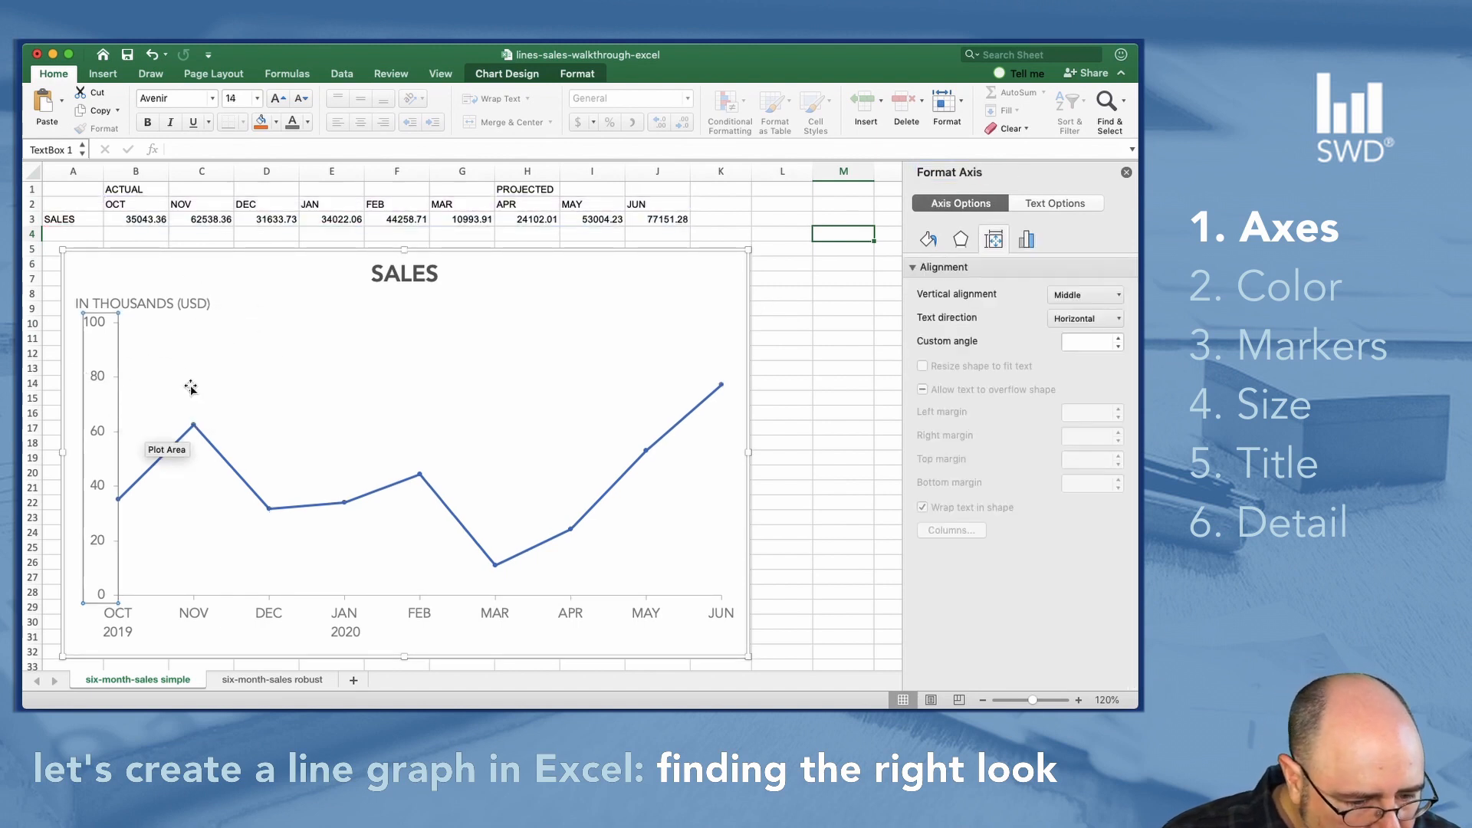
# - Select the chart's plot area to reposition it under the units label
pyautogui.click(119, 460)
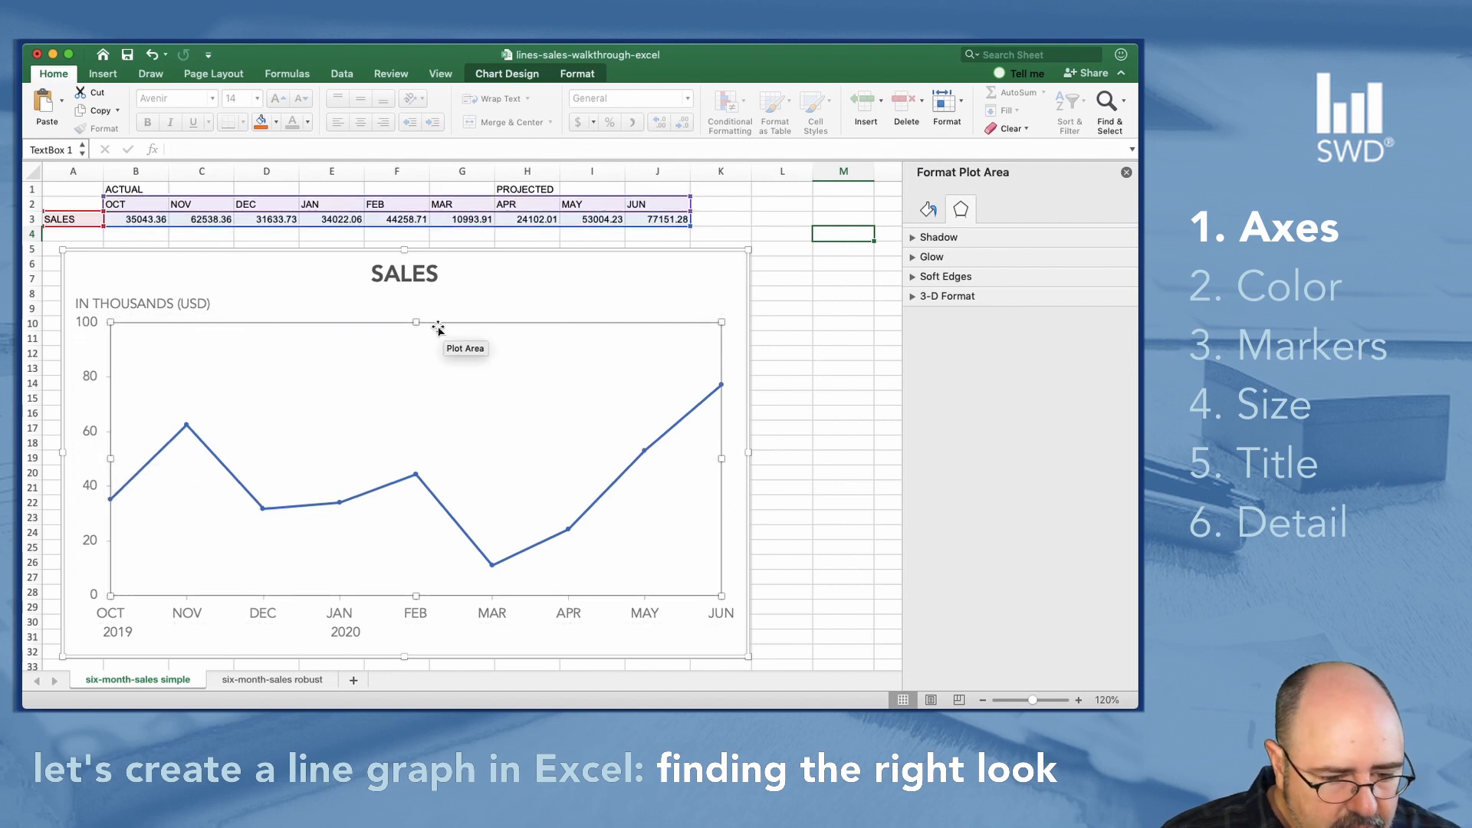
pyautogui.moveTo(416, 322)
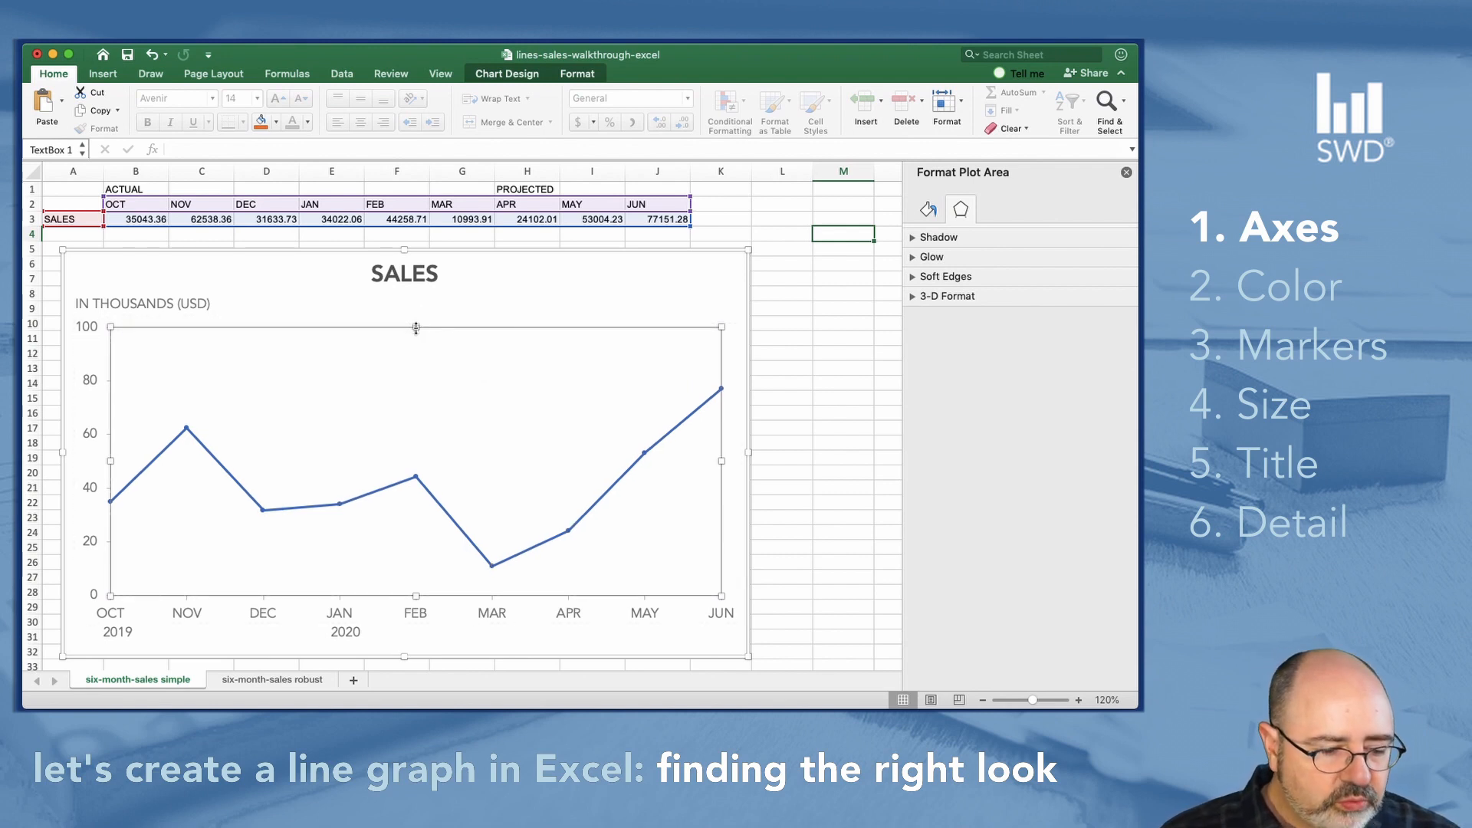
pyautogui.moveTo(413, 325)
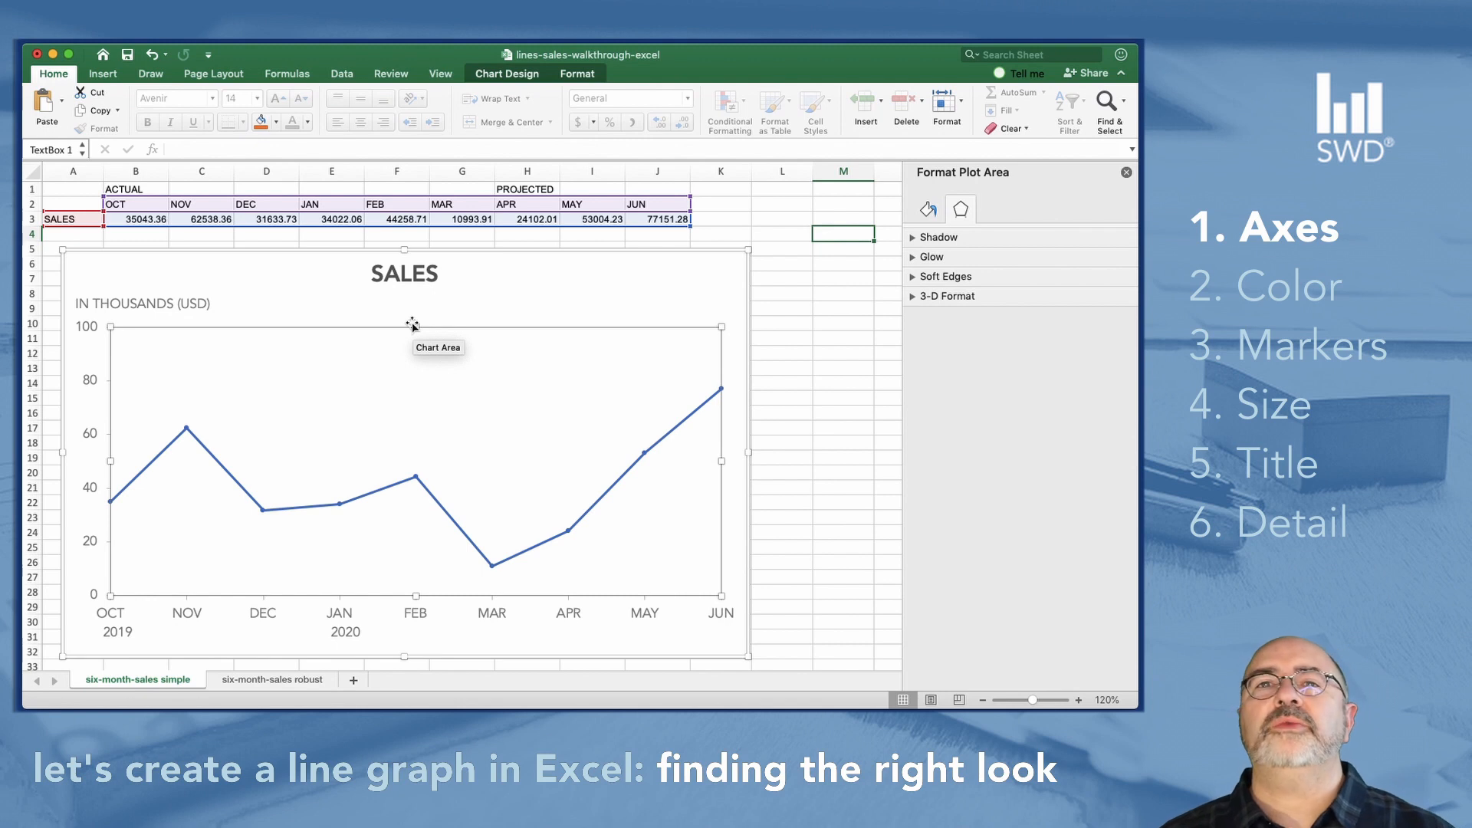
pyautogui.moveTo(246, 355)
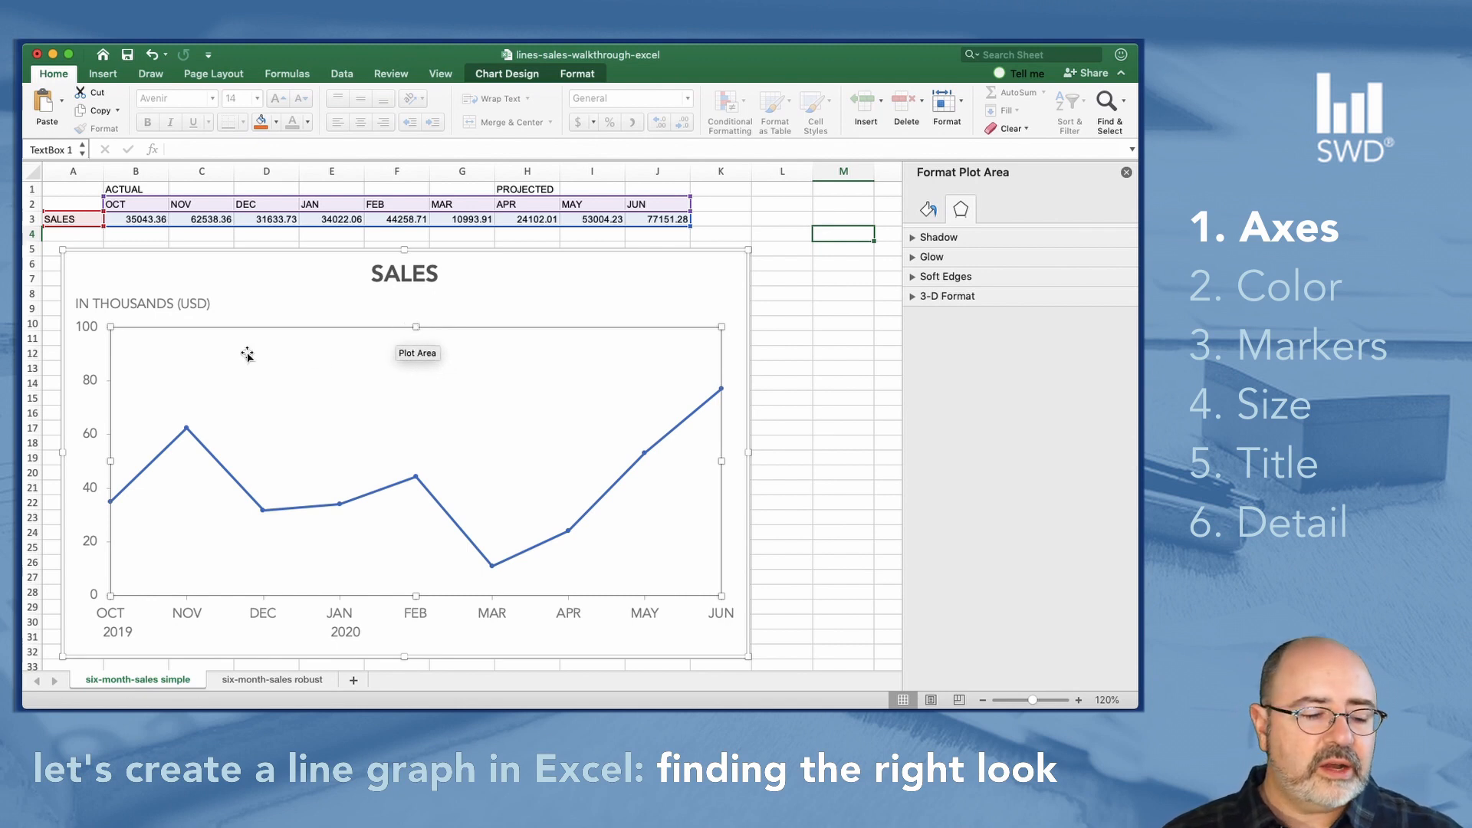
pyautogui.moveTo(155, 620)
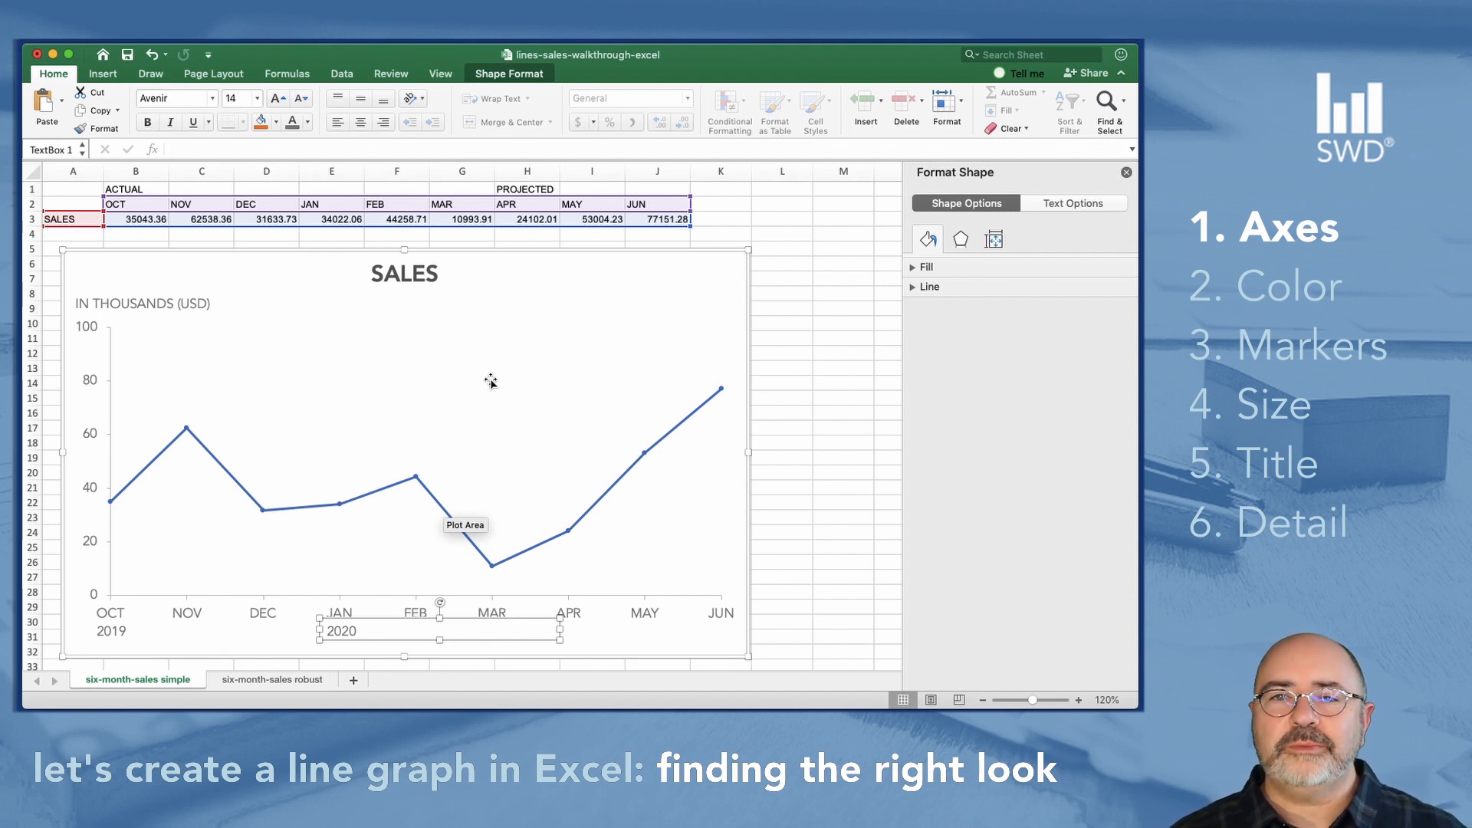
pyautogui.moveTo(449, 317)
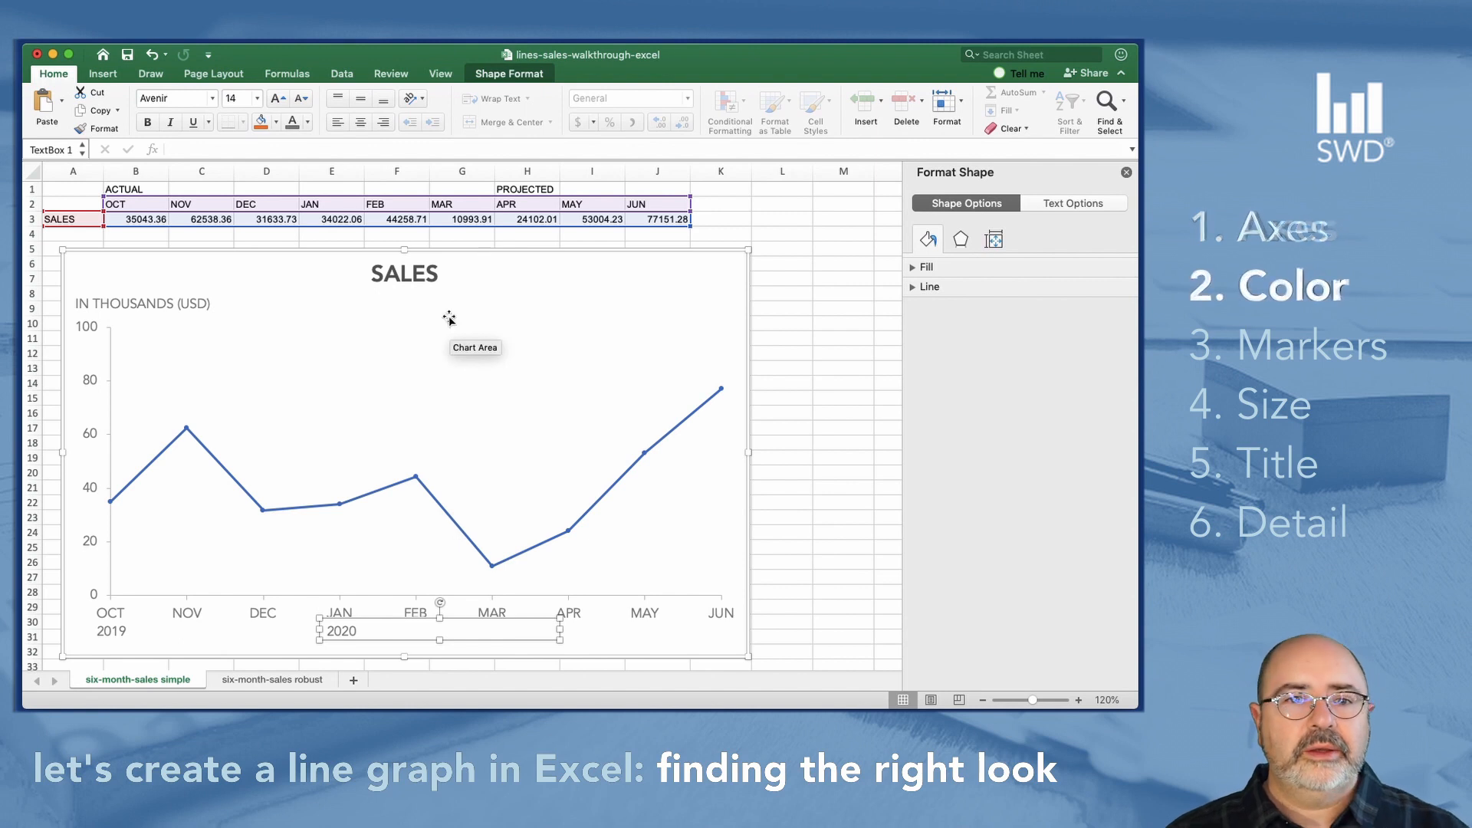
pyautogui.moveTo(445, 313)
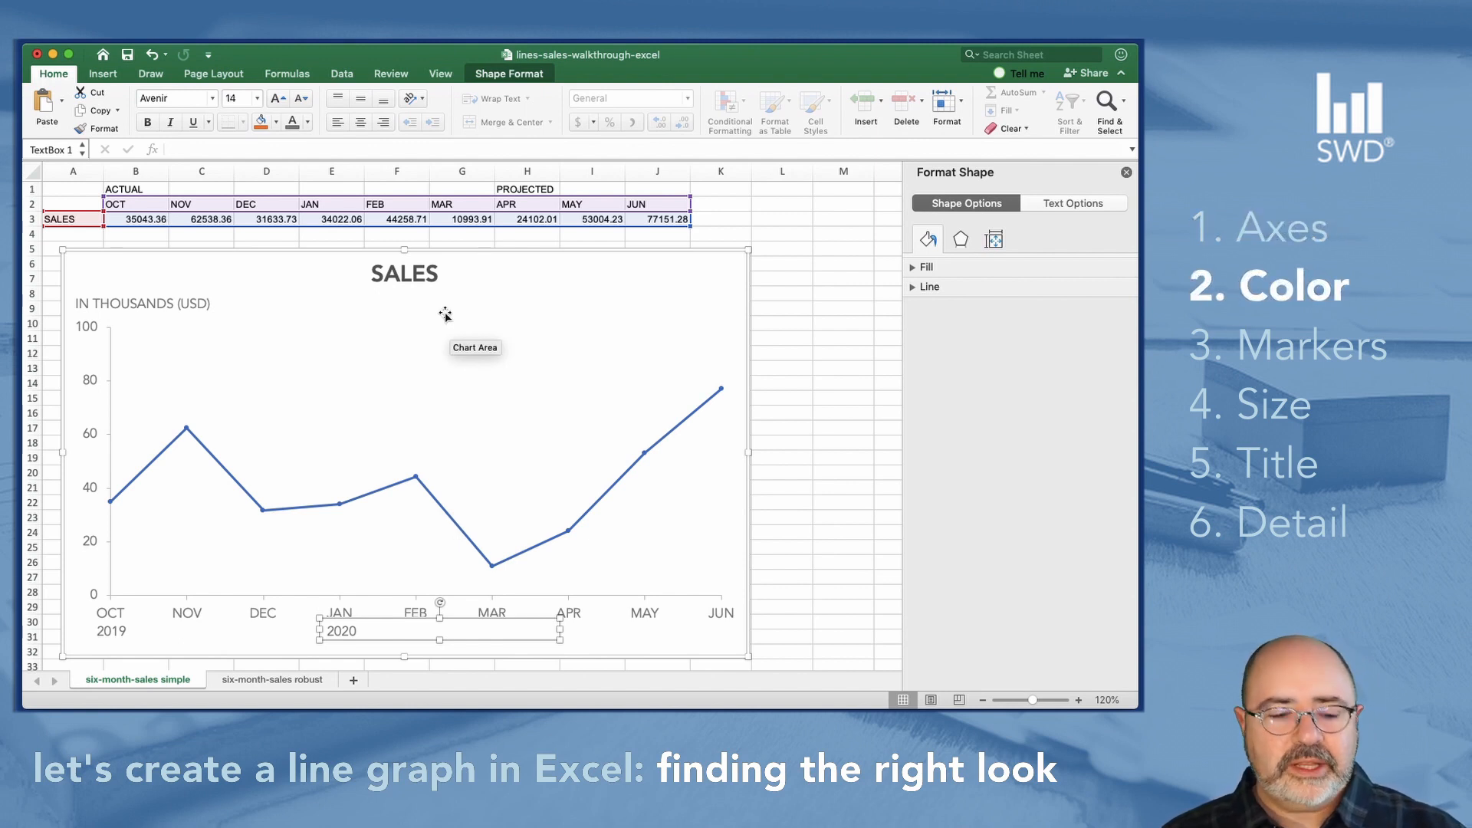
# - Set the sales data series to a solid line and bring up its color palette
pyautogui.click(782, 337)
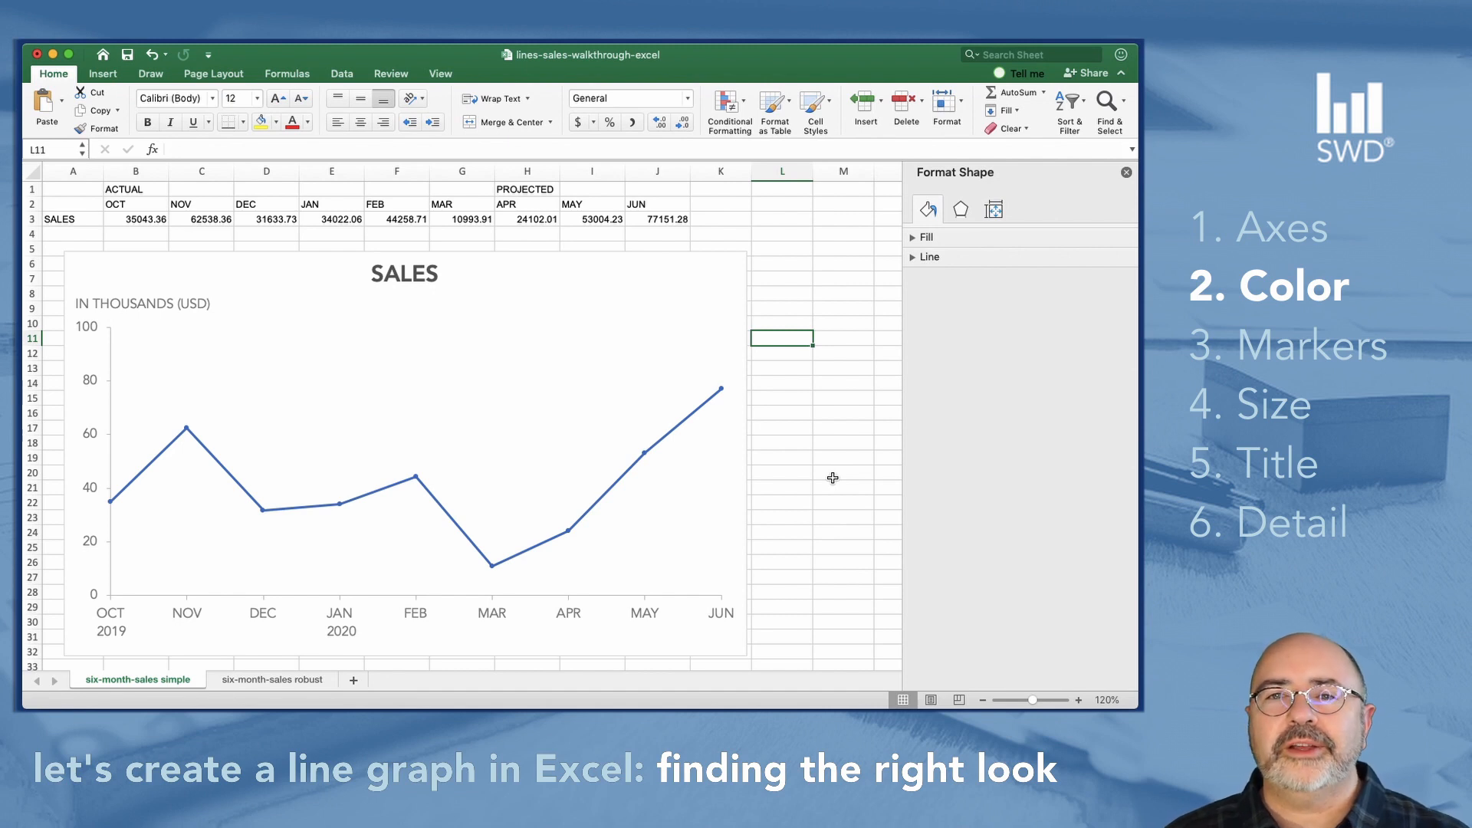
pyautogui.moveTo(646, 451)
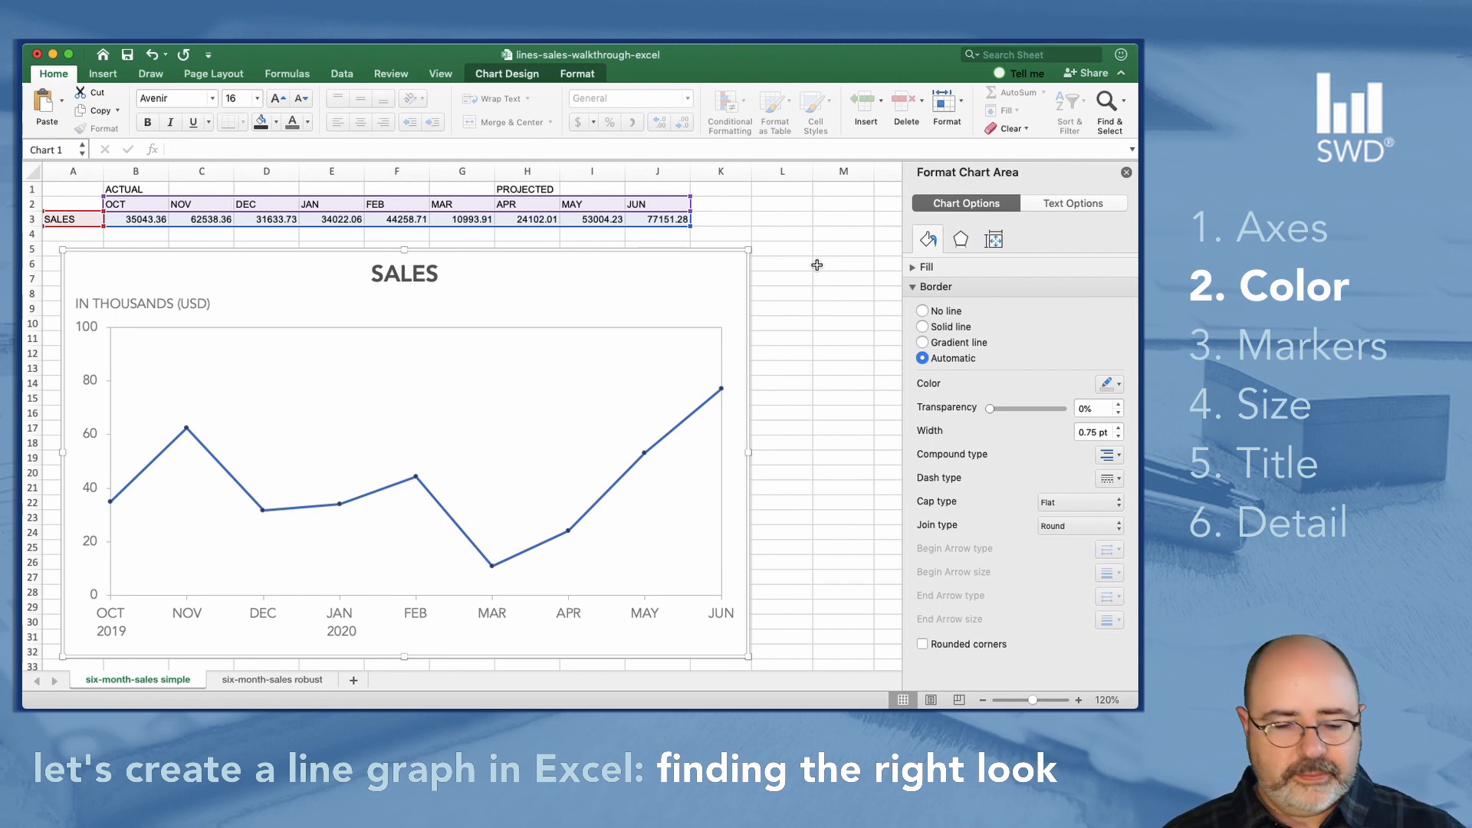
pyautogui.moveTo(700, 413)
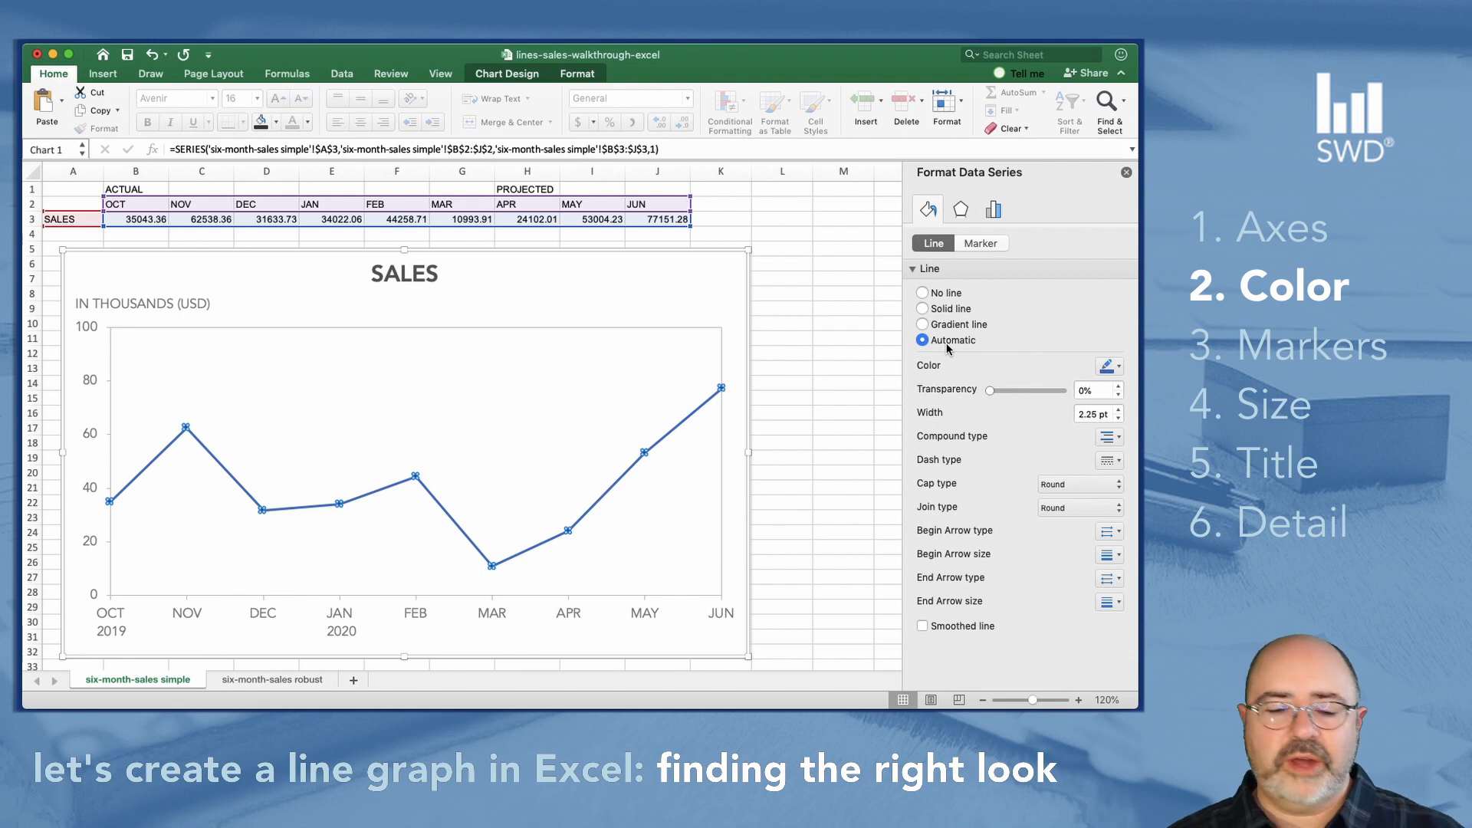
pyautogui.moveTo(962, 308)
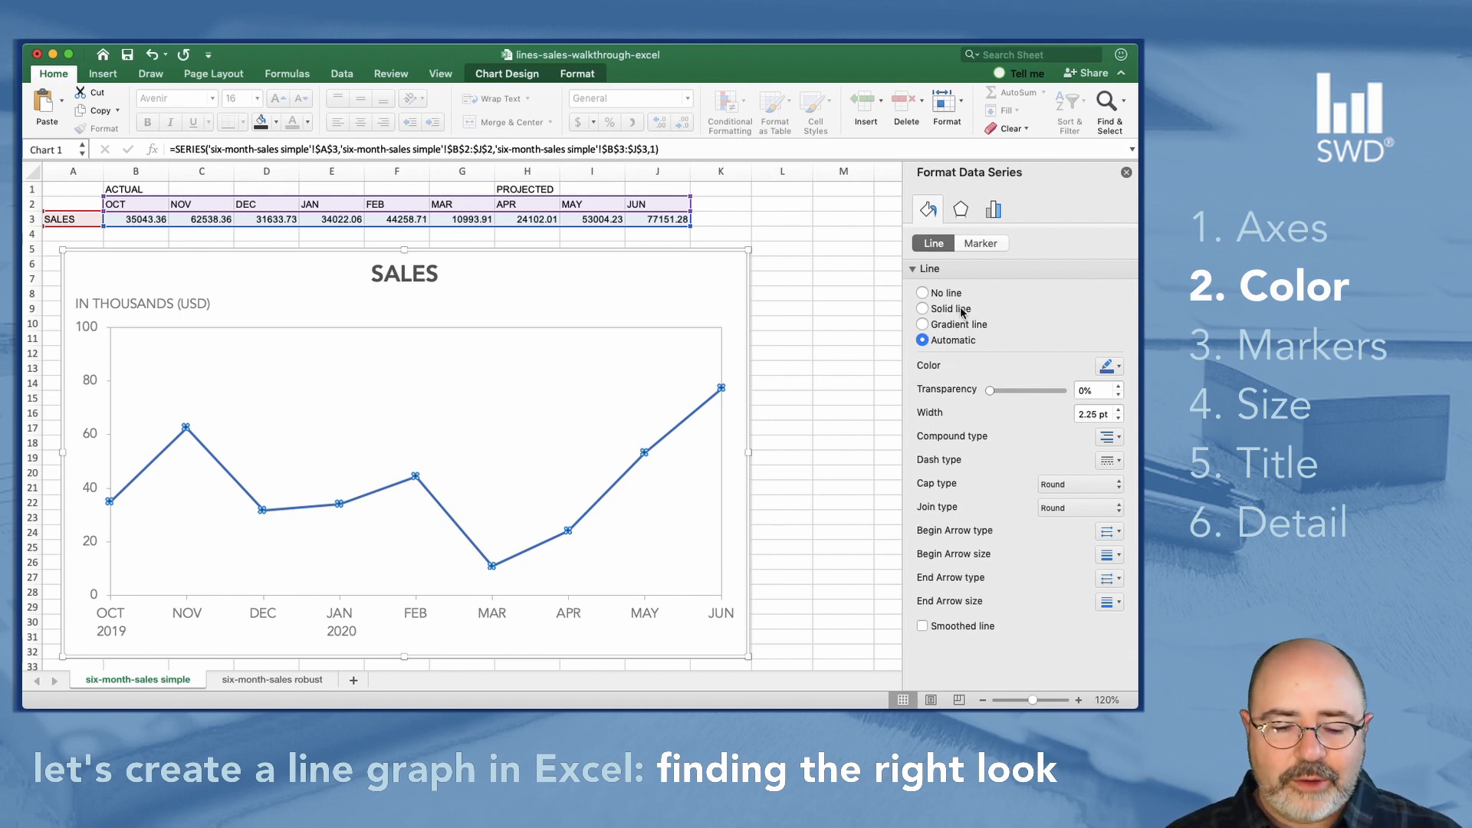
pyautogui.click(924, 308)
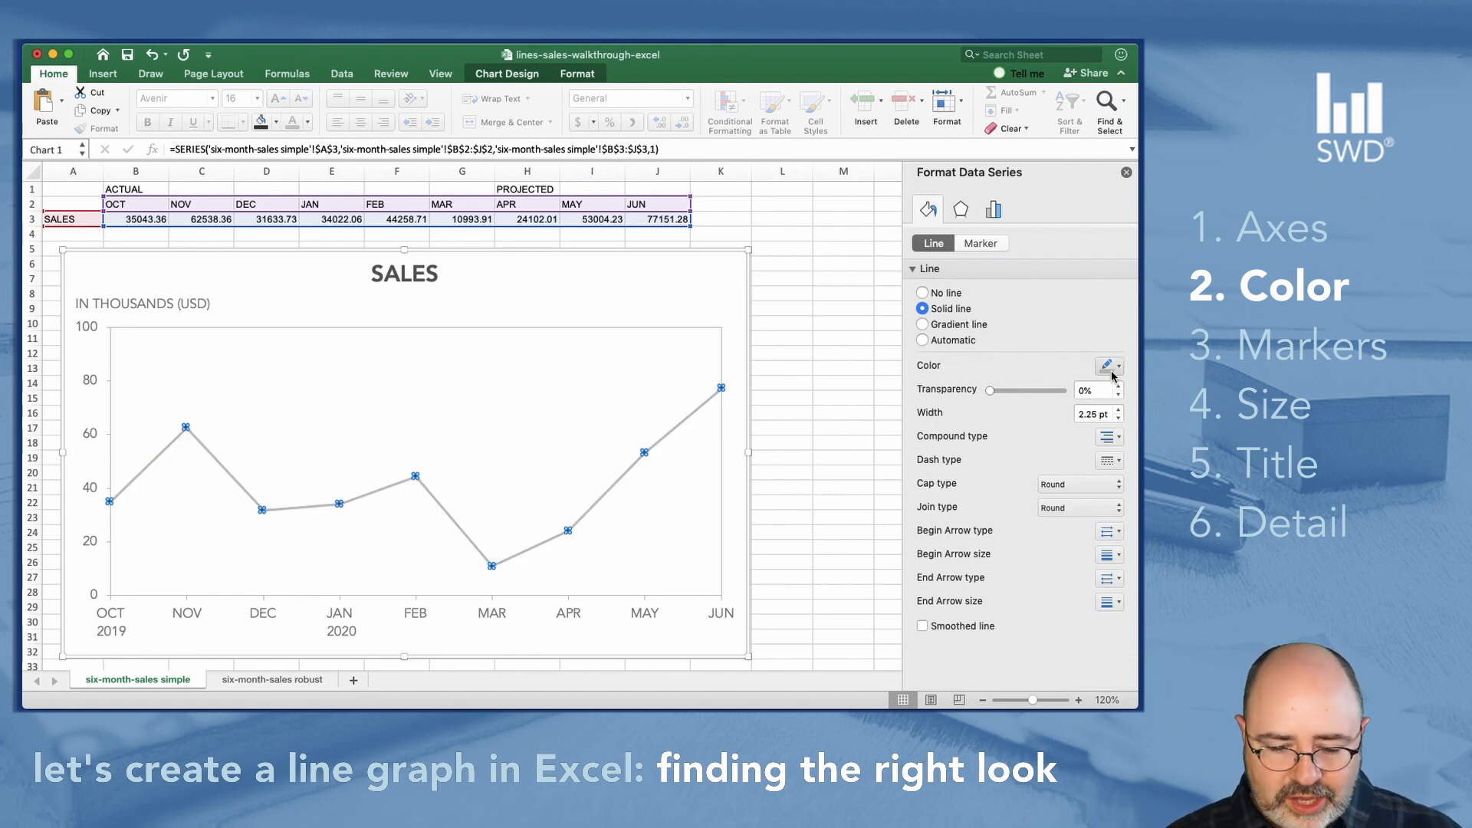
pyautogui.click(1111, 365)
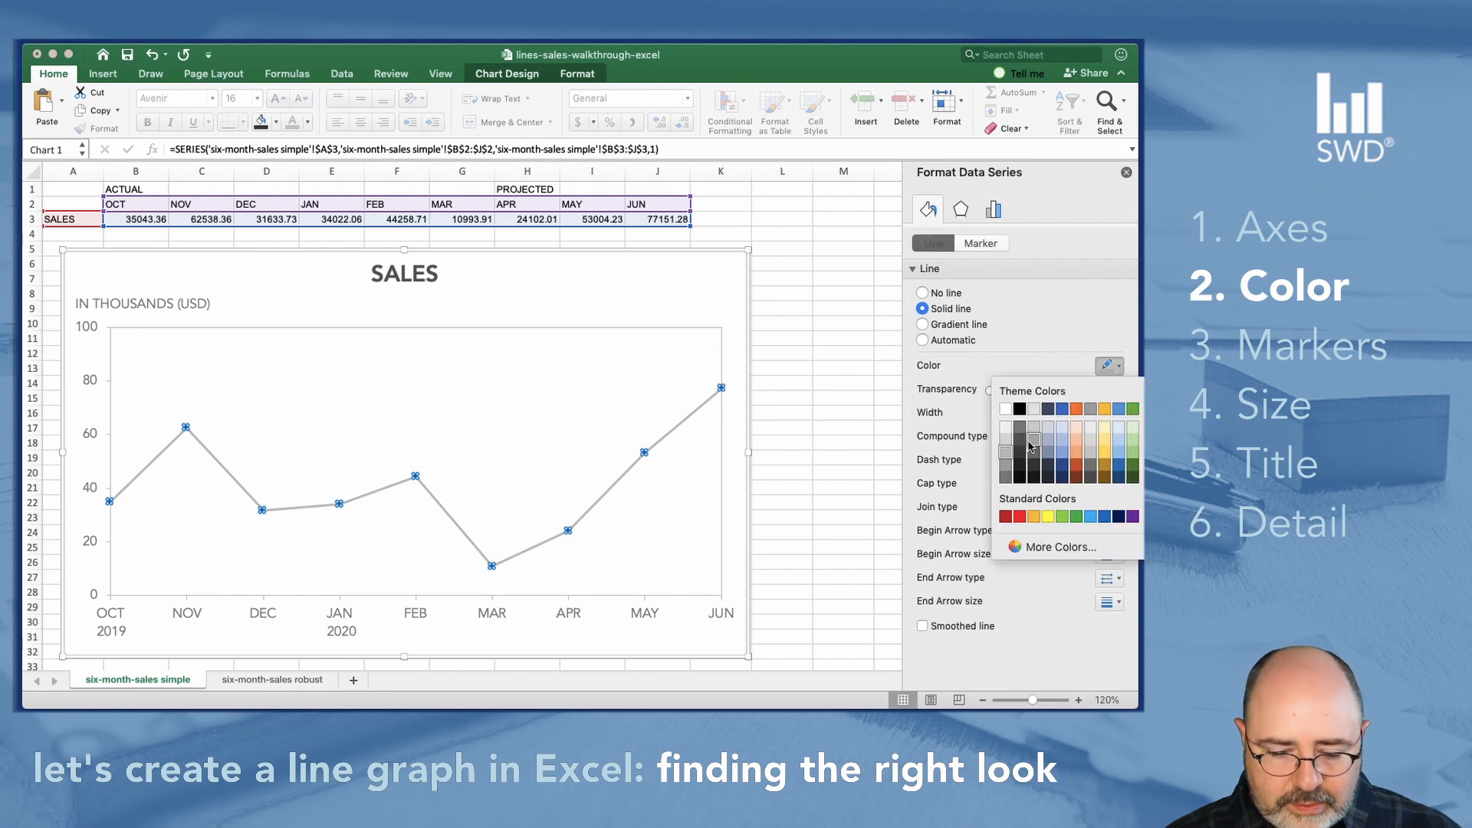
pyautogui.moveTo(1020, 451)
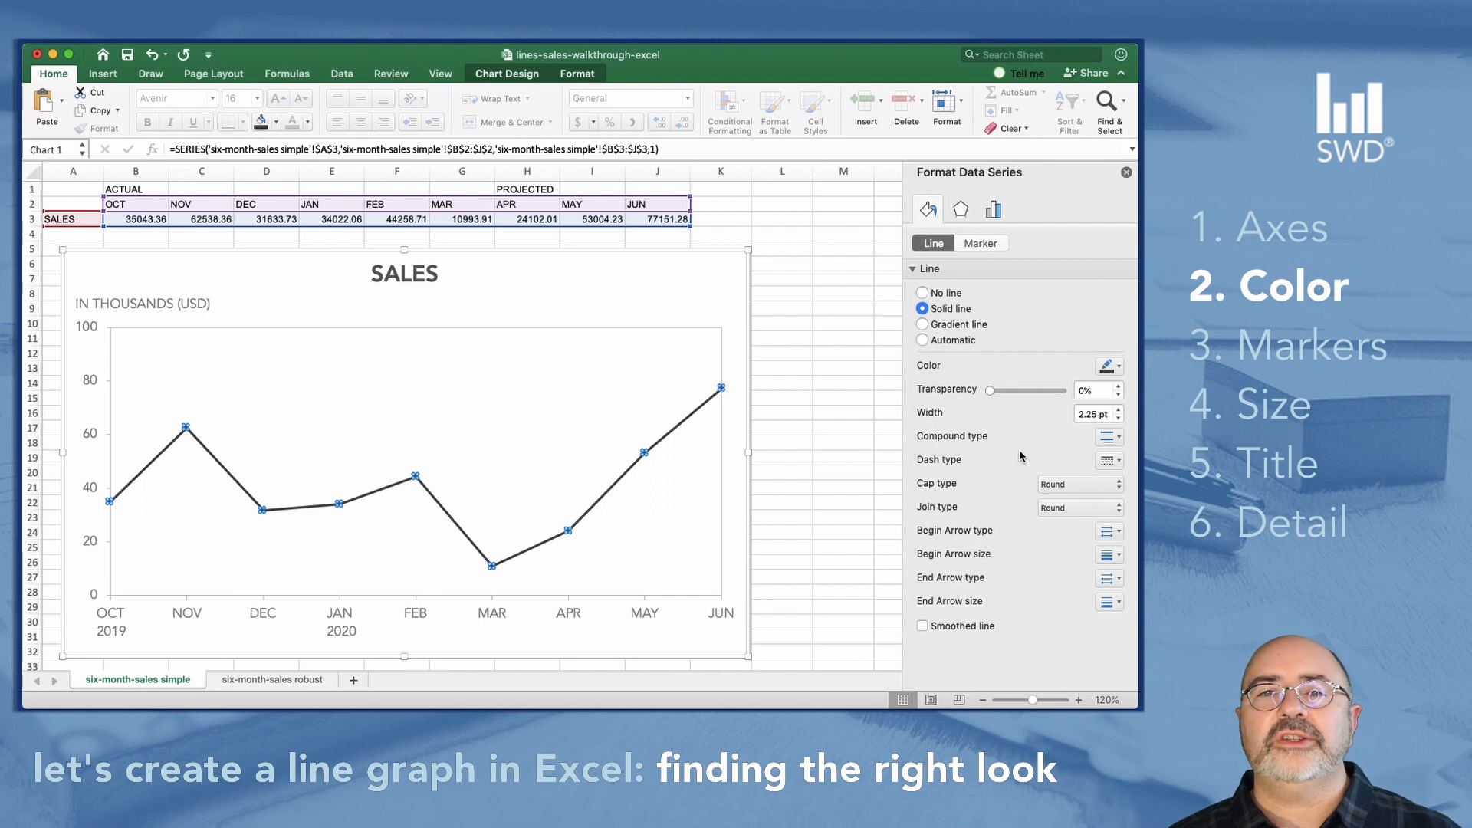
pyautogui.moveTo(965, 438)
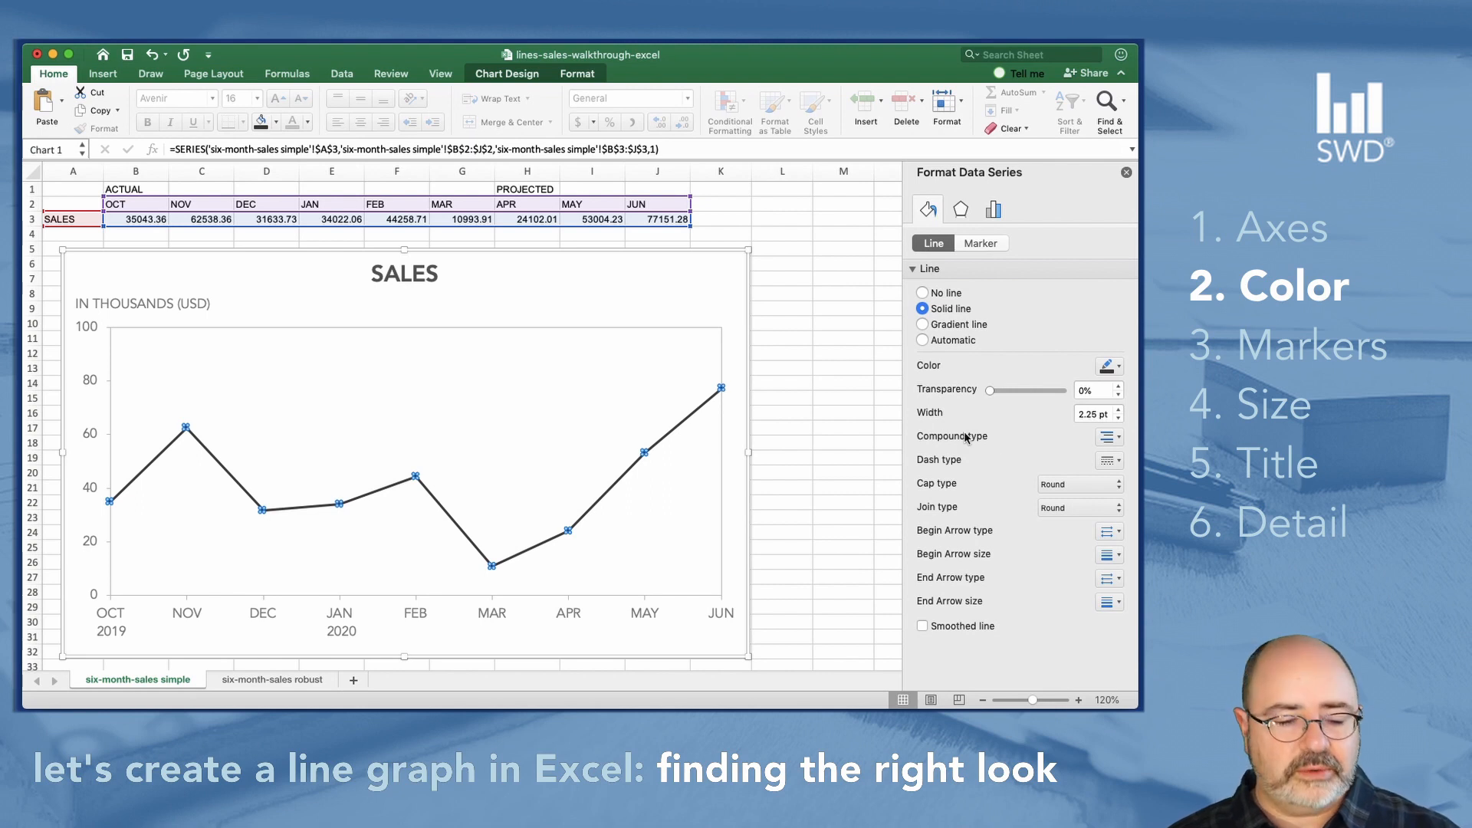
pyautogui.moveTo(821, 278)
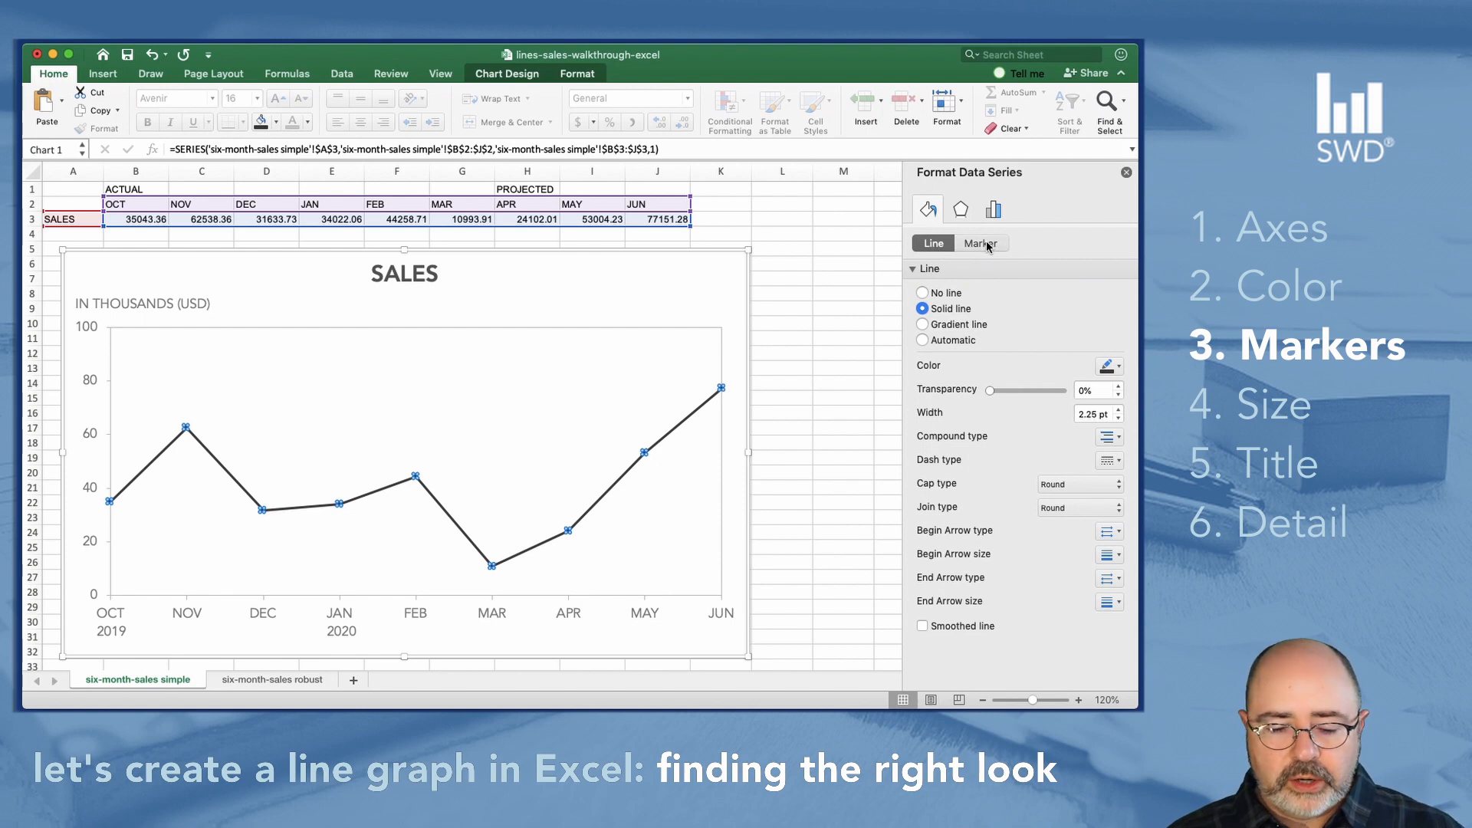
# - Switch the Format Data Series pane to the marker type and size options
pyautogui.click(980, 244)
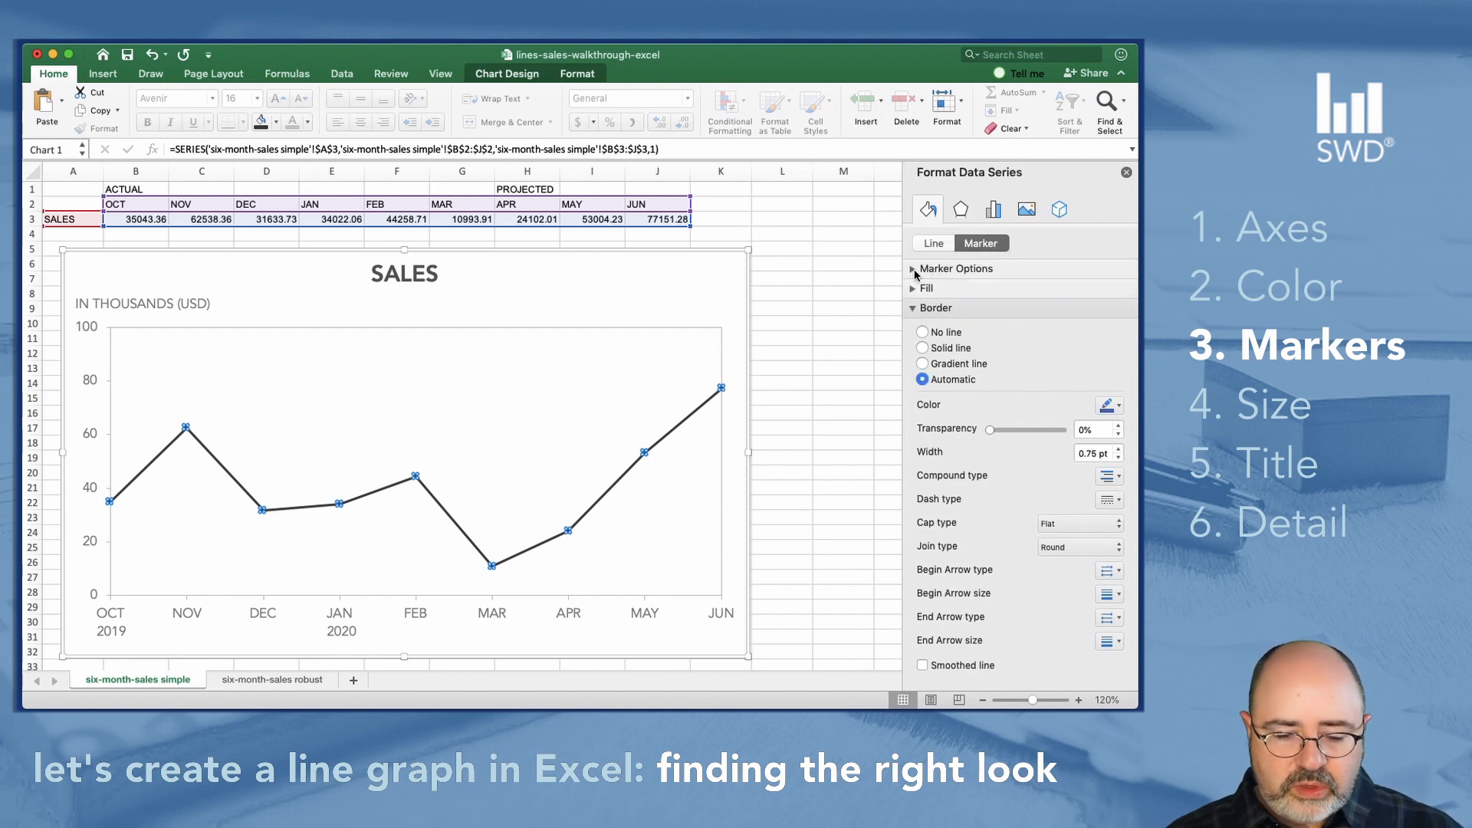
pyautogui.click(955, 269)
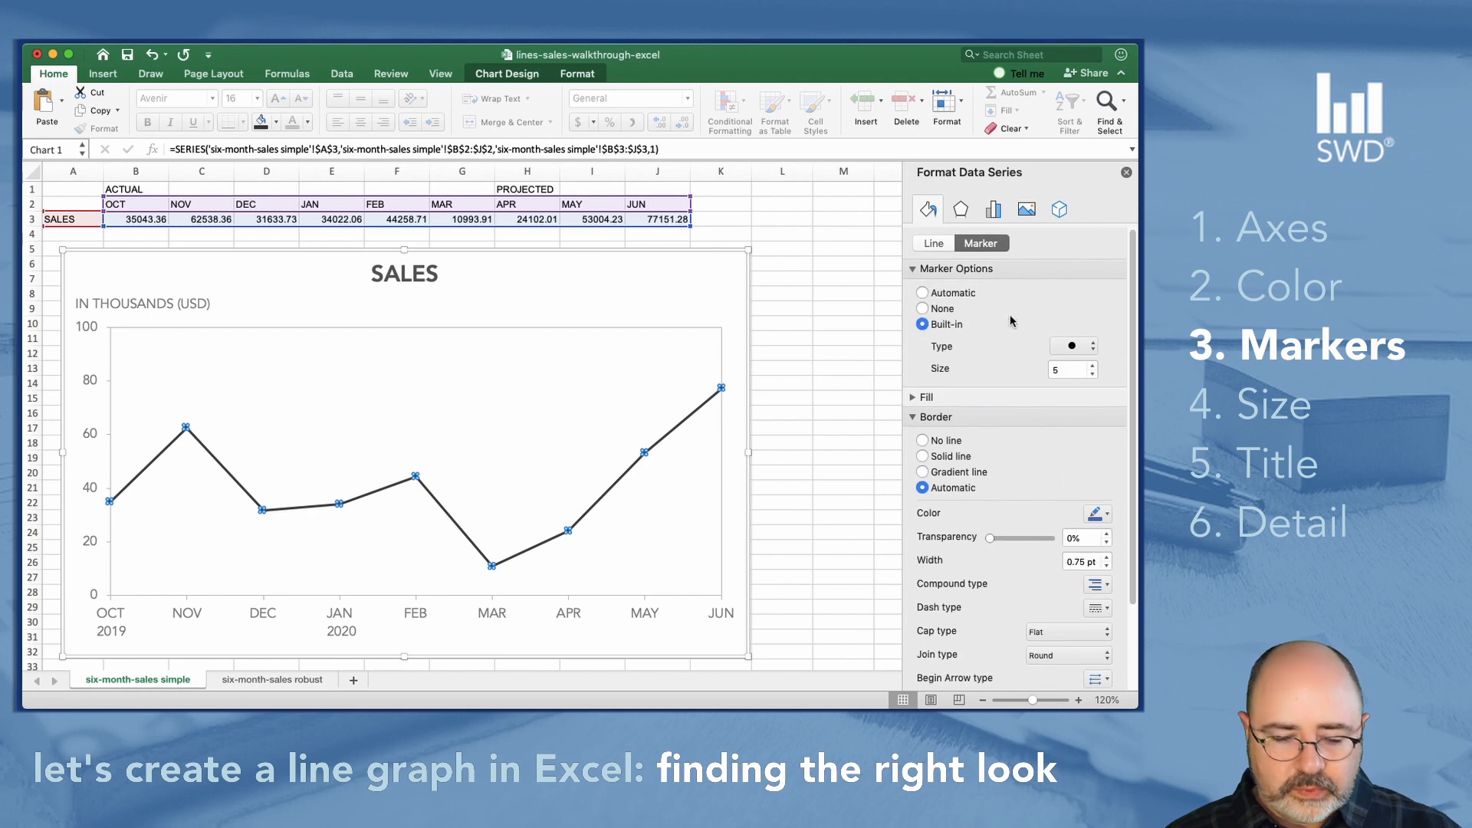
pyautogui.moveTo(1013, 349)
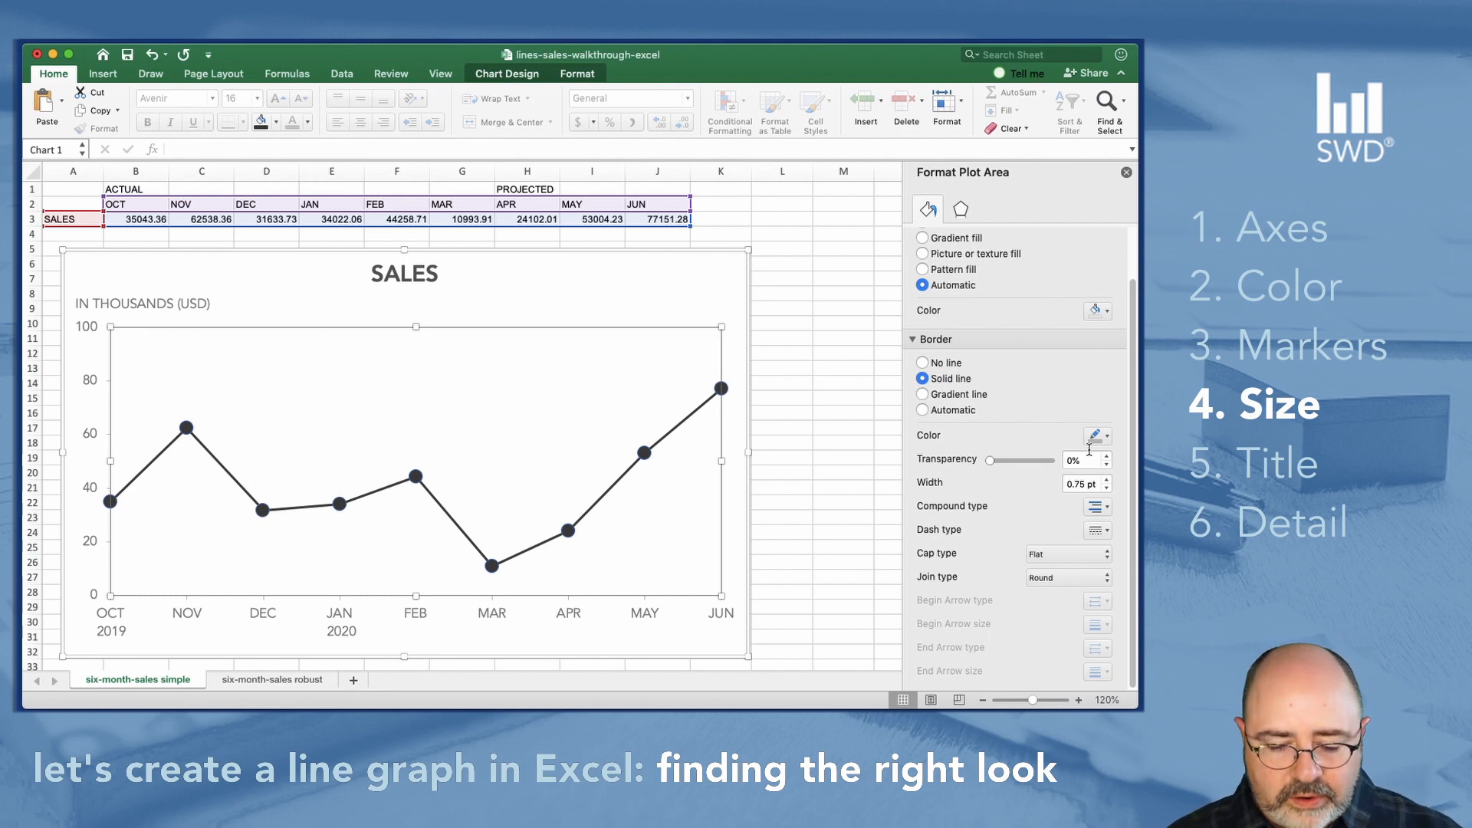
pyautogui.moveTo(721, 417)
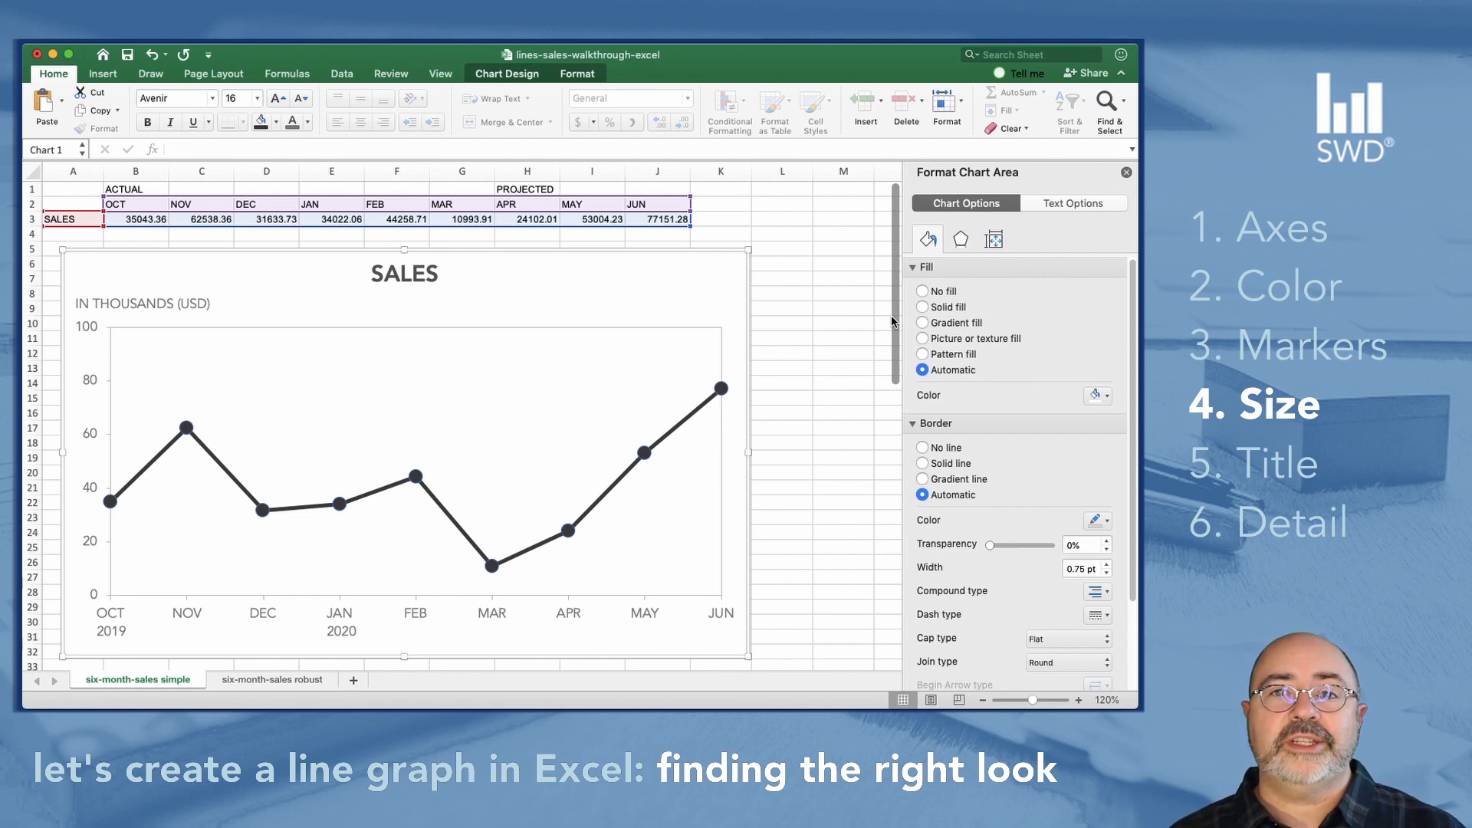
pyautogui.moveTo(713, 415)
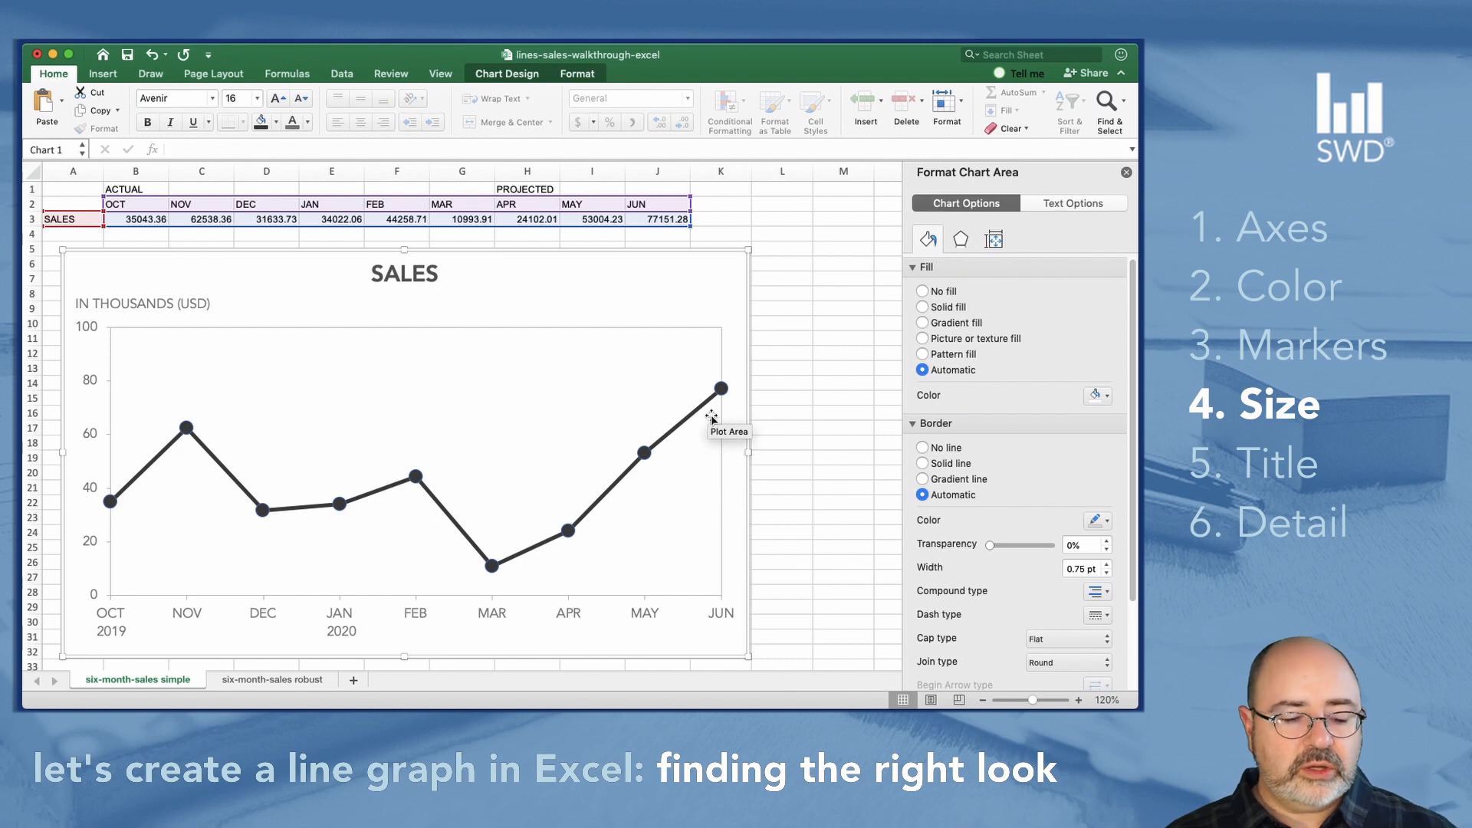
pyautogui.moveTo(735, 253)
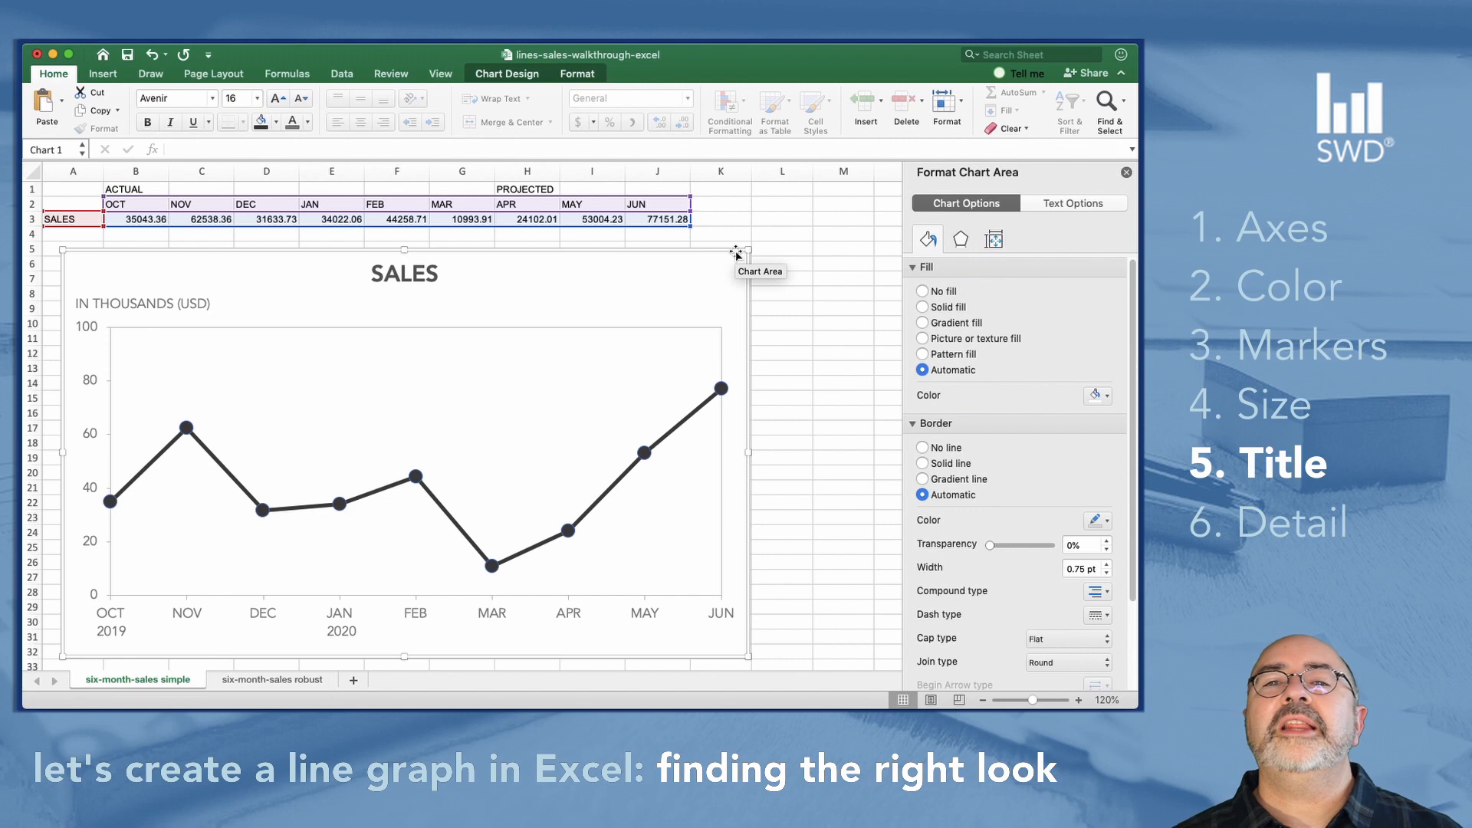
pyautogui.moveTo(652, 315)
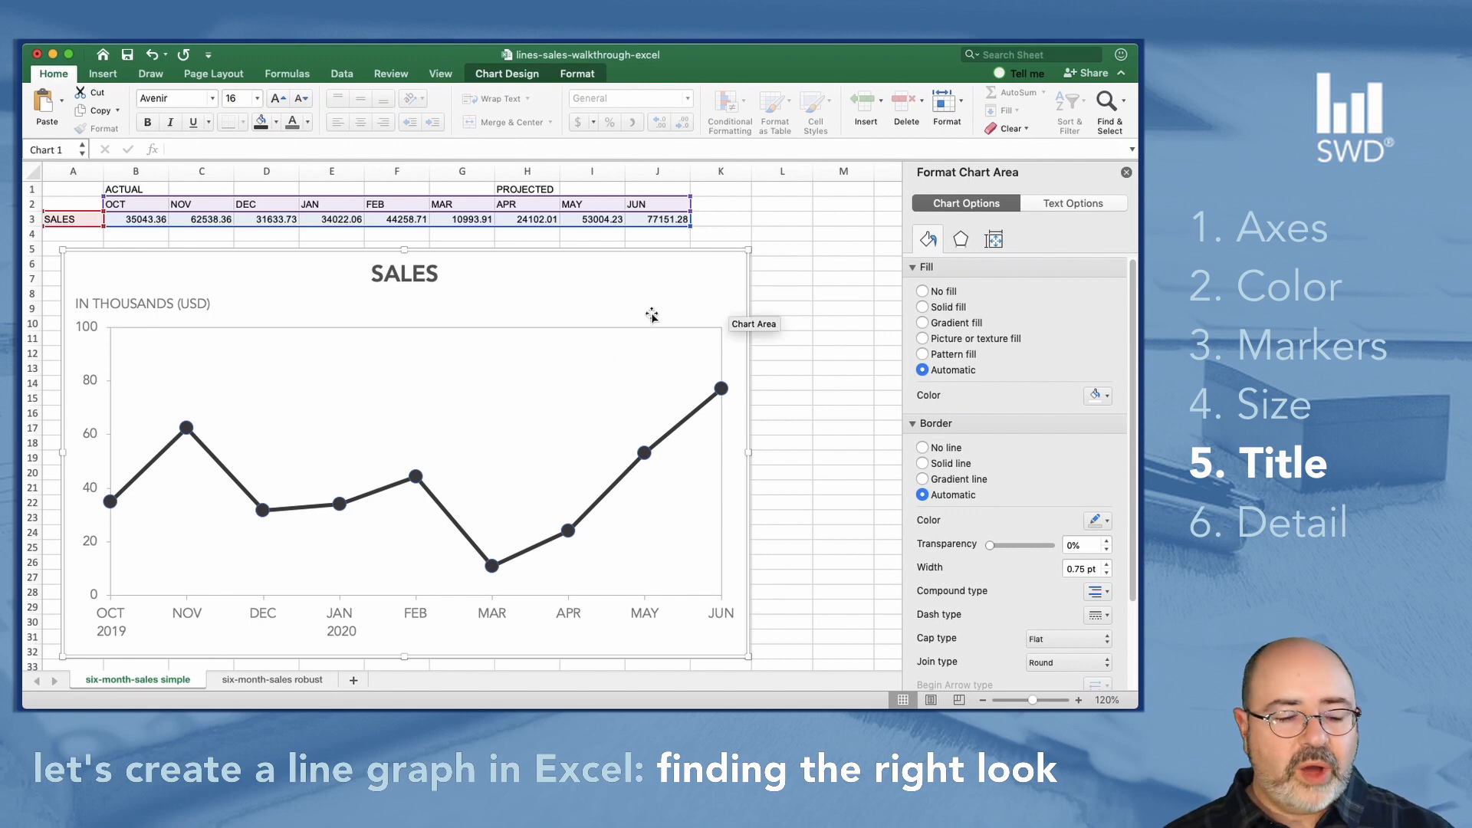
# - Replace the chart title SALES with '6 month sales revenue and forecast'
pyautogui.click(404, 273)
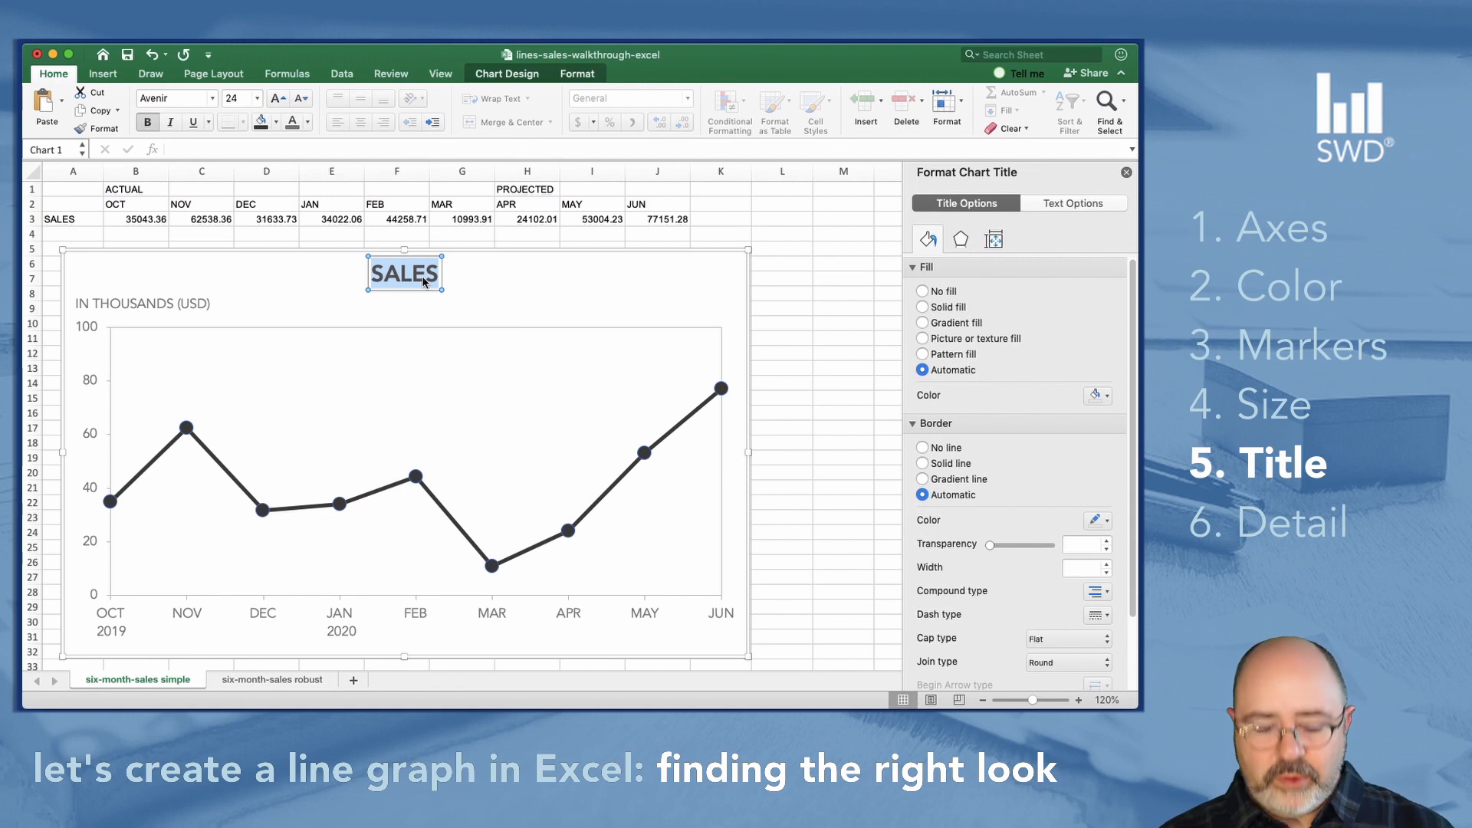
pyautogui.write('6 month salve')
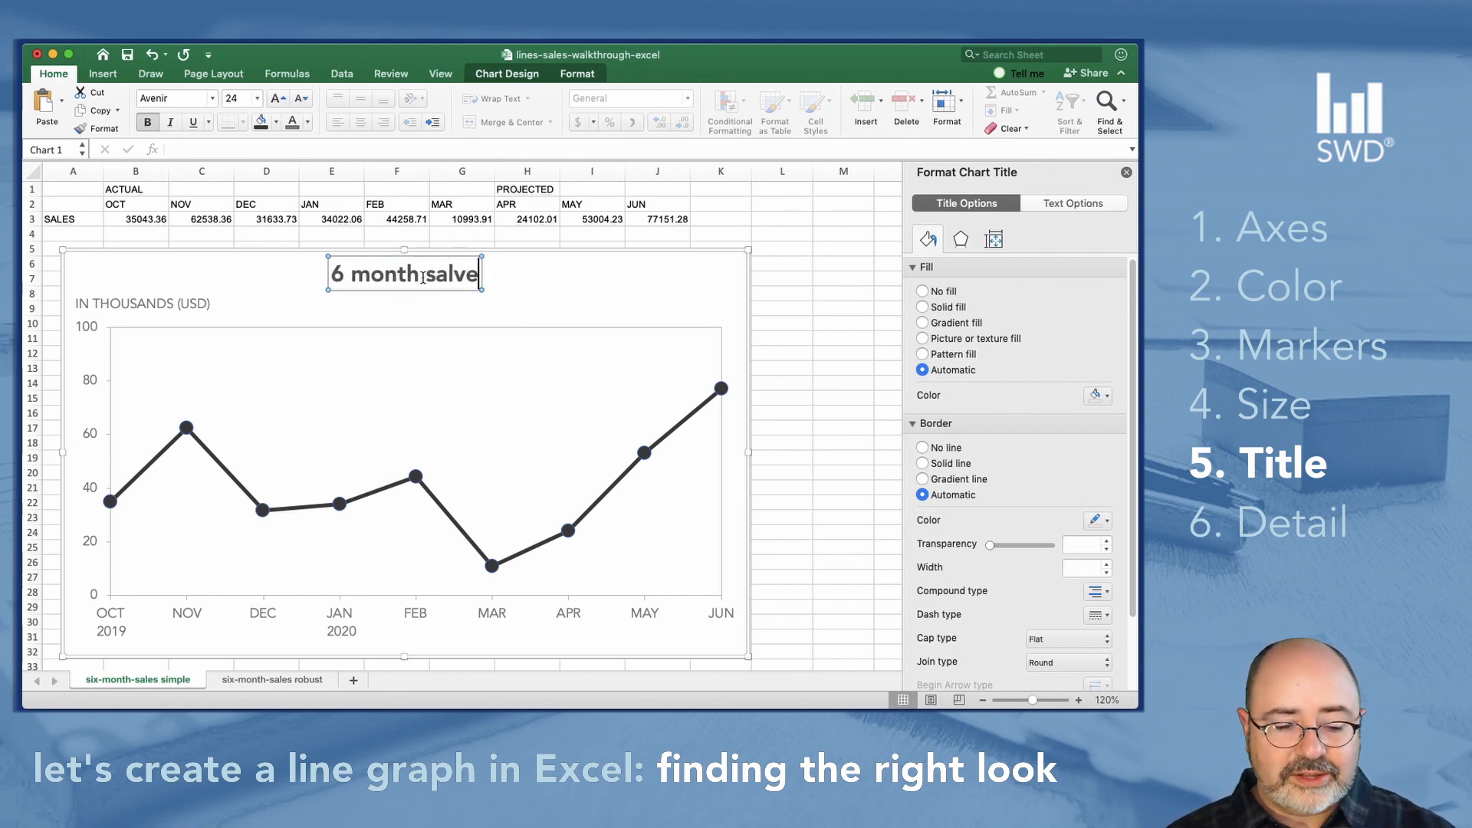
pyautogui.write('sales')
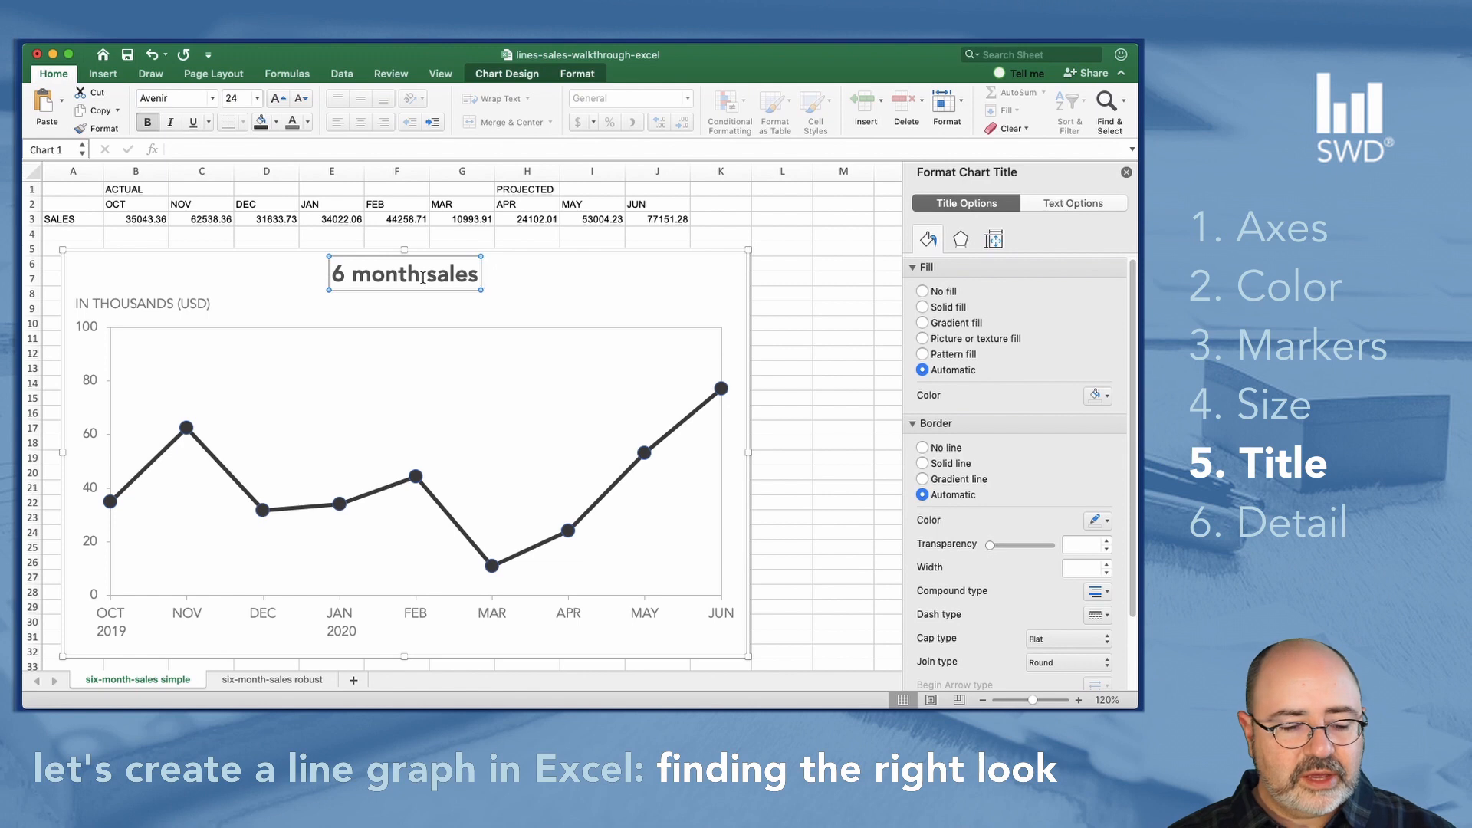
pyautogui.write('revenue')
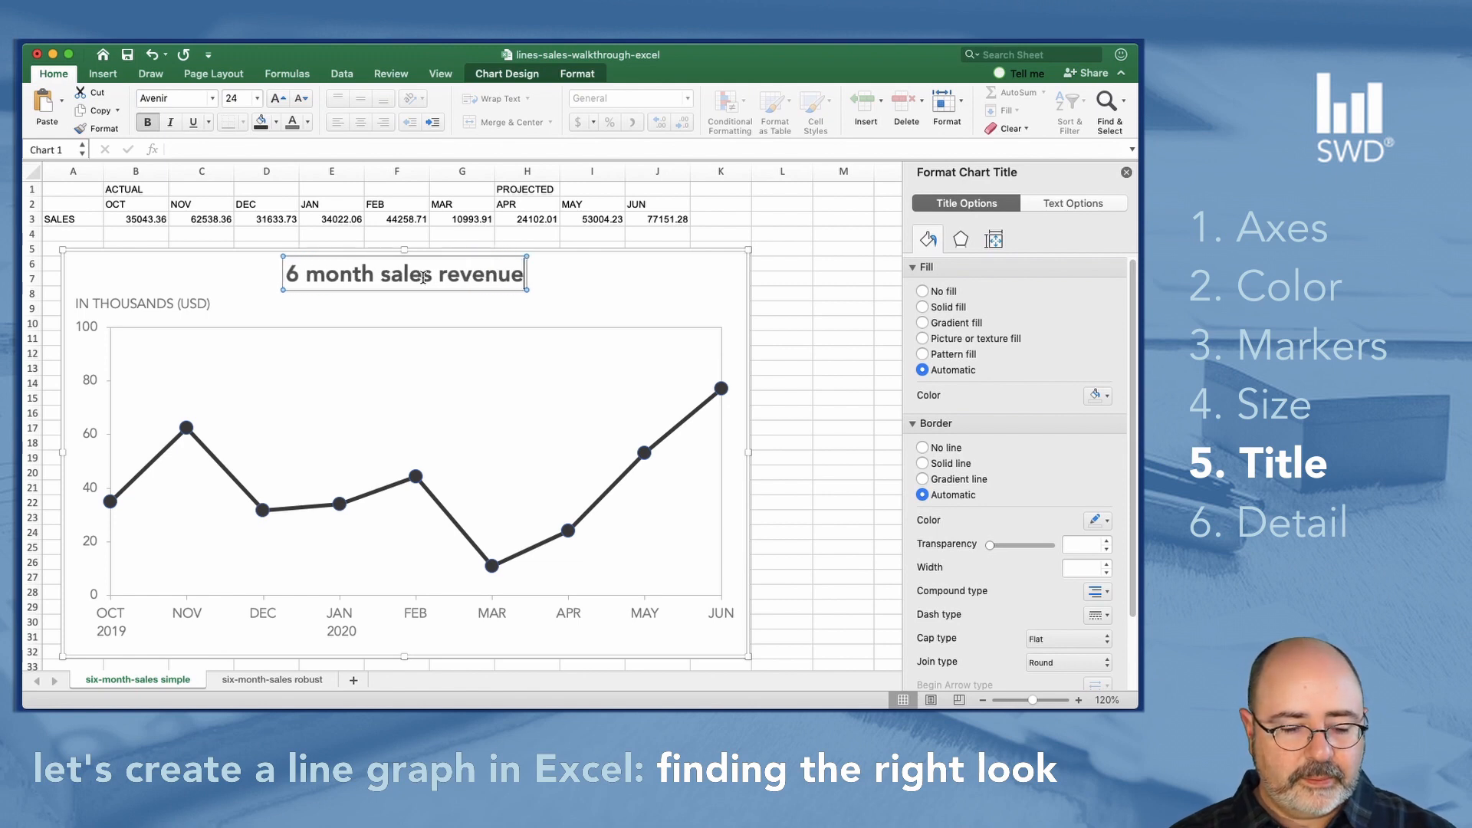
pyautogui.write('and')
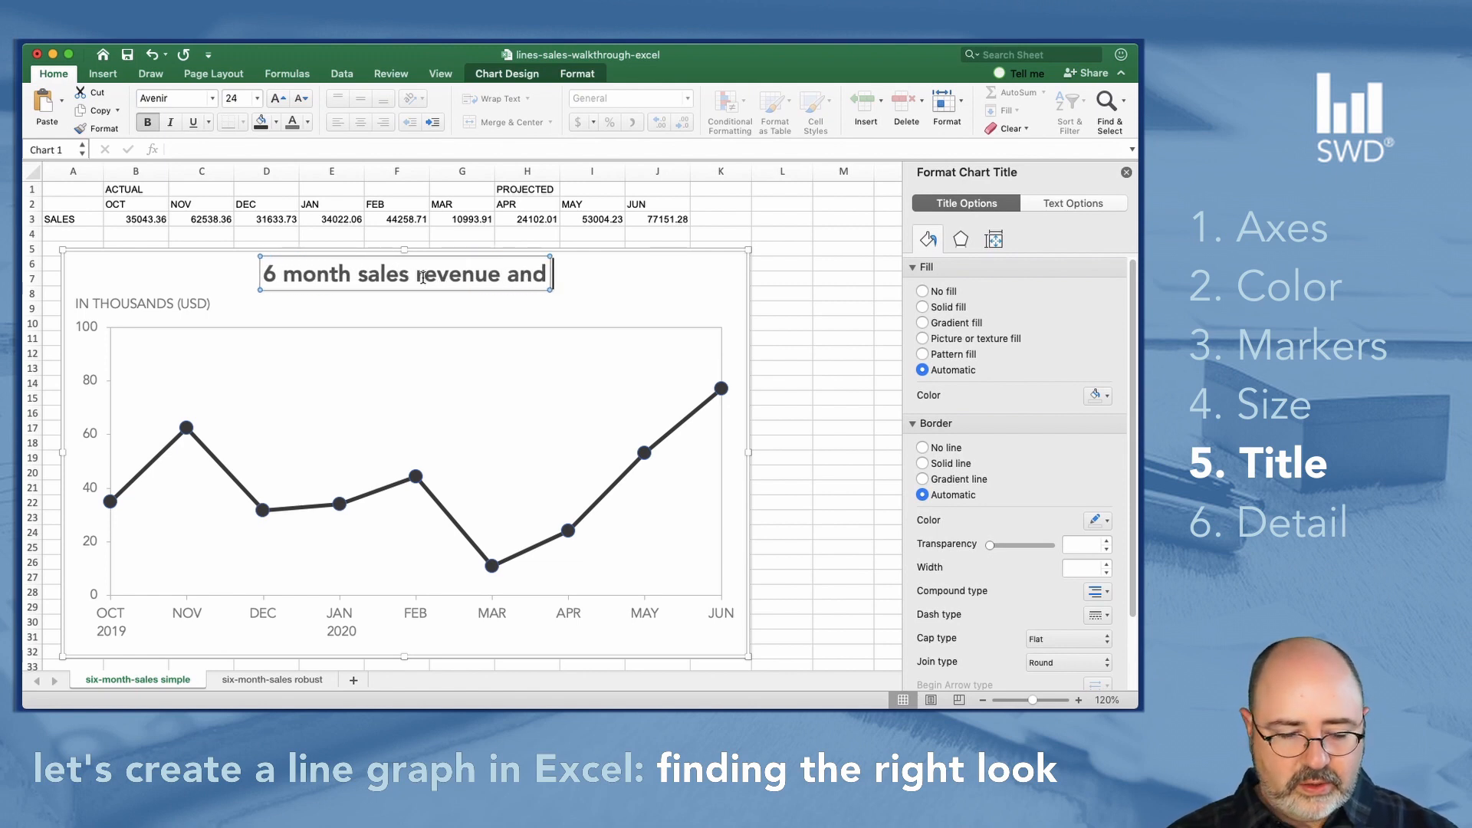
pyautogui.write('forecast')
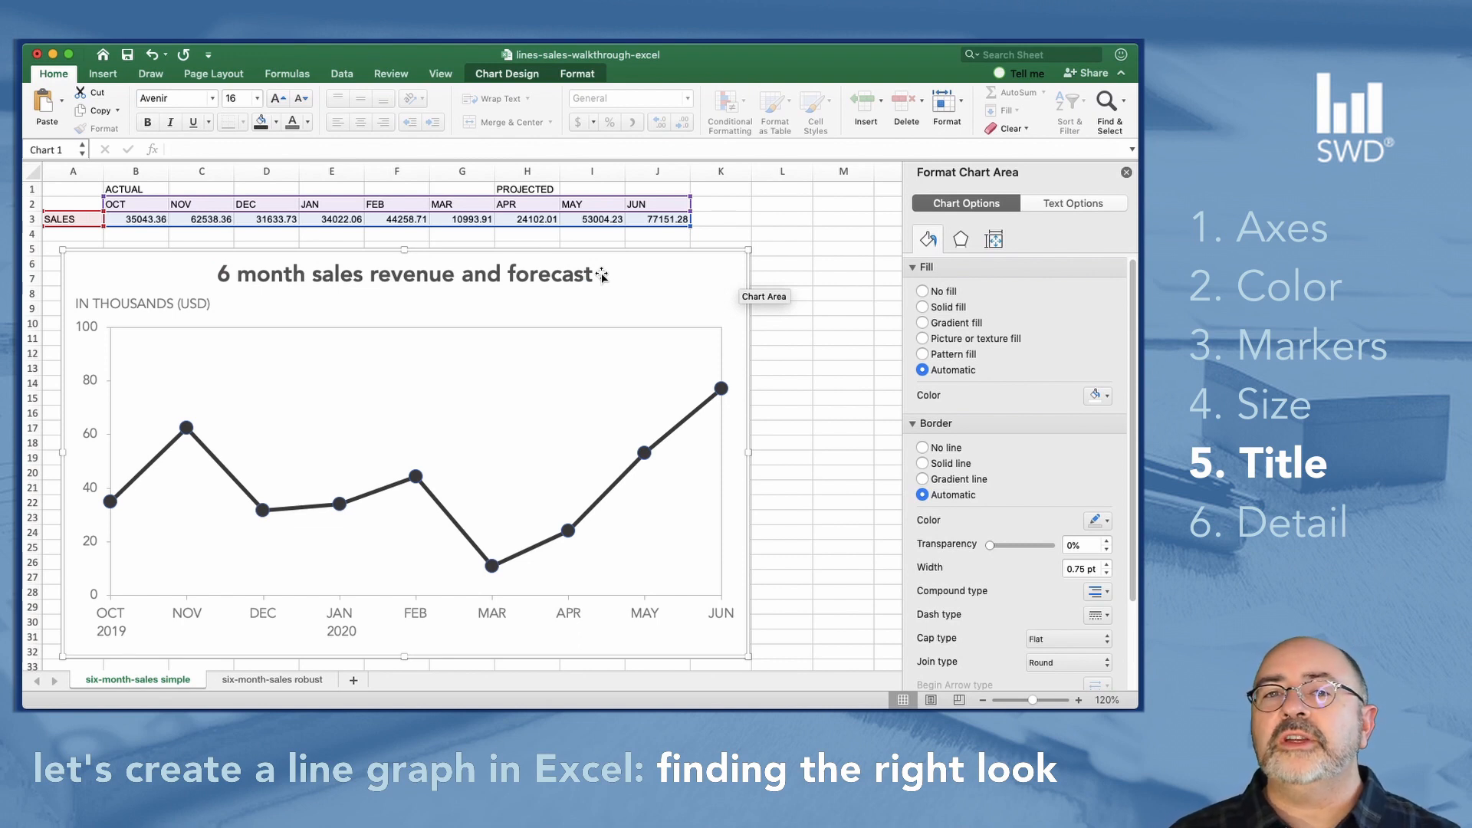
pyautogui.moveTo(474, 274)
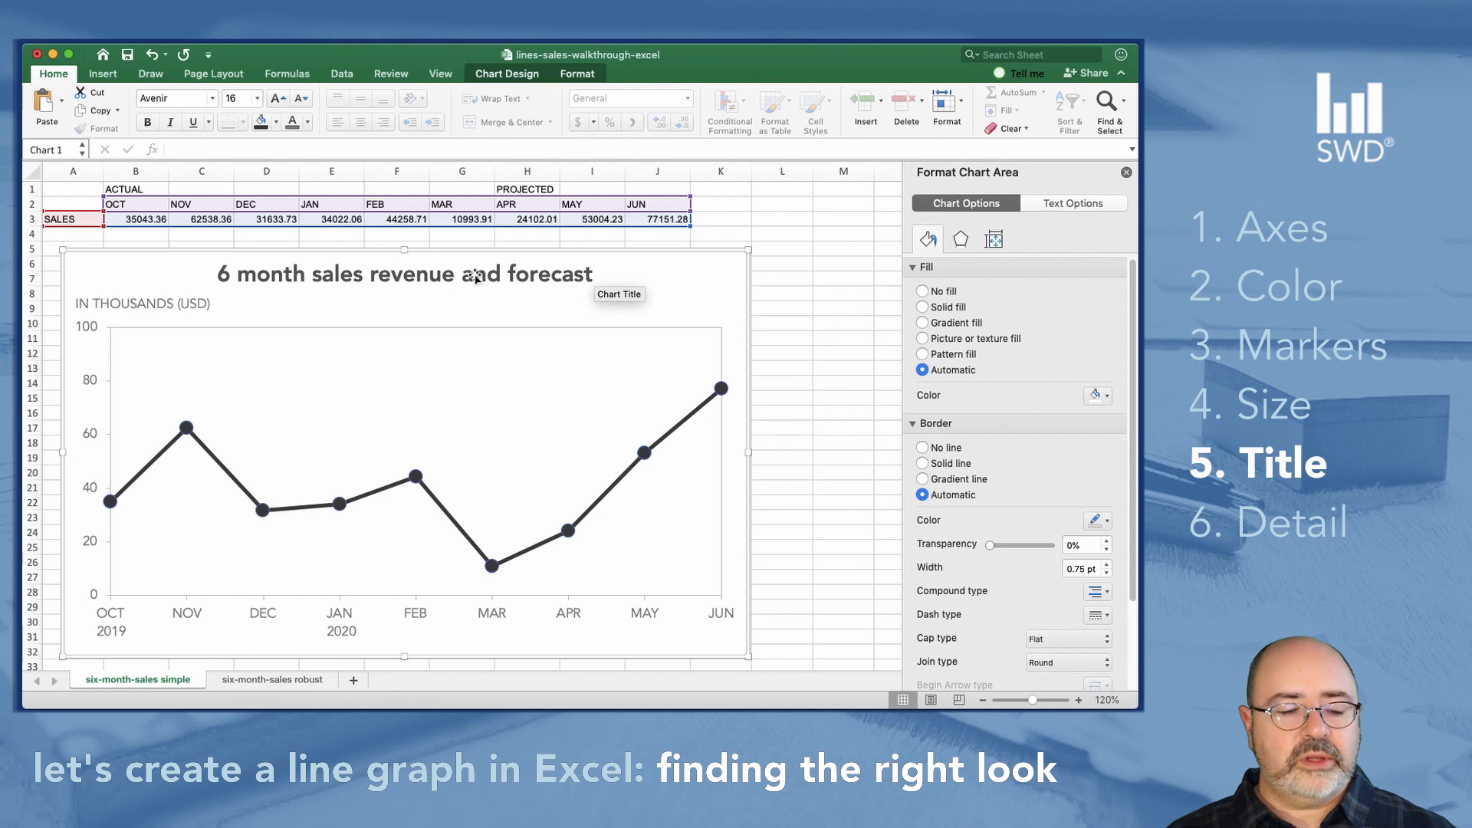
# - Select the chart title, turn off its bold weight and bring up its font colour choices
pyautogui.click(405, 273)
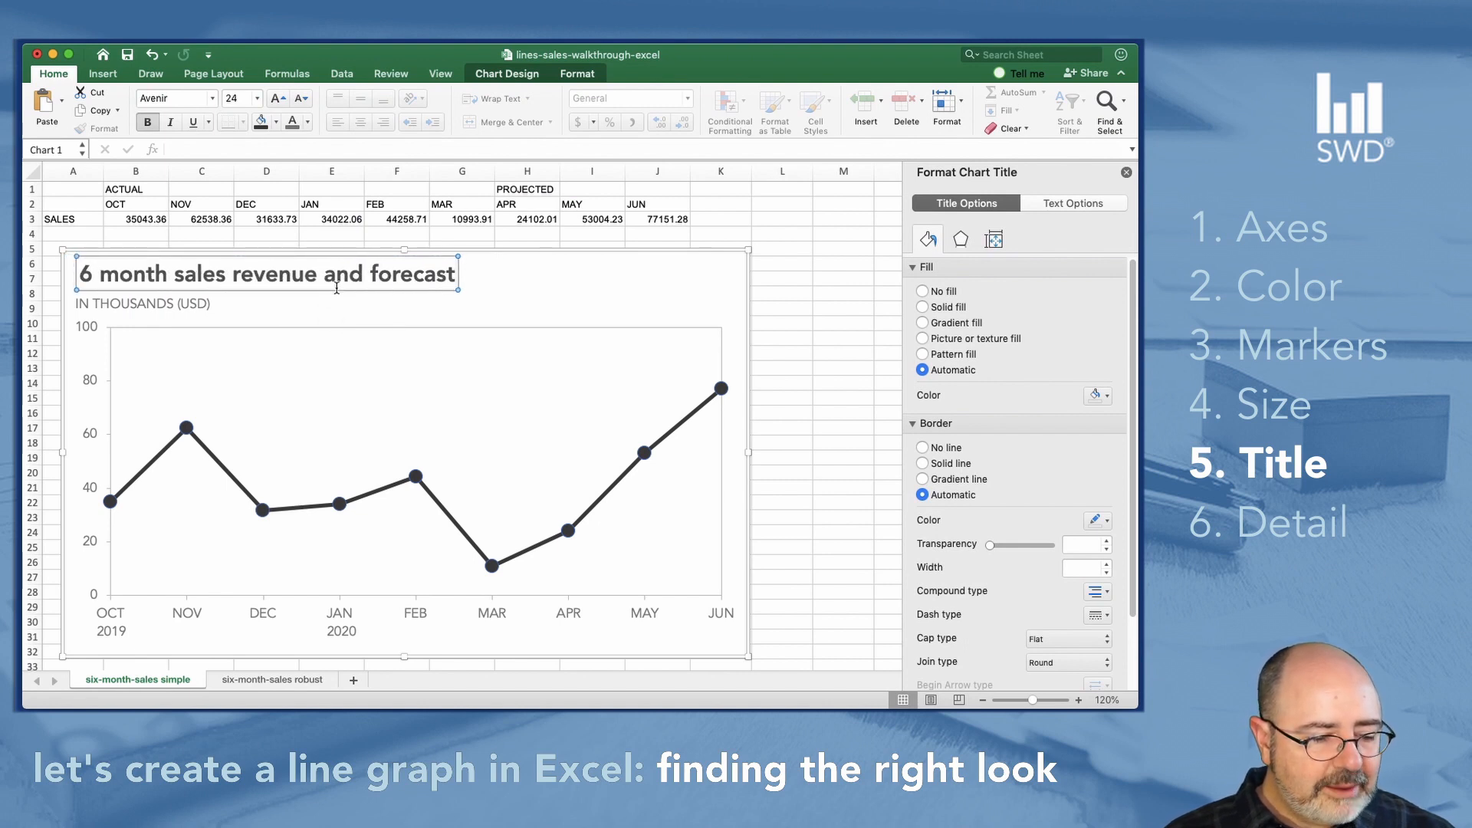
pyautogui.moveTo(382, 290)
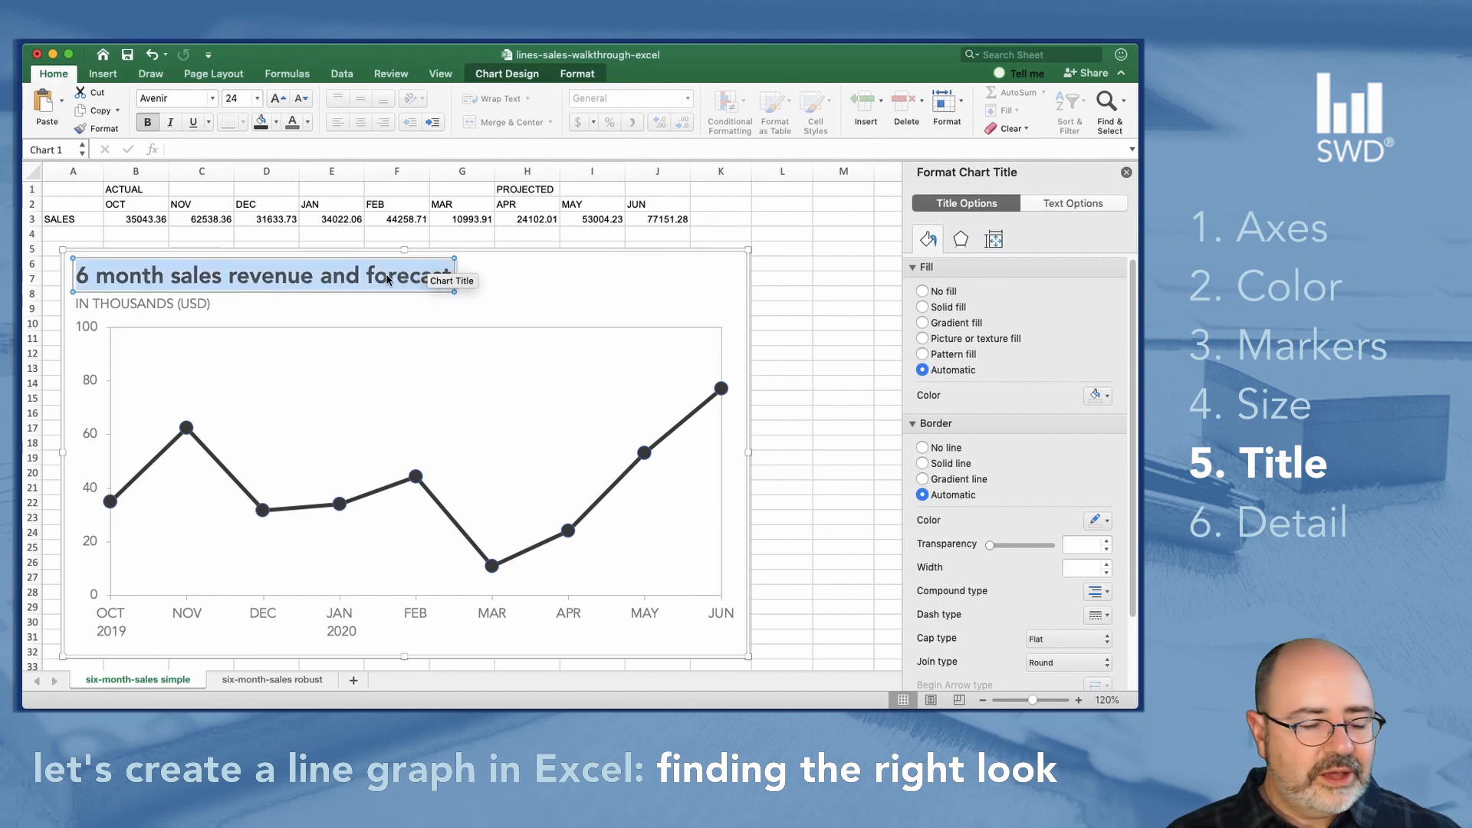
pyautogui.click(198, 98)
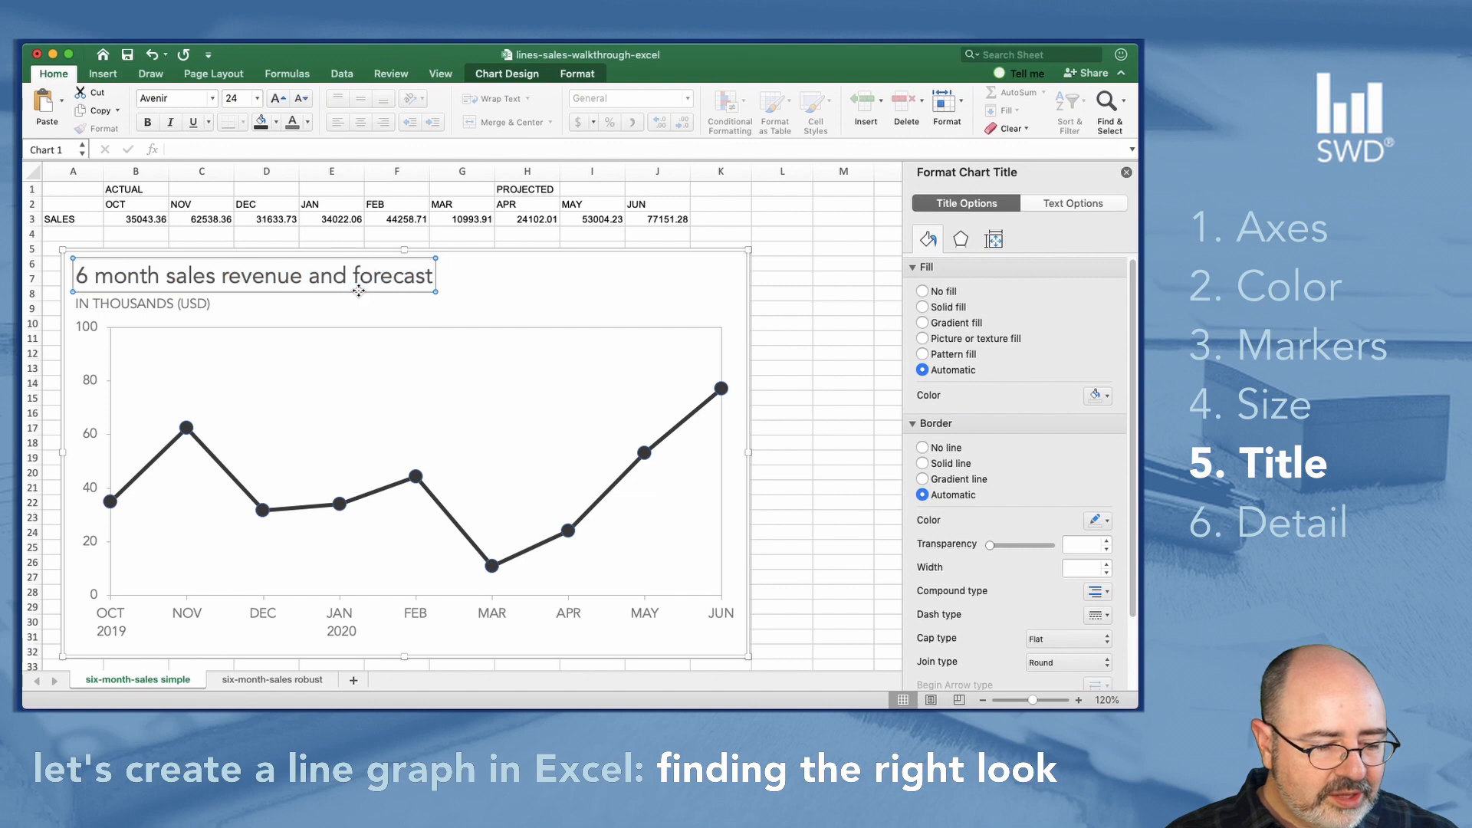
pyautogui.moveTo(522, 283)
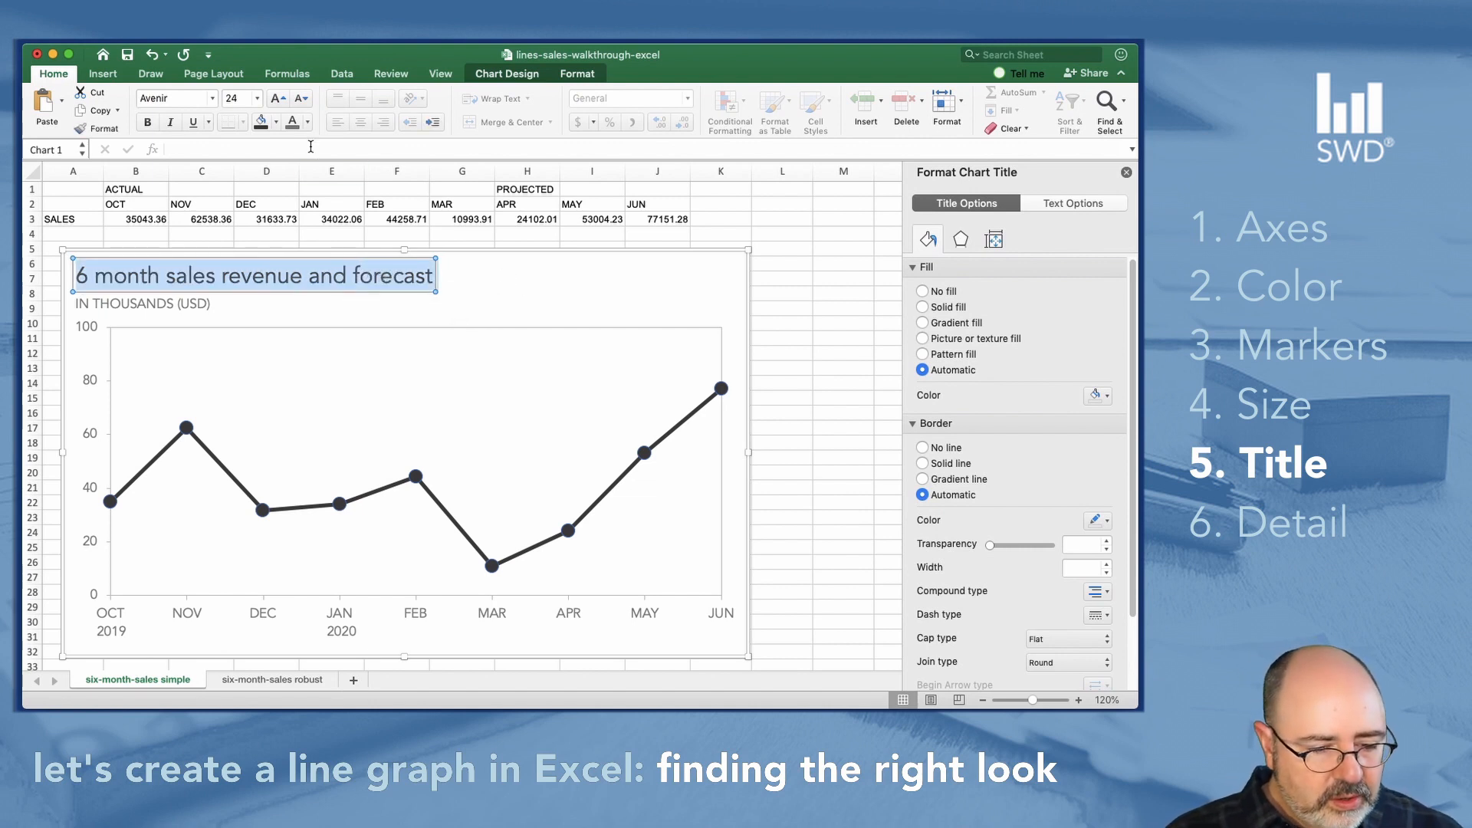
pyautogui.click(306, 122)
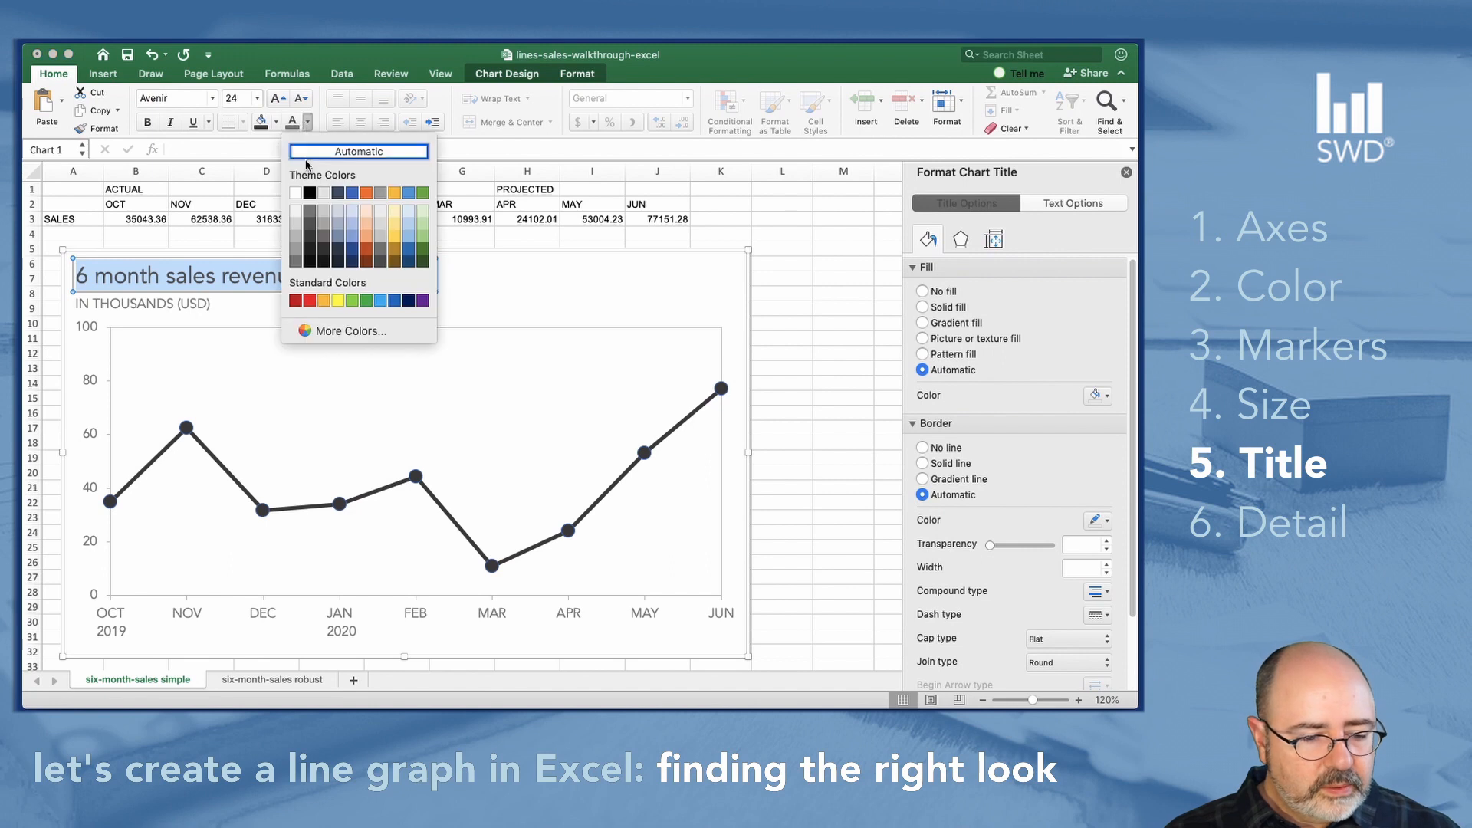
pyautogui.moveTo(311, 236)
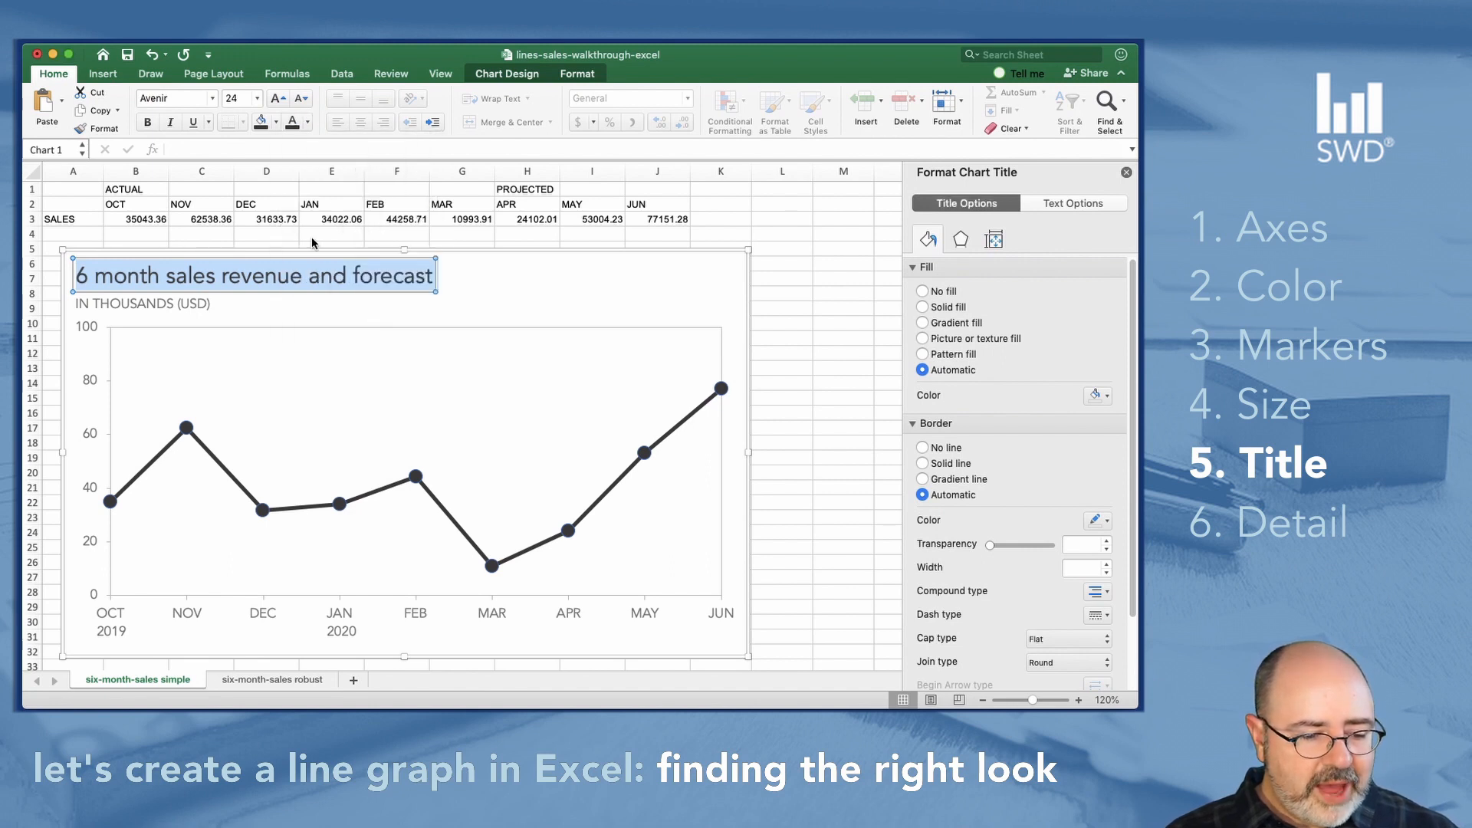
pyautogui.moveTo(681, 429)
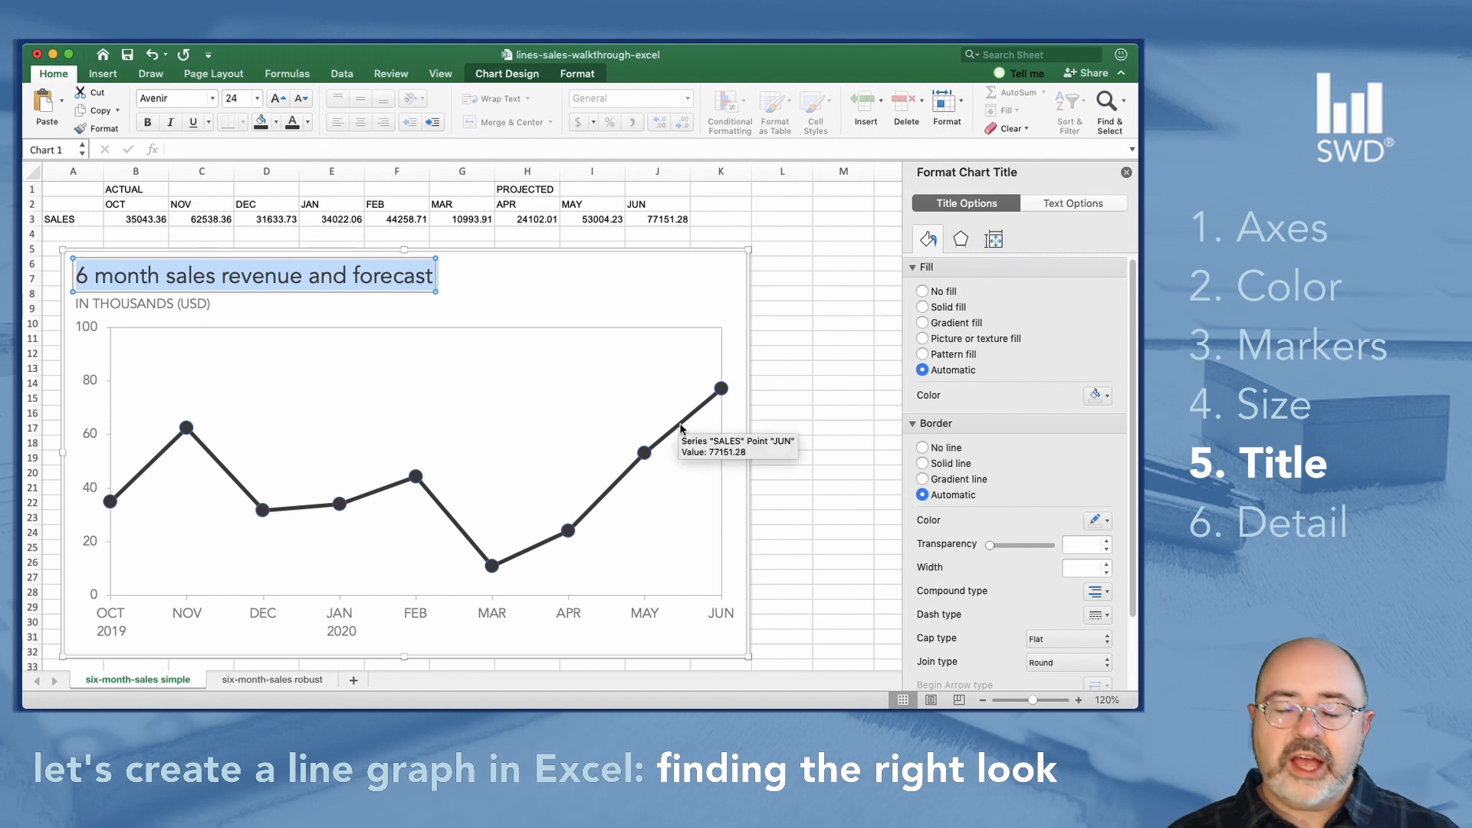
pyautogui.moveTo(371, 306)
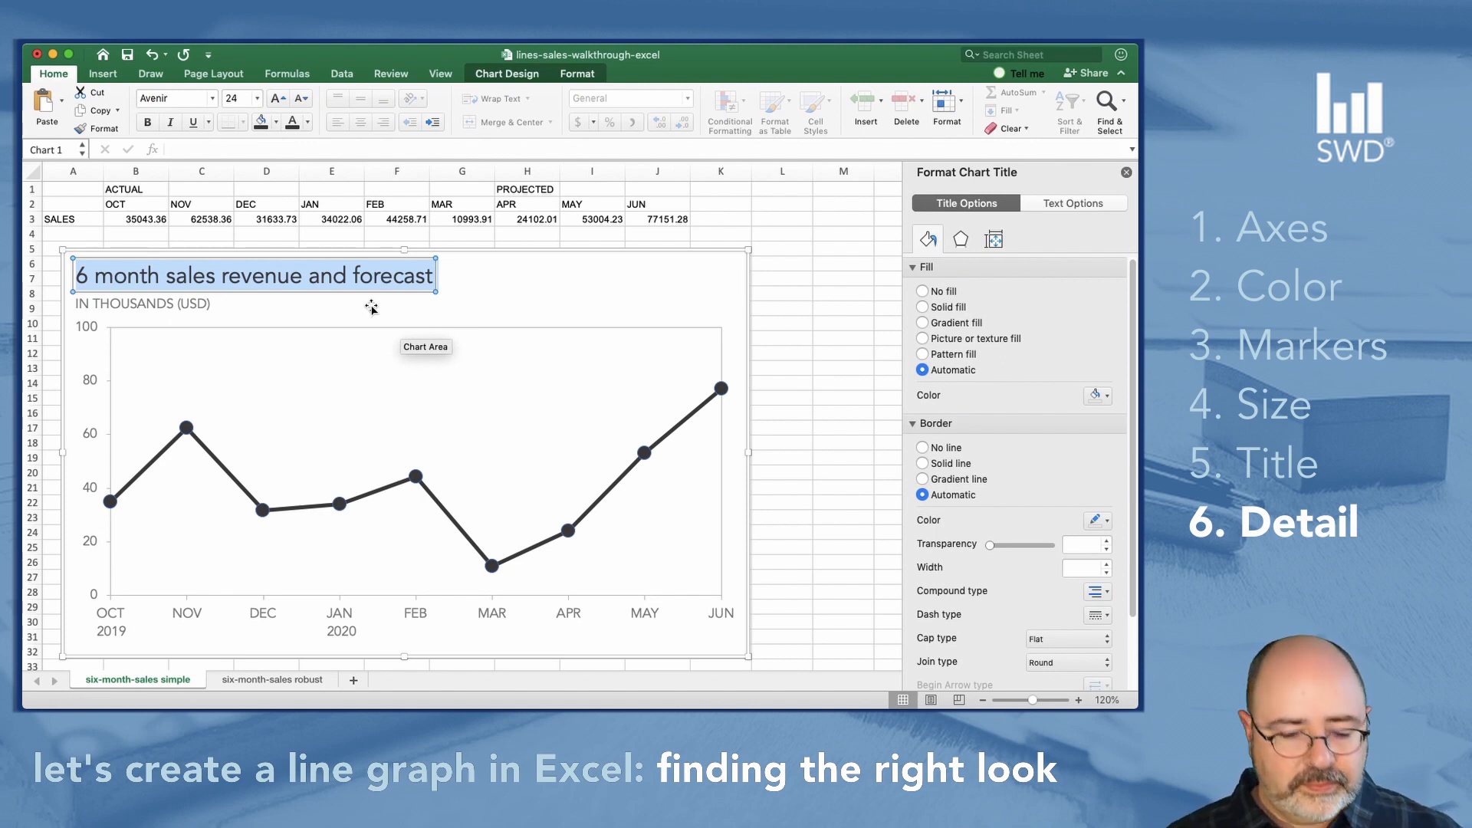
pyautogui.moveTo(717, 388)
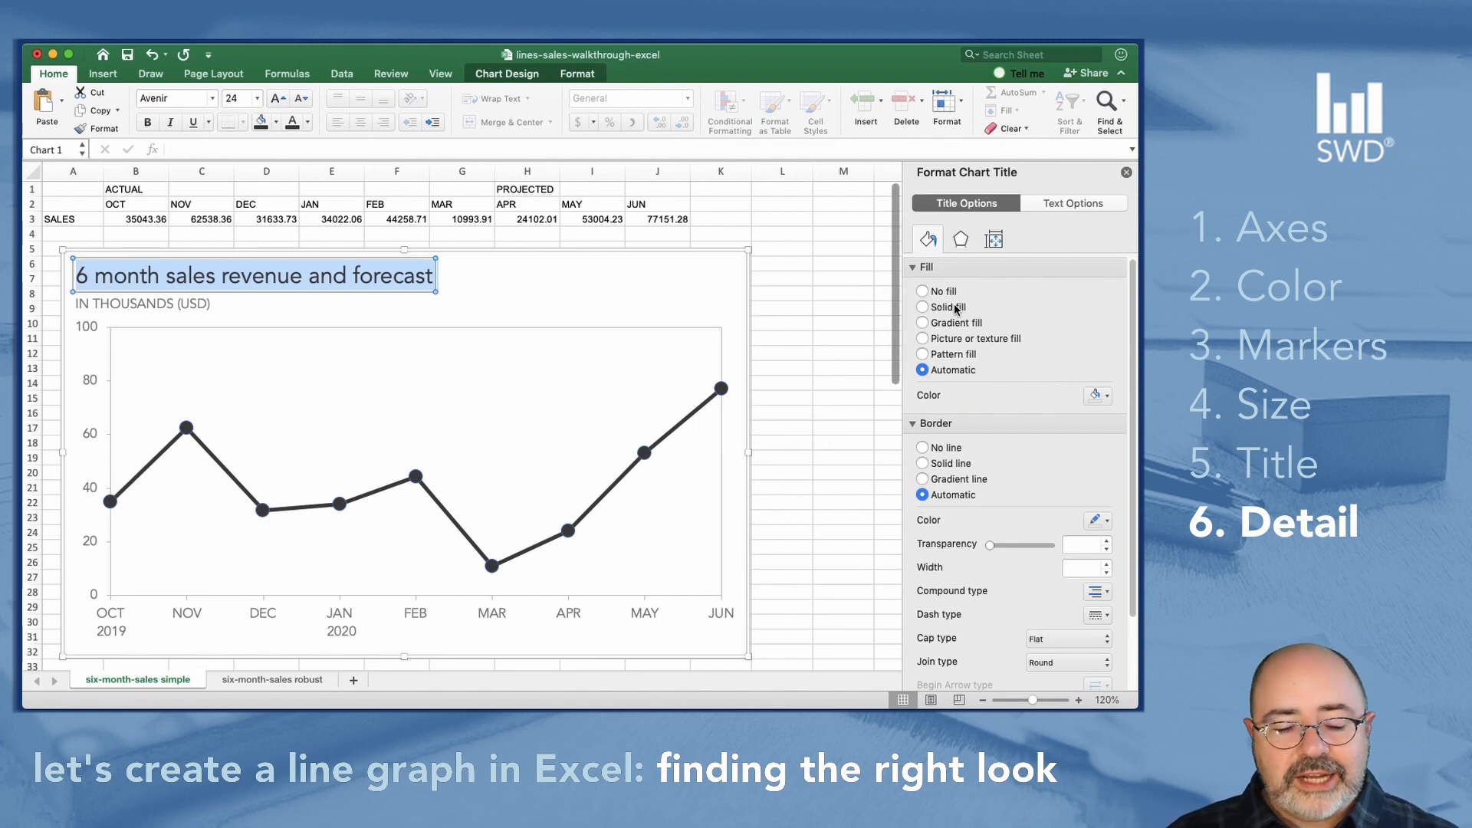
pyautogui.moveTo(865, 313)
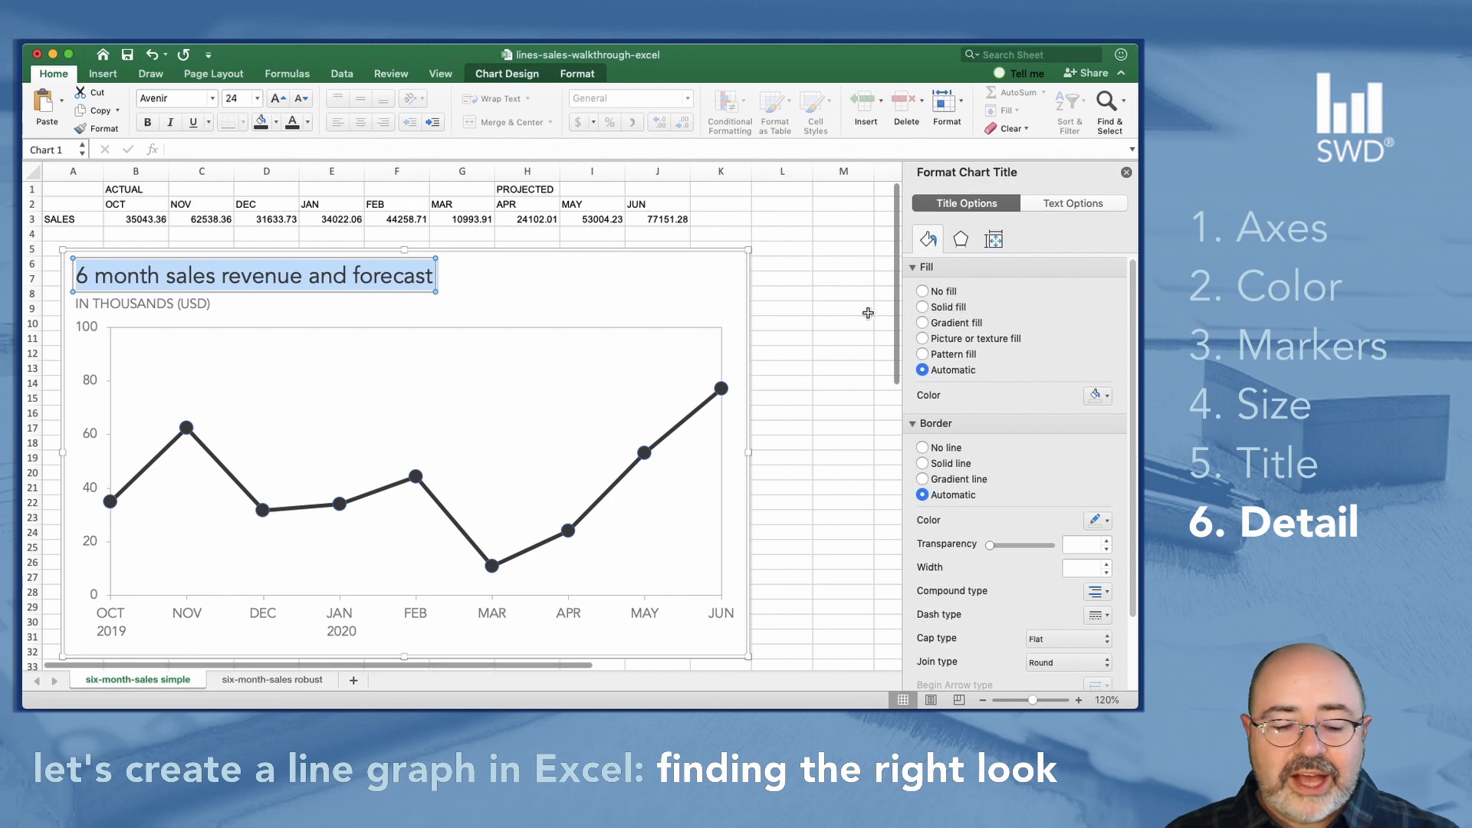
pyautogui.moveTo(722, 388)
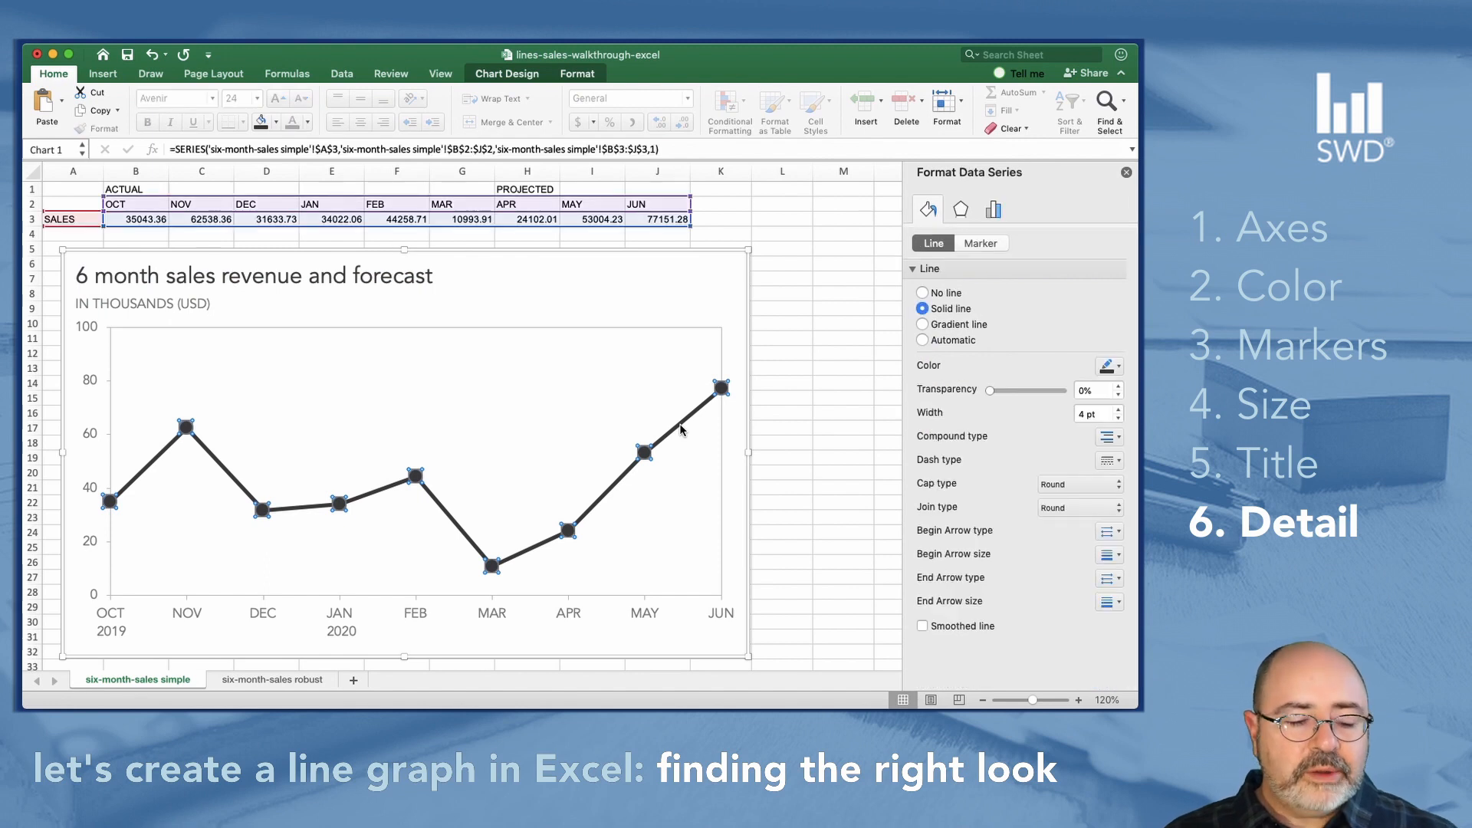
pyautogui.moveTo(718, 388)
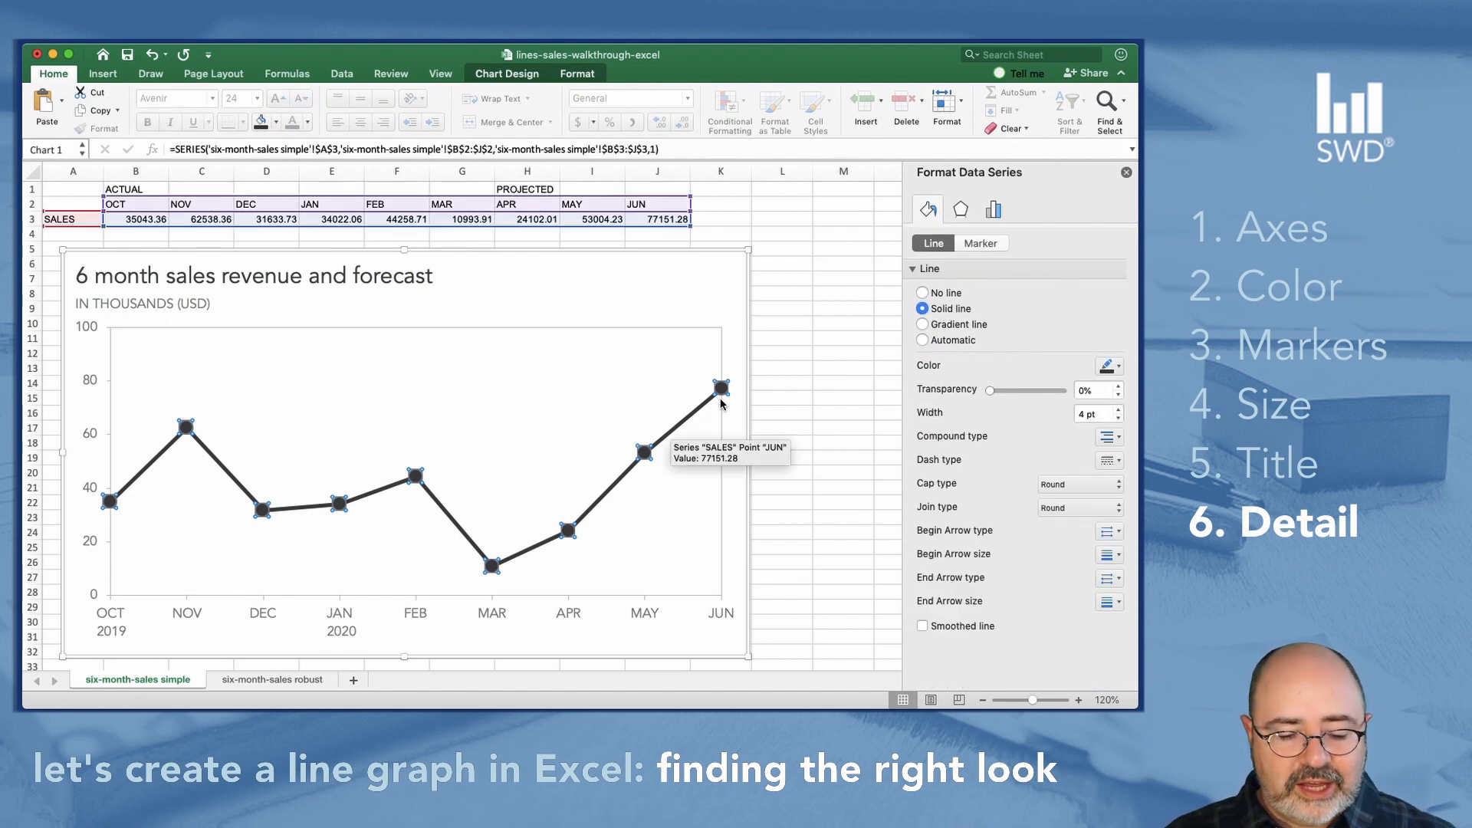
pyautogui.moveTo(721, 394)
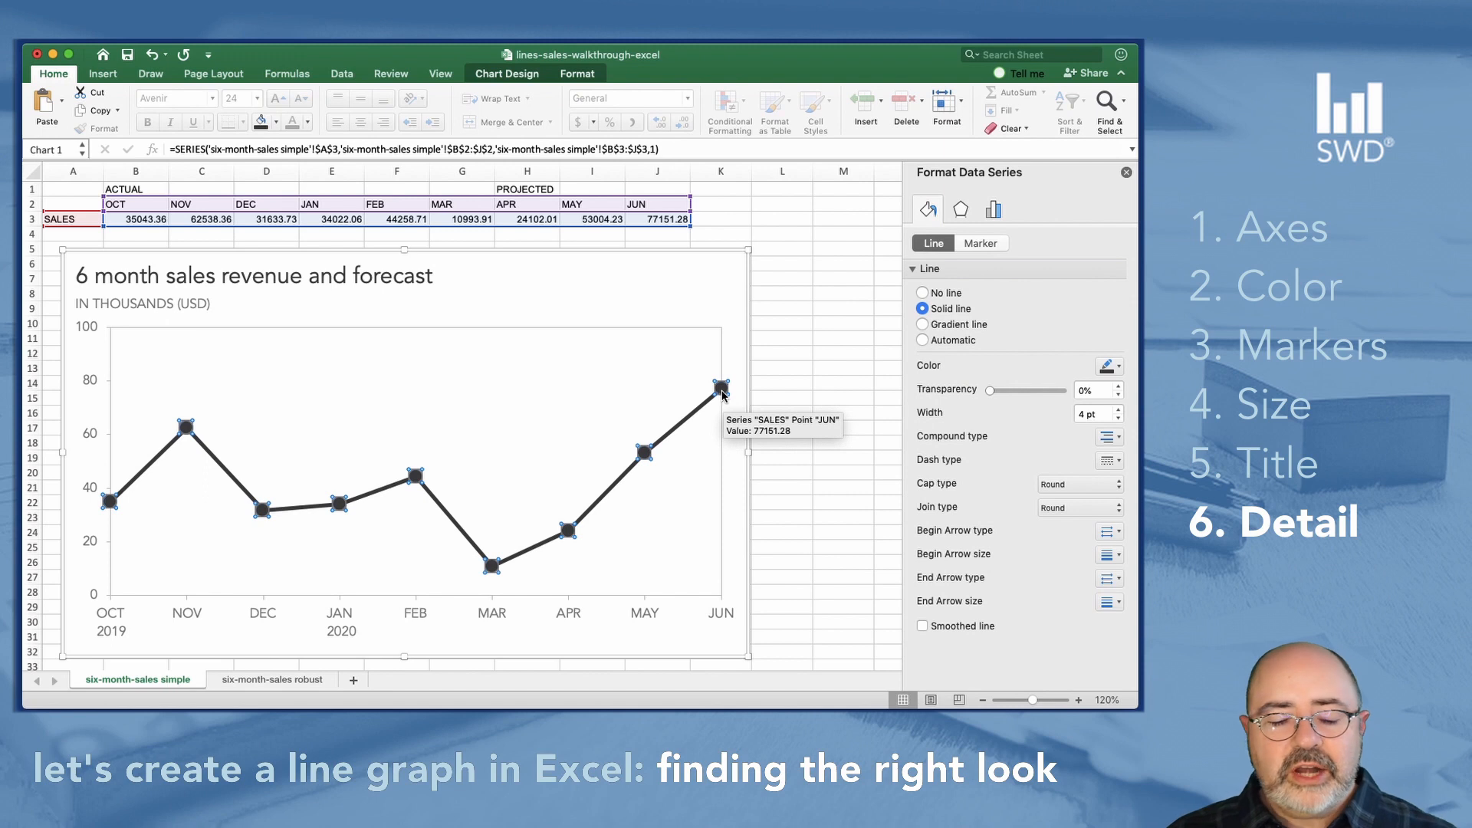
# - Select the June point alone on the sales line to reach its Format Data Point settings
pyautogui.click(719, 388)
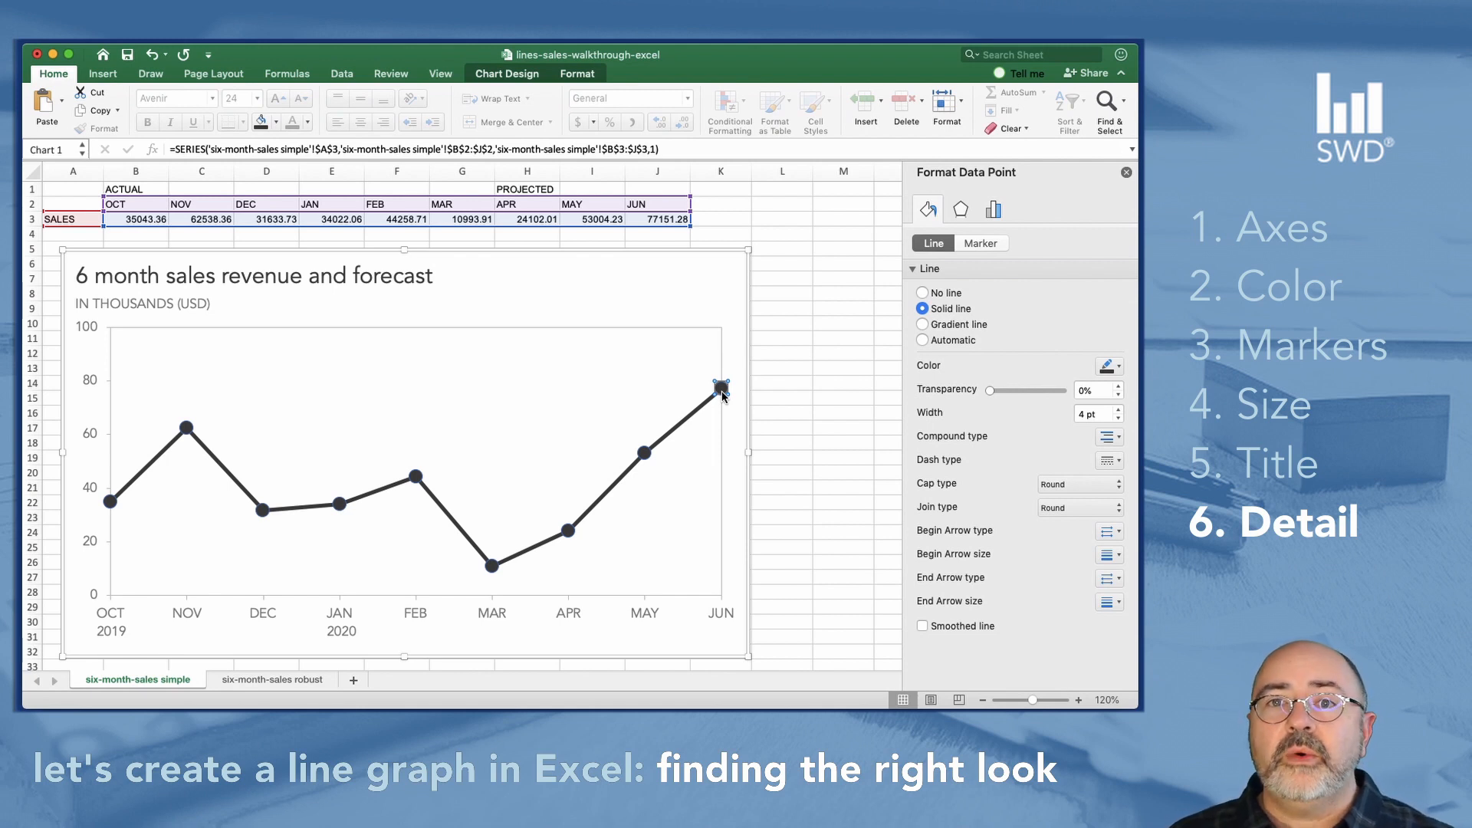
pyautogui.moveTo(1003, 424)
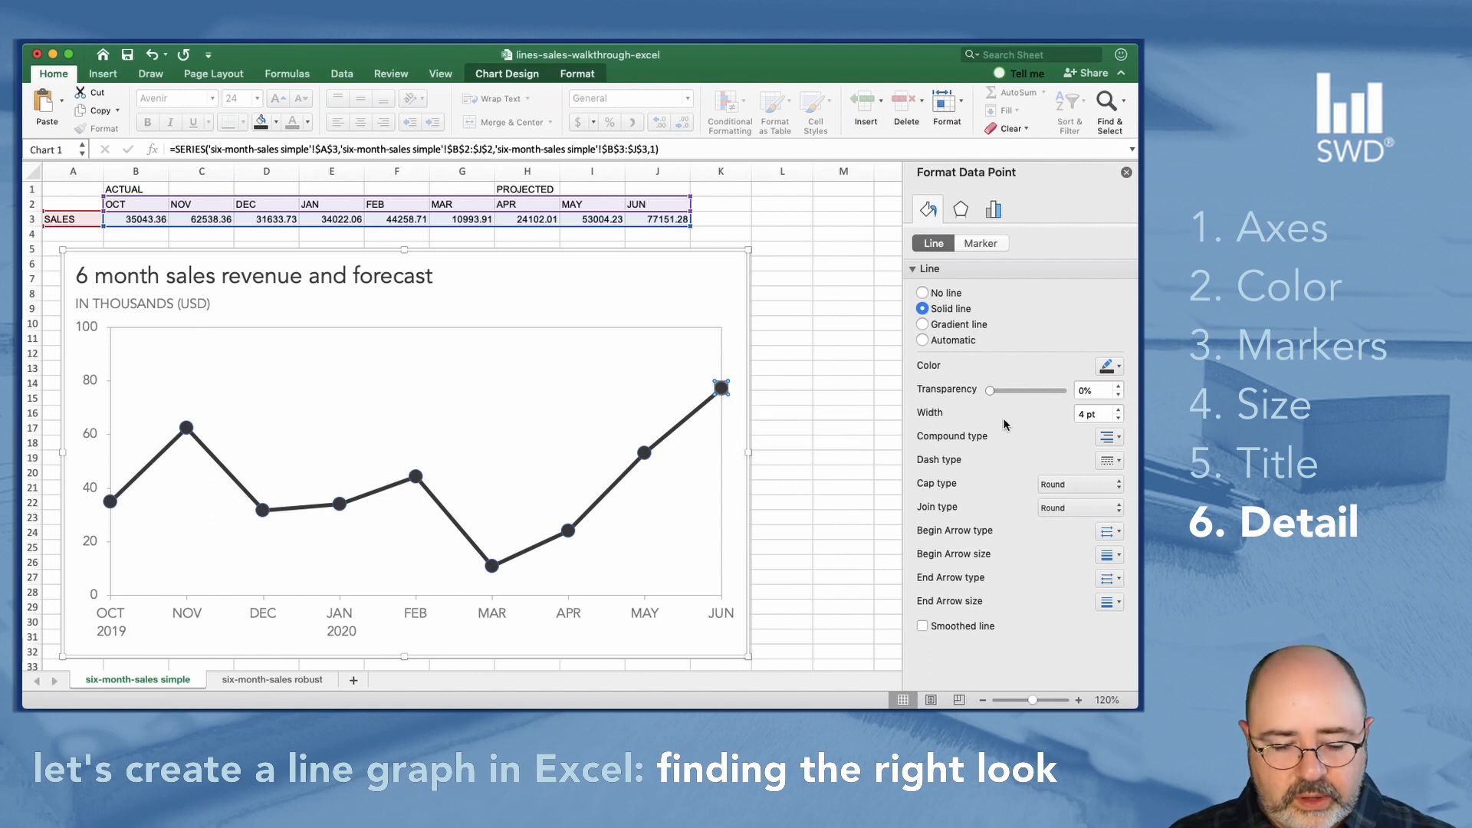
pyautogui.moveTo(1067, 295)
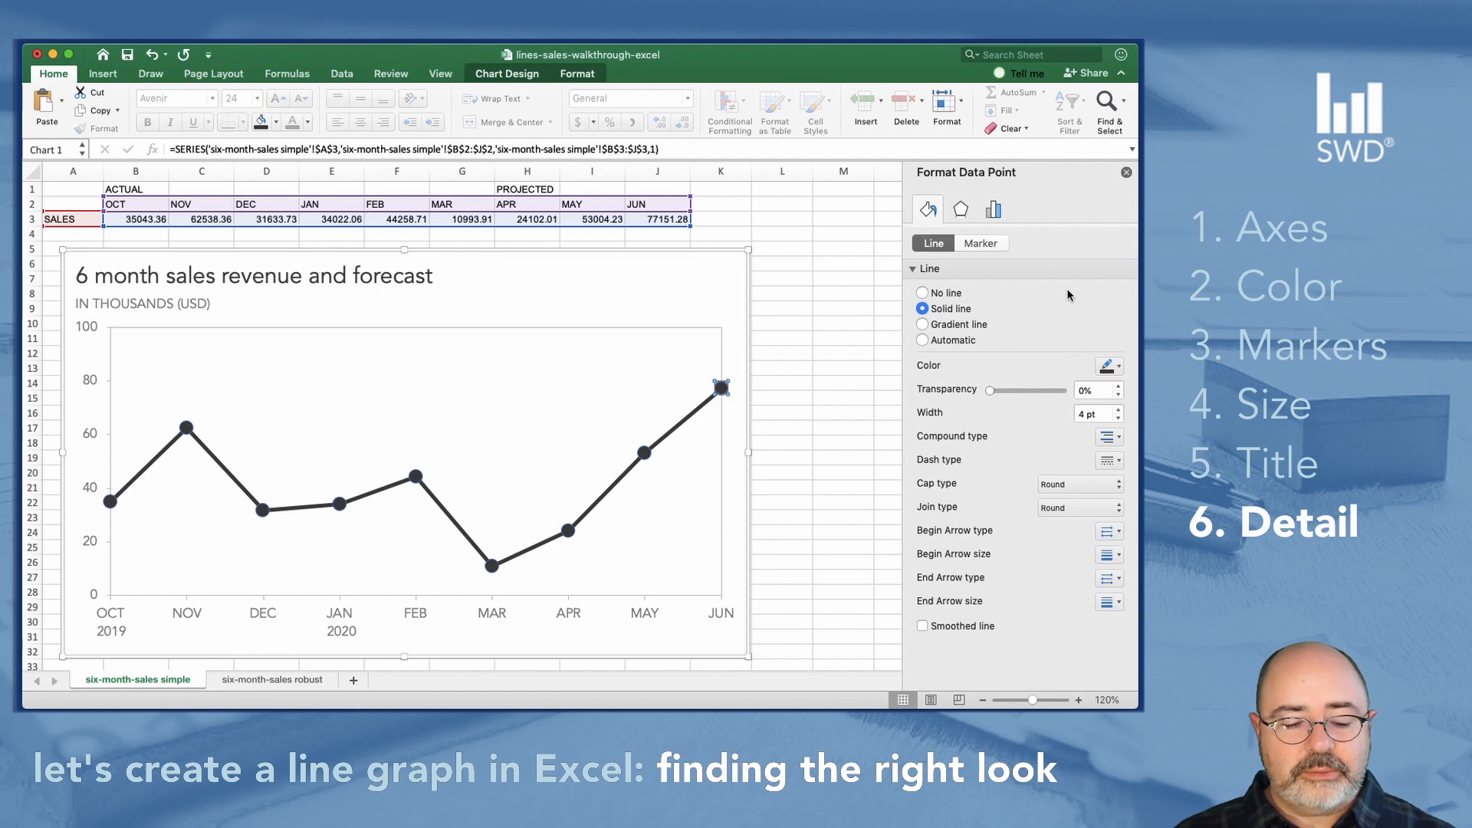
pyautogui.moveTo(1069, 319)
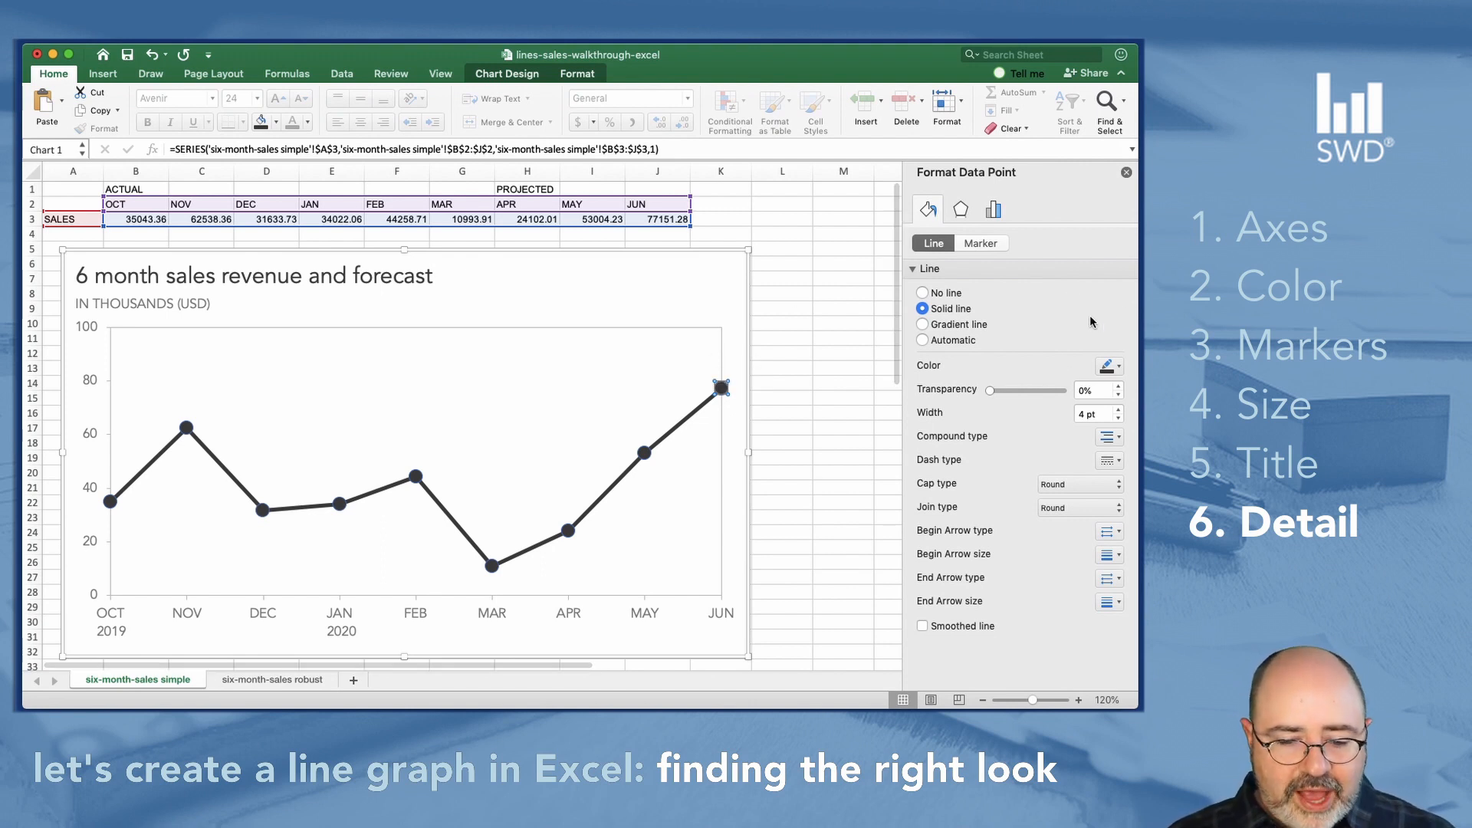
pyautogui.moveTo(1038, 316)
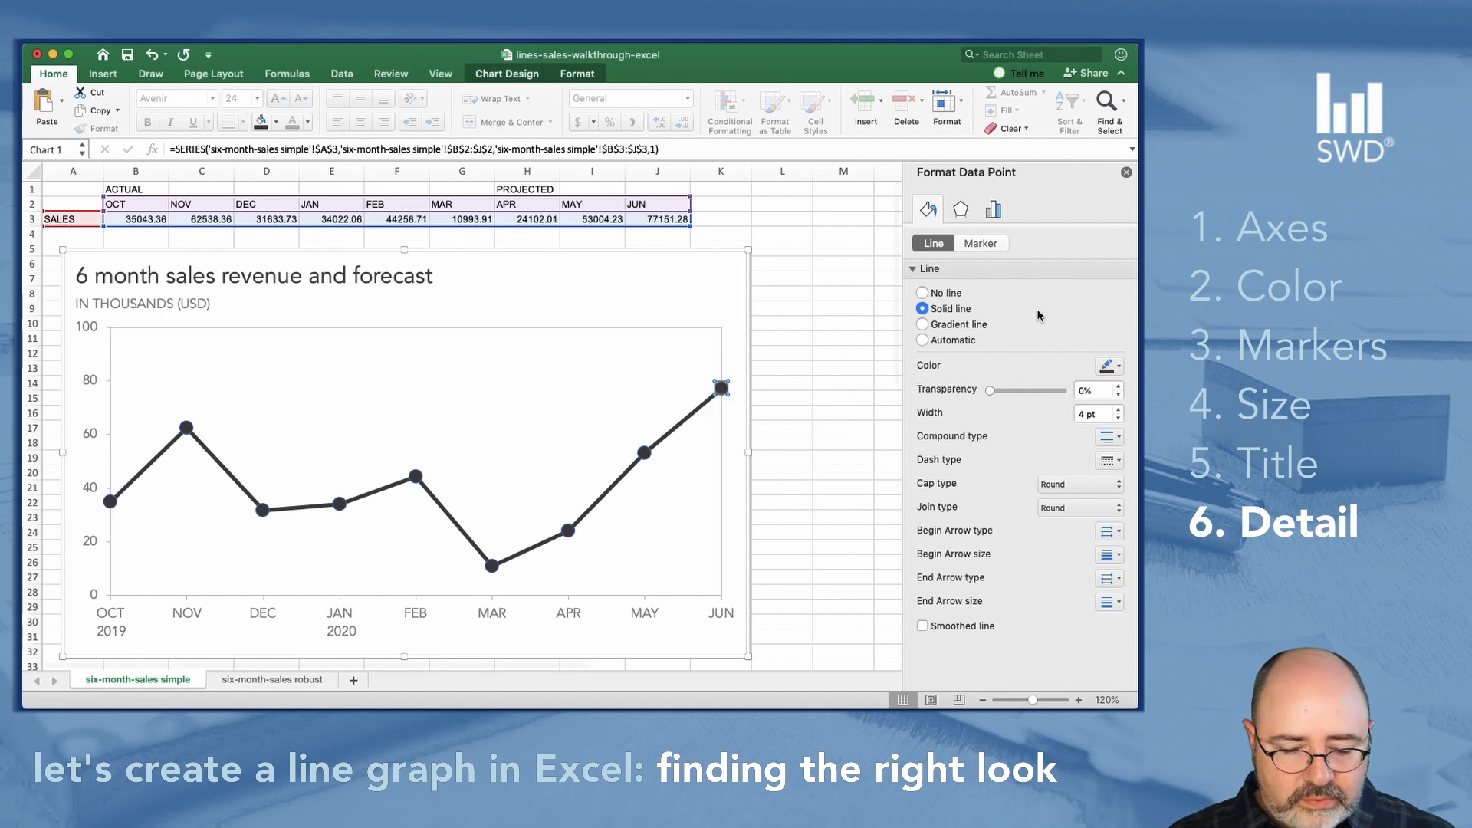
pyautogui.moveTo(985, 262)
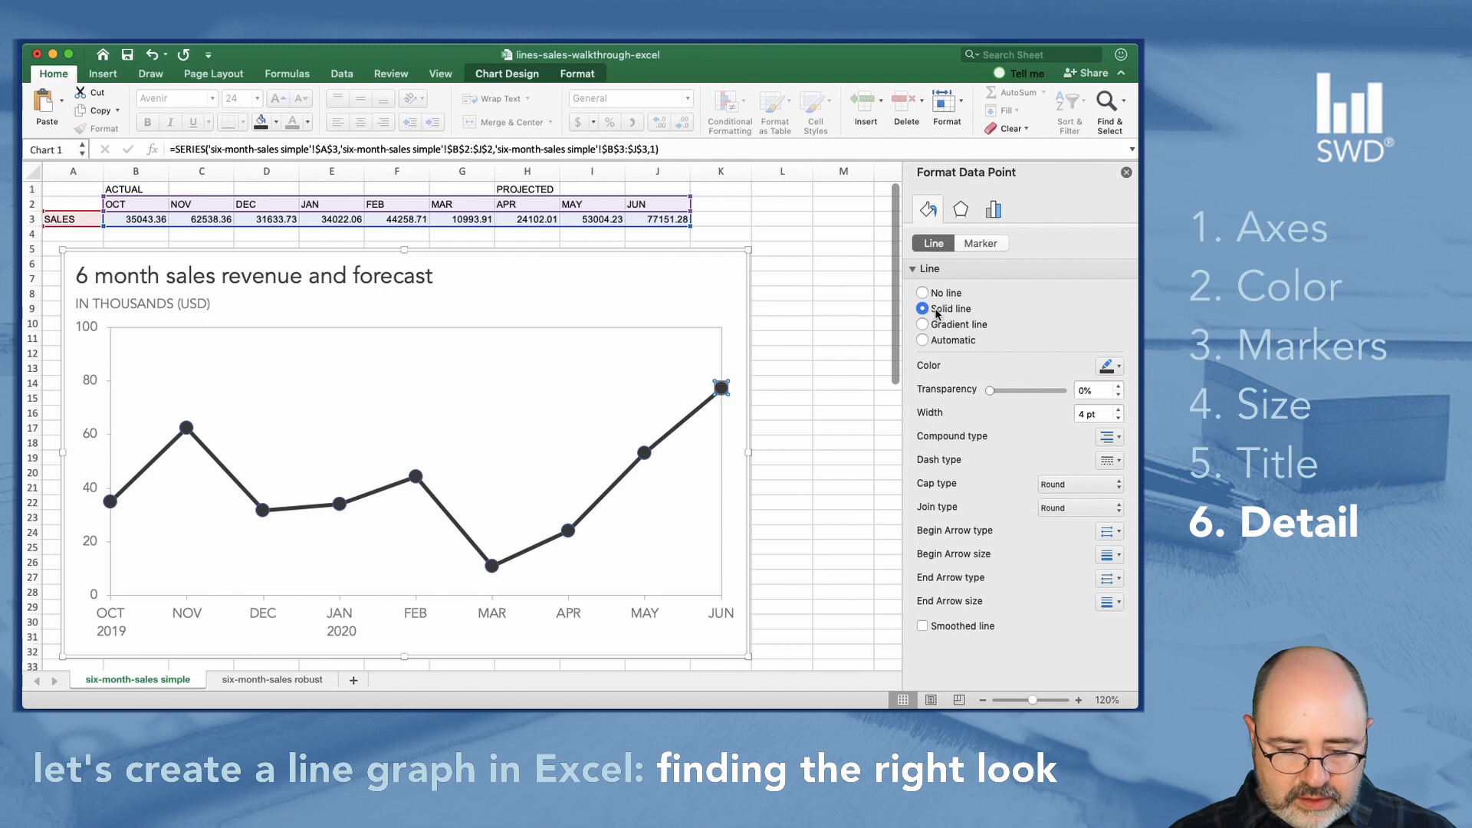
pyautogui.moveTo(1089, 462)
pyautogui.write('2')
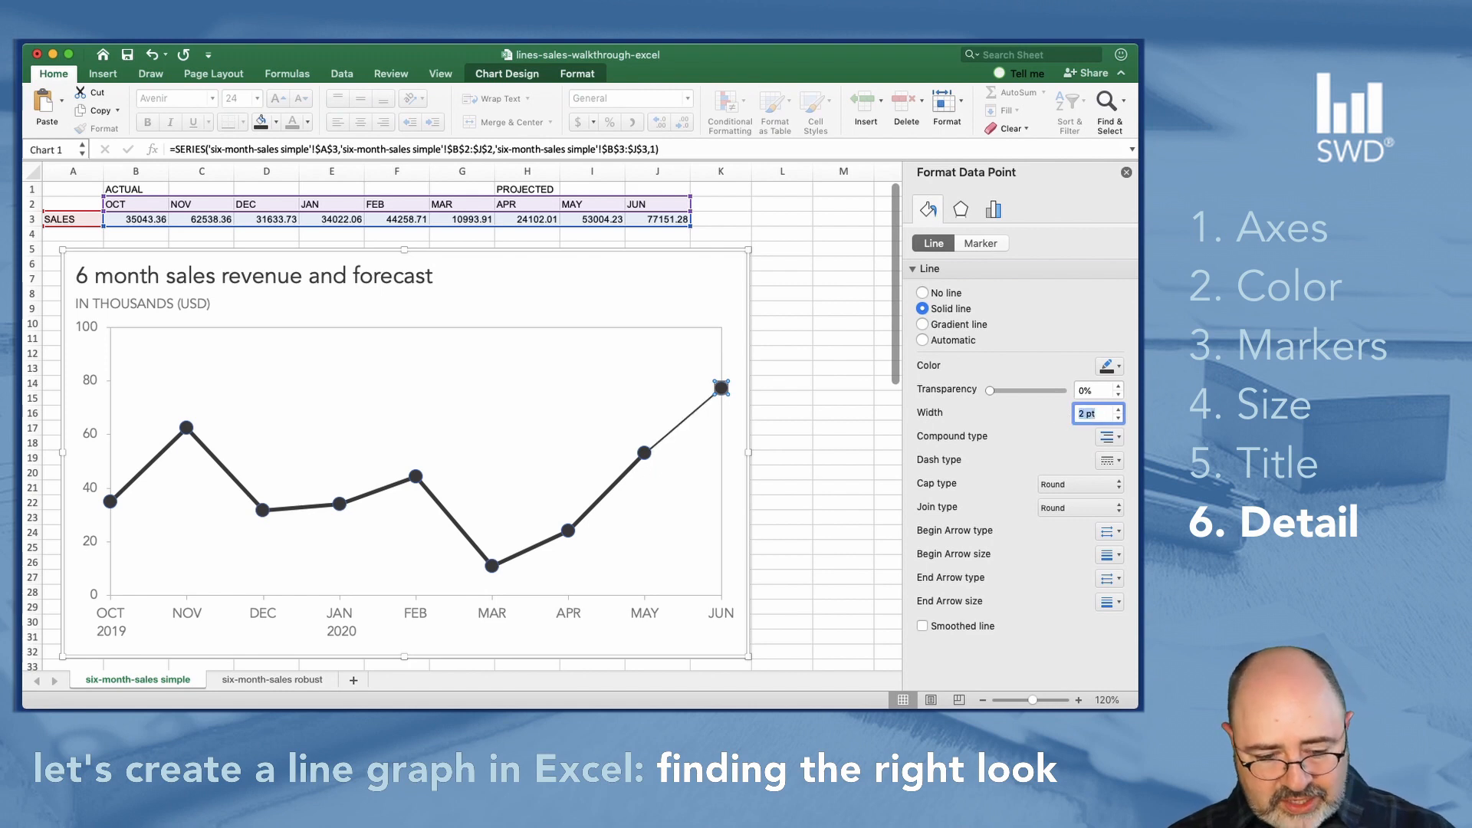
pyautogui.moveTo(1015, 555)
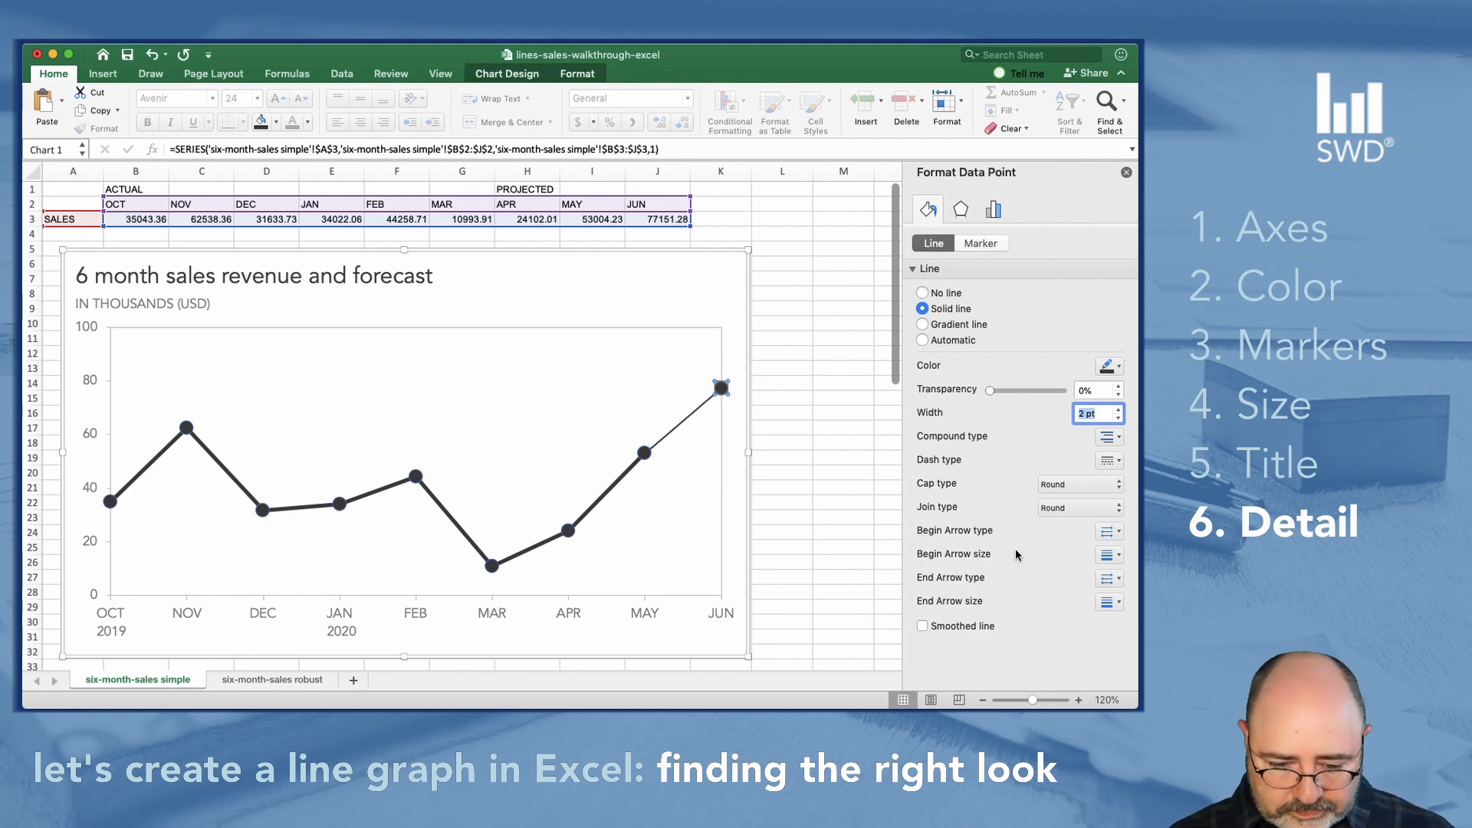
# - Give the May-to-June segment a 2 pt width and a dashed Dash type
pyautogui.click(1109, 460)
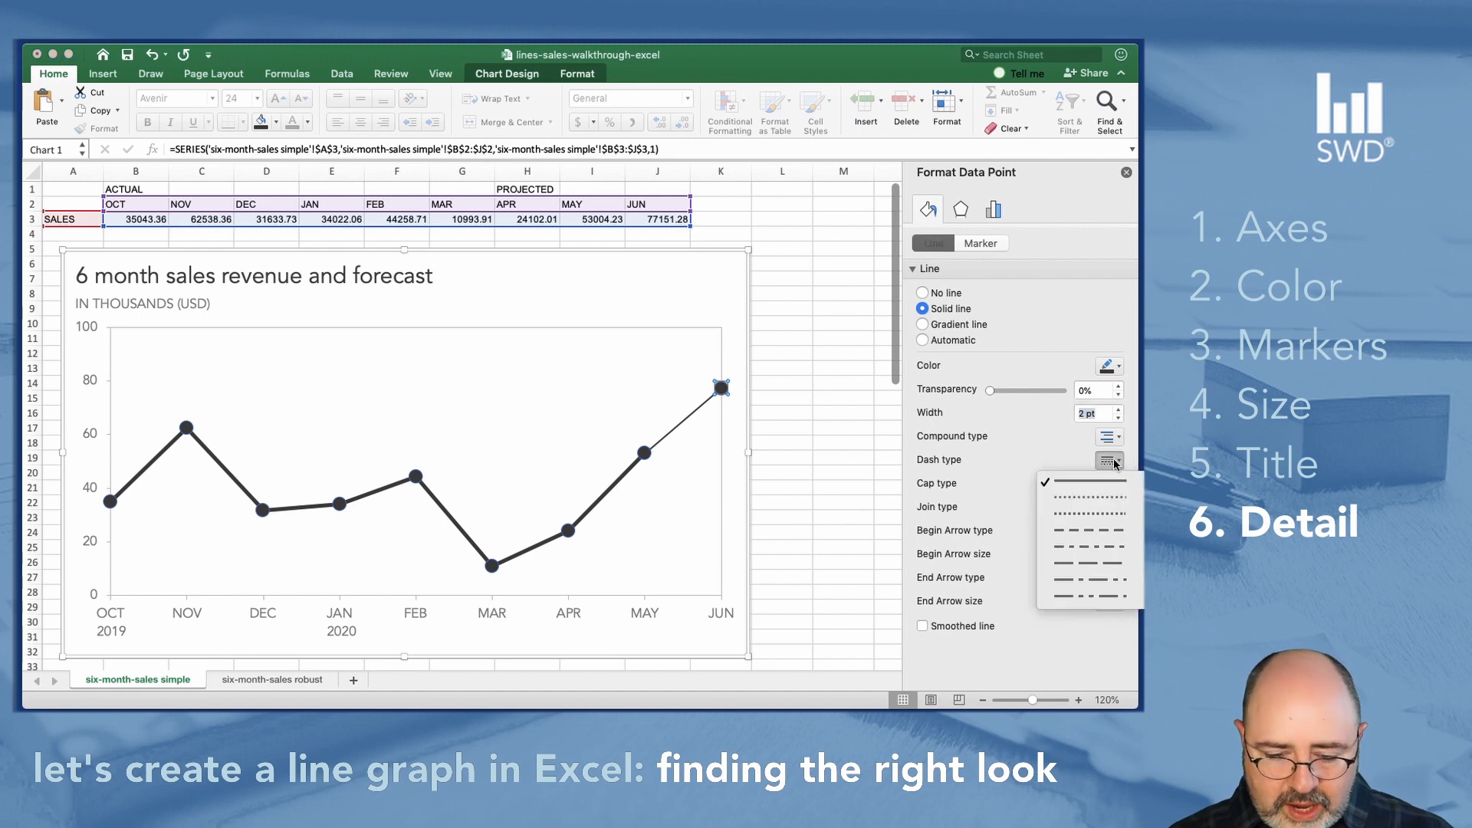
pyautogui.moveTo(1090, 515)
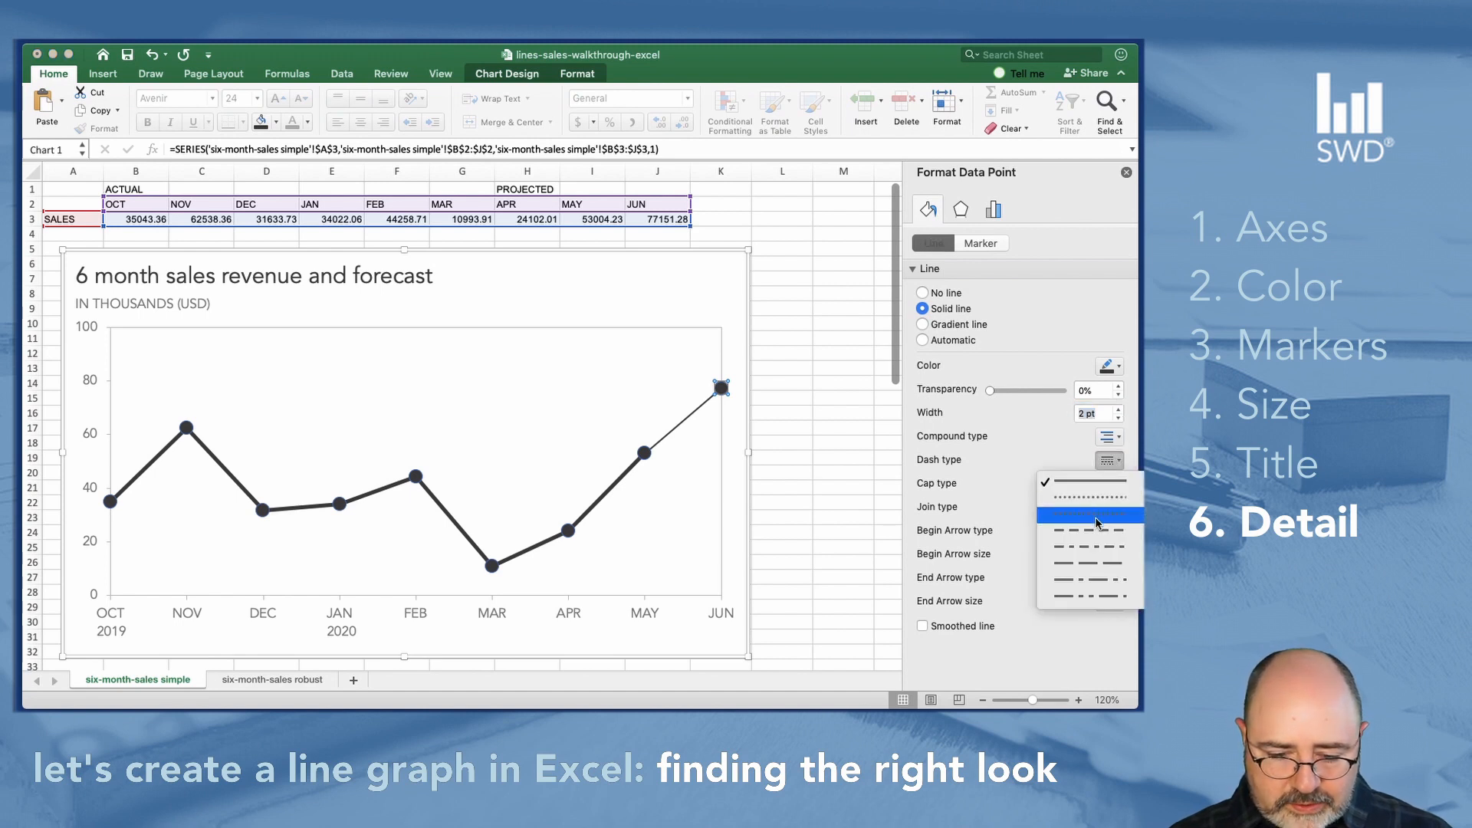
pyautogui.click(1088, 516)
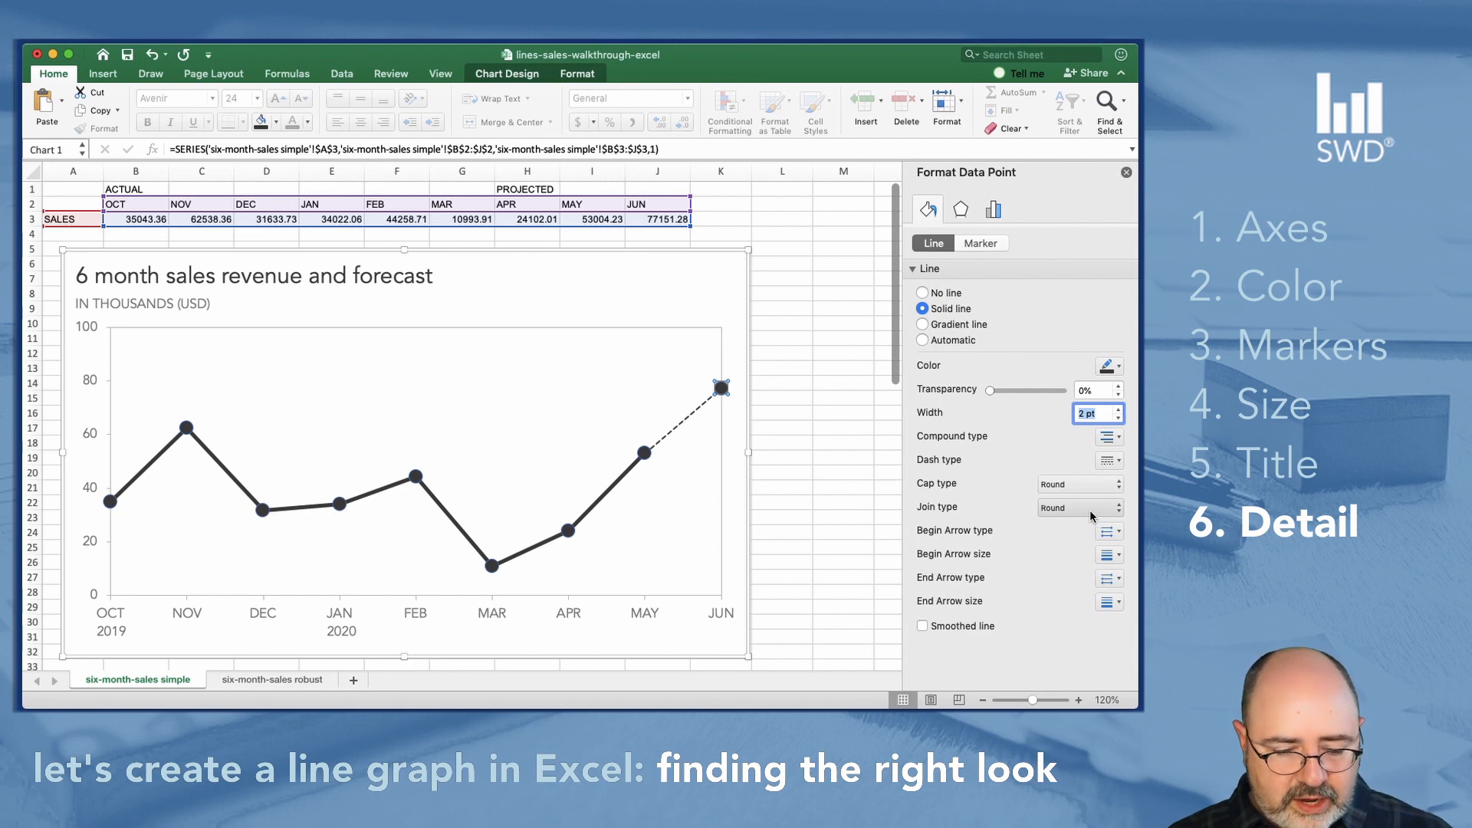
pyautogui.moveTo(1064, 454)
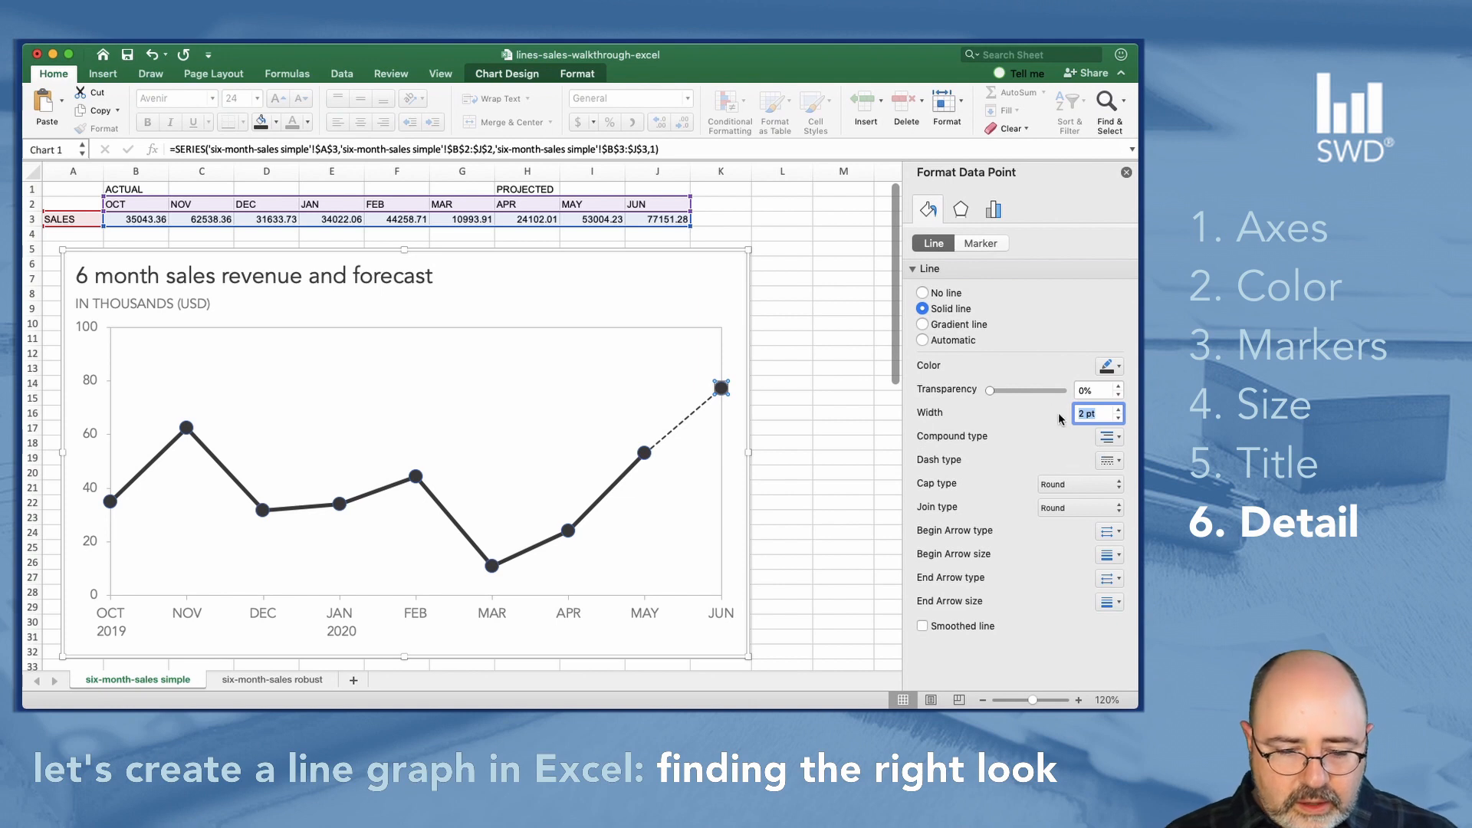
pyautogui.moveTo(1048, 299)
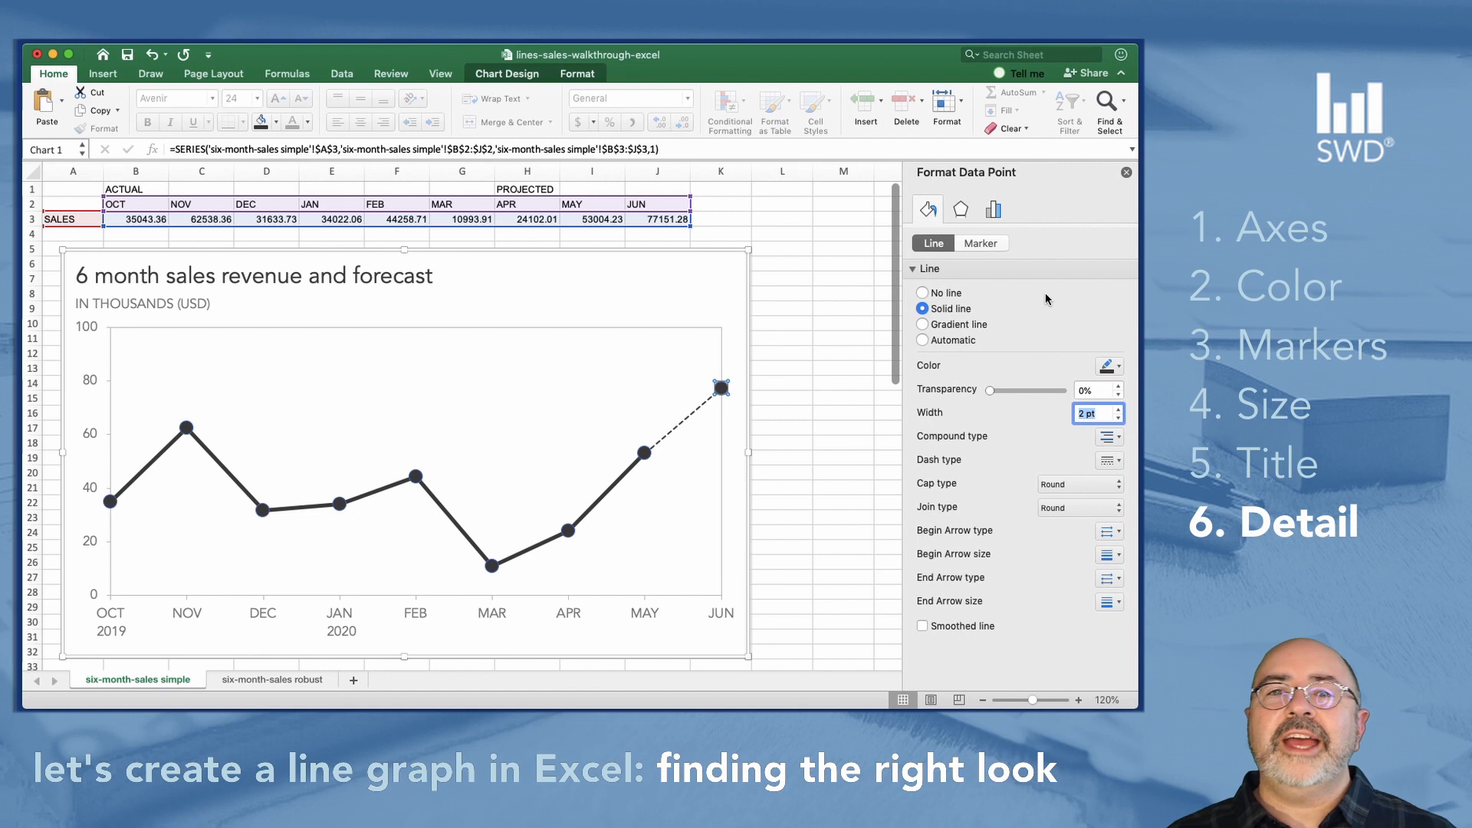
pyautogui.moveTo(1030, 348)
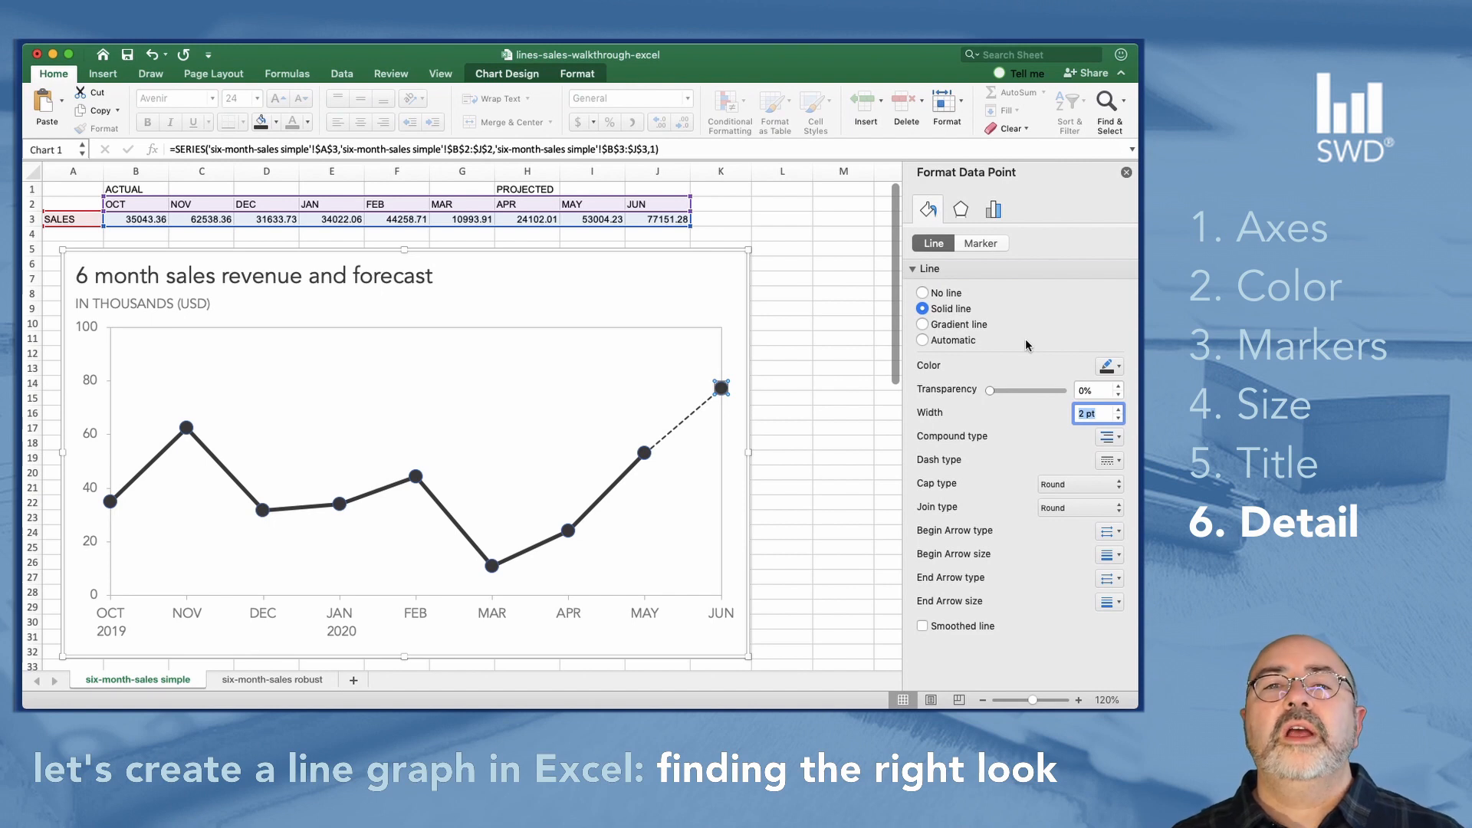
pyautogui.moveTo(928, 285)
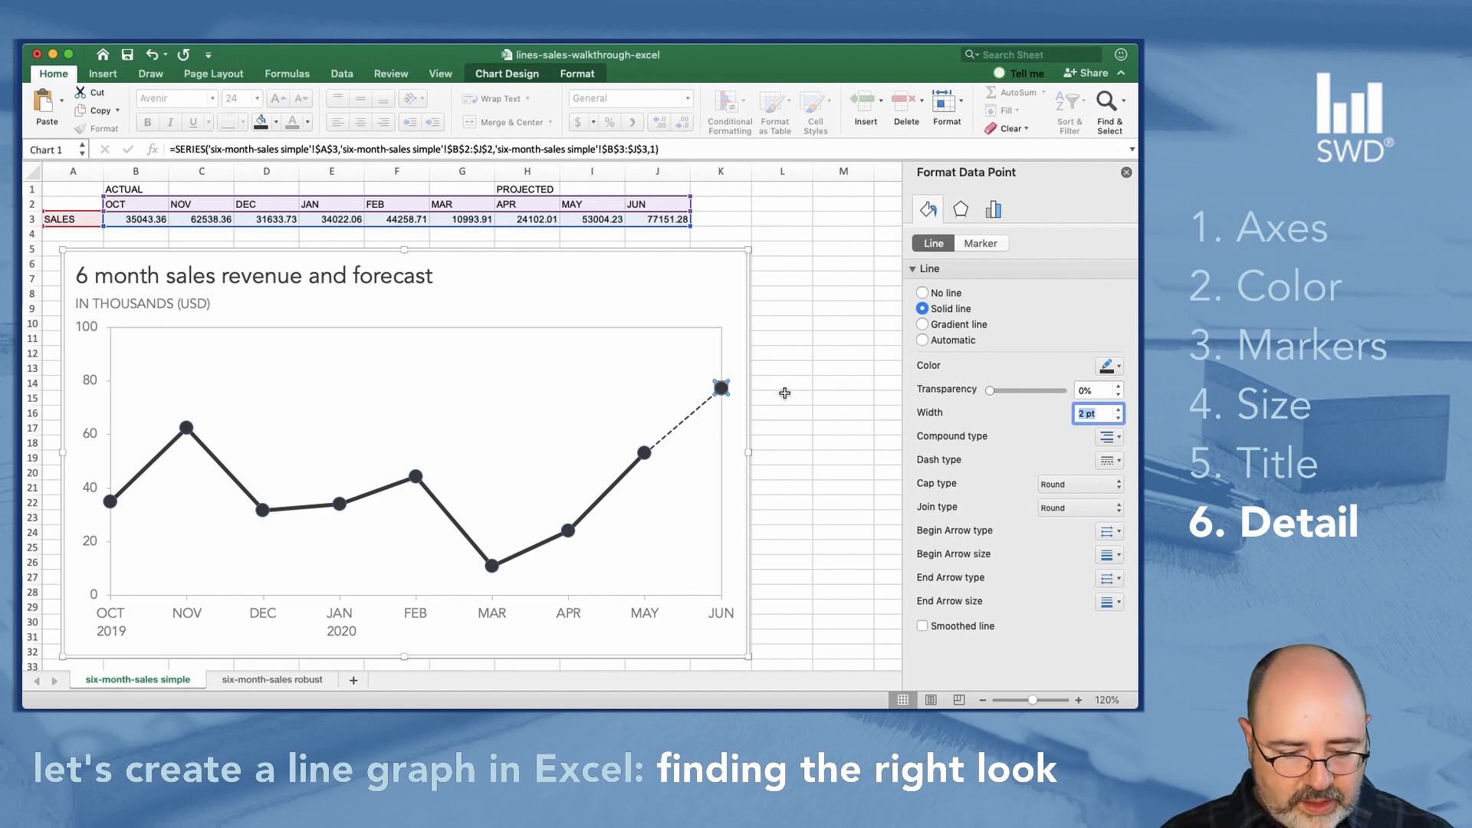
pyautogui.moveTo(722, 389)
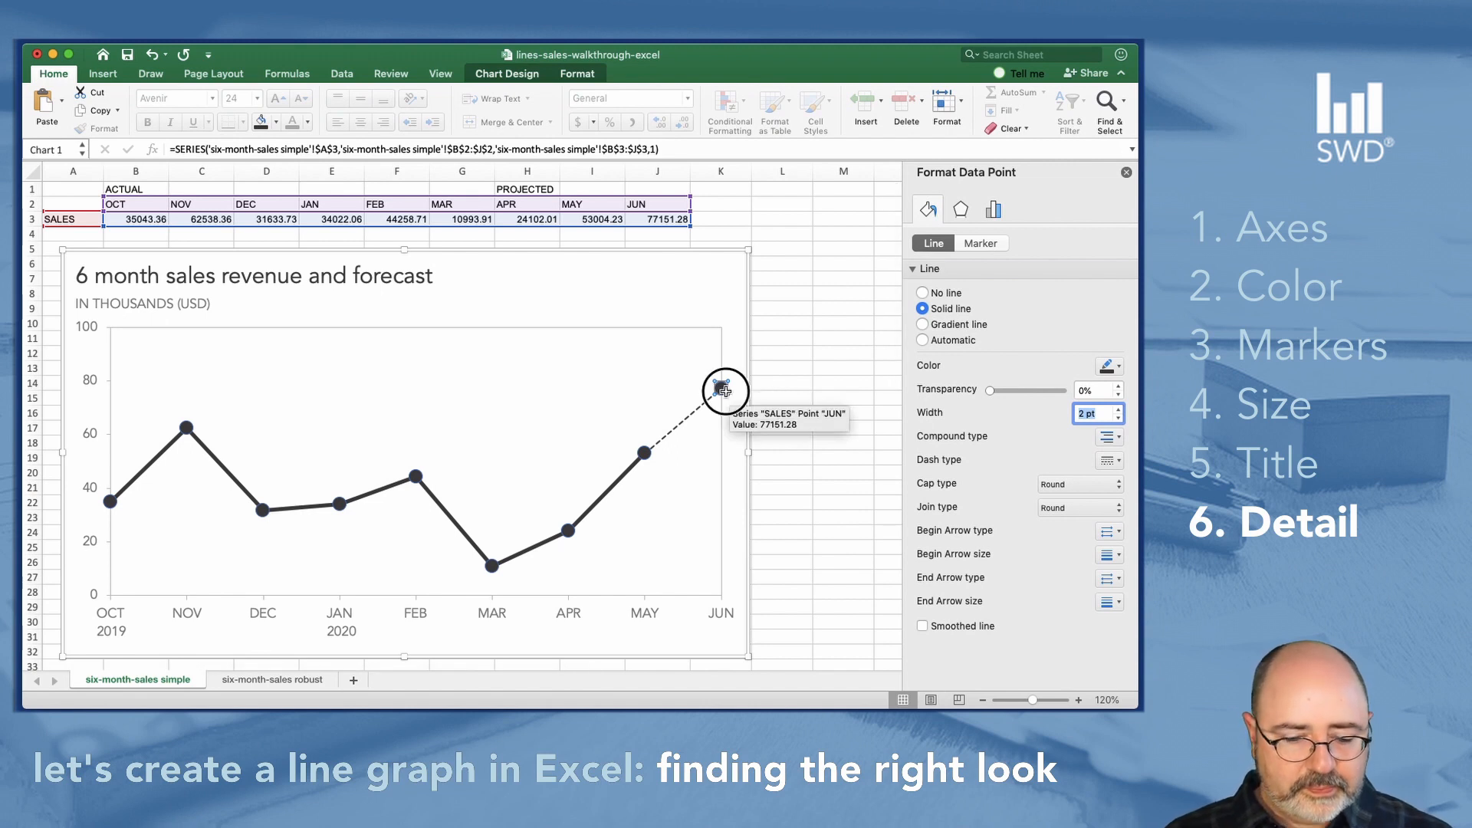
pyautogui.moveTo(852, 434)
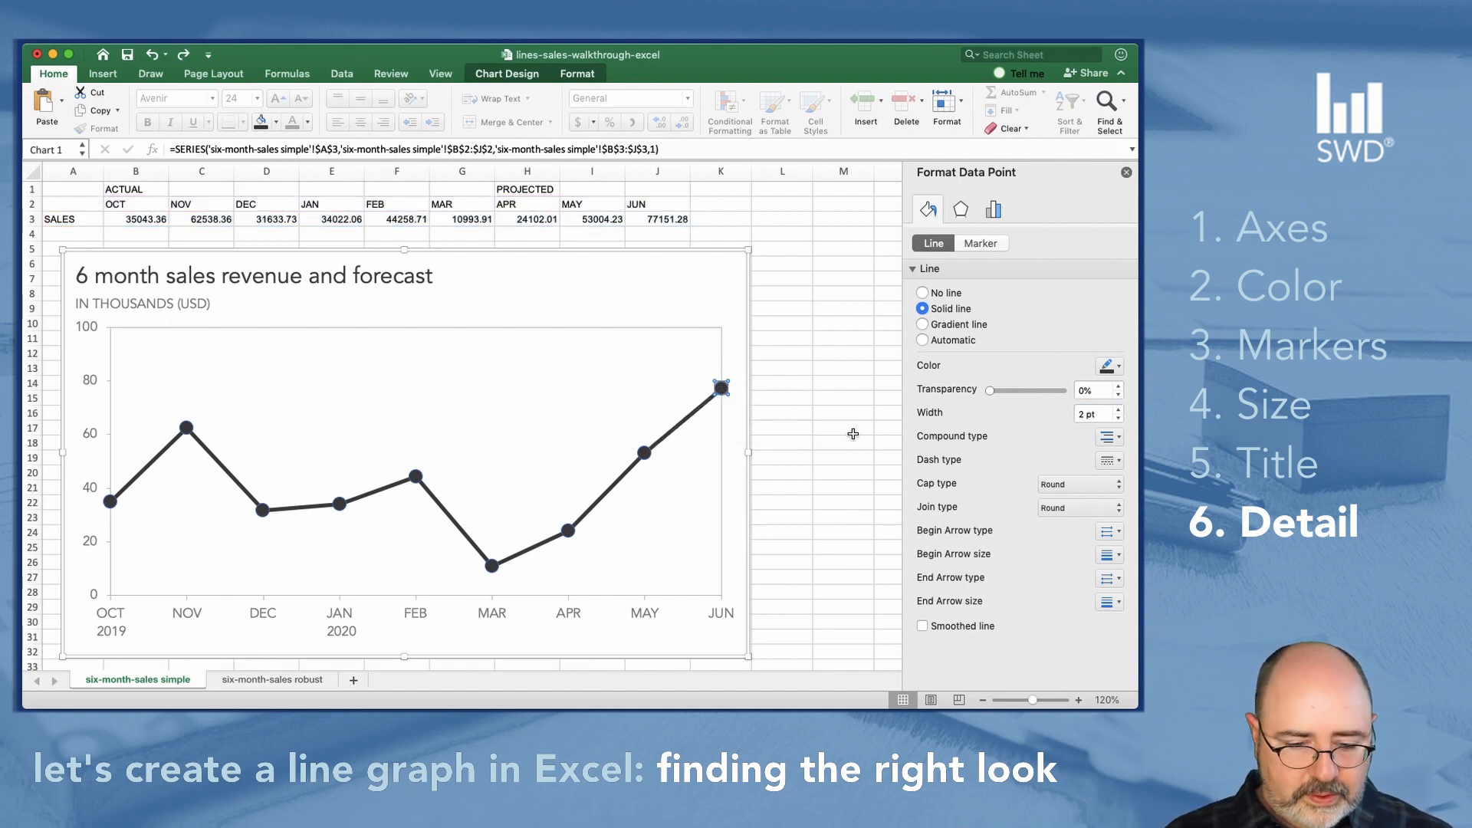
# - Set the segments ending at June, May and April to 2 pt width with a dashed style
pyautogui.click(1118, 410)
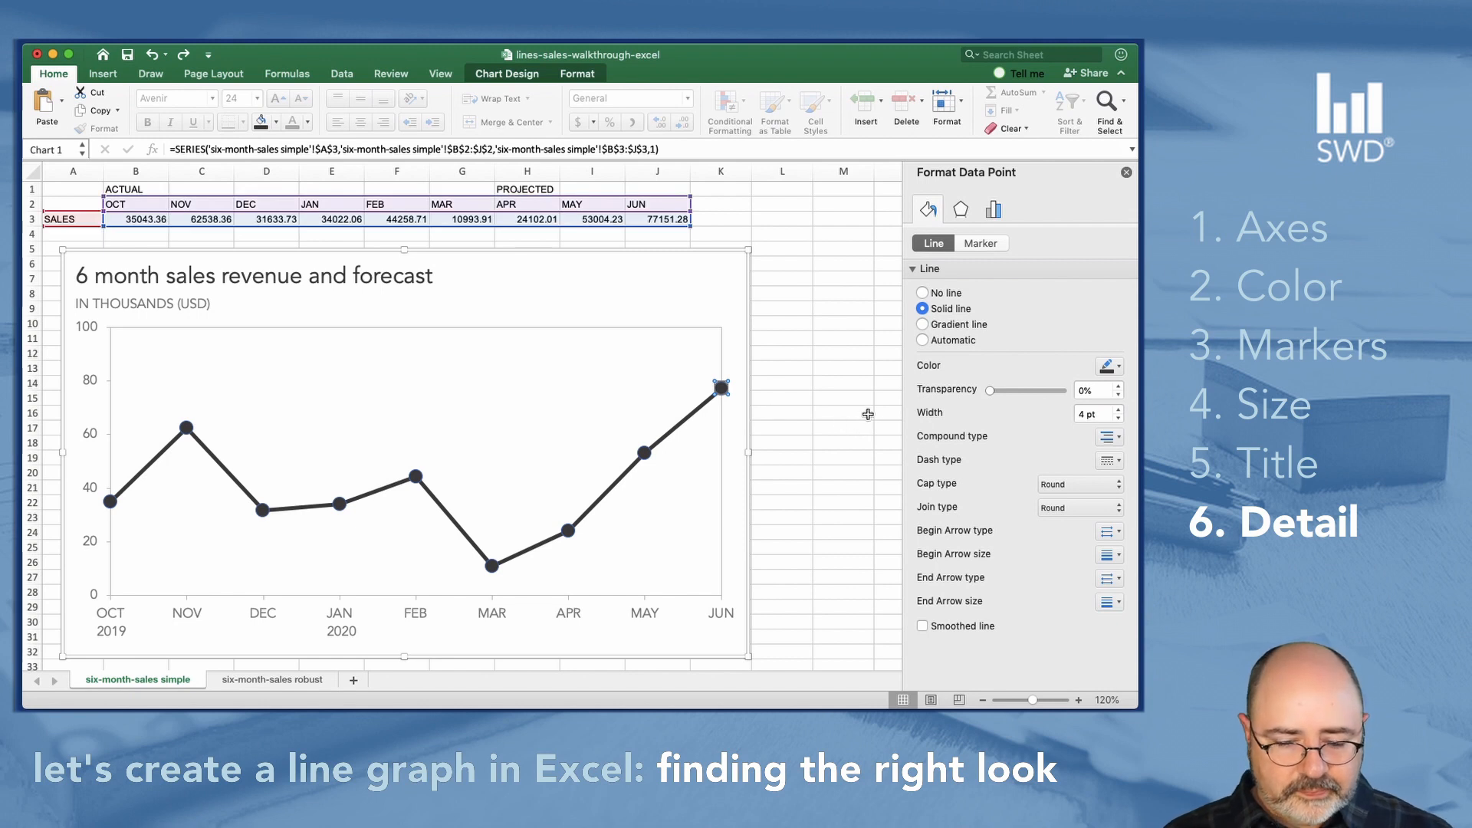
pyautogui.moveTo(1118, 419)
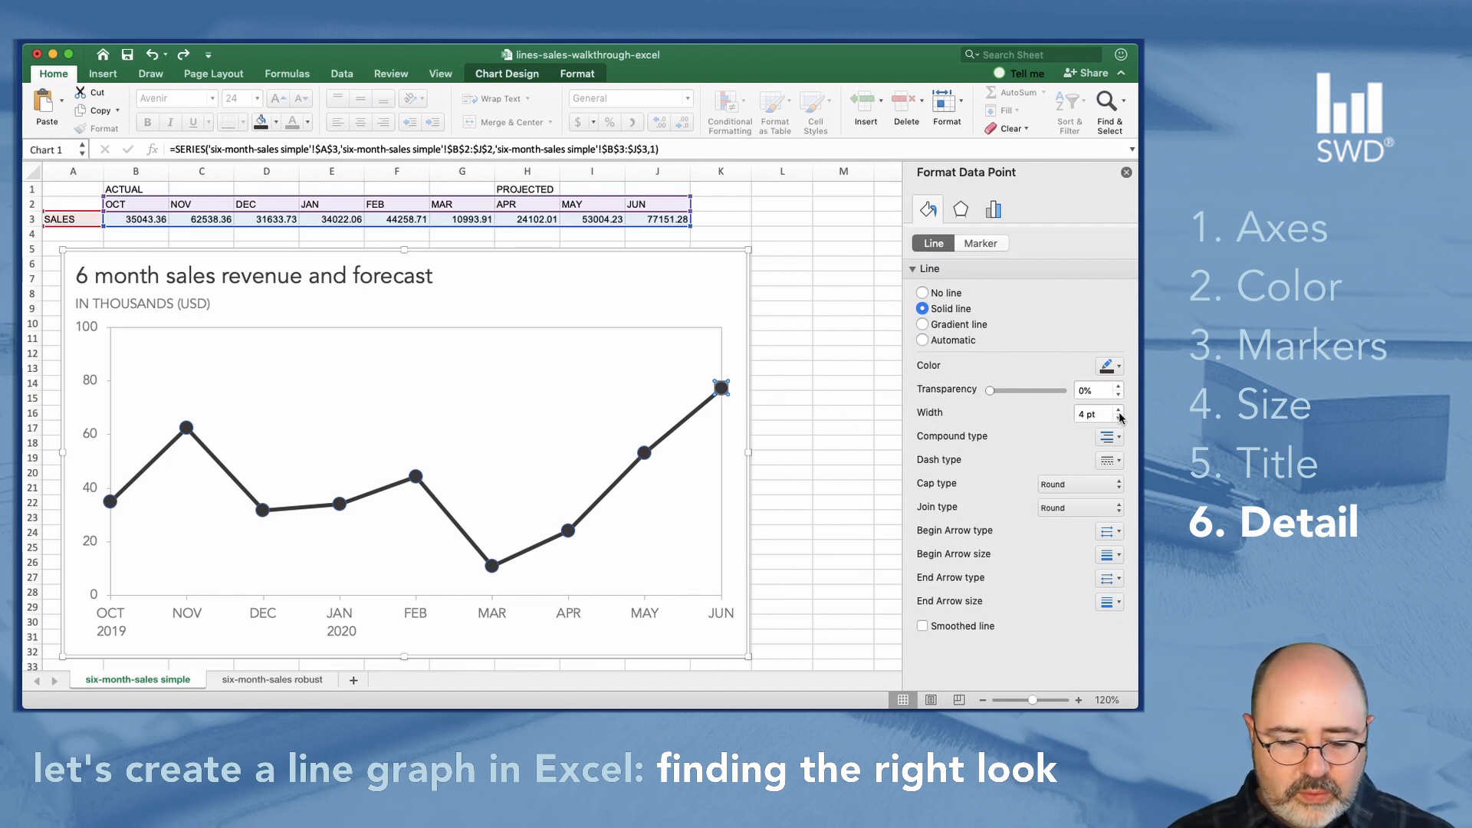
pyautogui.tripleClick(1092, 412)
pyautogui.write('2')
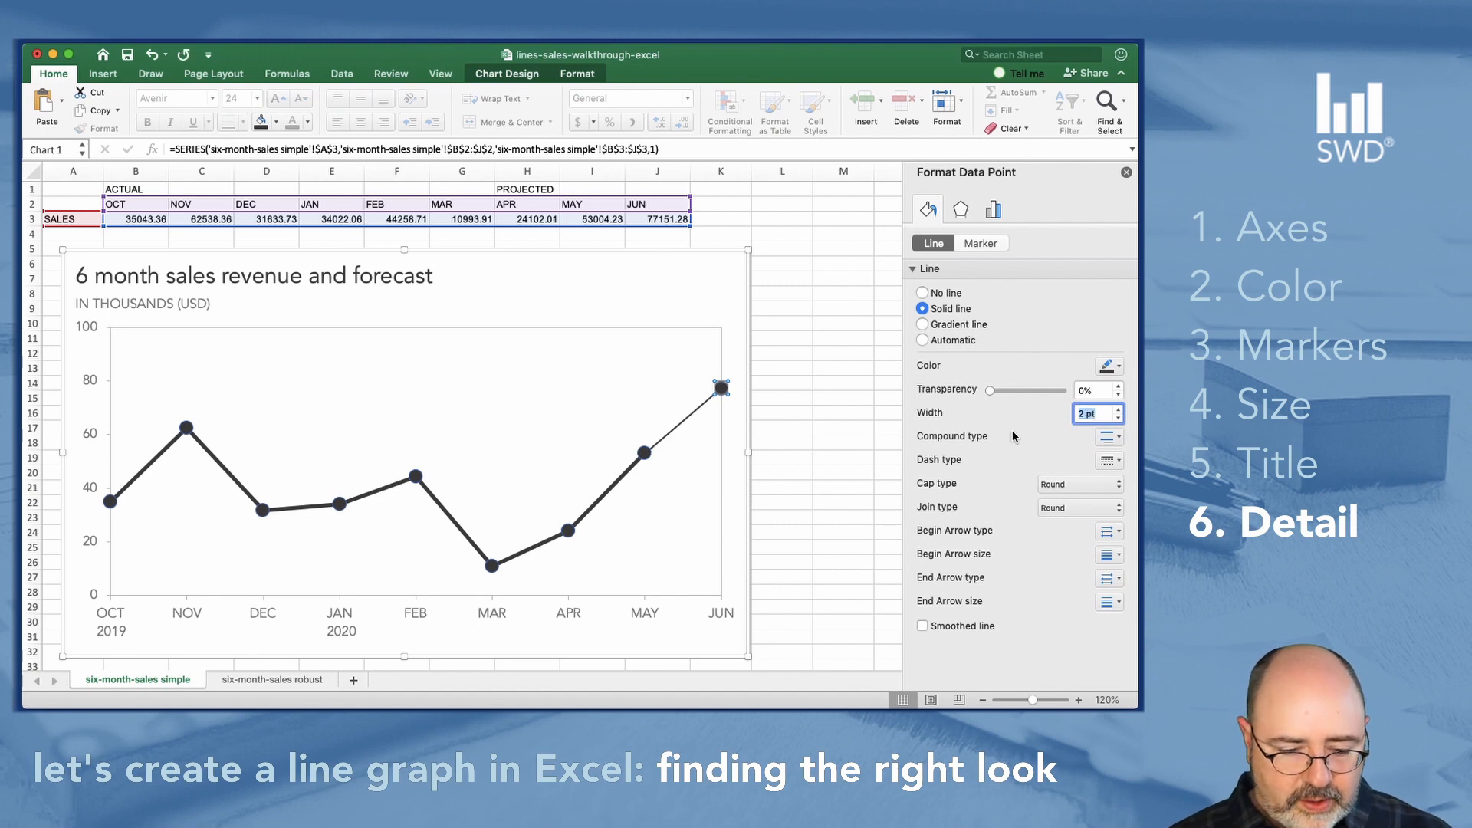
pyautogui.click(644, 454)
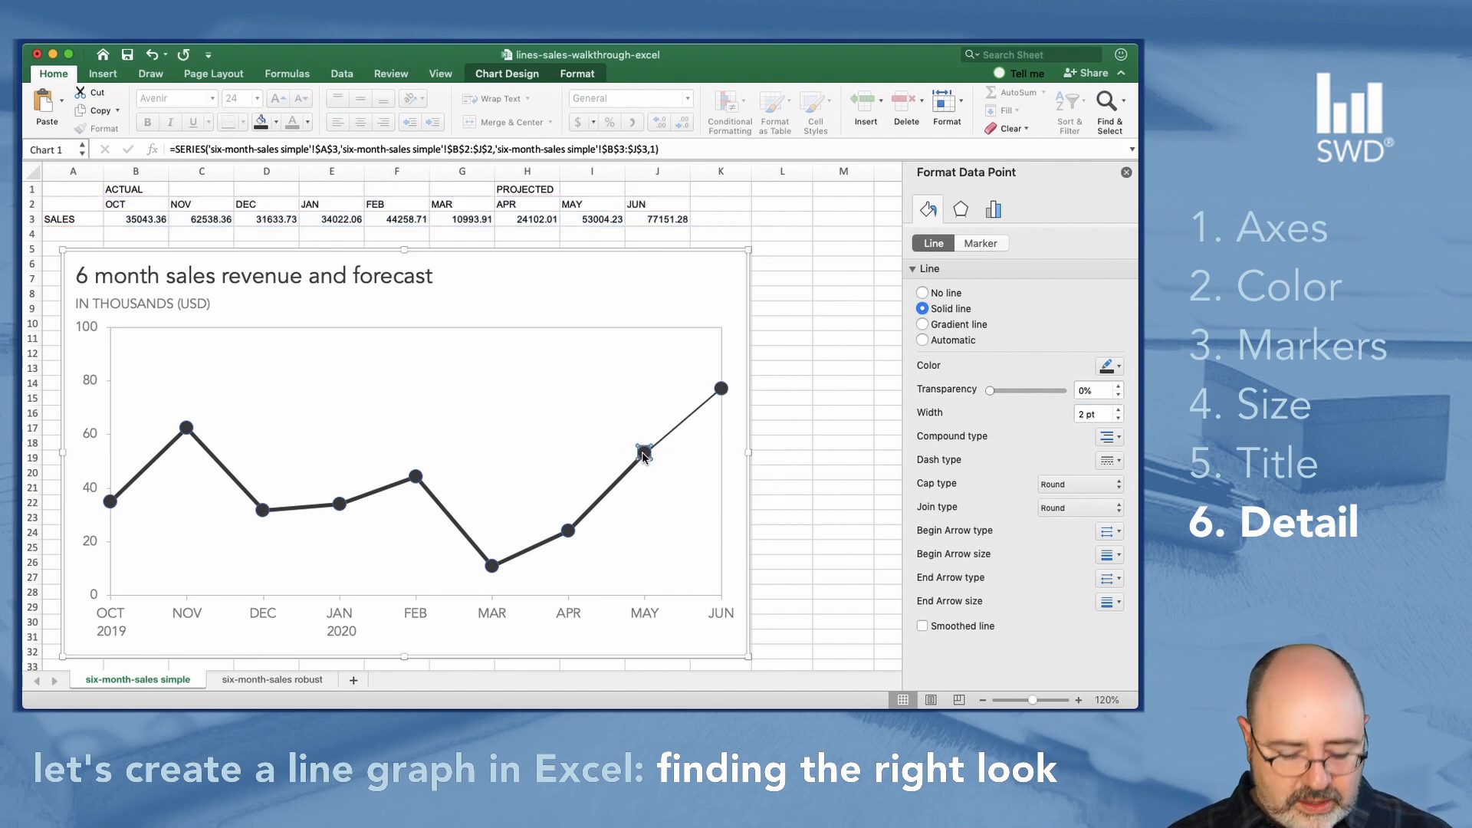
pyautogui.click(1118, 411)
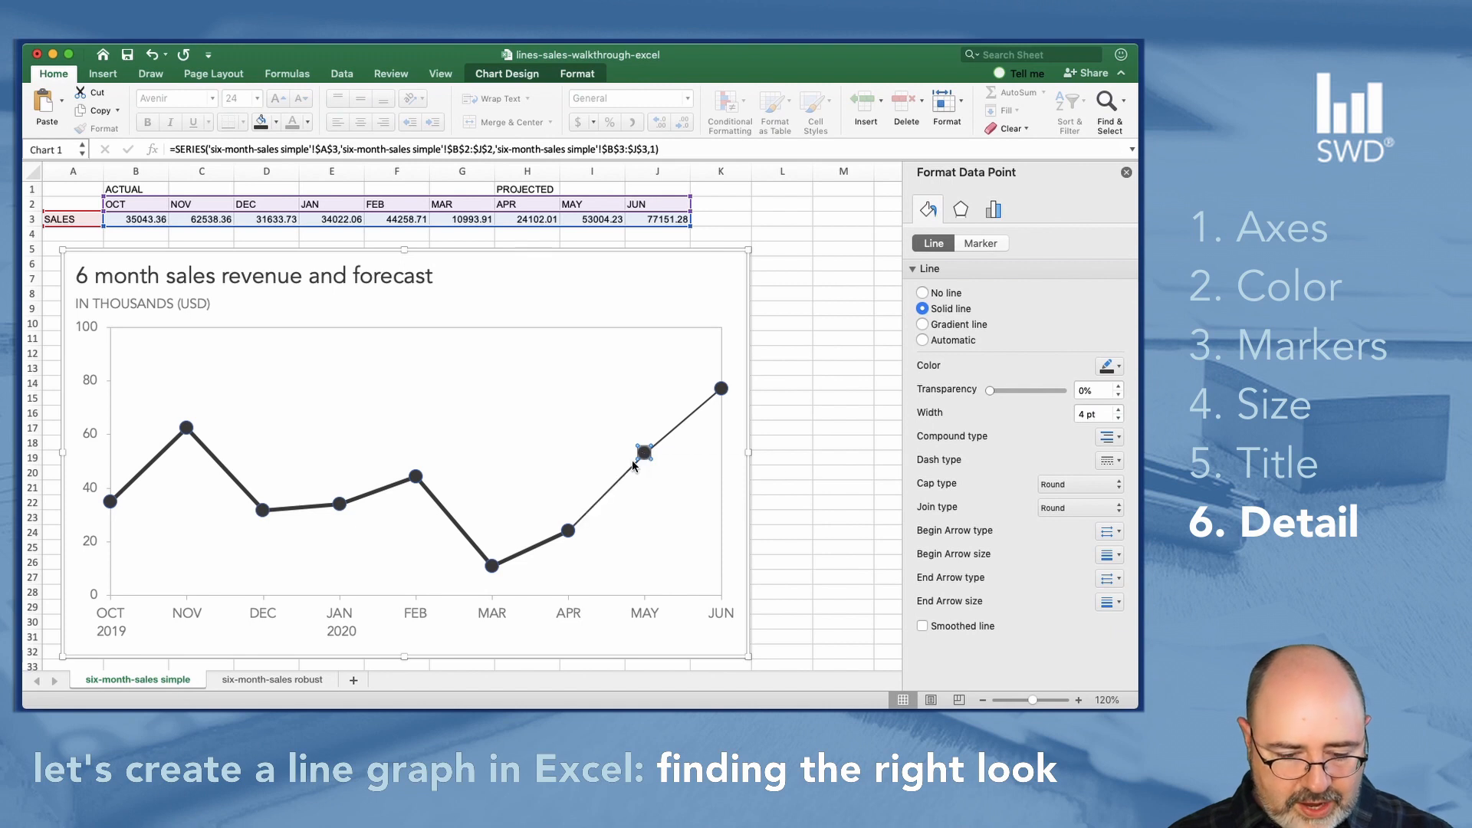
pyautogui.click(1115, 418)
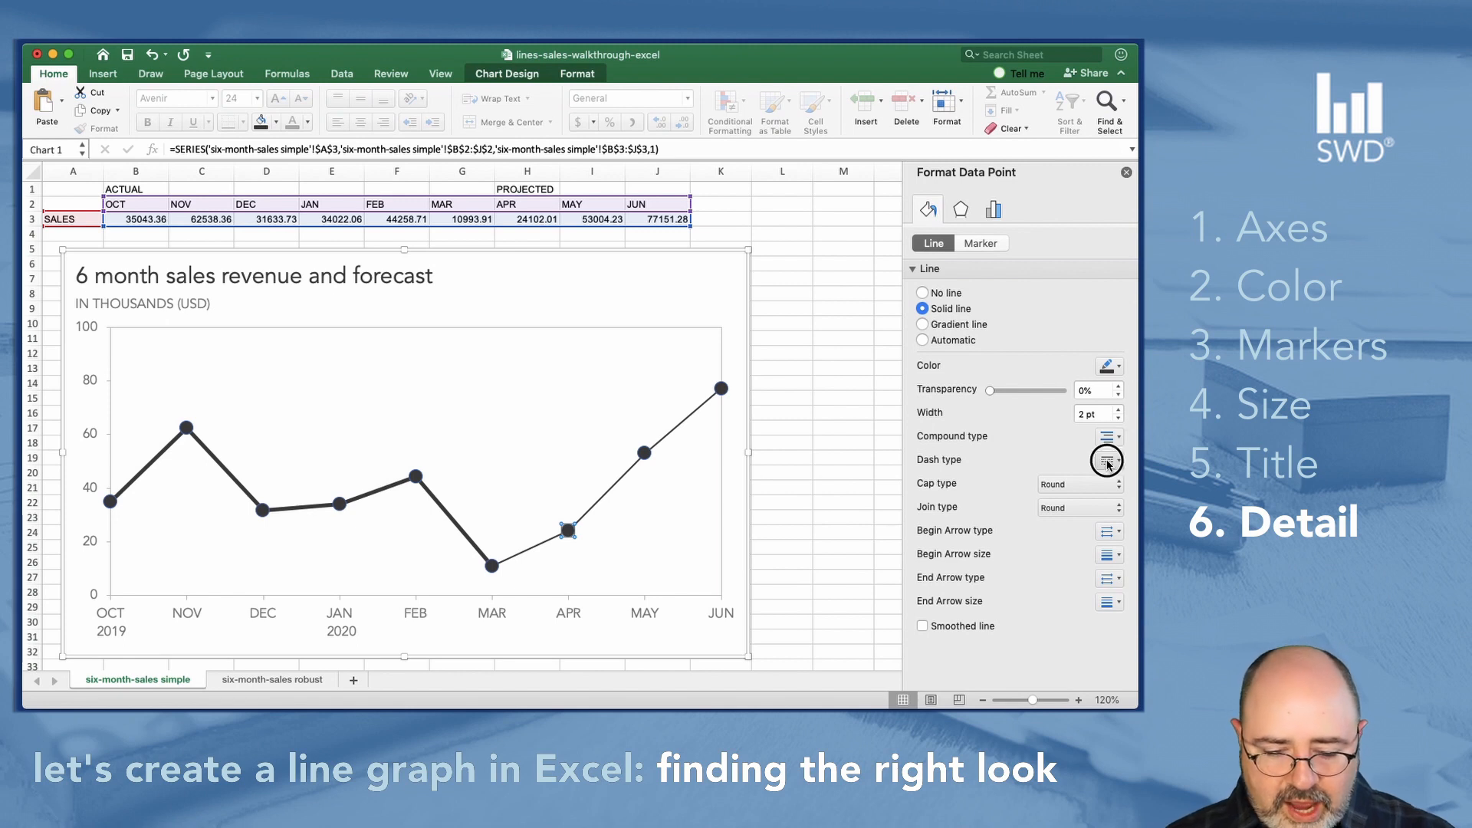
pyautogui.click(1105, 458)
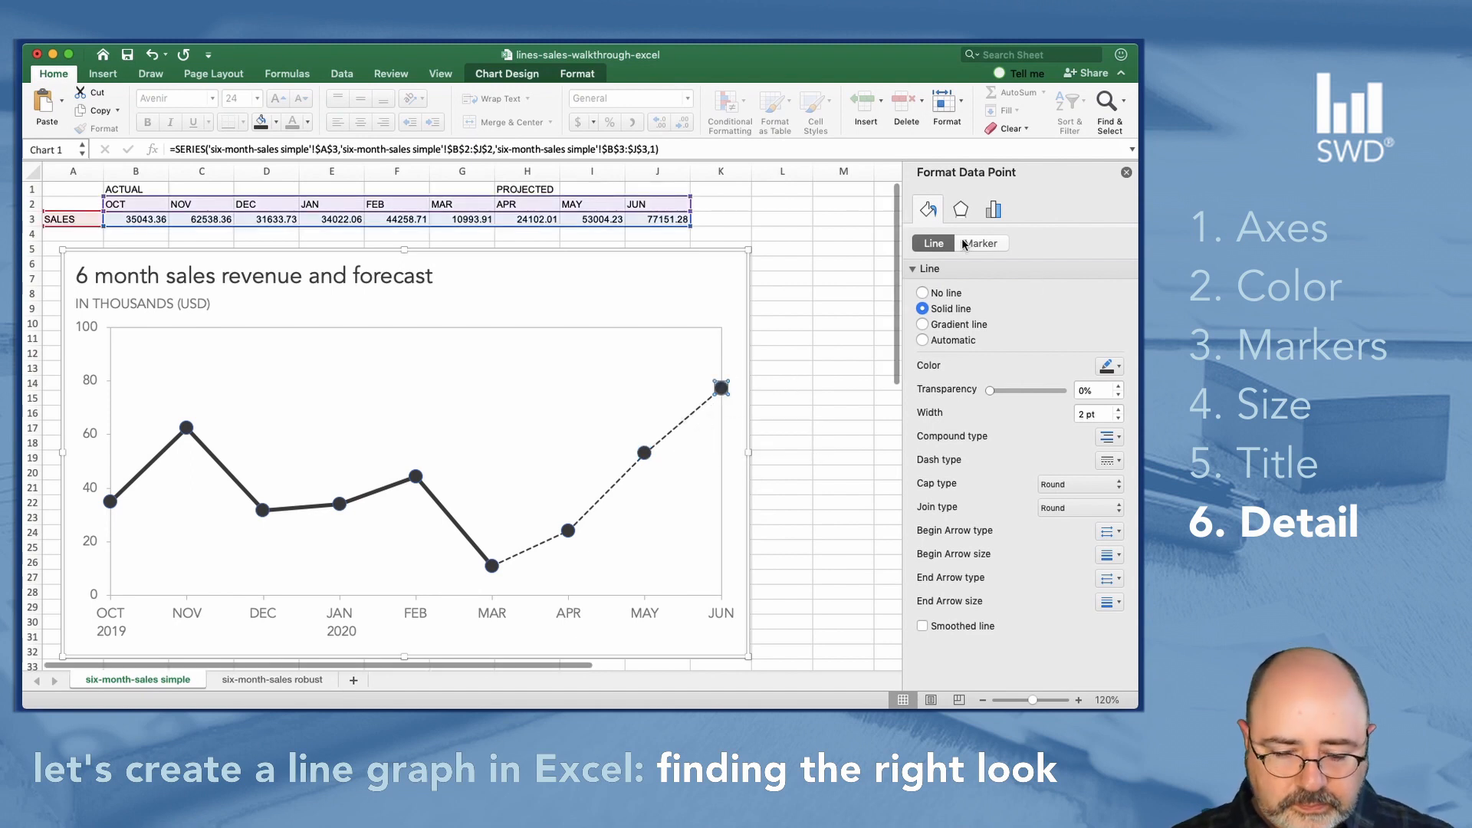
# - Set the forecast point markers to a gray fill with a solid border
pyautogui.click(979, 244)
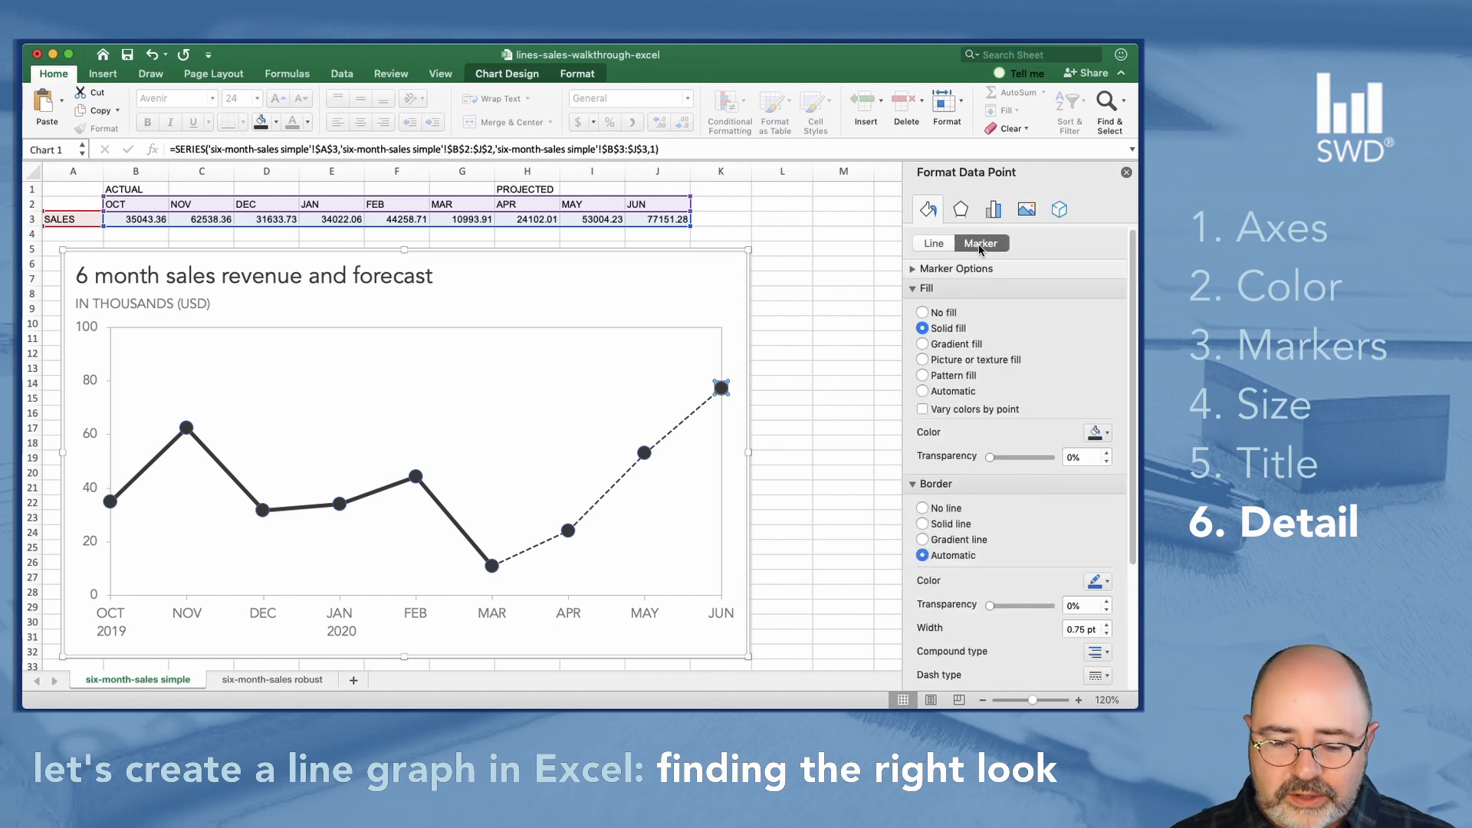
pyautogui.moveTo(1079, 370)
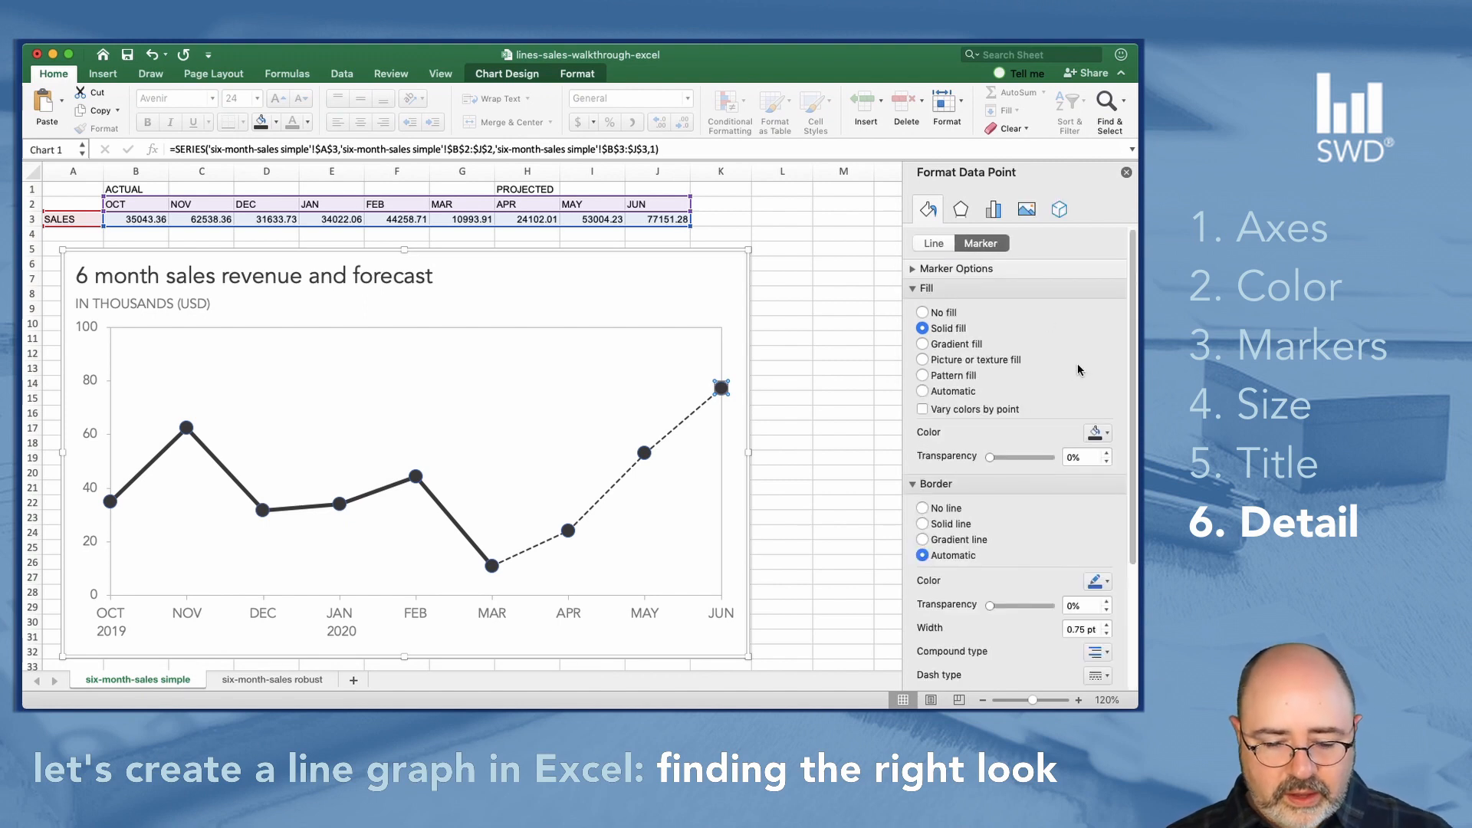
pyautogui.moveTo(1113, 466)
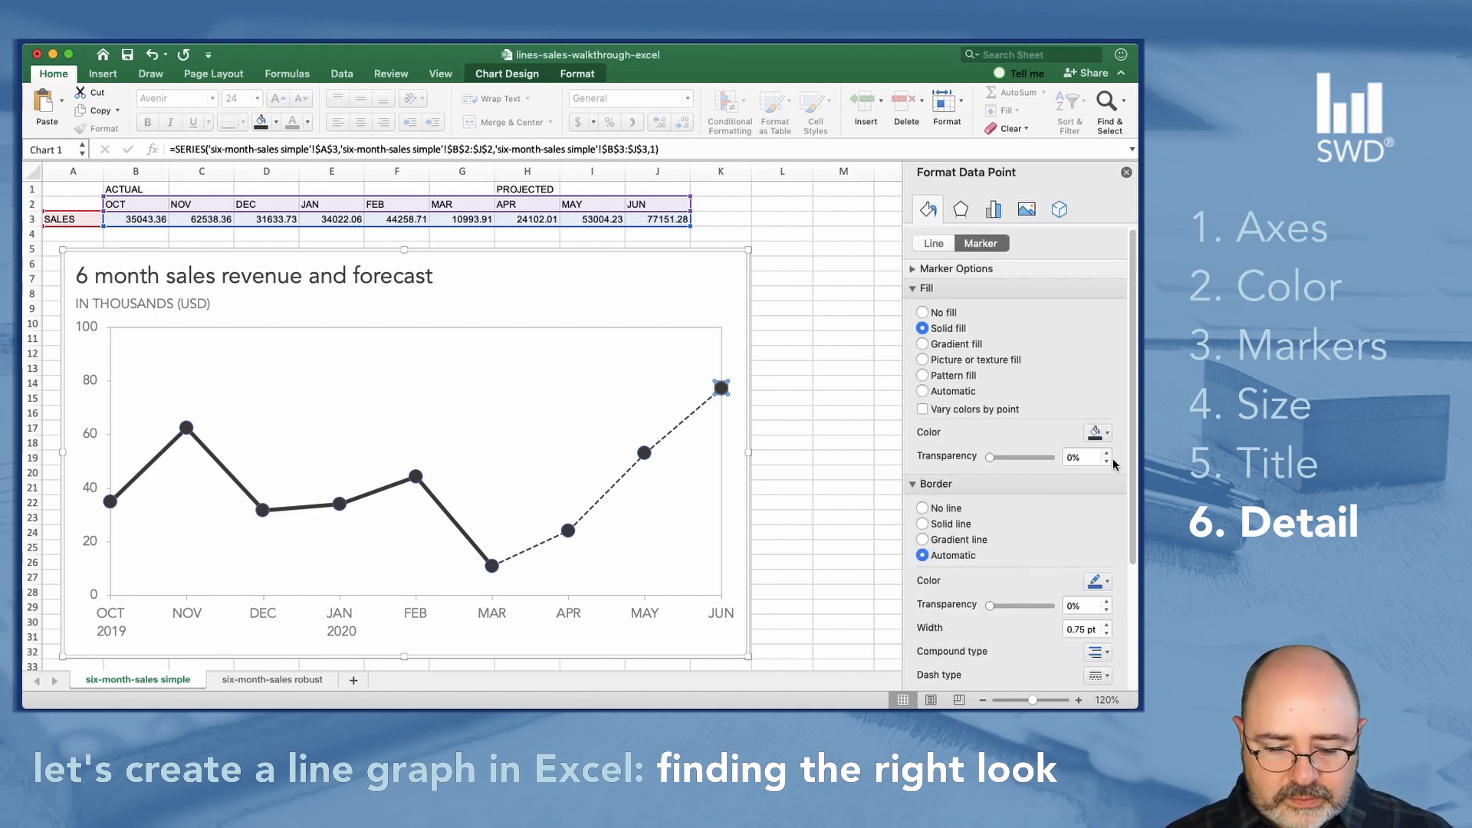
pyautogui.moveTo(1097, 432)
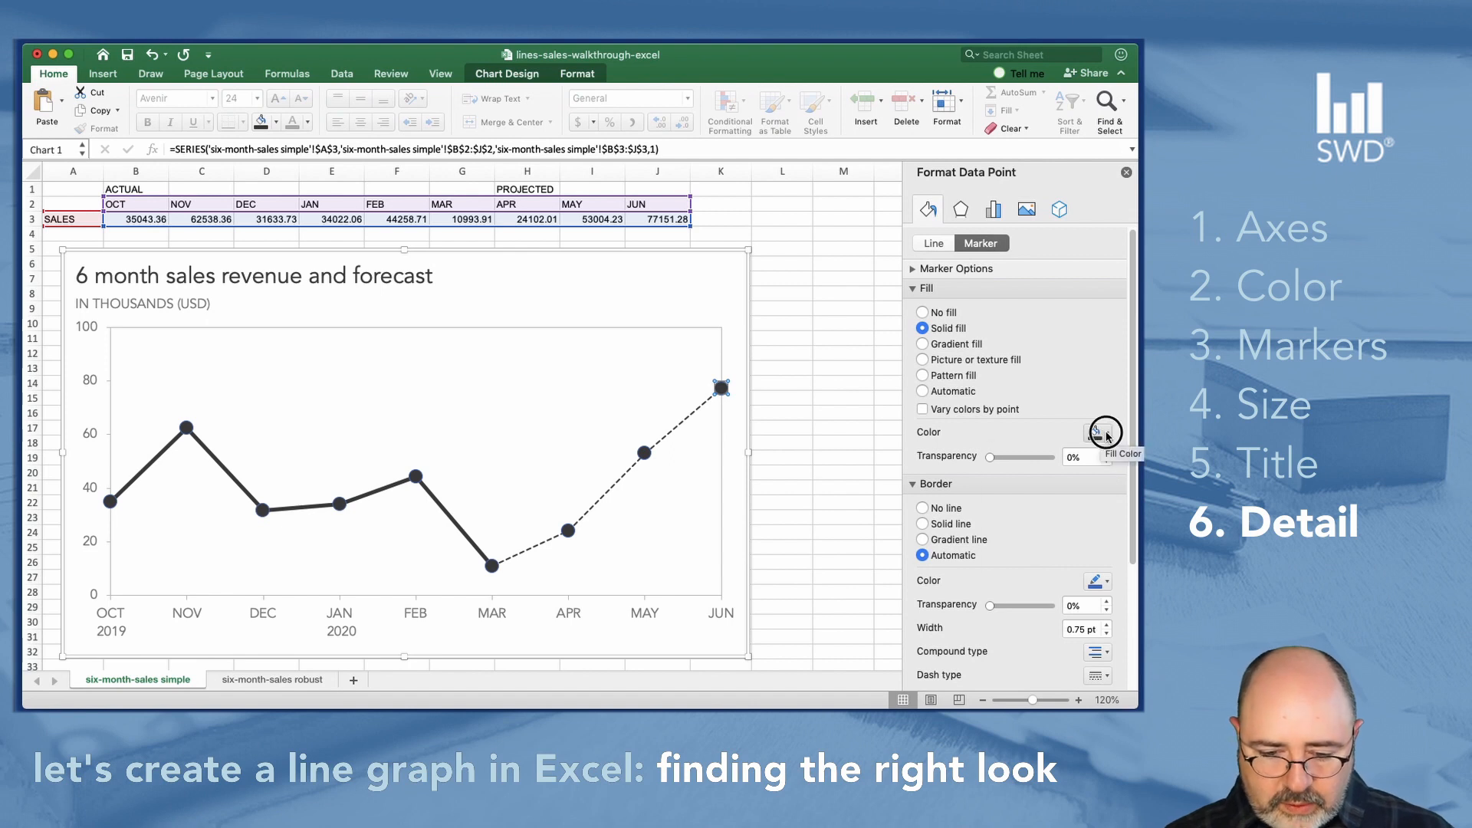
pyautogui.click(1097, 433)
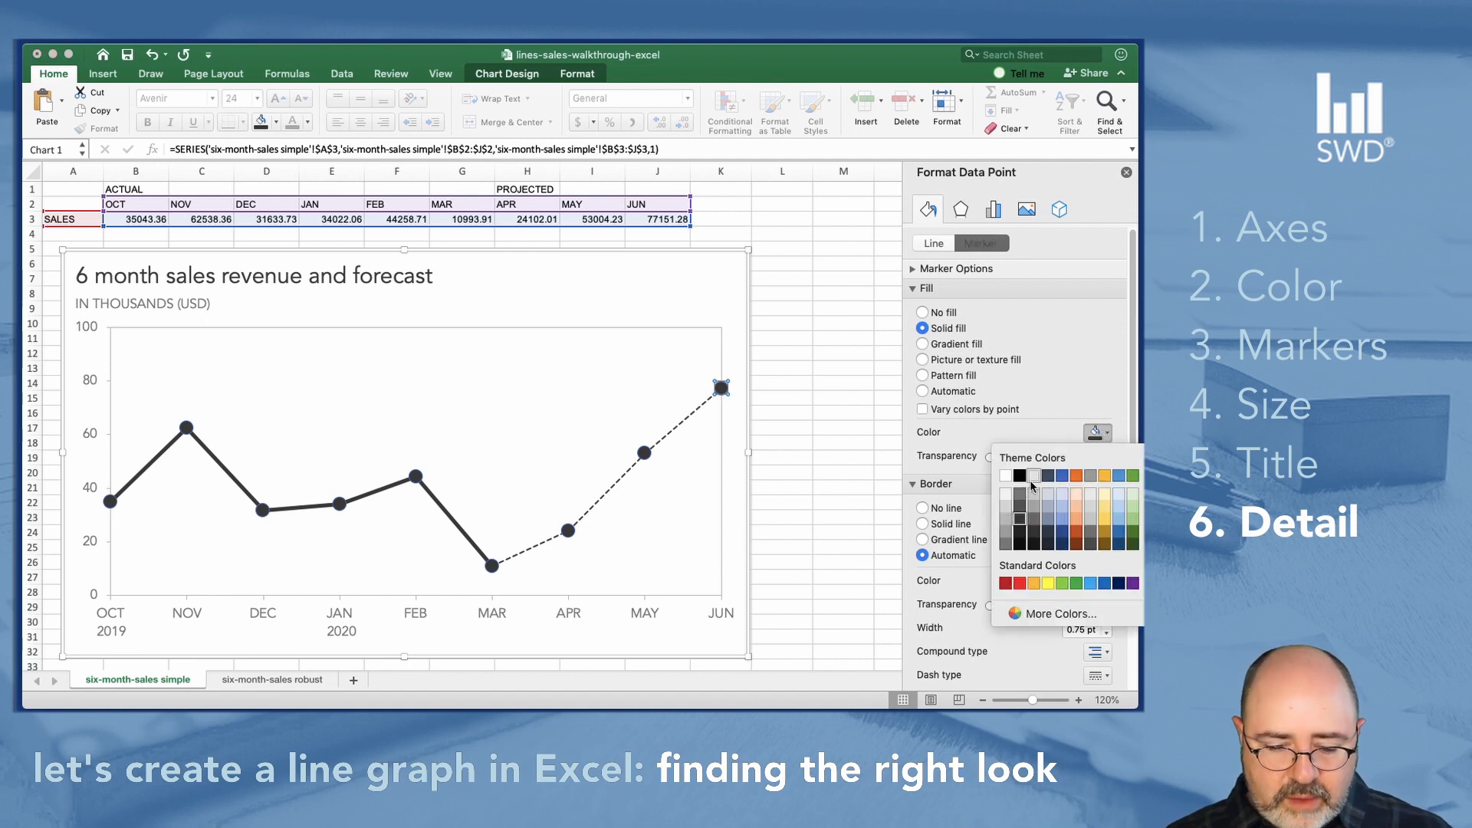
pyautogui.moveTo(1003, 525)
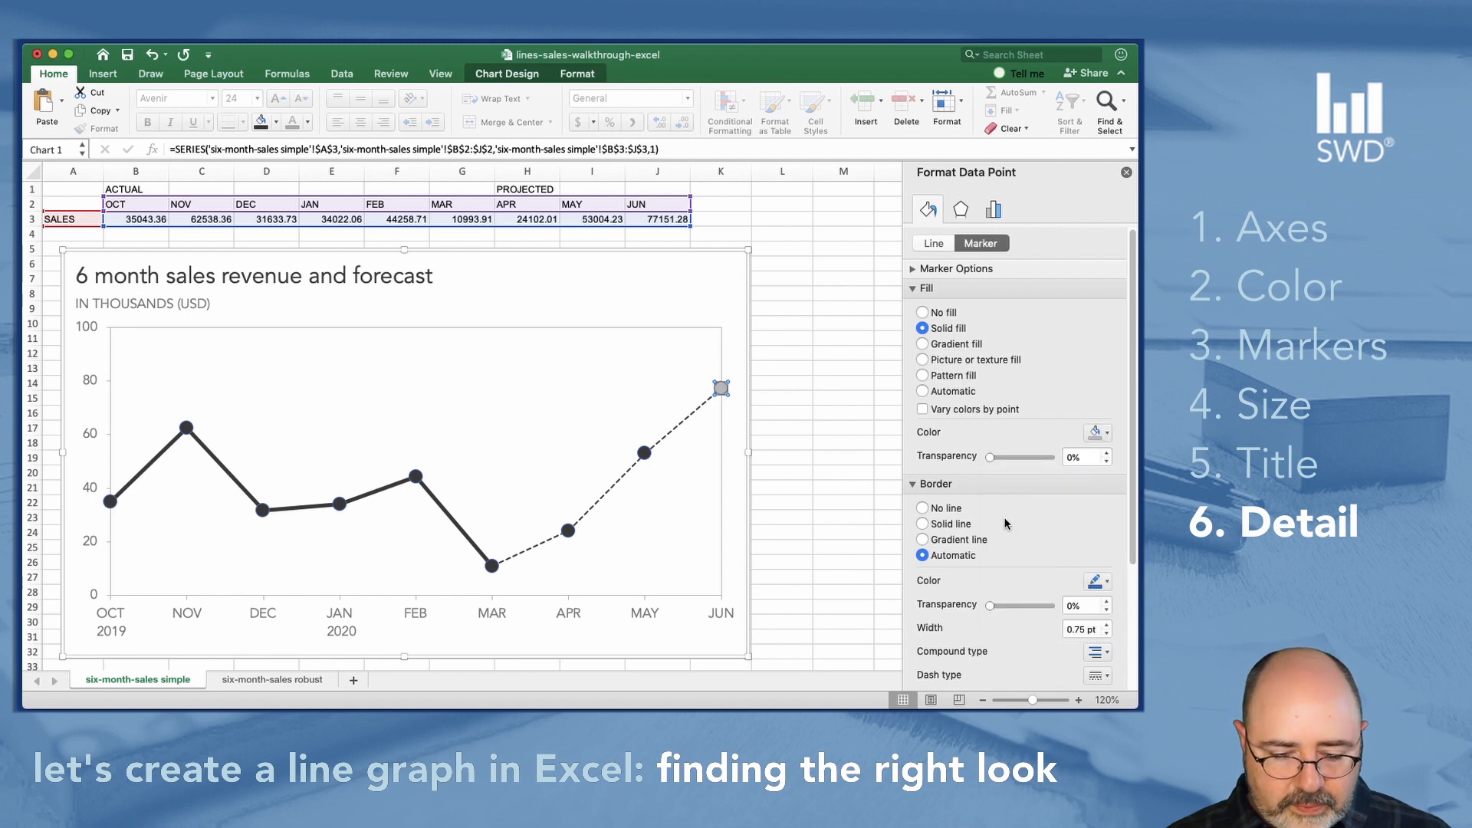
pyautogui.moveTo(968, 554)
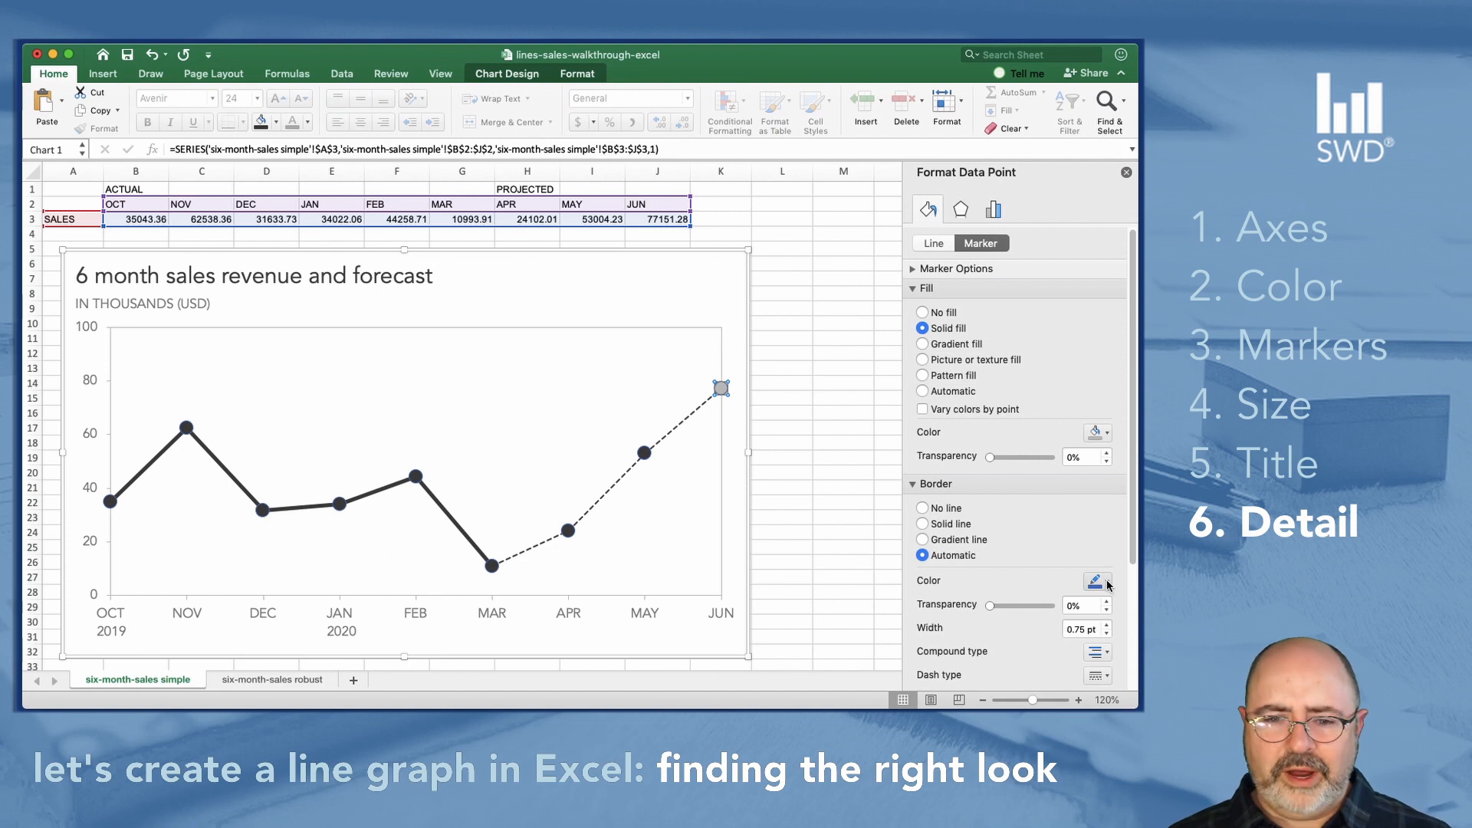
pyautogui.moveTo(1095, 581)
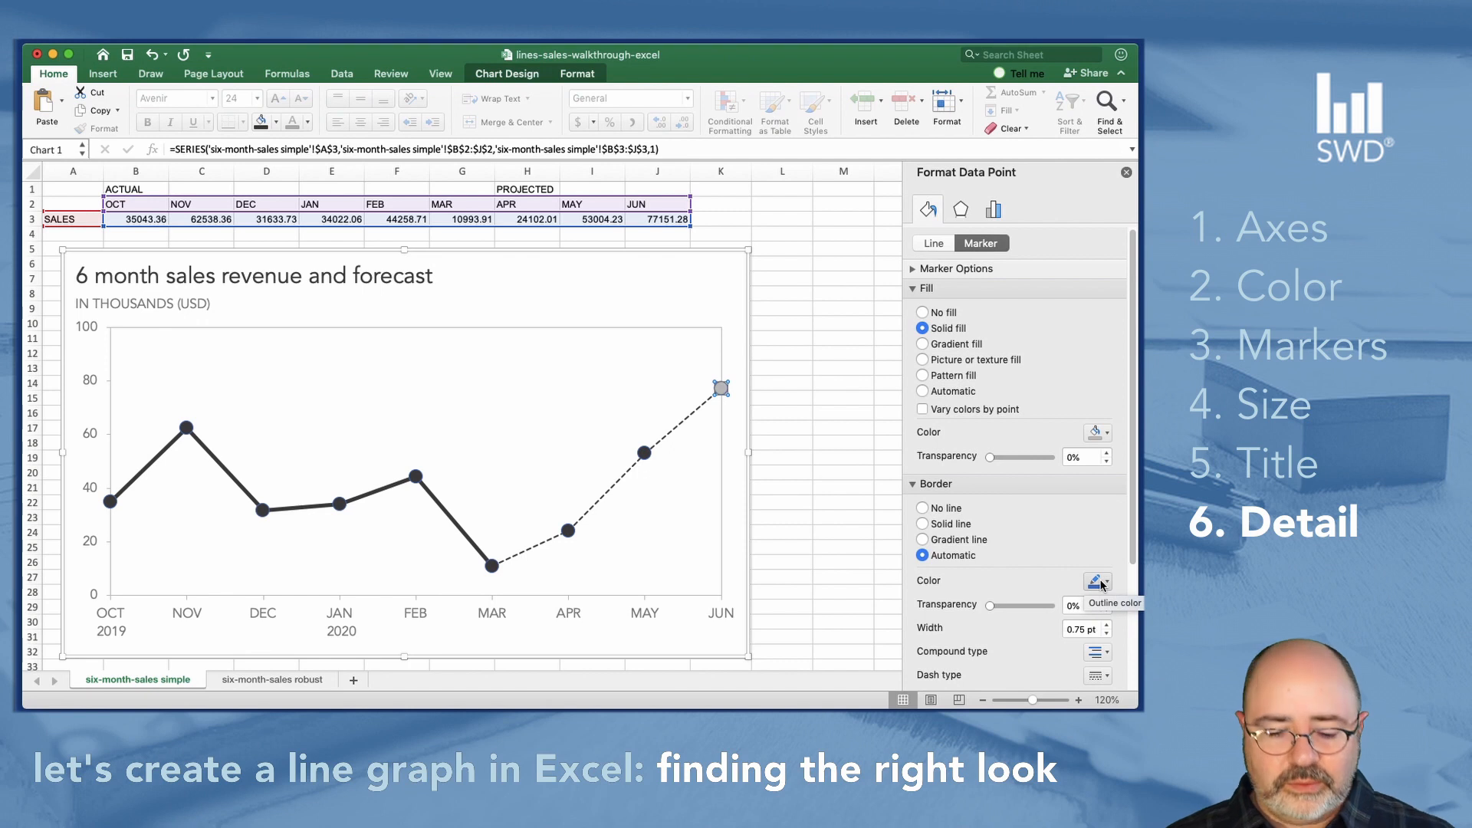
pyautogui.moveTo(819, 419)
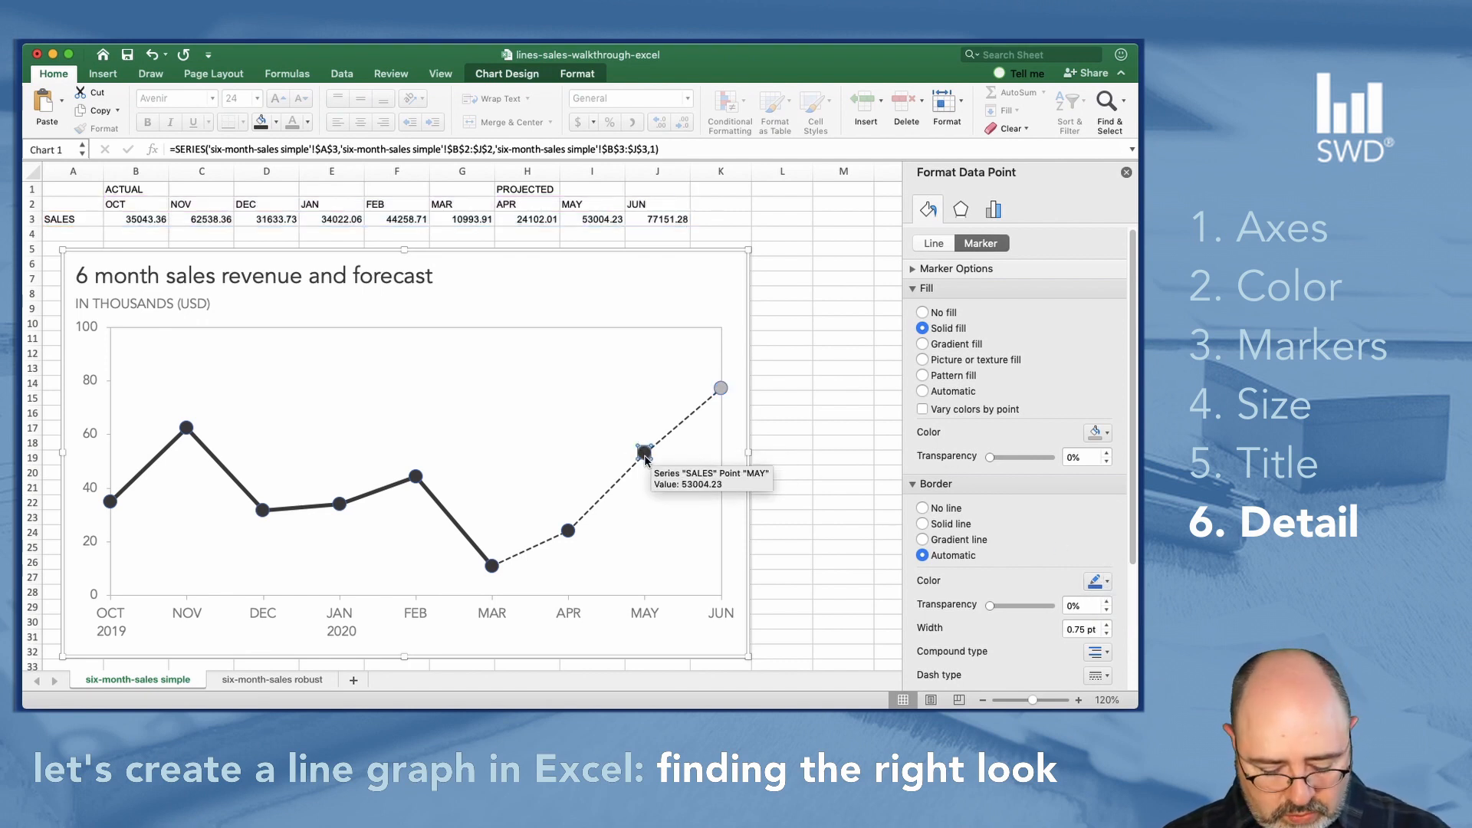
pyautogui.click(568, 531)
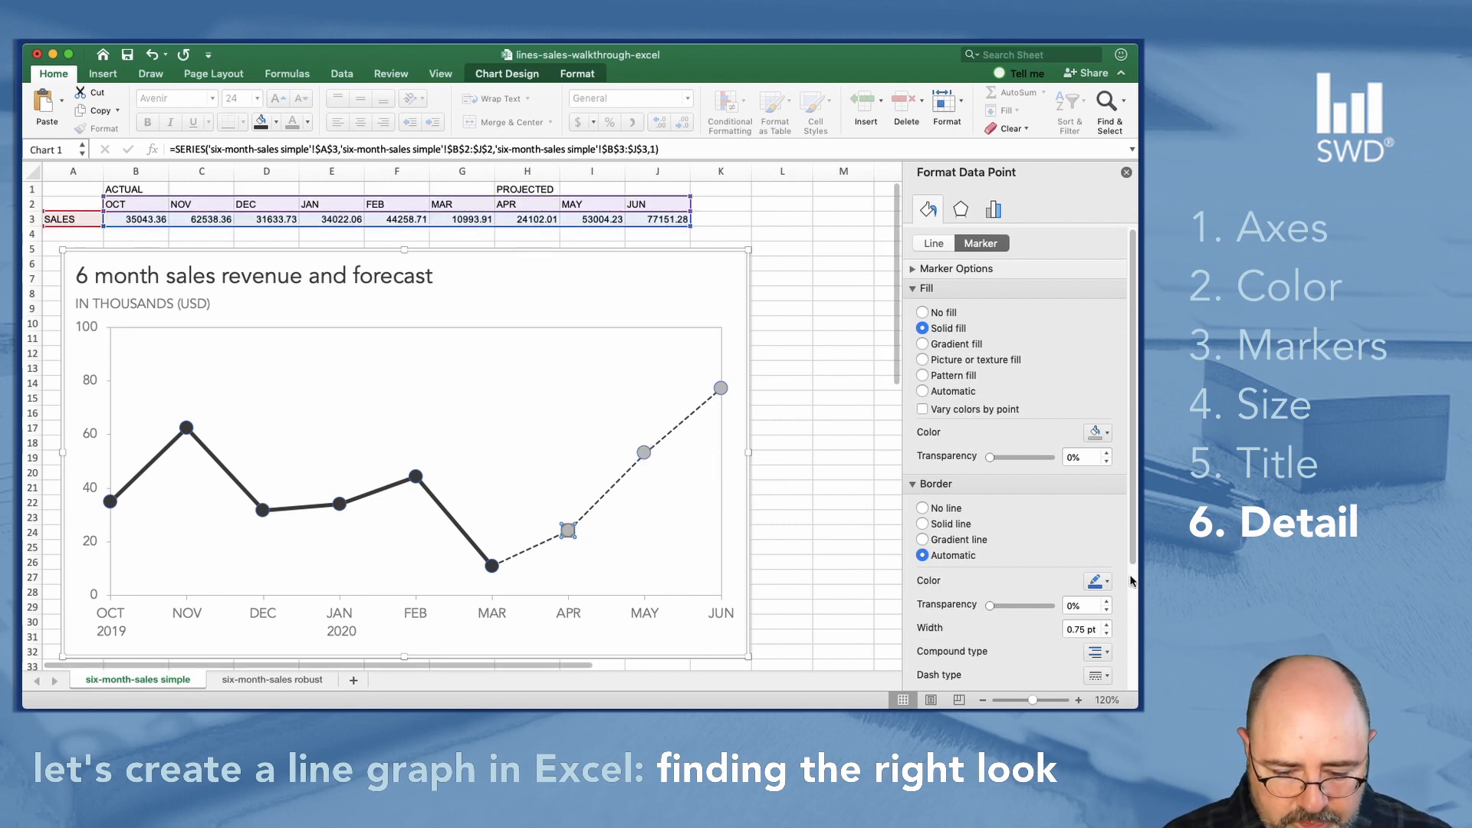
pyautogui.moveTo(957, 531)
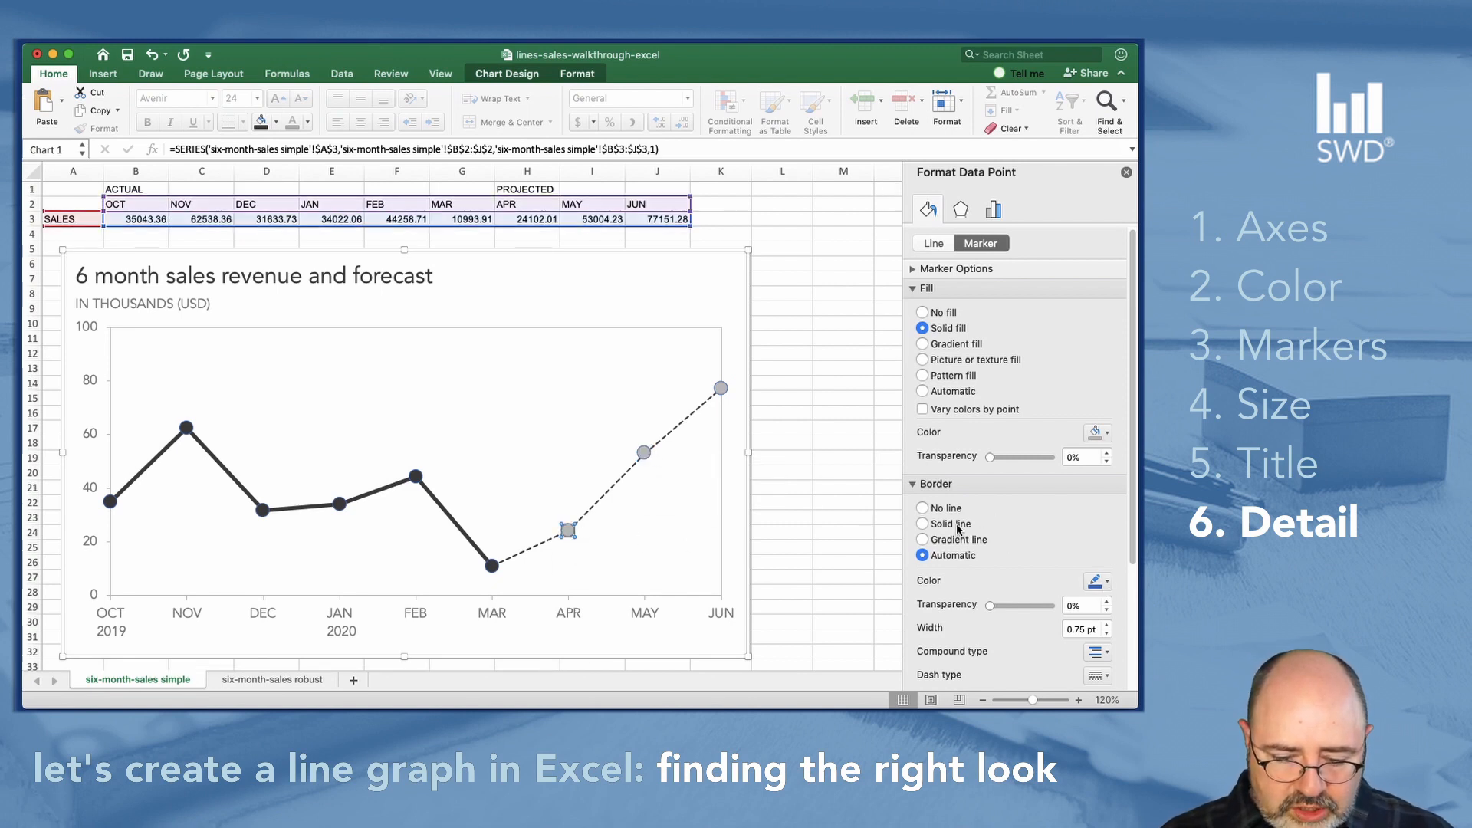
pyautogui.click(1097, 580)
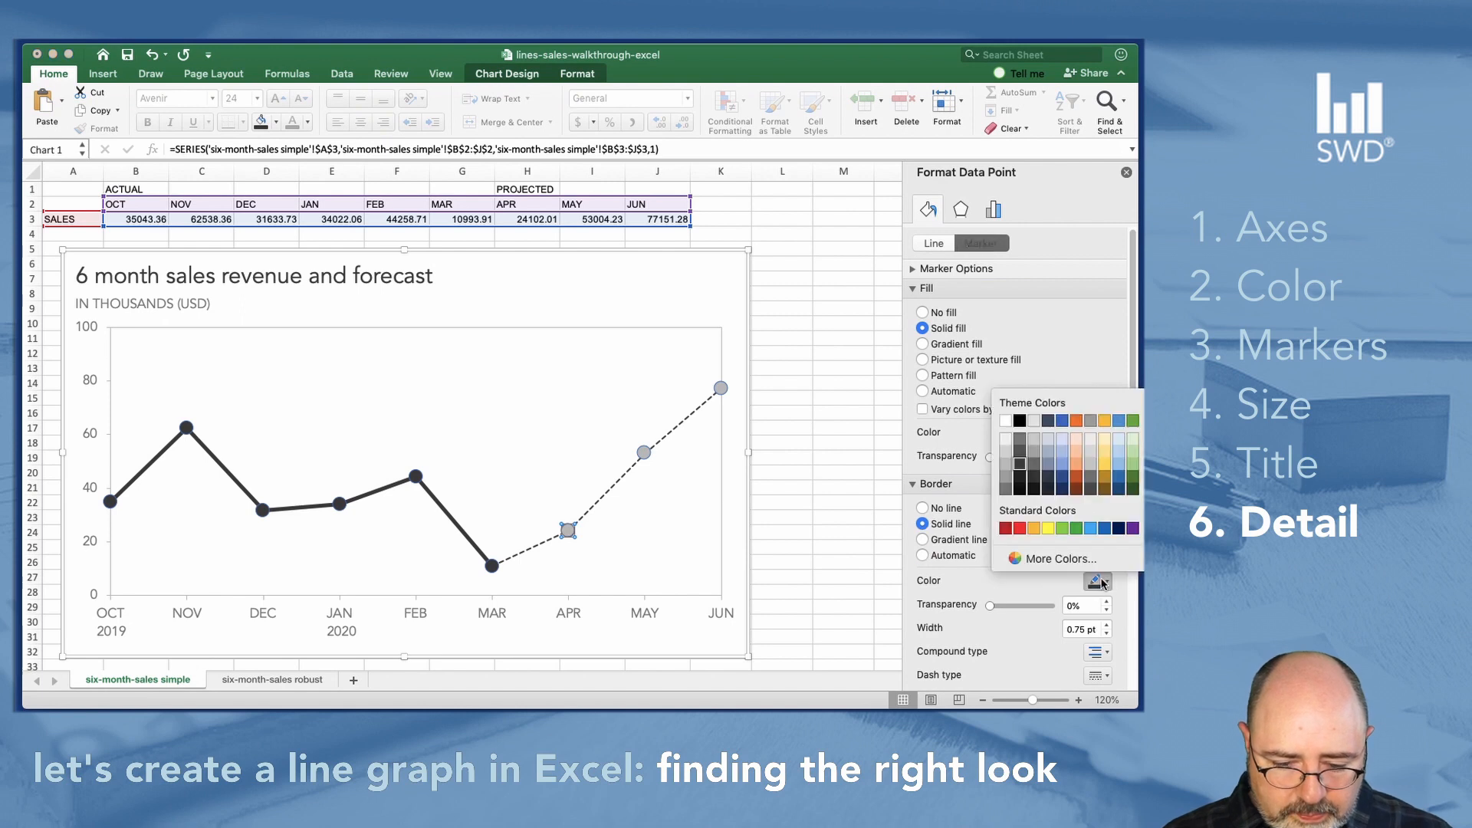
pyautogui.moveTo(634, 448)
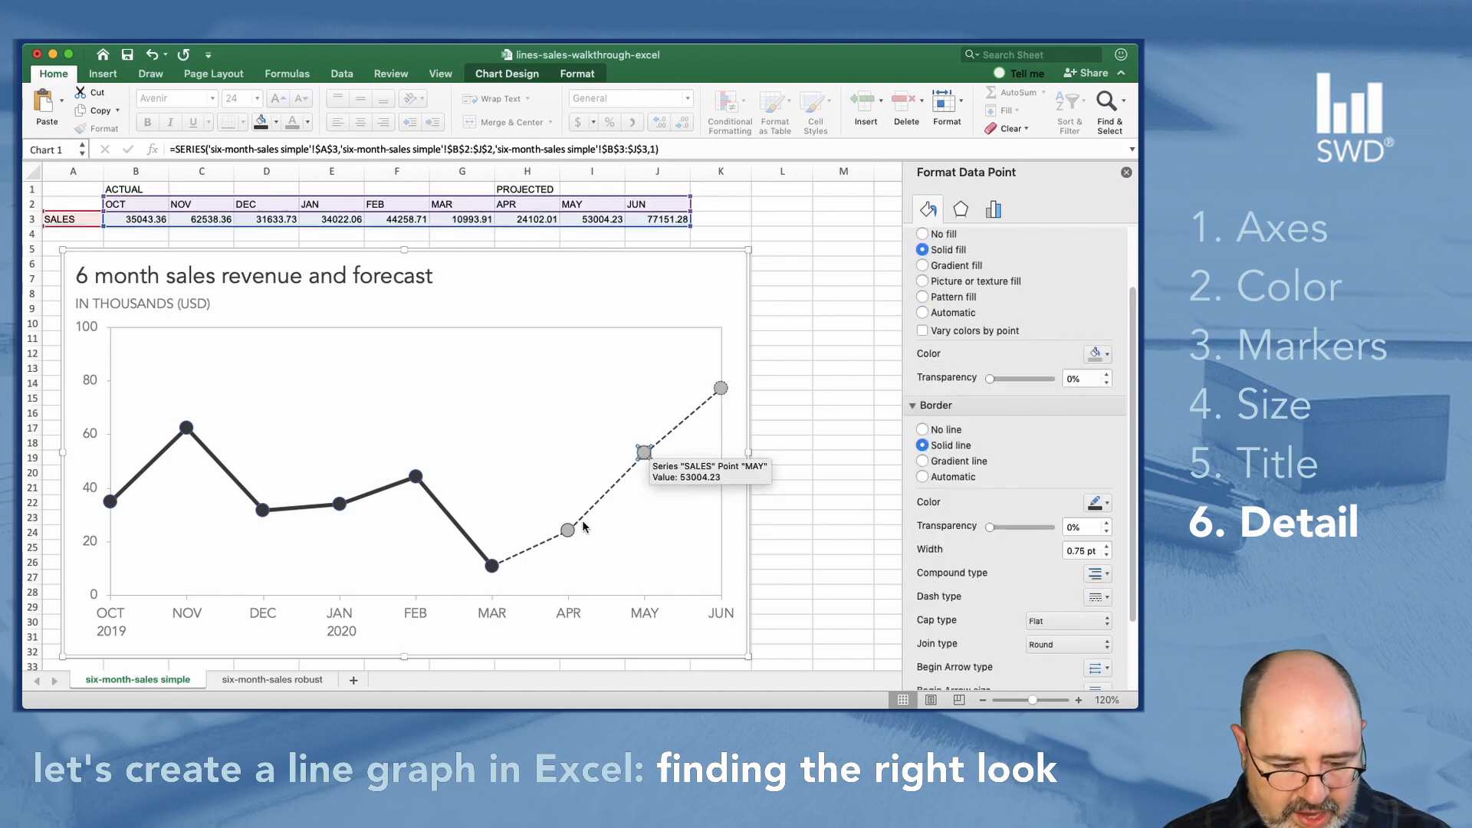
pyautogui.moveTo(718, 541)
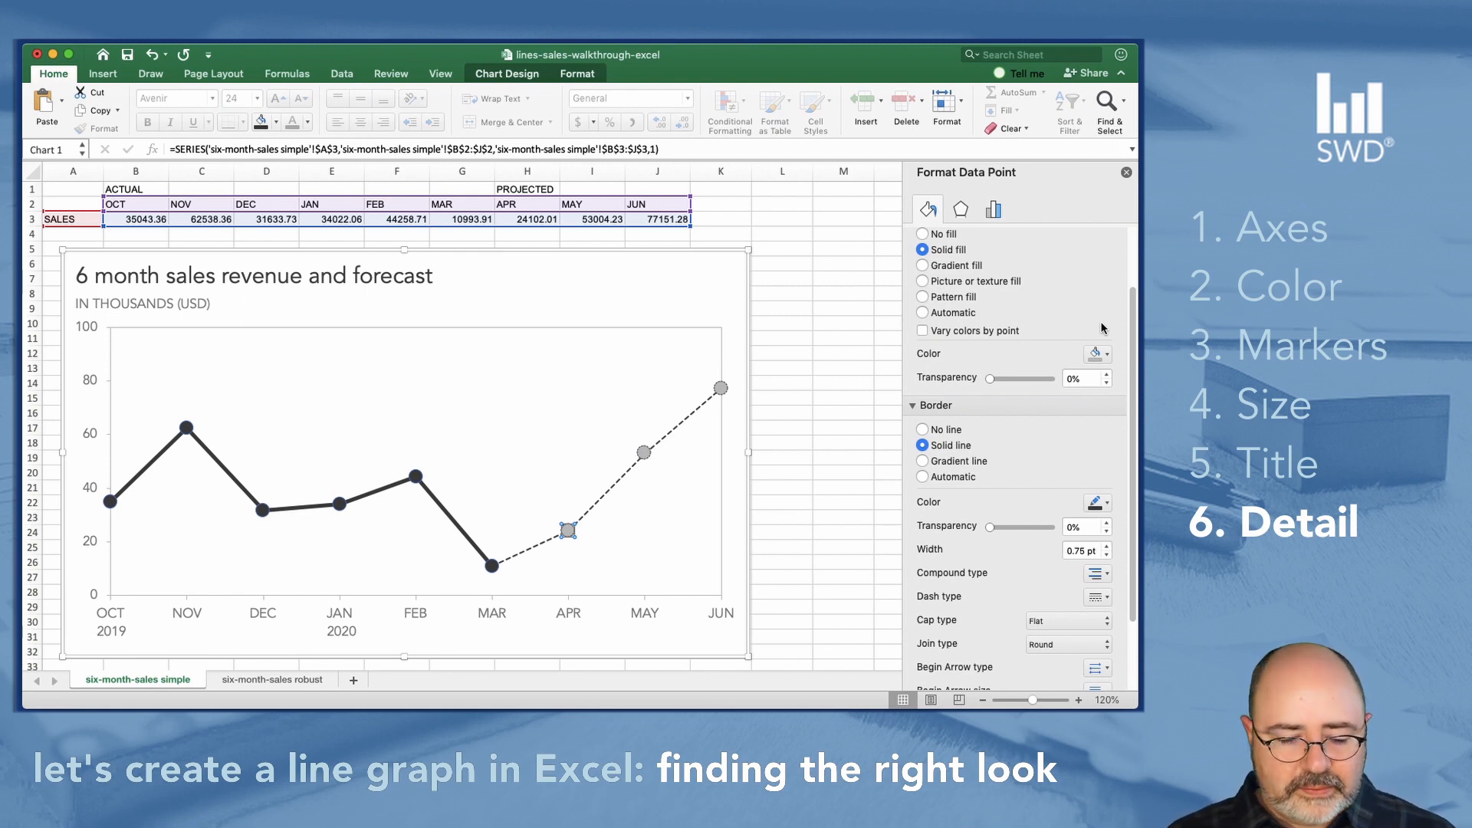
pyautogui.moveTo(489, 566)
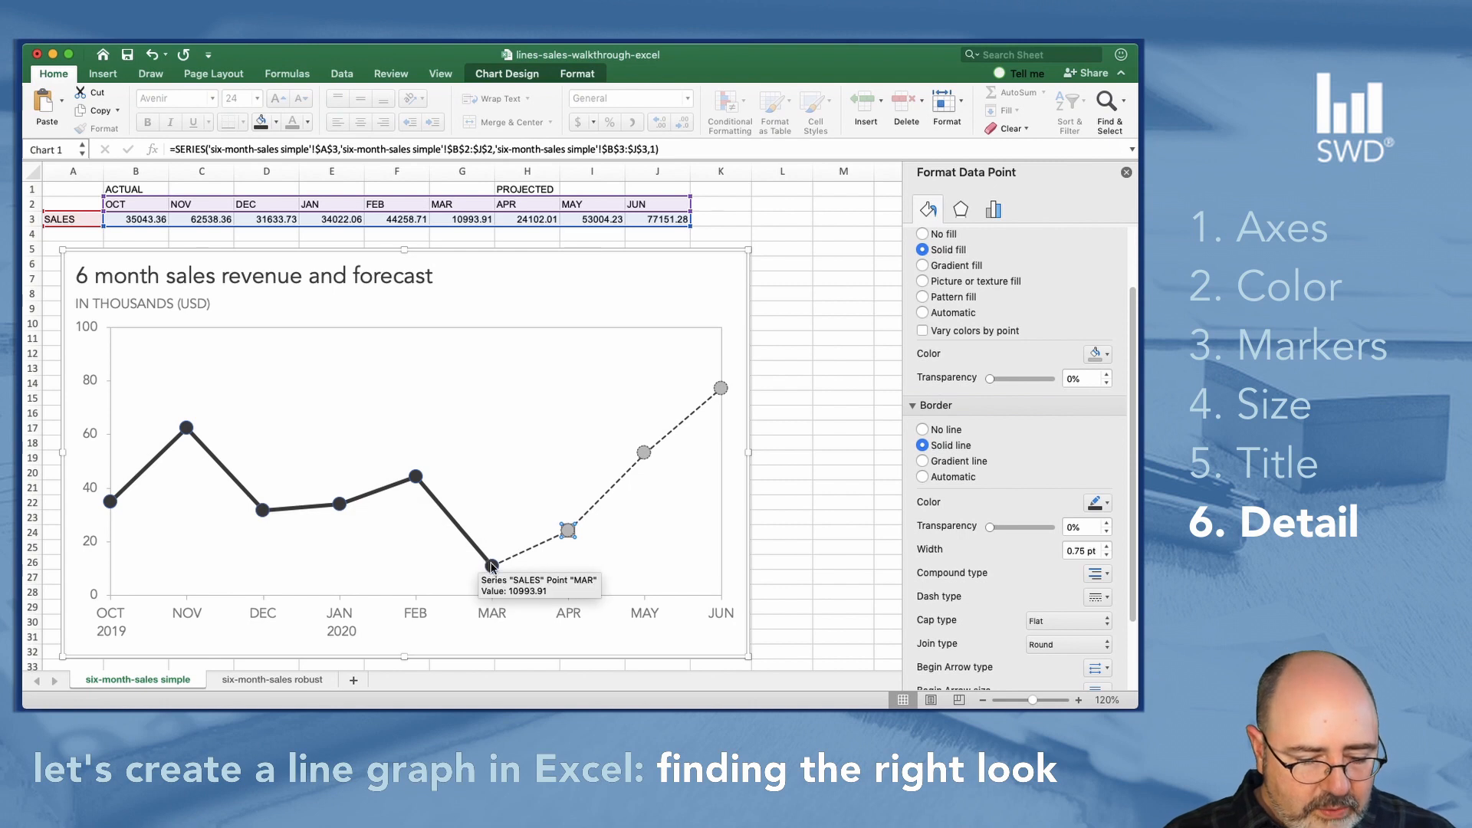
# - Adjust marker options on the MAR, NOV and OCT data points
pyautogui.click(923, 477)
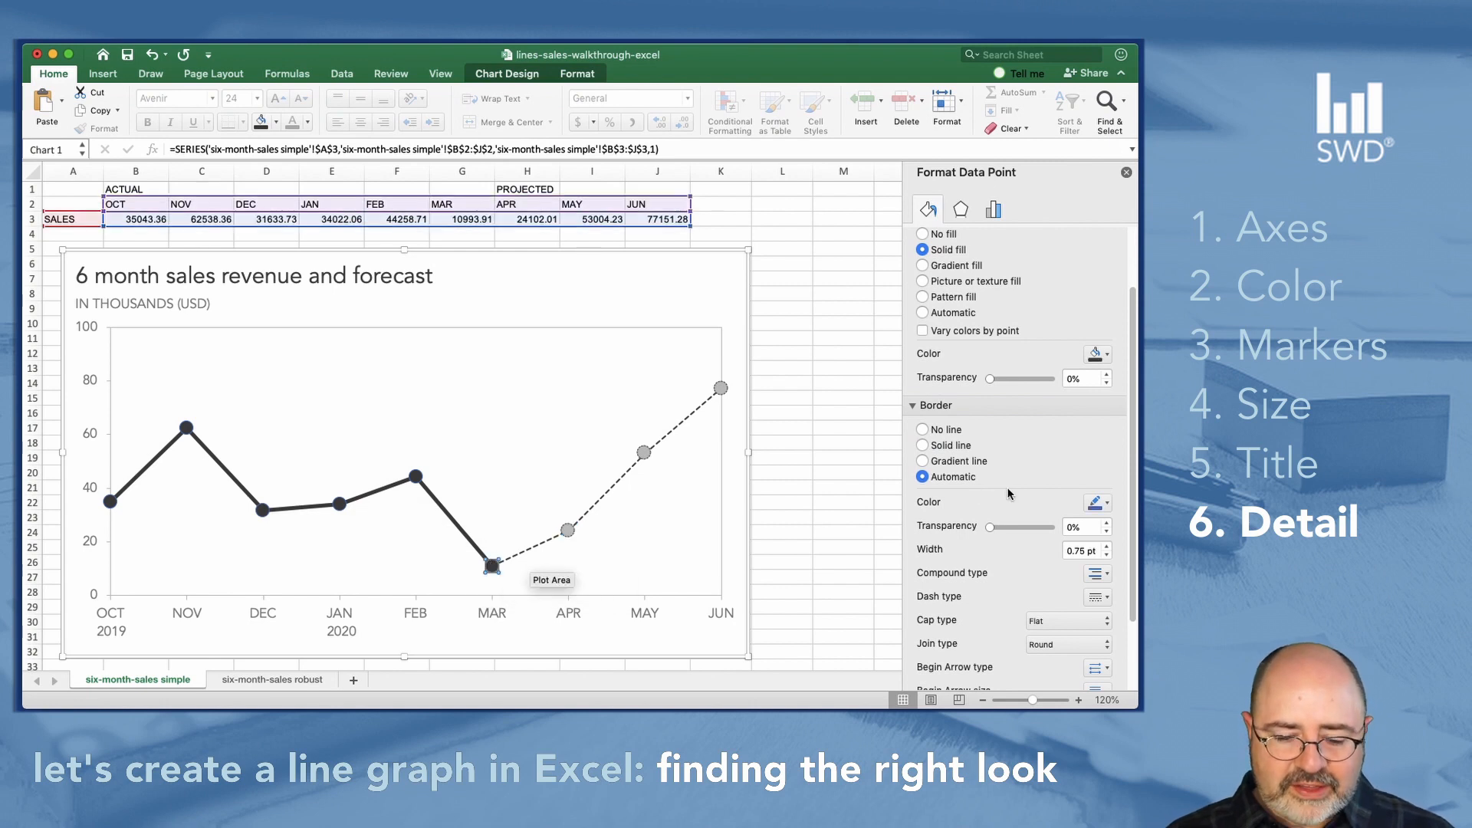
pyautogui.click(921, 429)
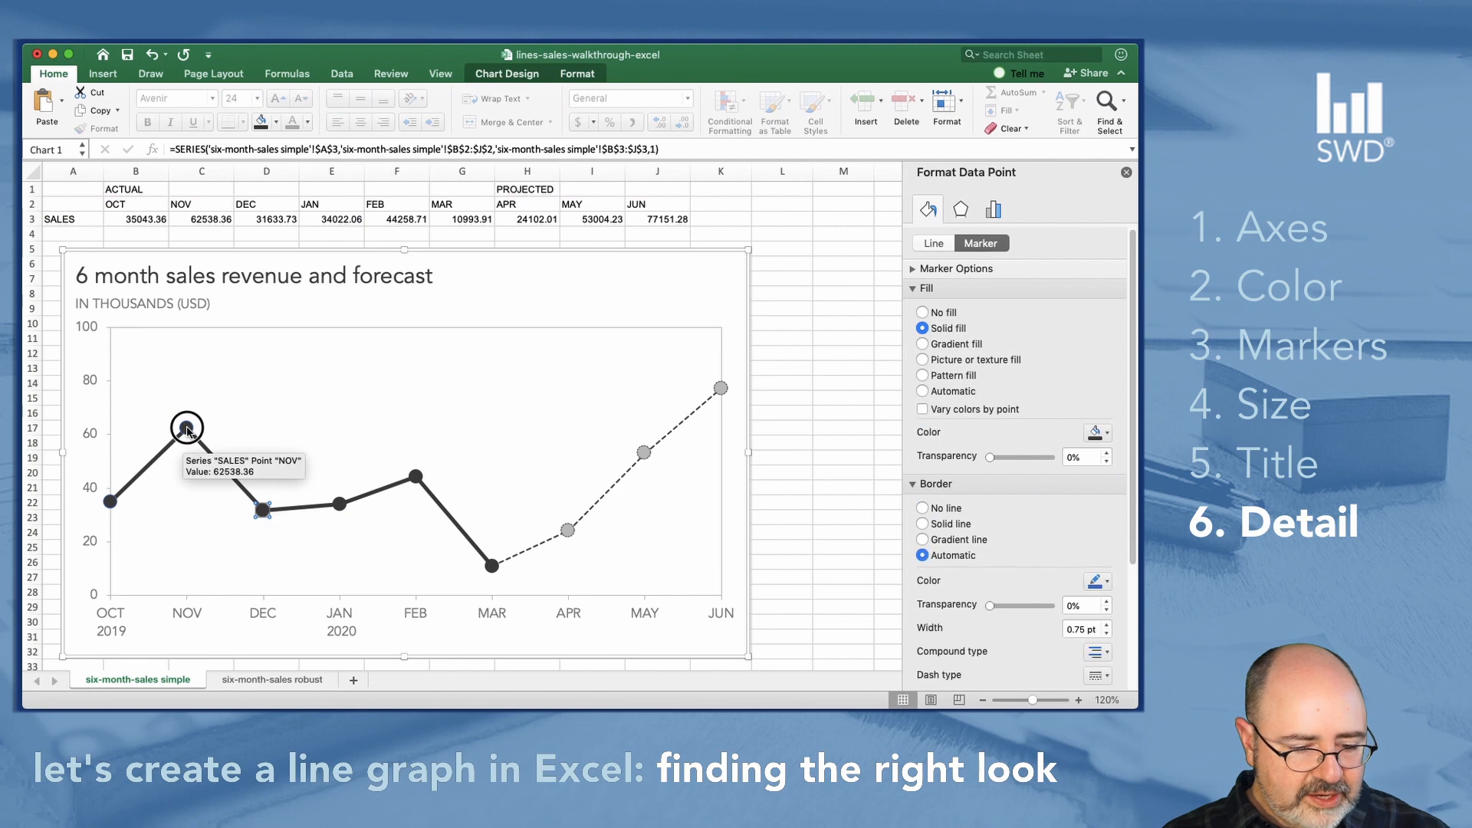
pyautogui.click(923, 507)
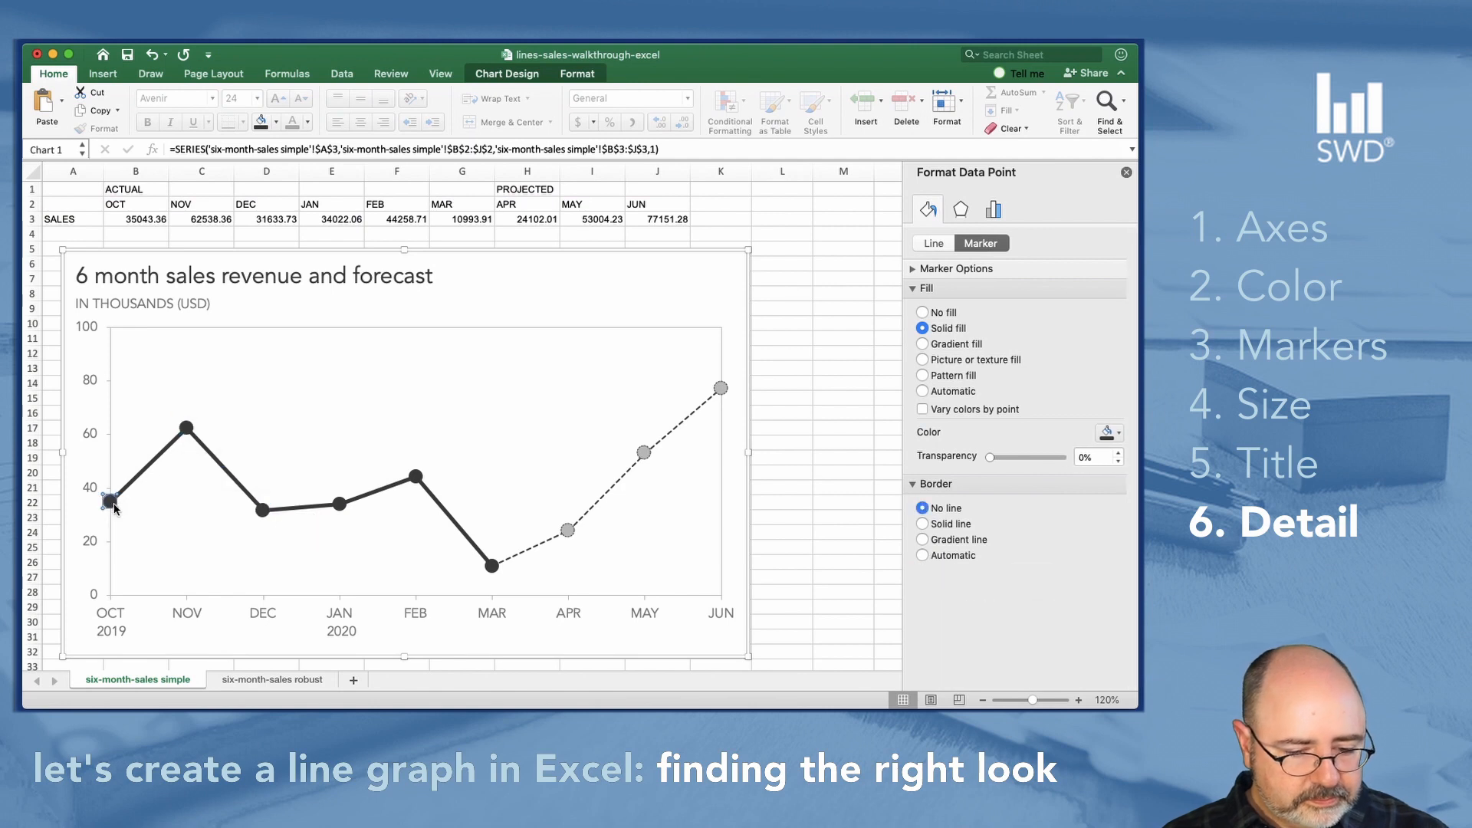
pyautogui.click(549, 323)
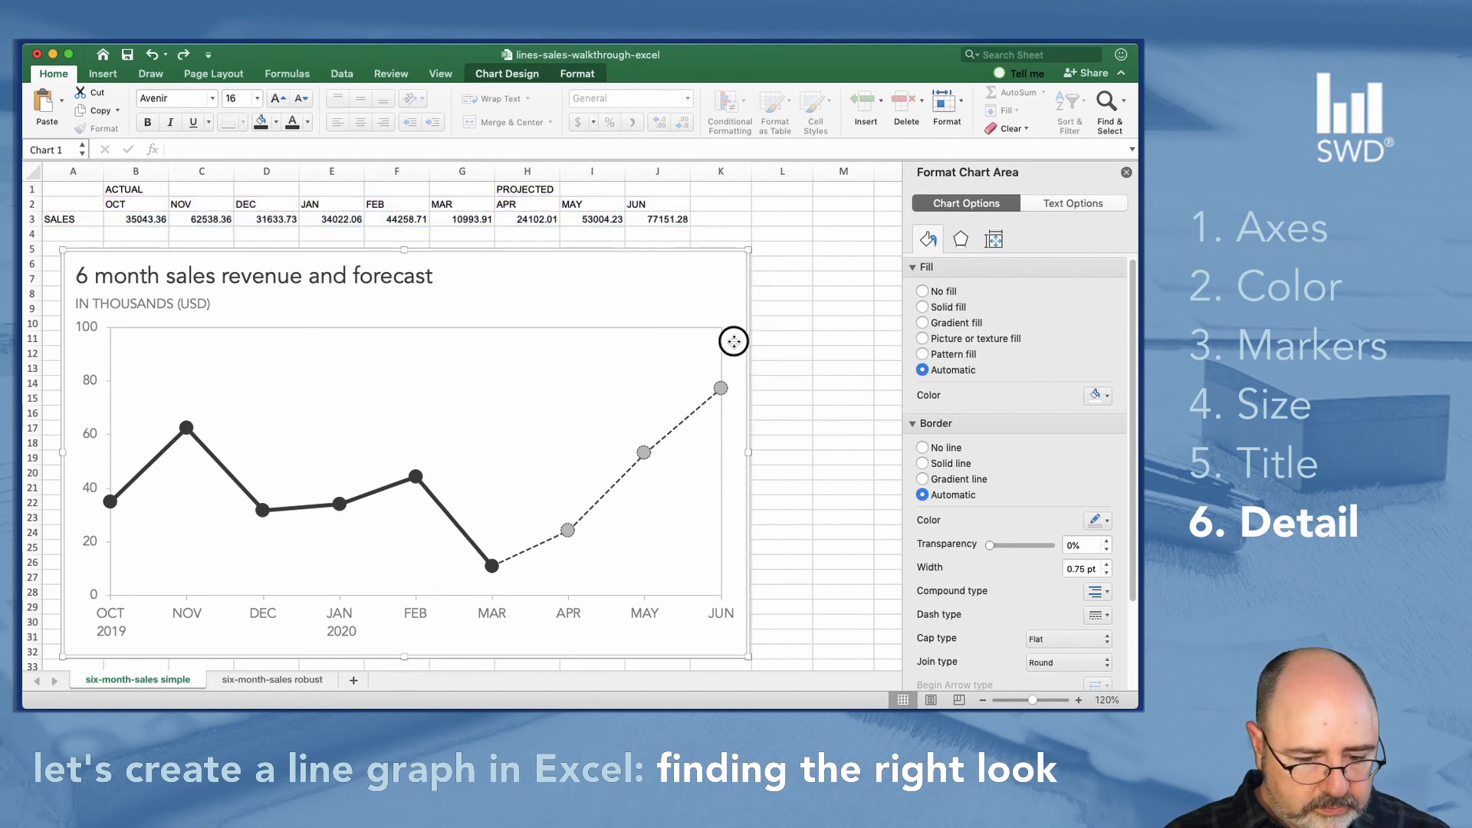
# - Select the plot area and set its Border to No line
pyautogui.click(841, 343)
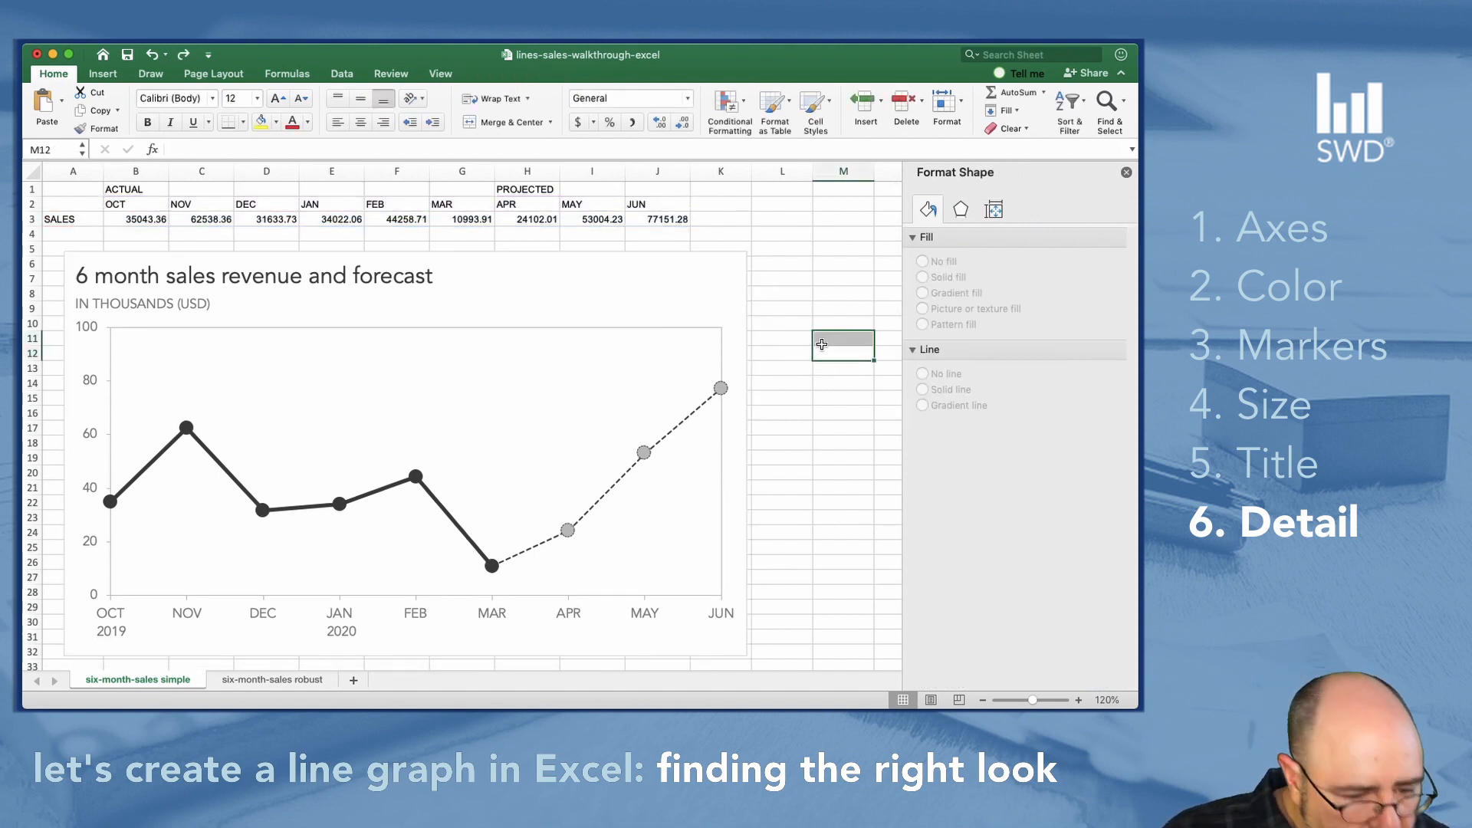
pyautogui.moveTo(667, 332)
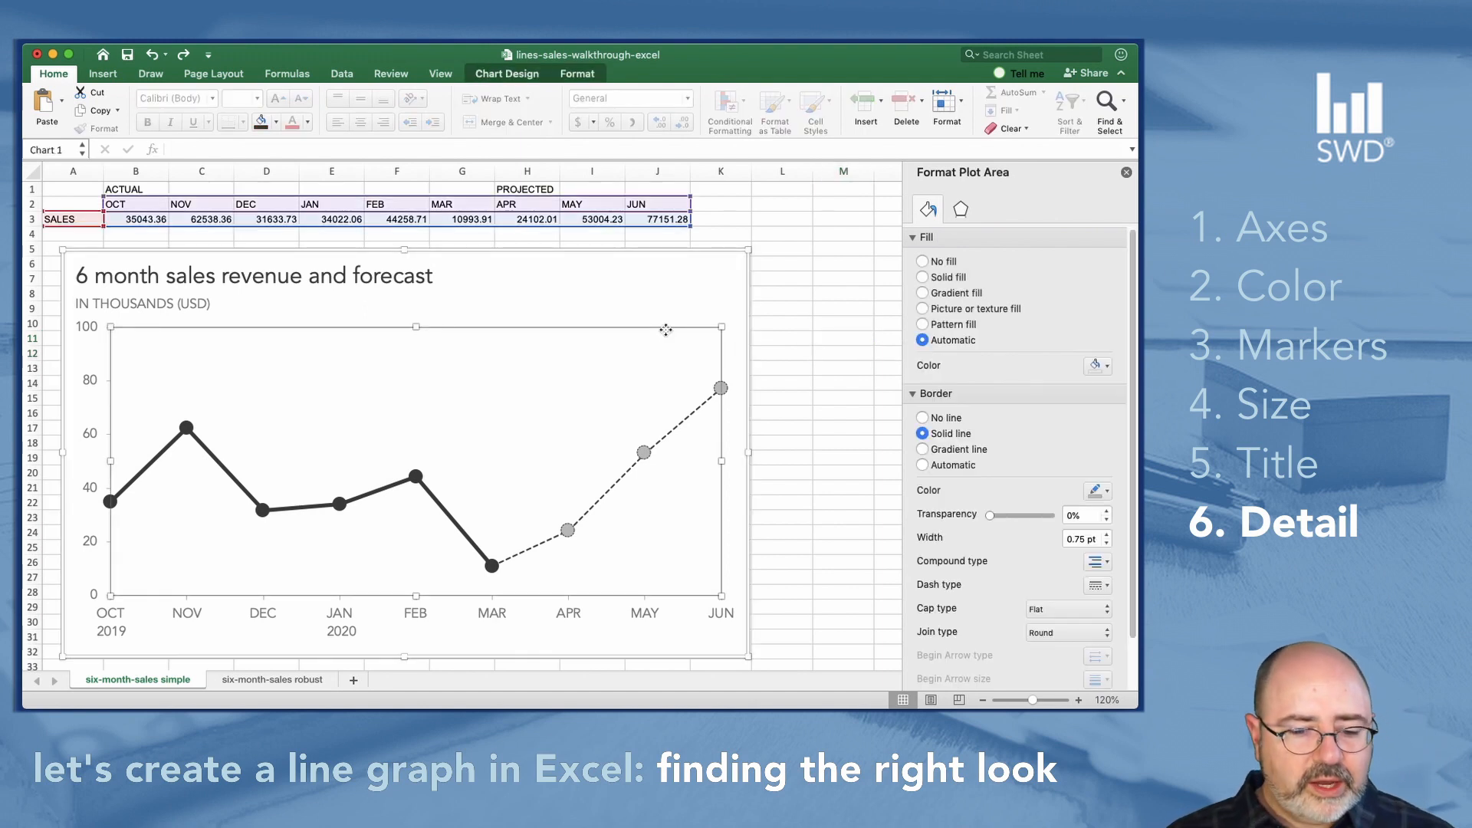
pyautogui.moveTo(671, 328)
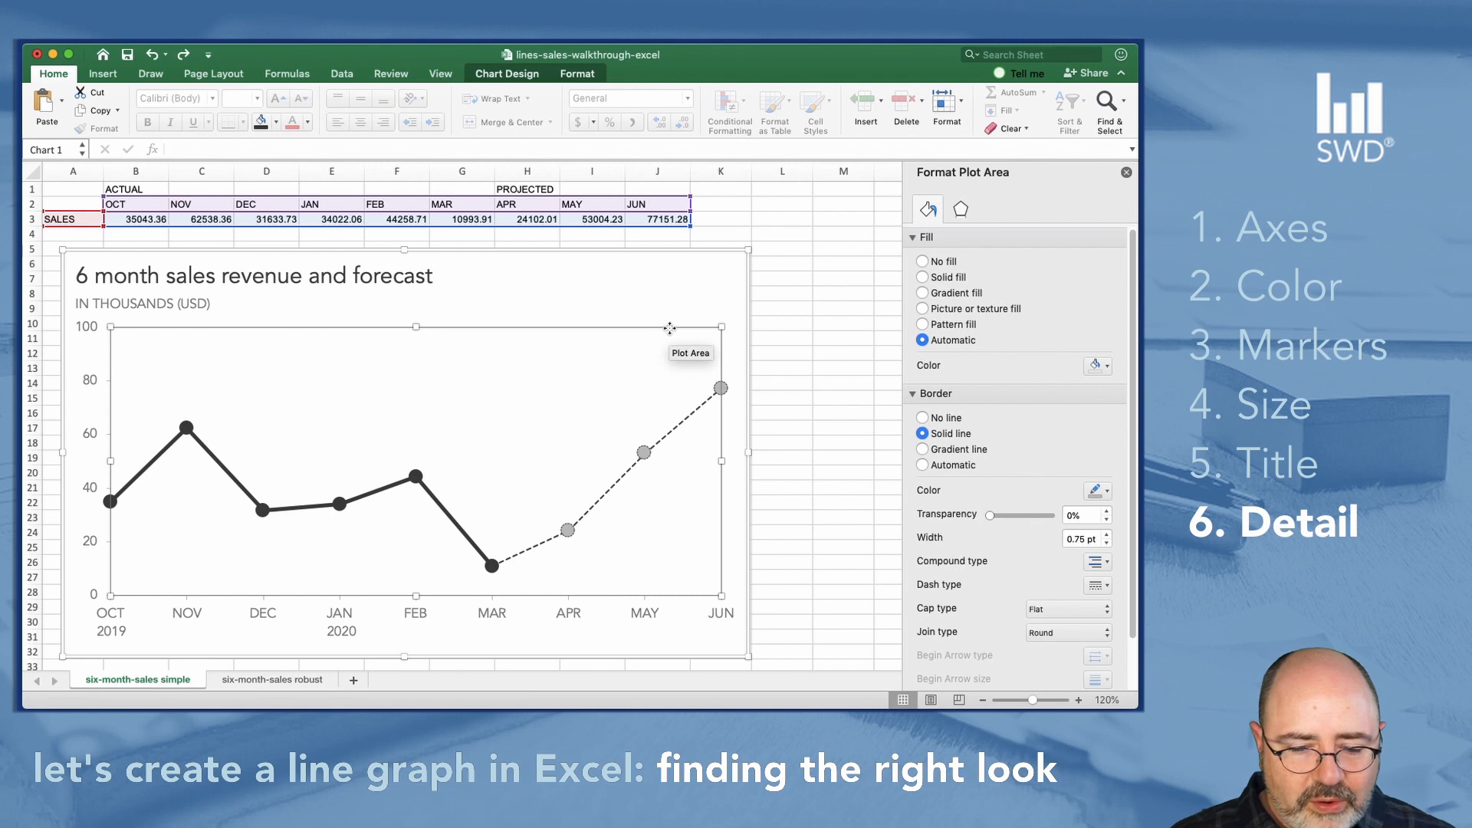
pyautogui.moveTo(589, 316)
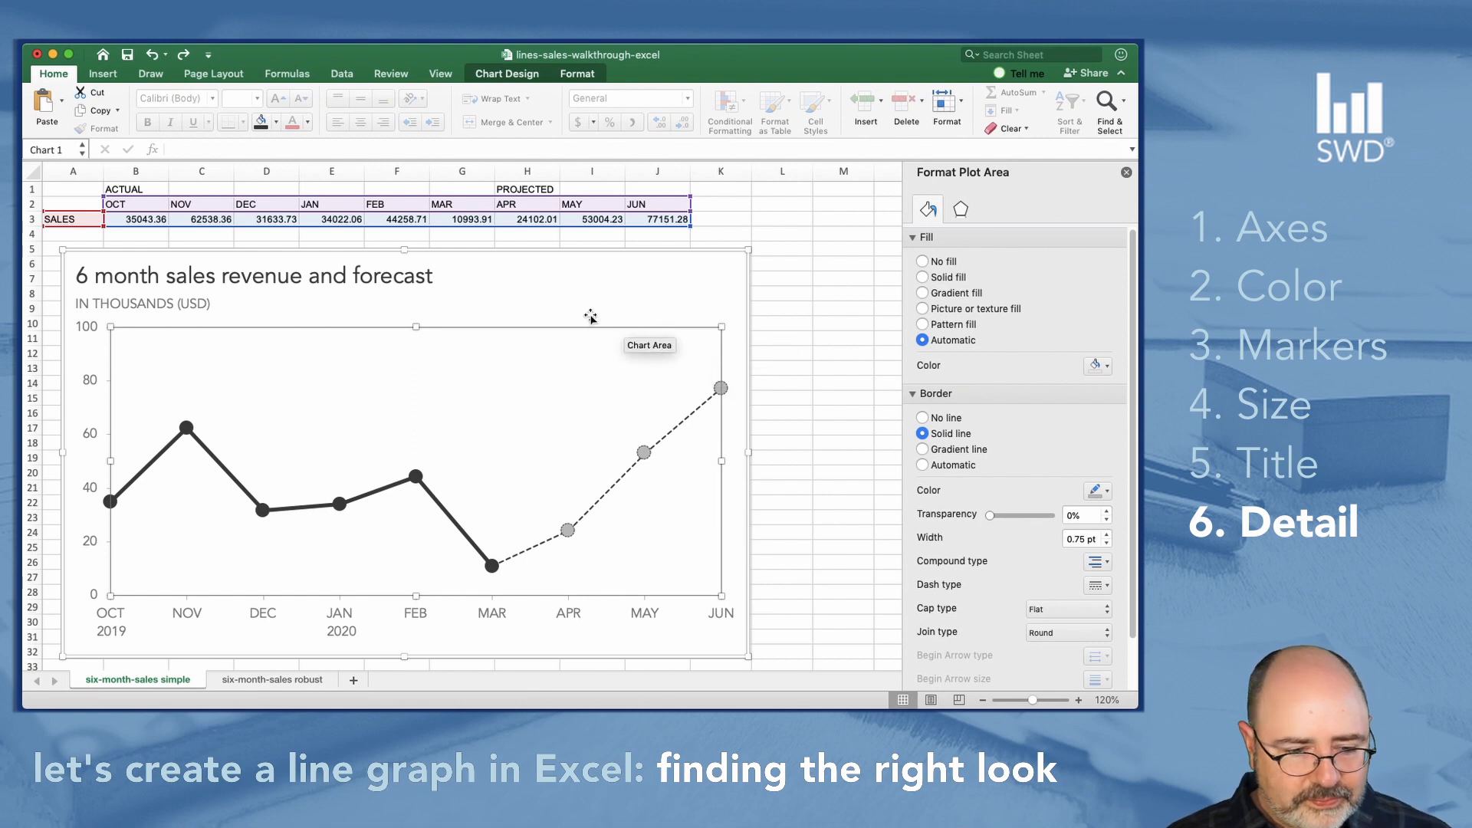
pyautogui.moveTo(943, 424)
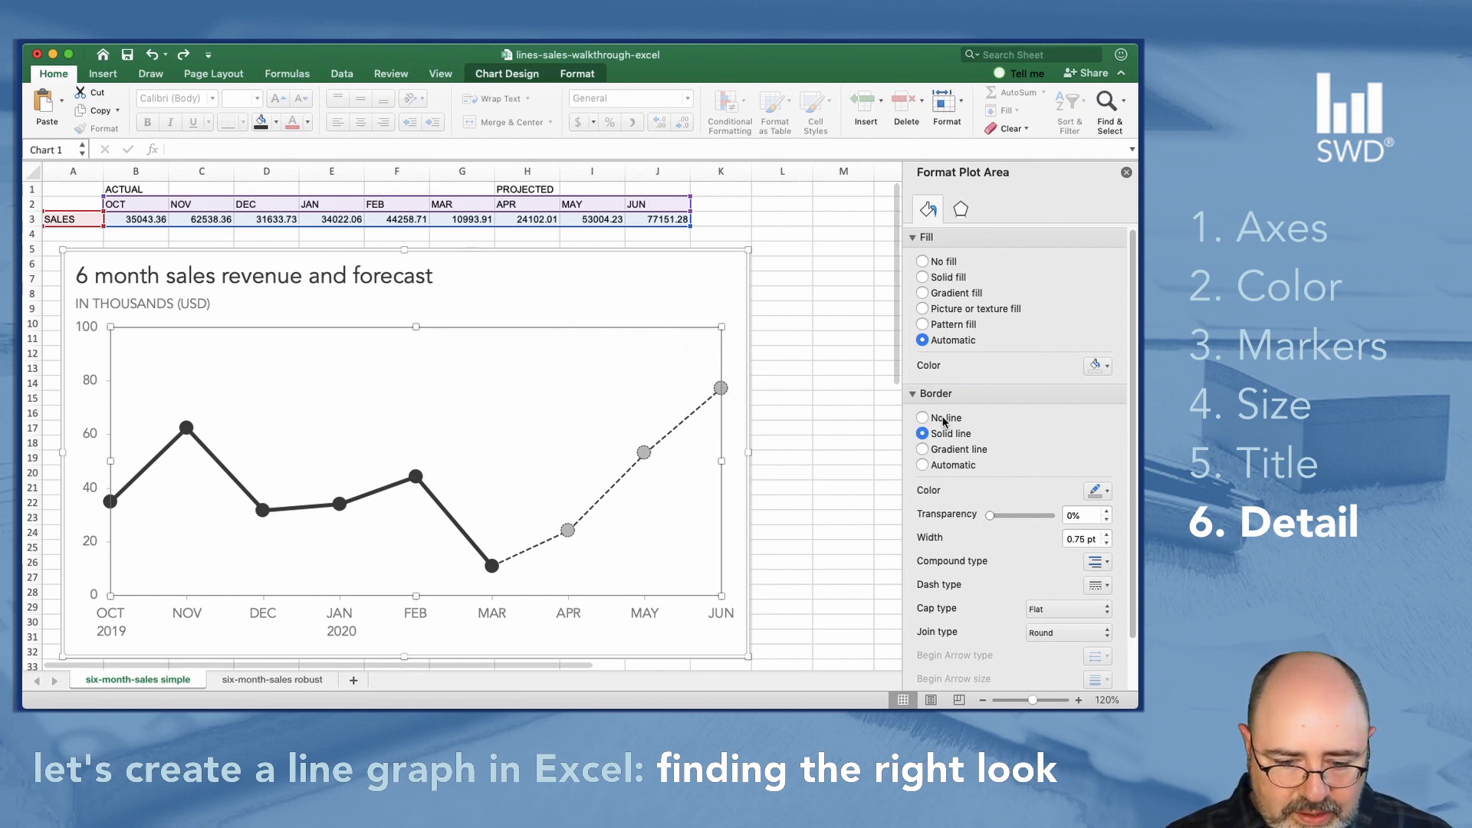
pyautogui.click(922, 417)
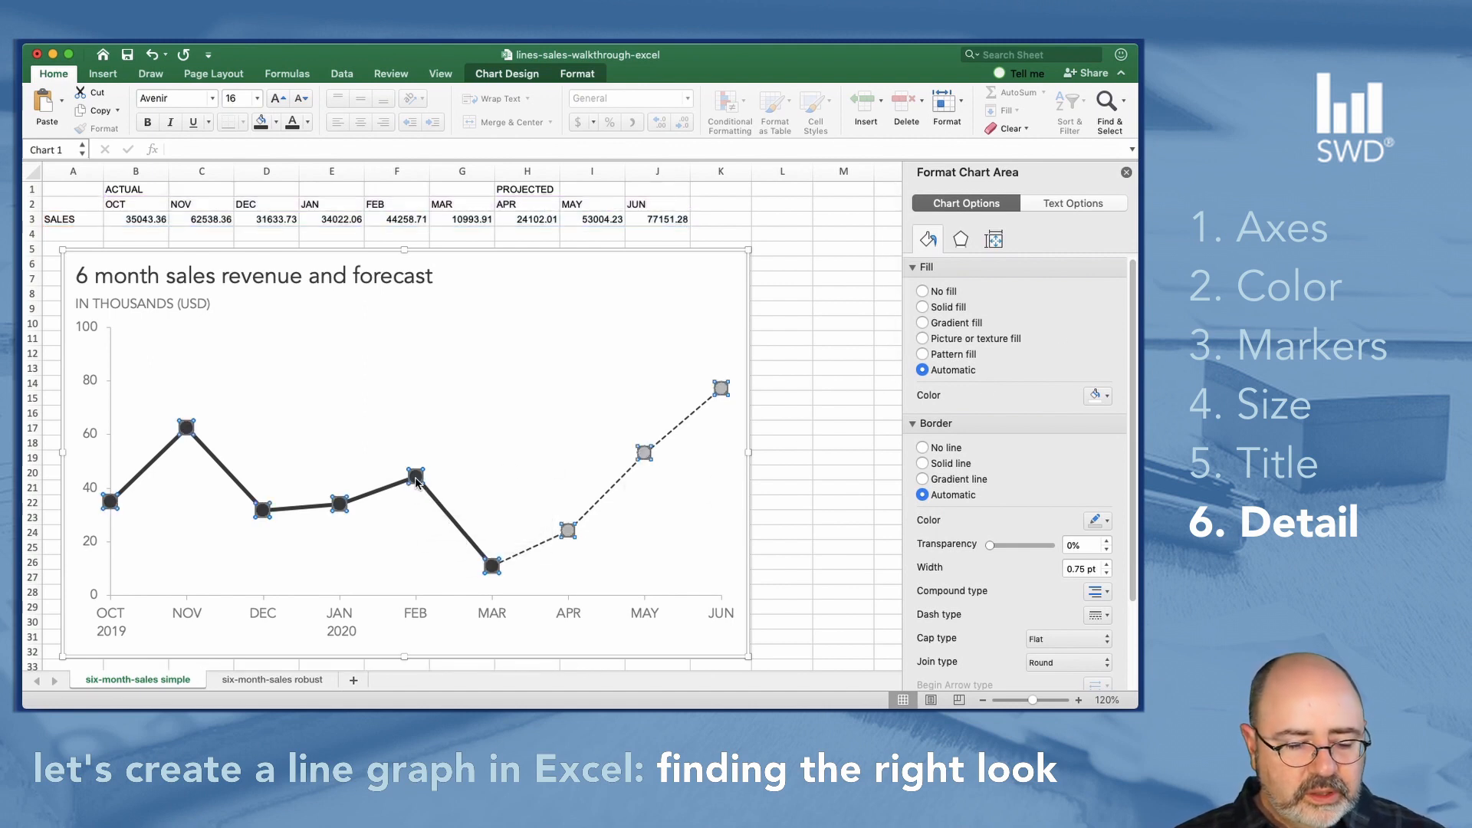
# - Add Data Labels to every point of the sales series from its right-click menu
pyautogui.rightClick(412, 479)
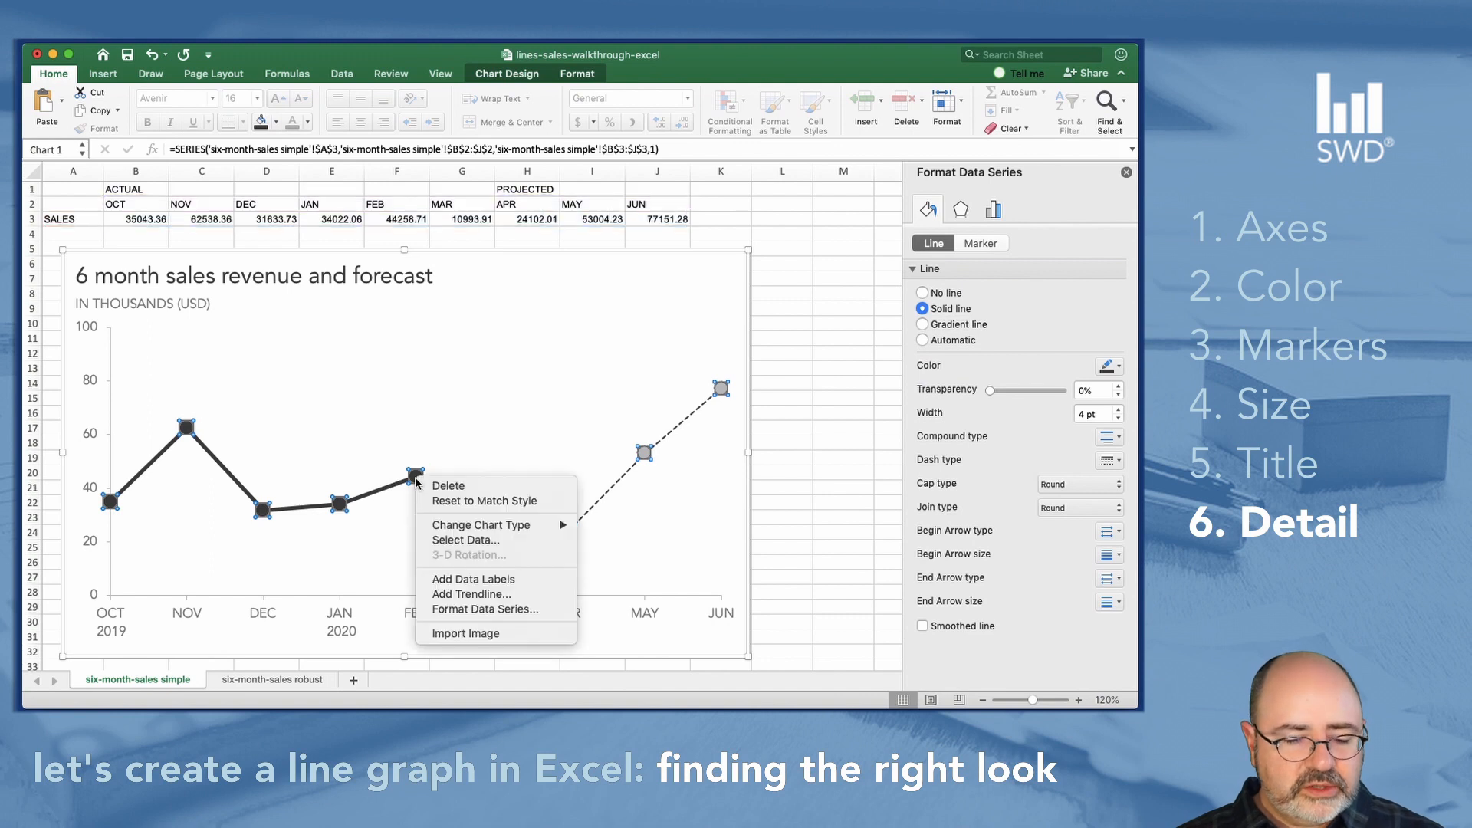
pyautogui.moveTo(474, 579)
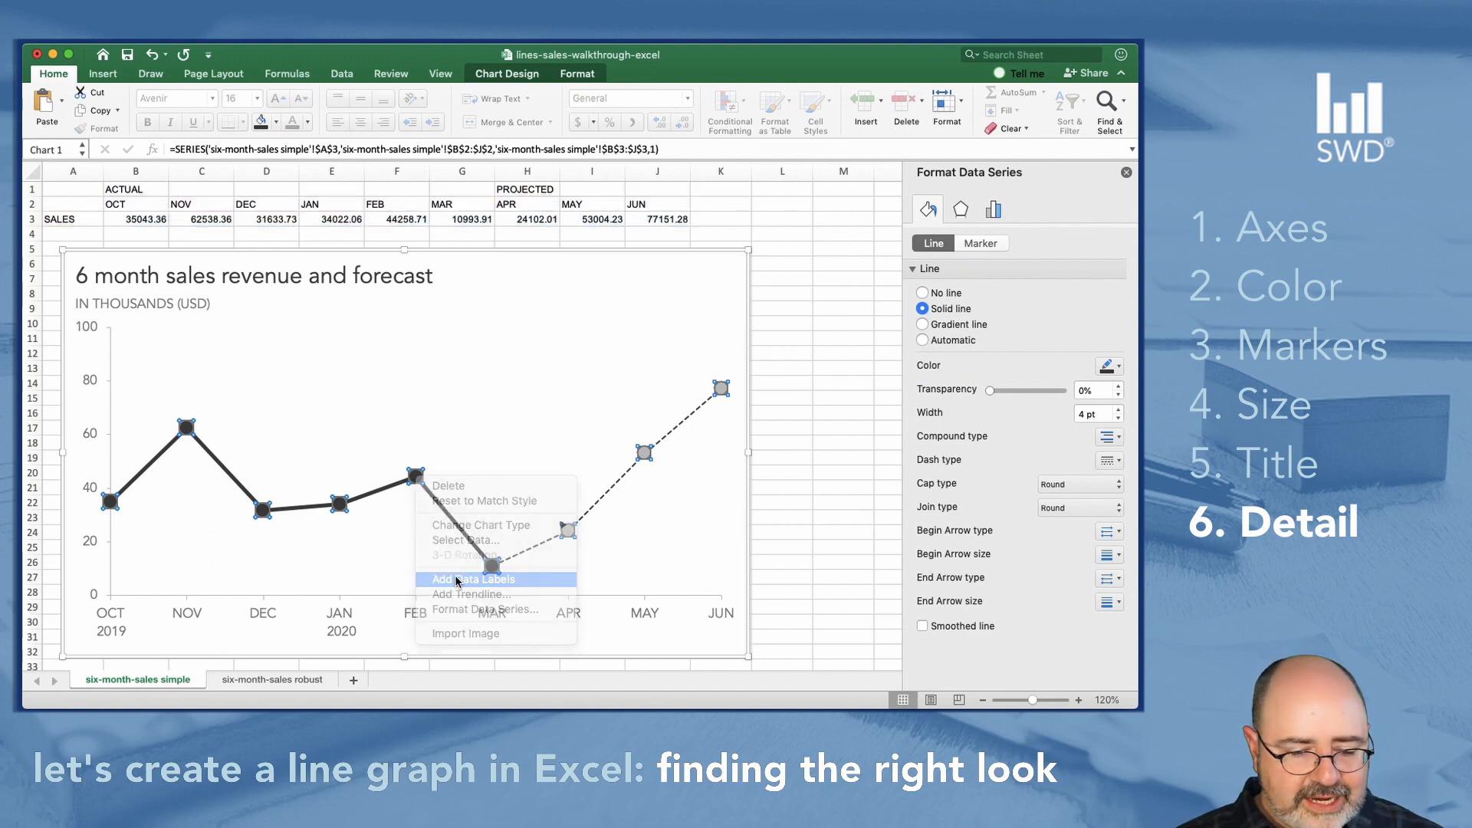
pyautogui.click(474, 578)
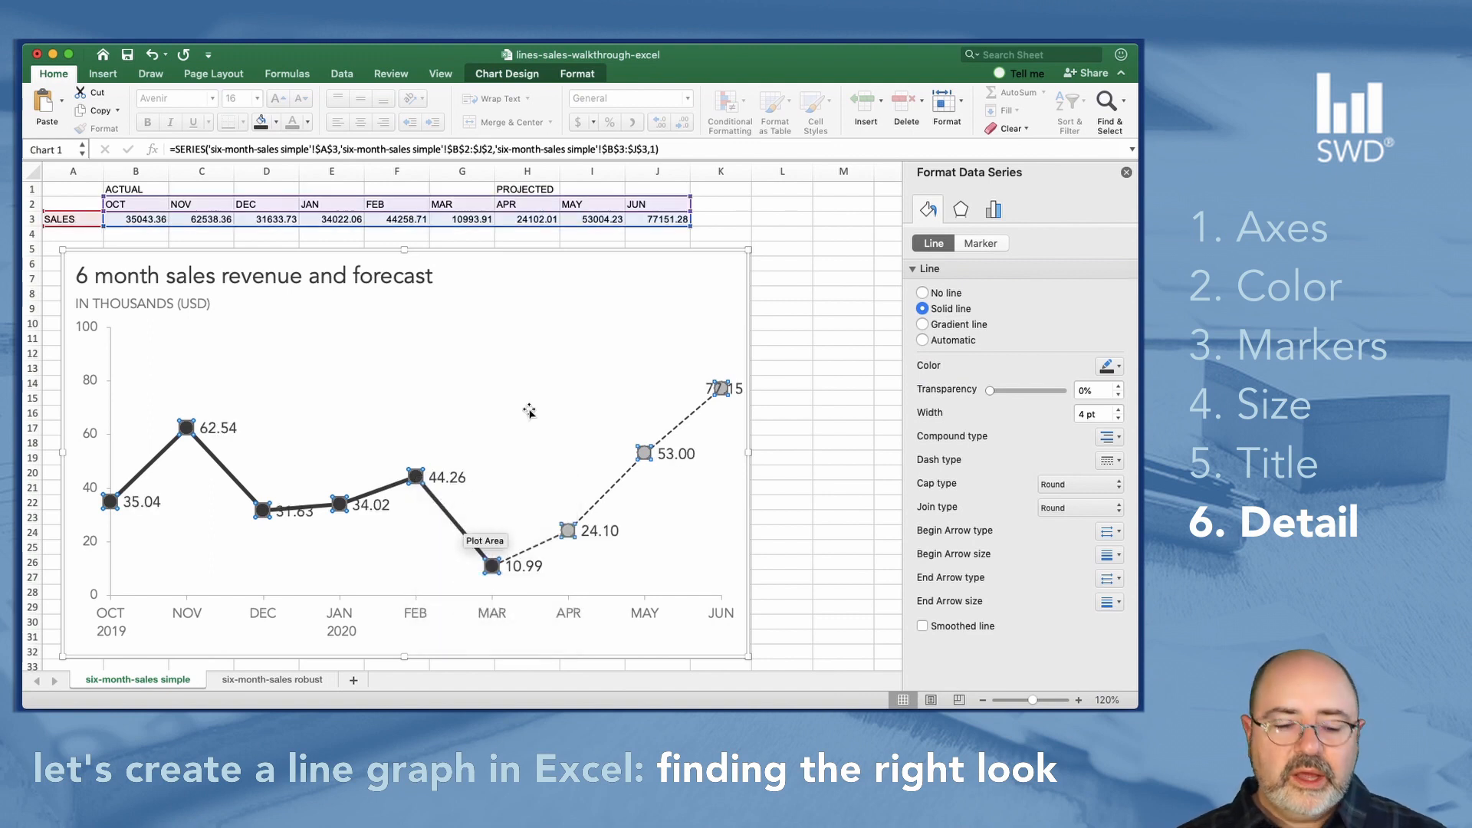
pyautogui.moveTo(450, 482)
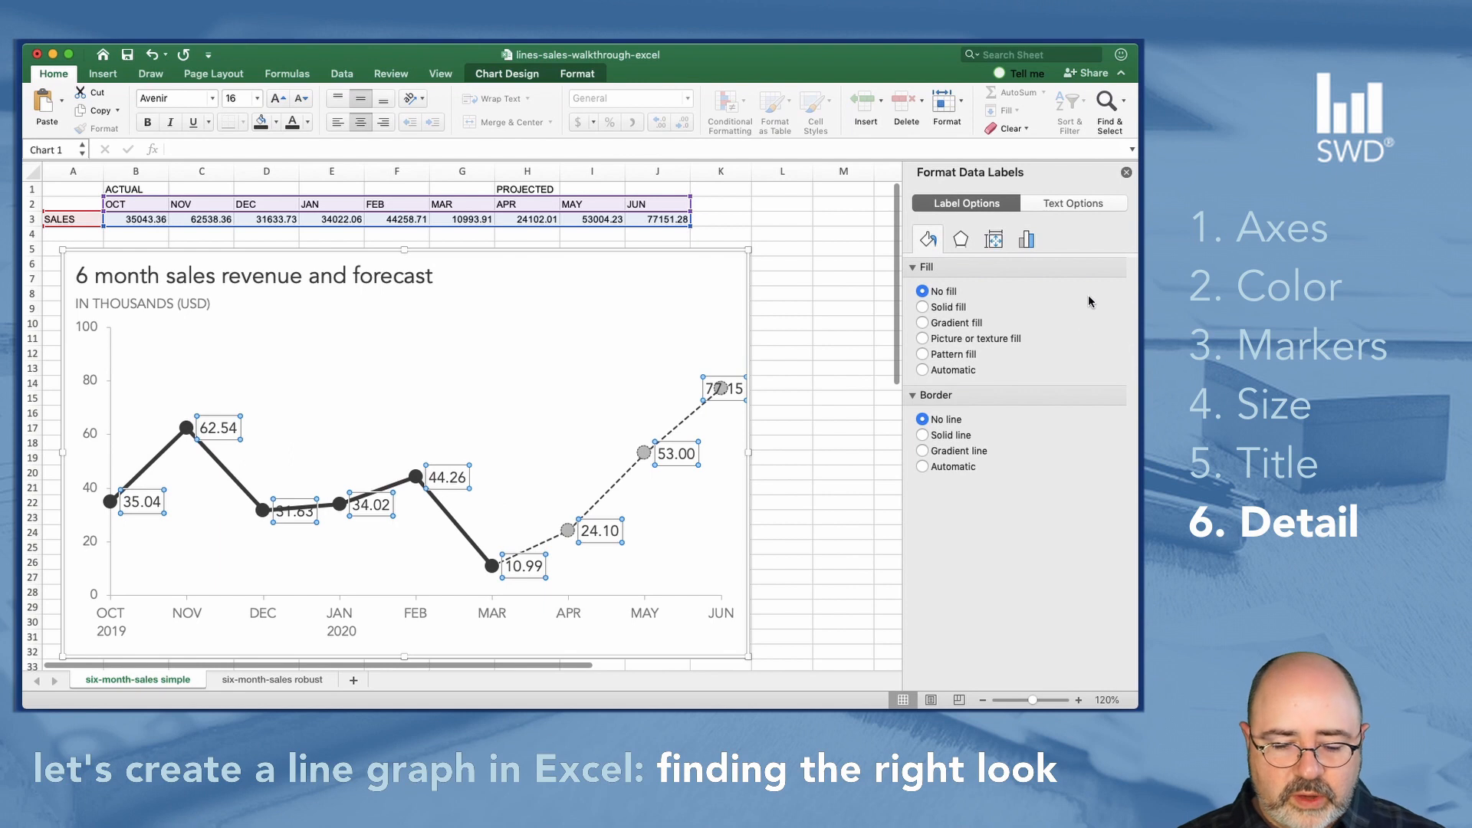
# - Format the labels as Number with 1 decimal, no leader lines, positioned Above their points
pyautogui.click(1026, 239)
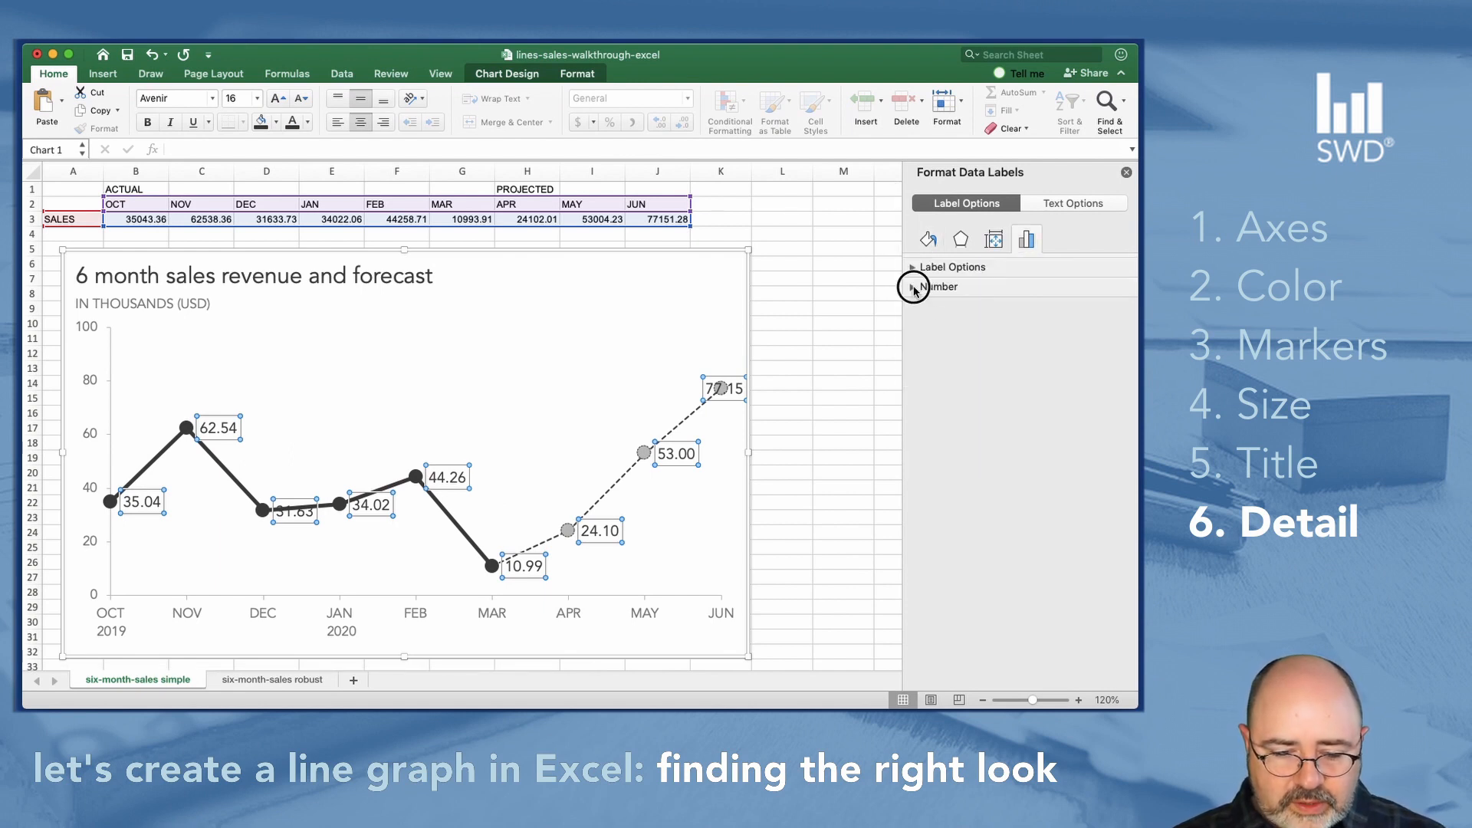
pyautogui.click(912, 287)
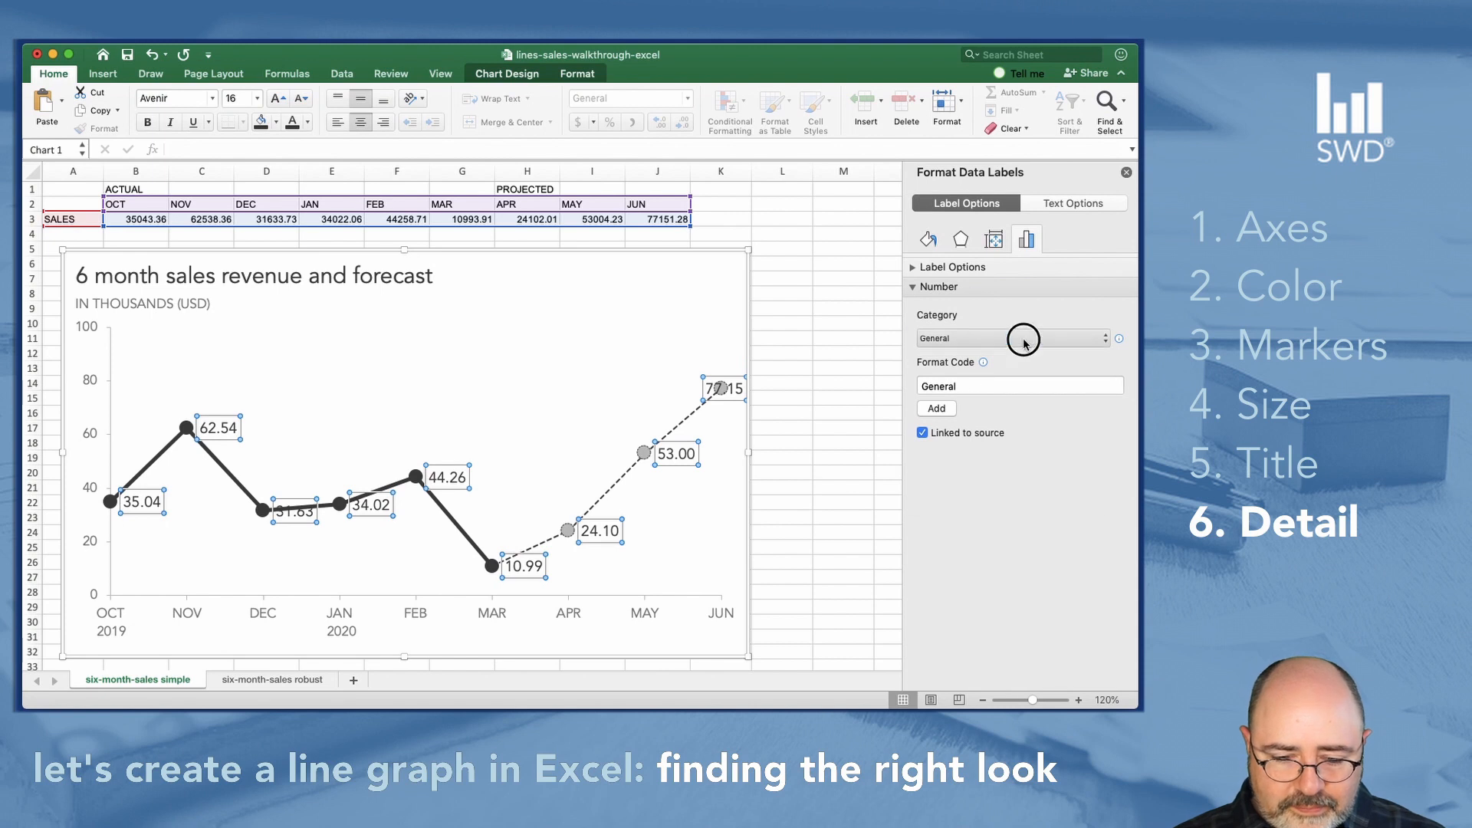
pyautogui.click(1014, 338)
pyautogui.write('1')
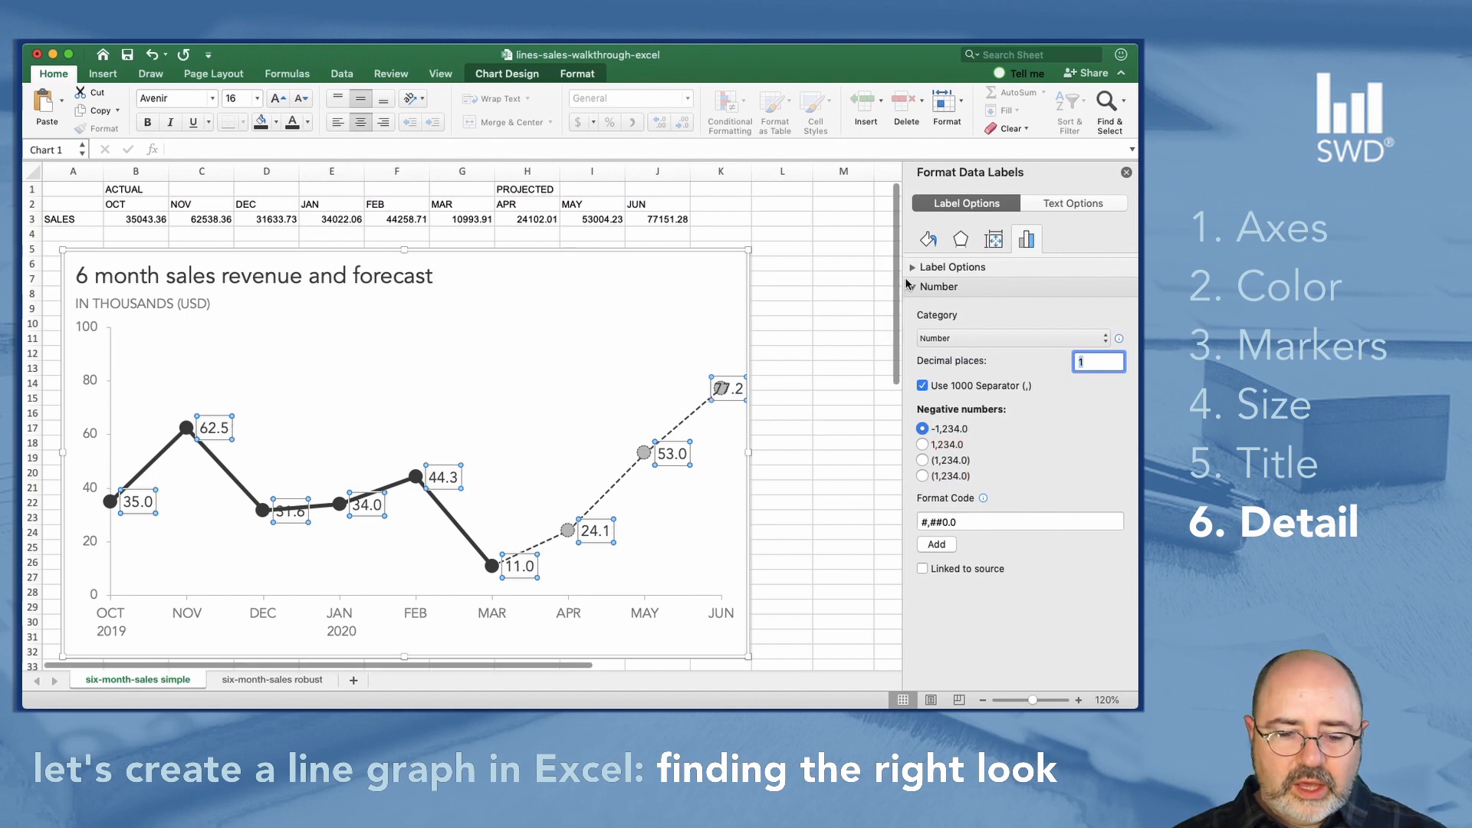
pyautogui.click(911, 266)
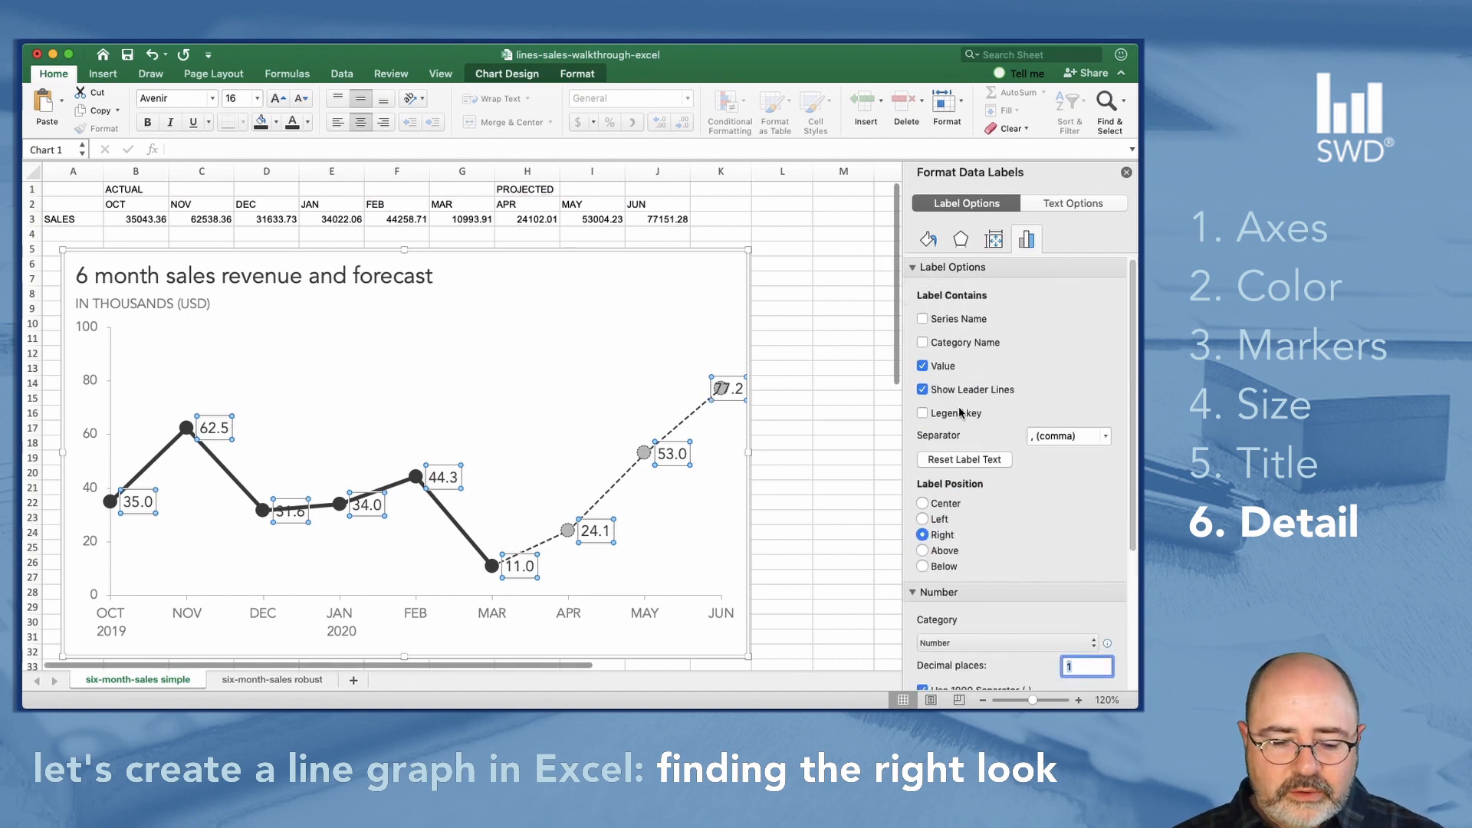
pyautogui.click(922, 389)
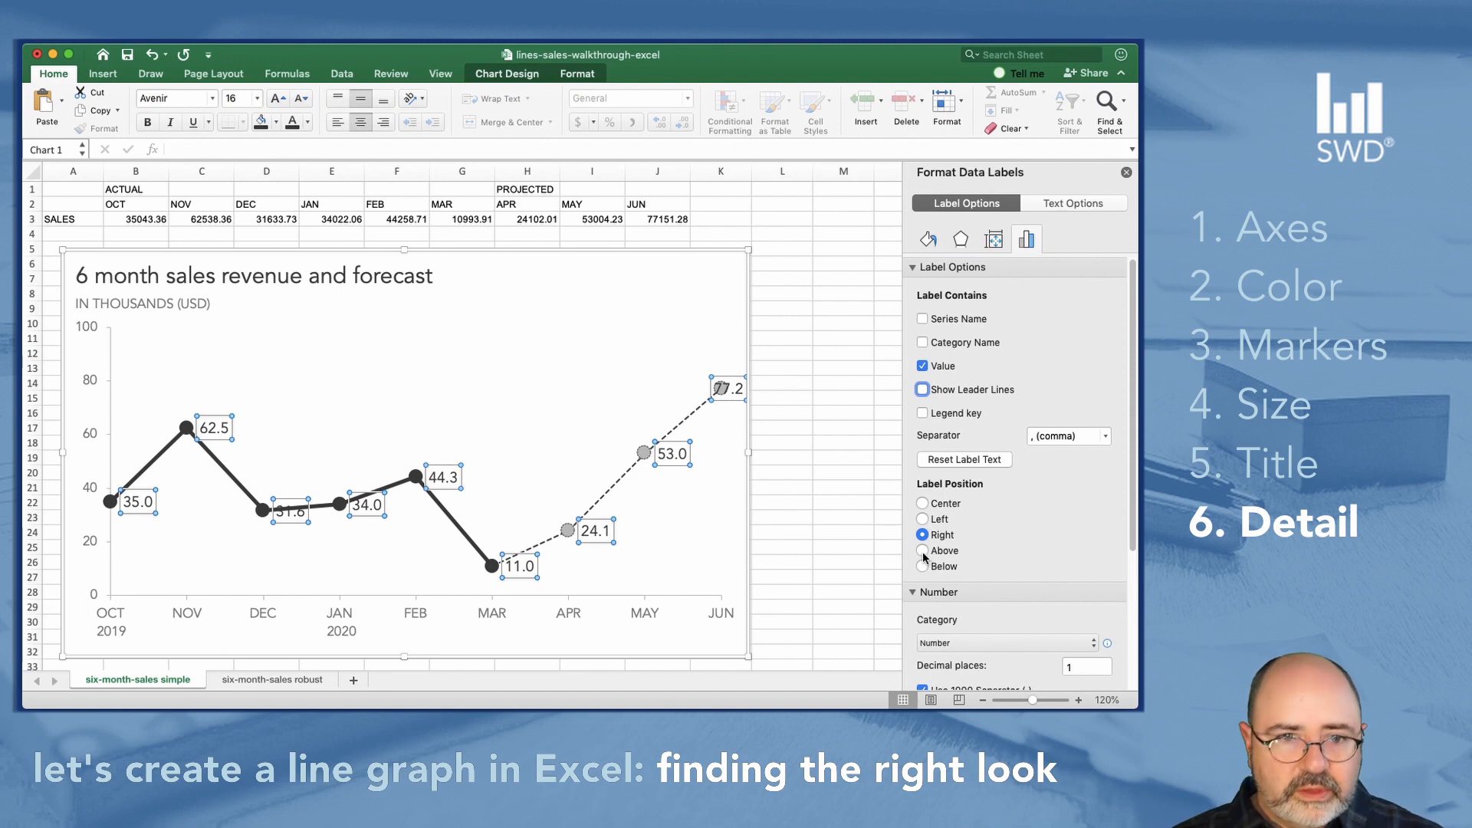
pyautogui.click(924, 551)
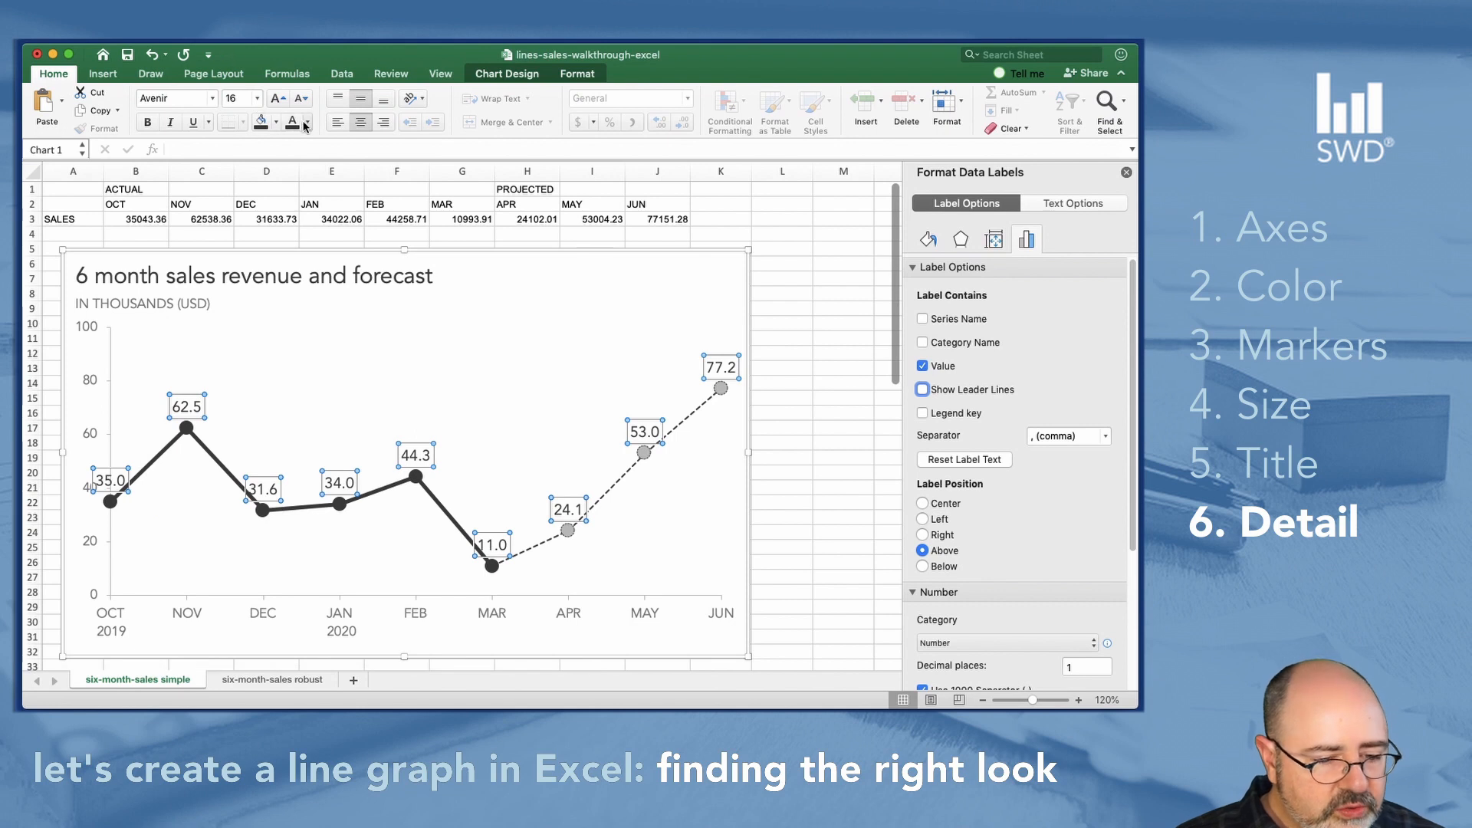
pyautogui.moveTo(306, 233)
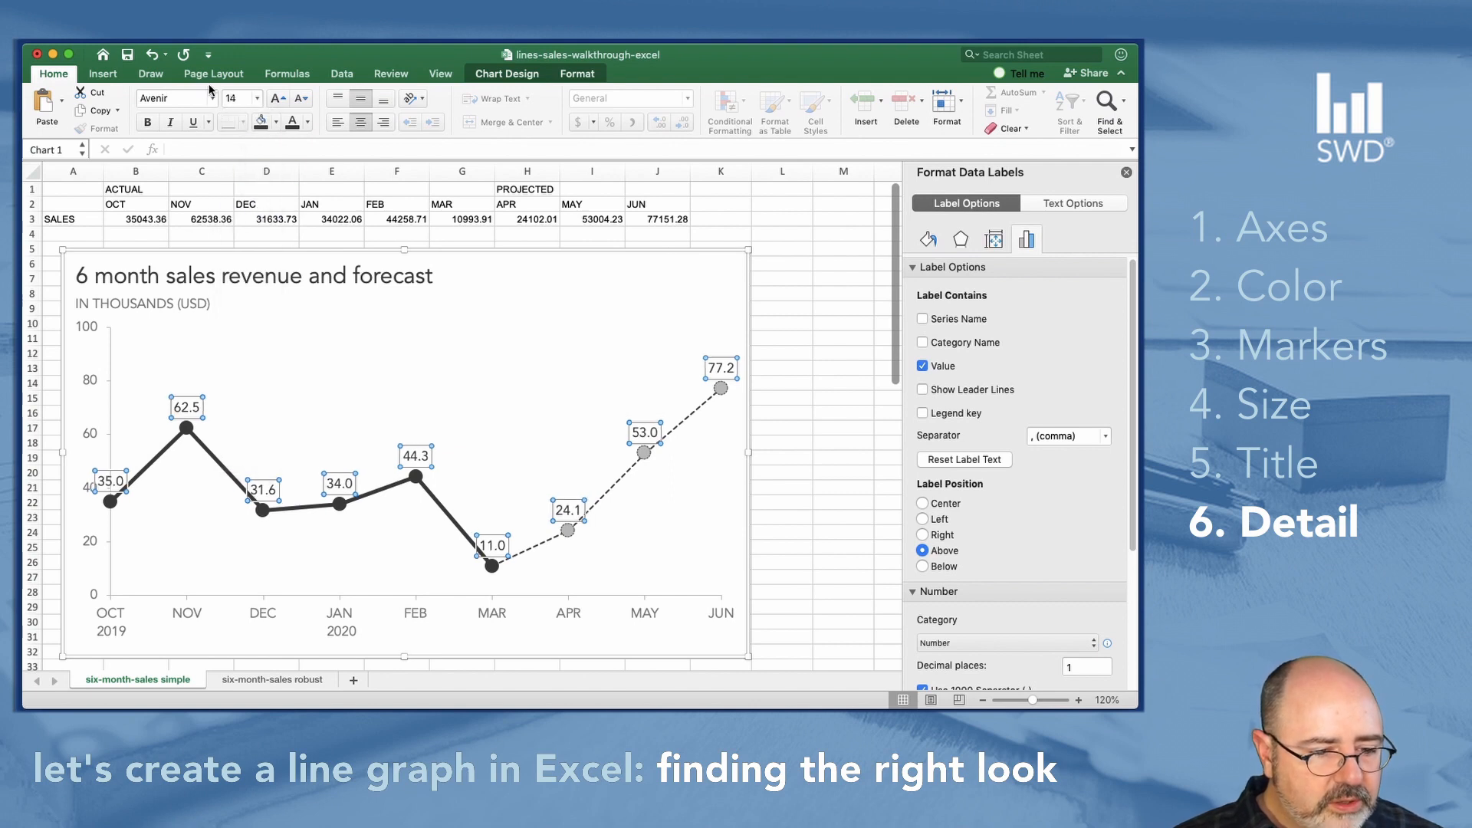
# - Try size 12 then revert to 14, and pick a heavier Avenir weight for the labels
pyautogui.click(260, 98)
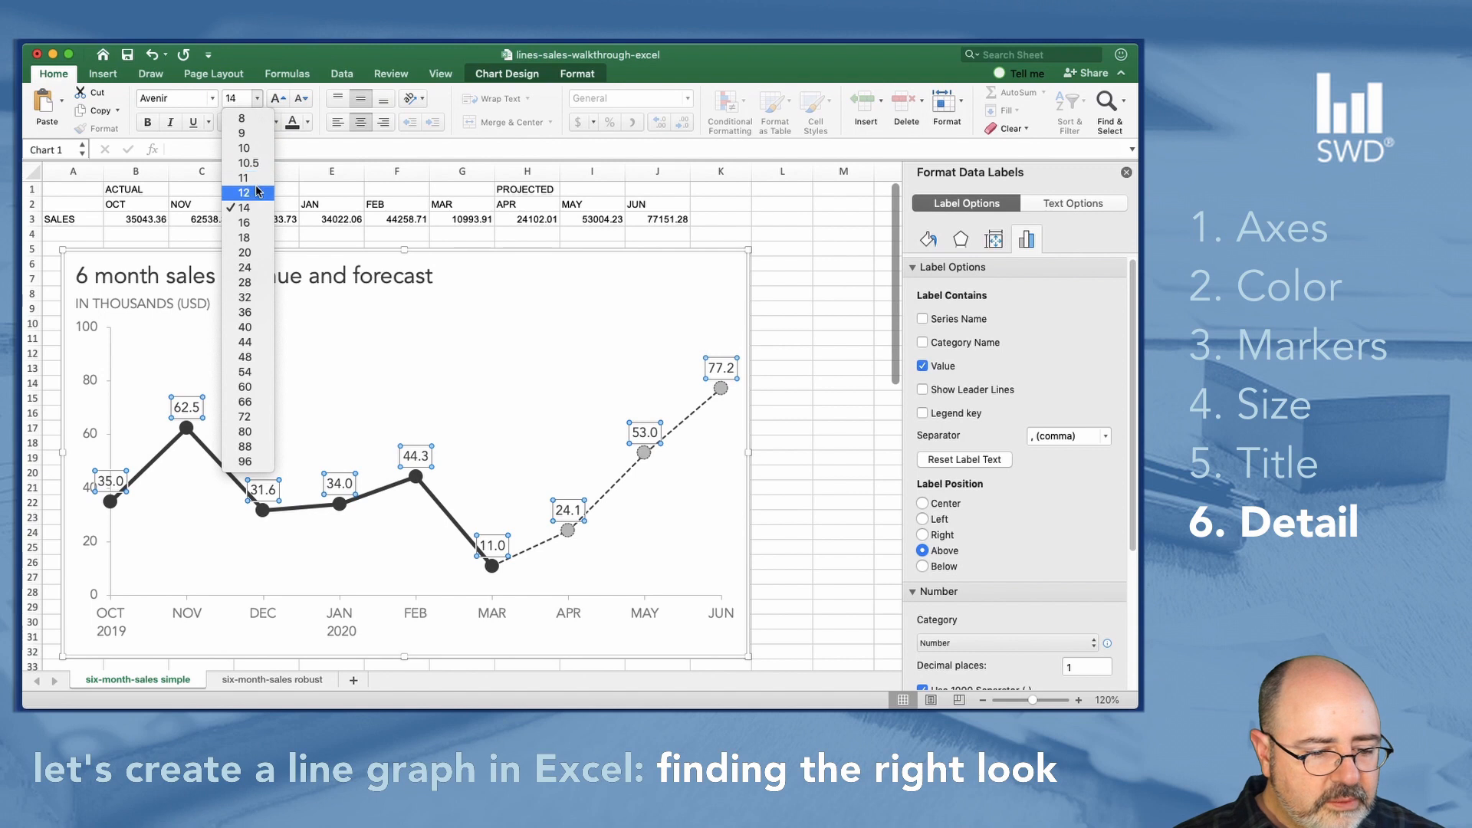
pyautogui.click(243, 193)
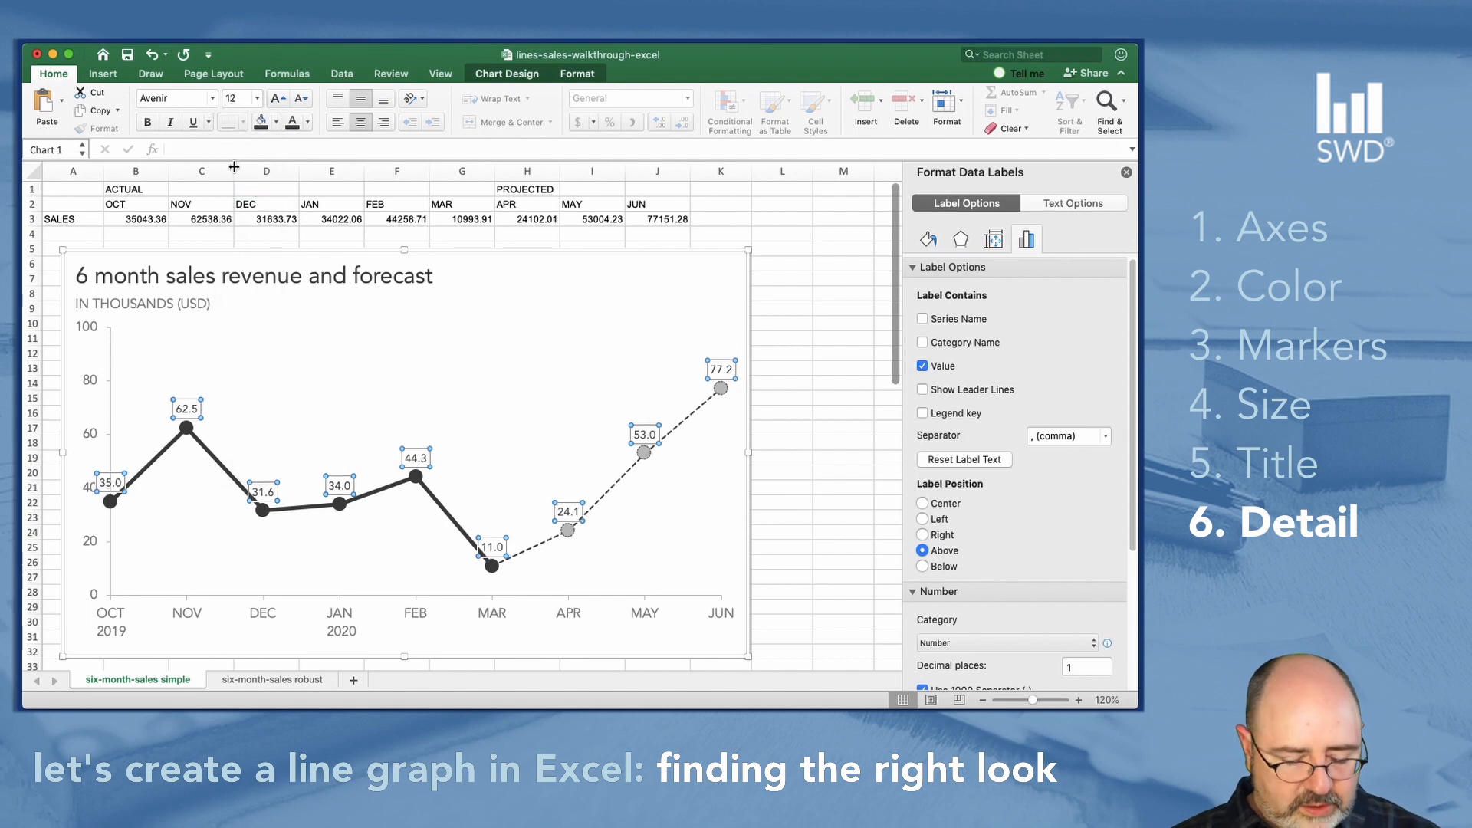
pyautogui.click(234, 98)
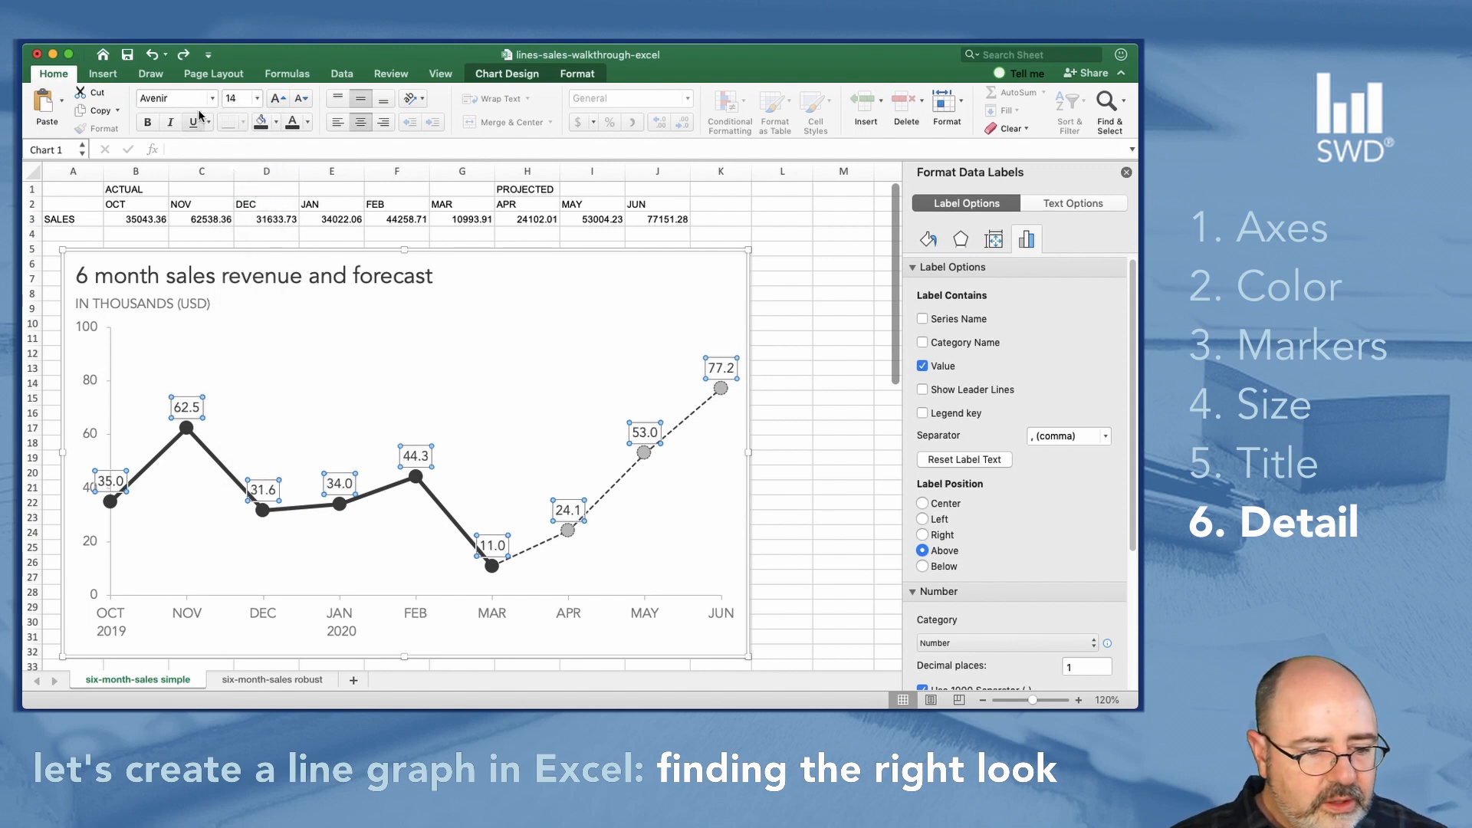
pyautogui.click(172, 98)
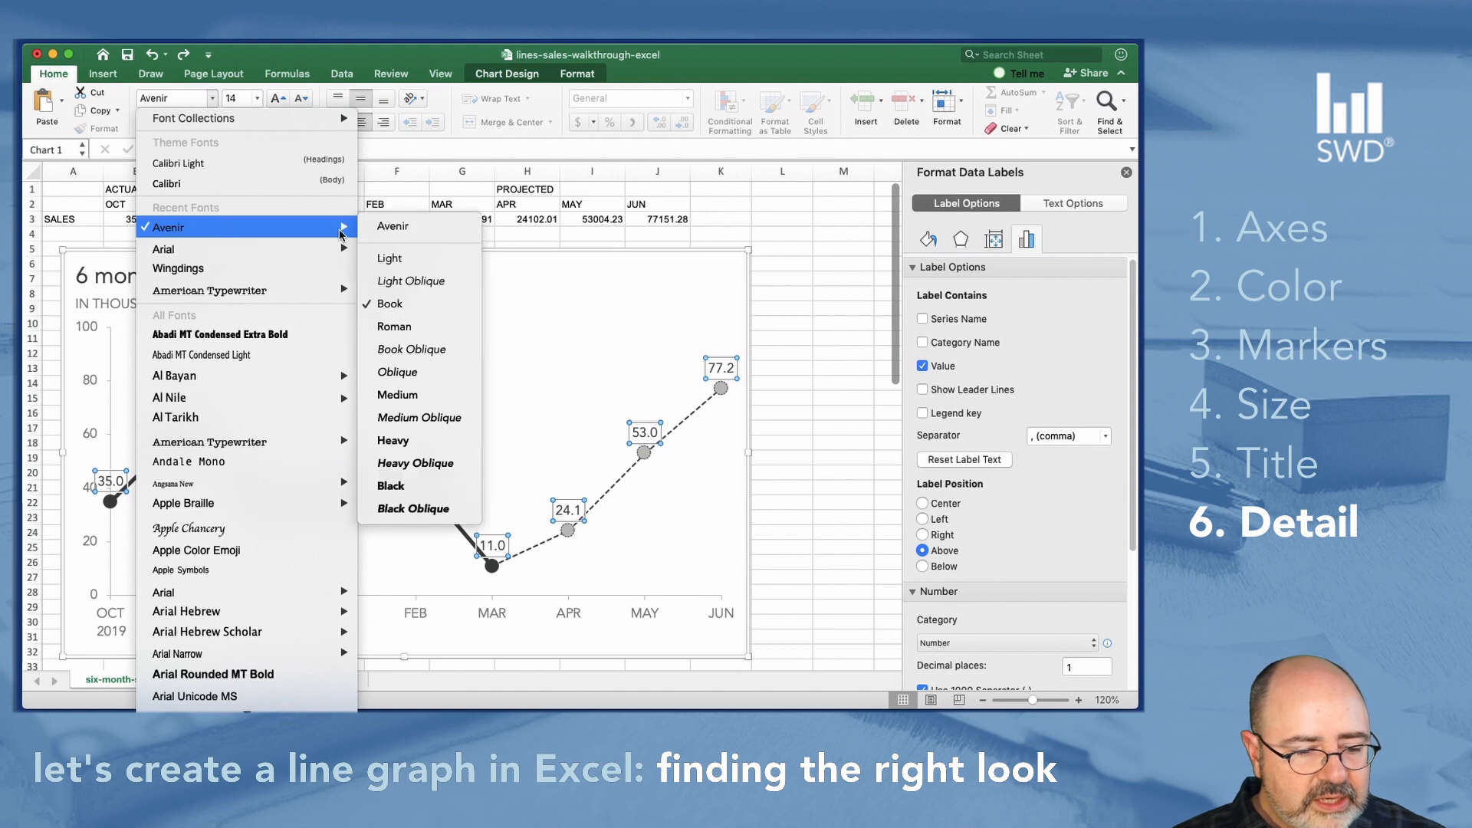
pyautogui.moveTo(397, 394)
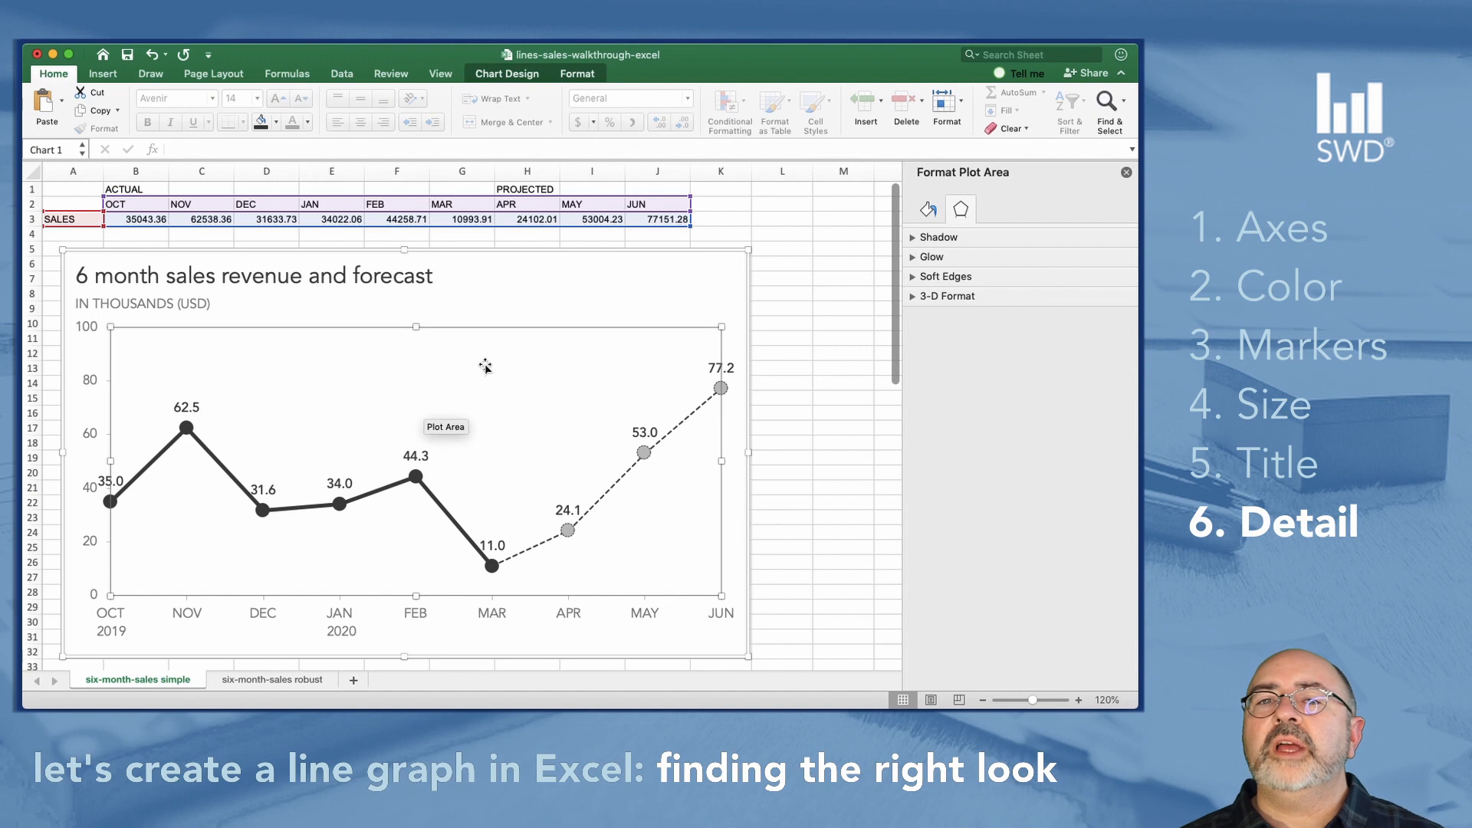
pyautogui.moveTo(99, 480)
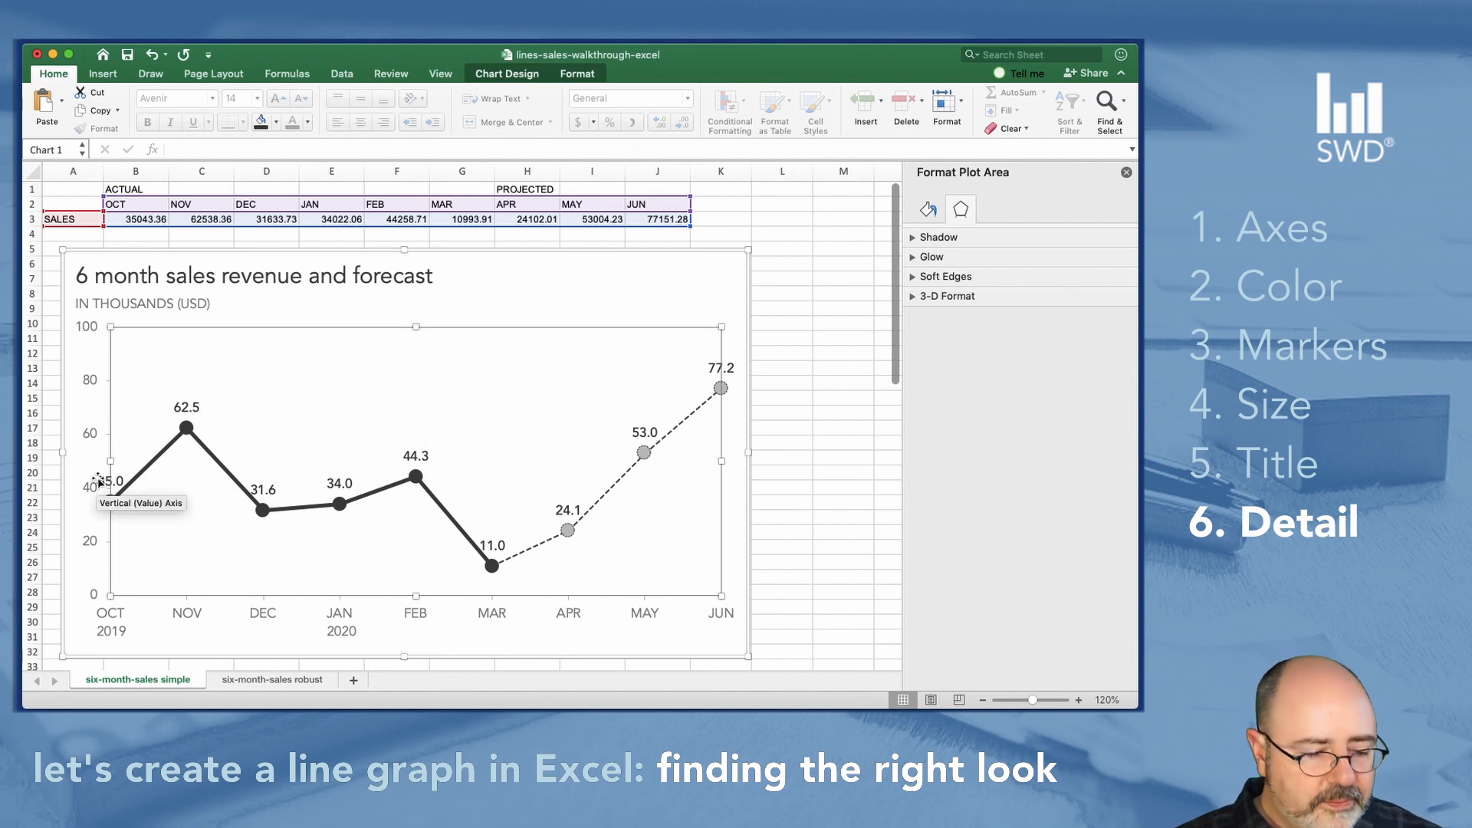
pyautogui.moveTo(112, 483)
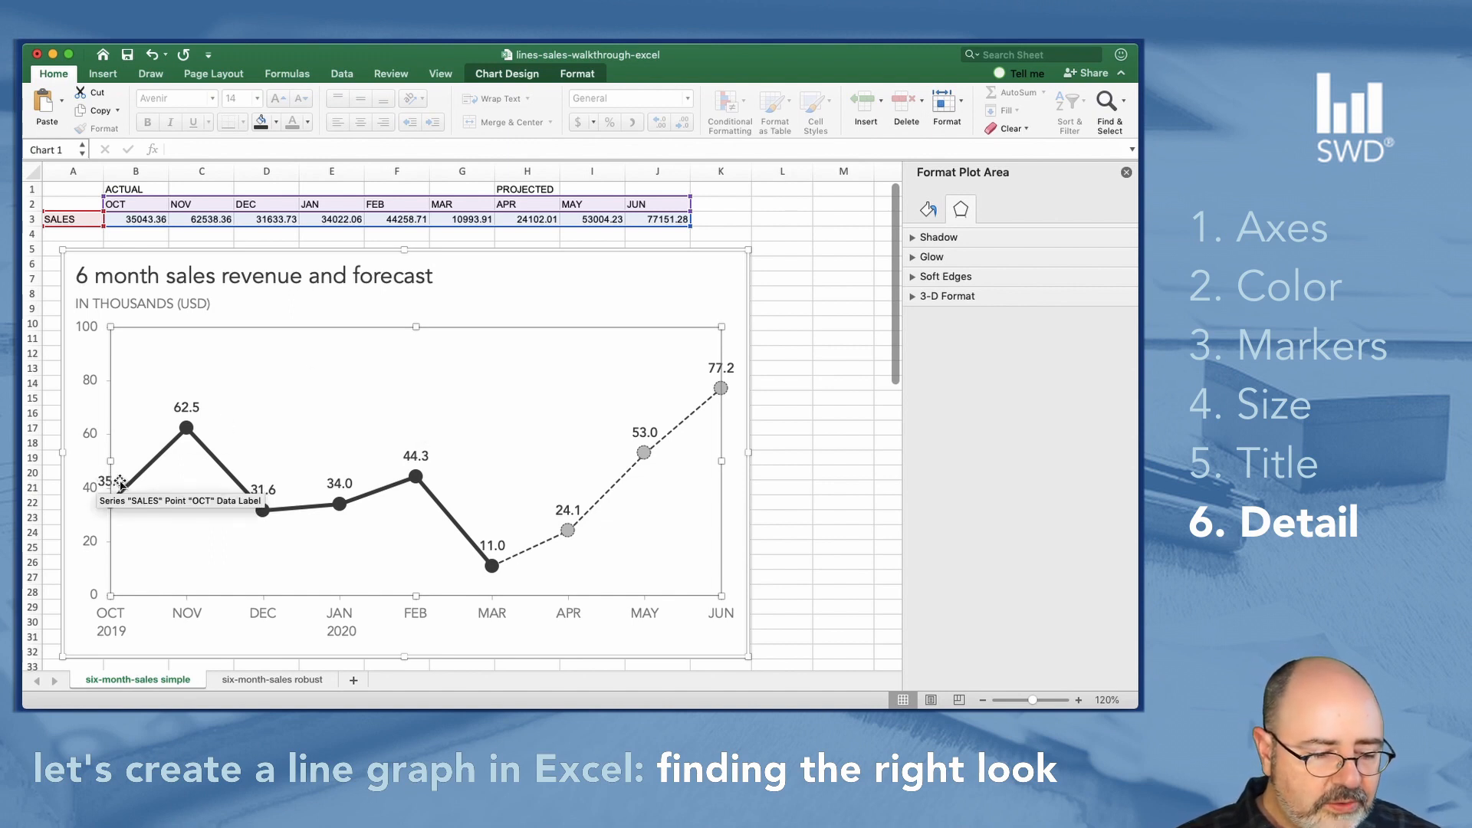
pyautogui.click(112, 485)
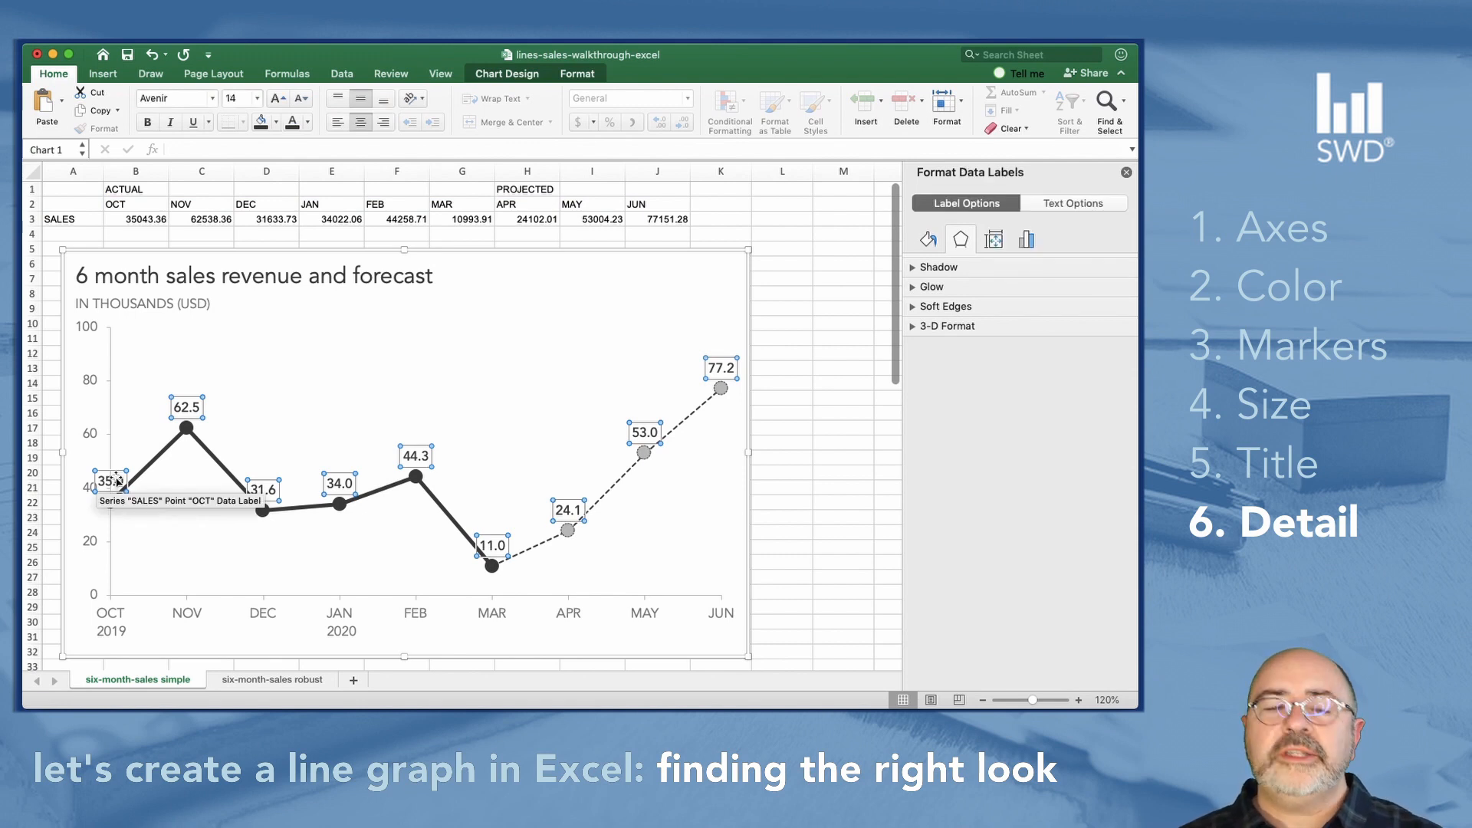
# - Select the OCT data label alone to reposition it Below its point
pyautogui.click(112, 481)
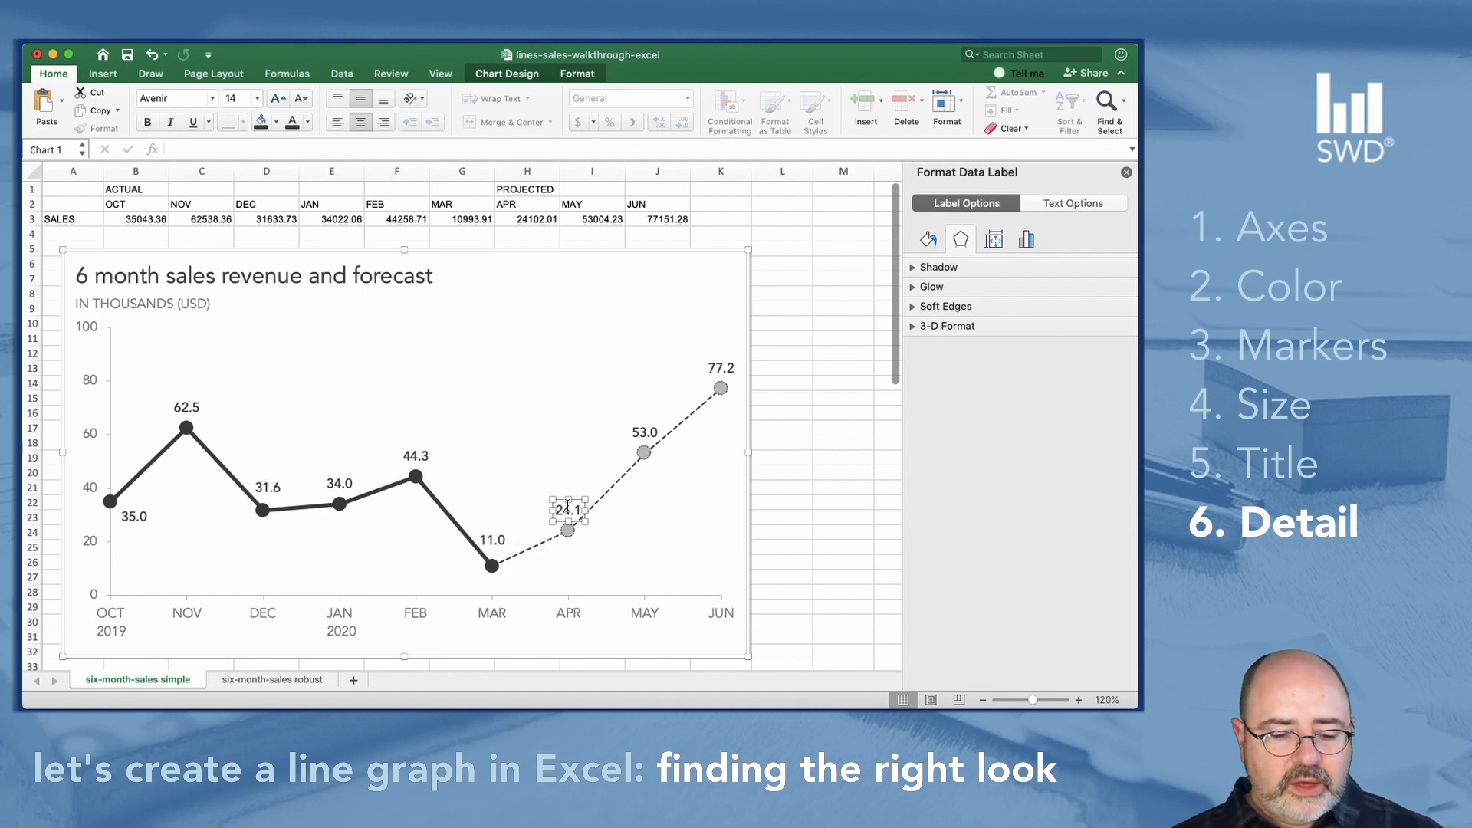
pyautogui.moveTo(808, 471)
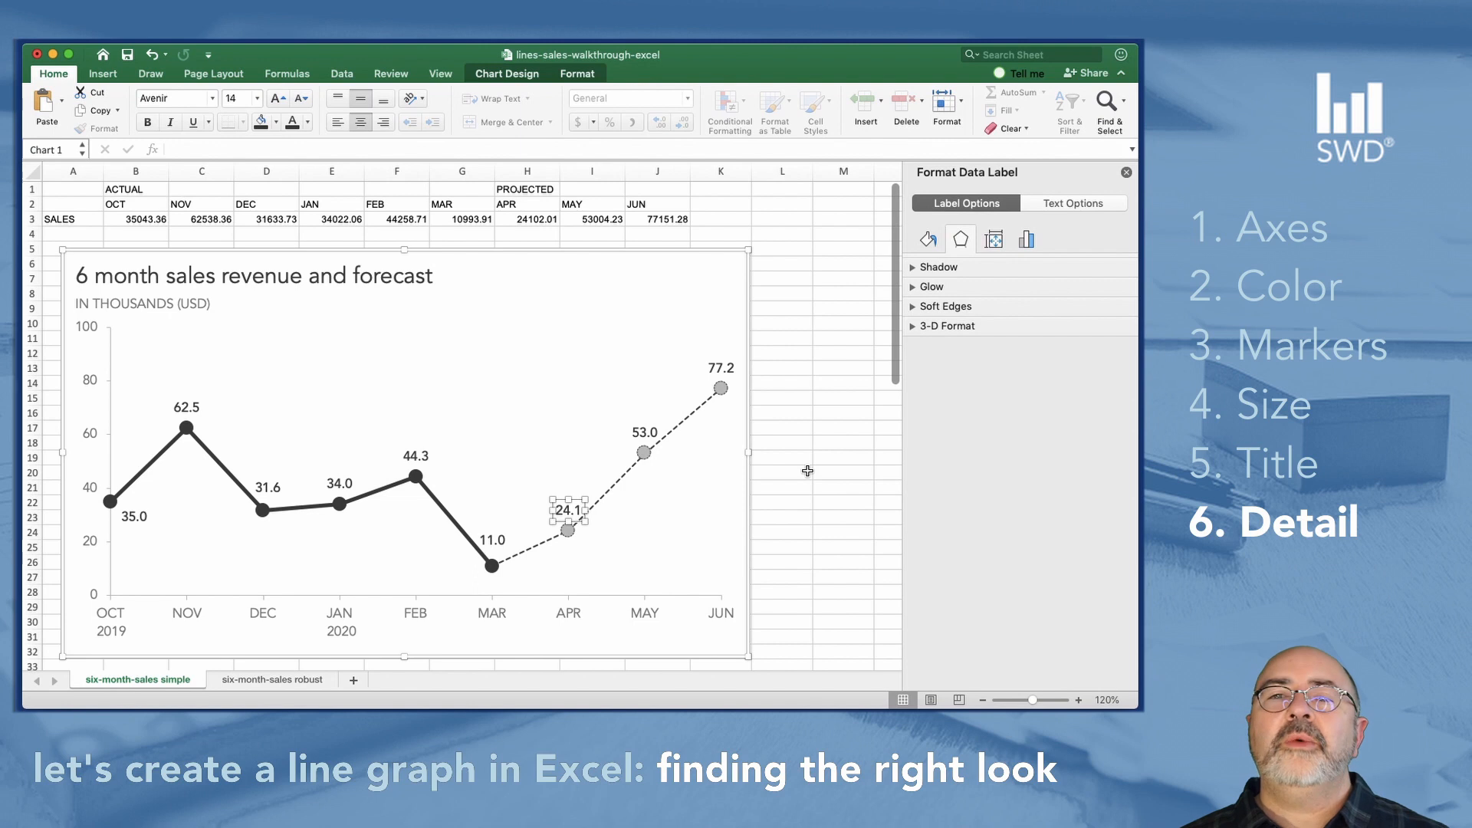
pyautogui.moveTo(277, 228)
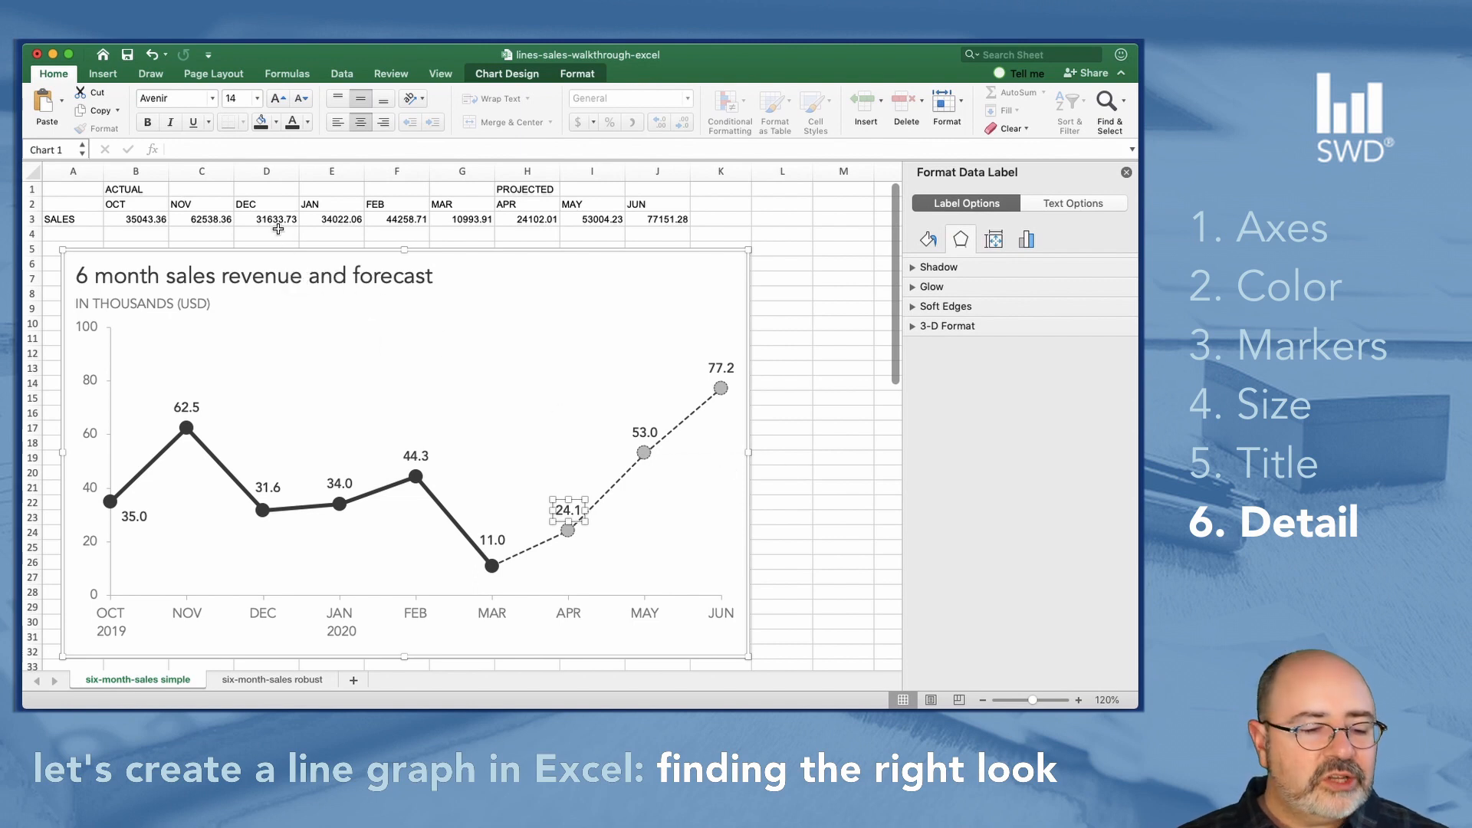
pyautogui.moveTo(312, 132)
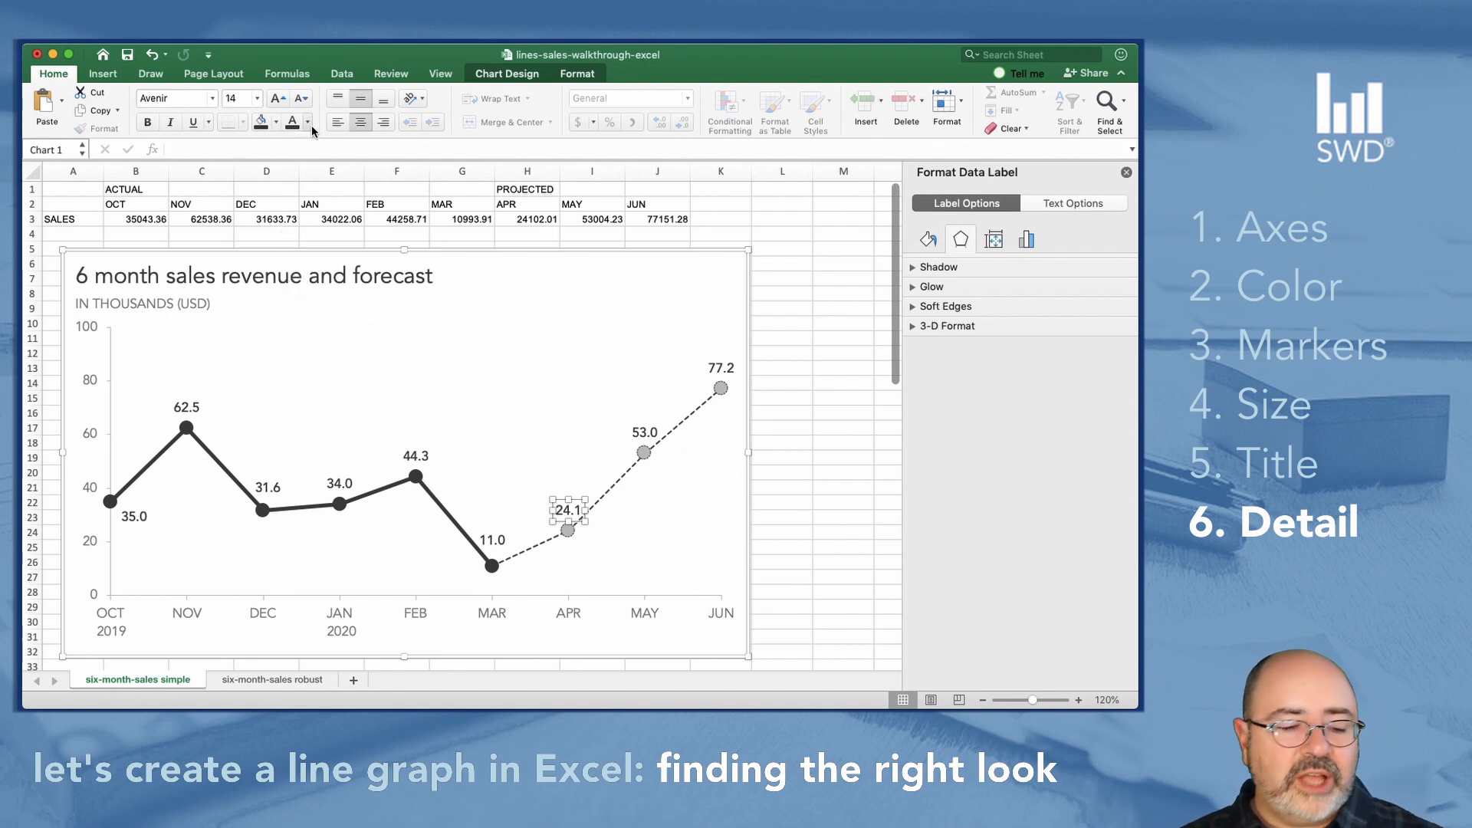
# - Color the APR, MAY and JUN forecast labels (24.1, 53.0, 77.2) gray
pyautogui.click(304, 123)
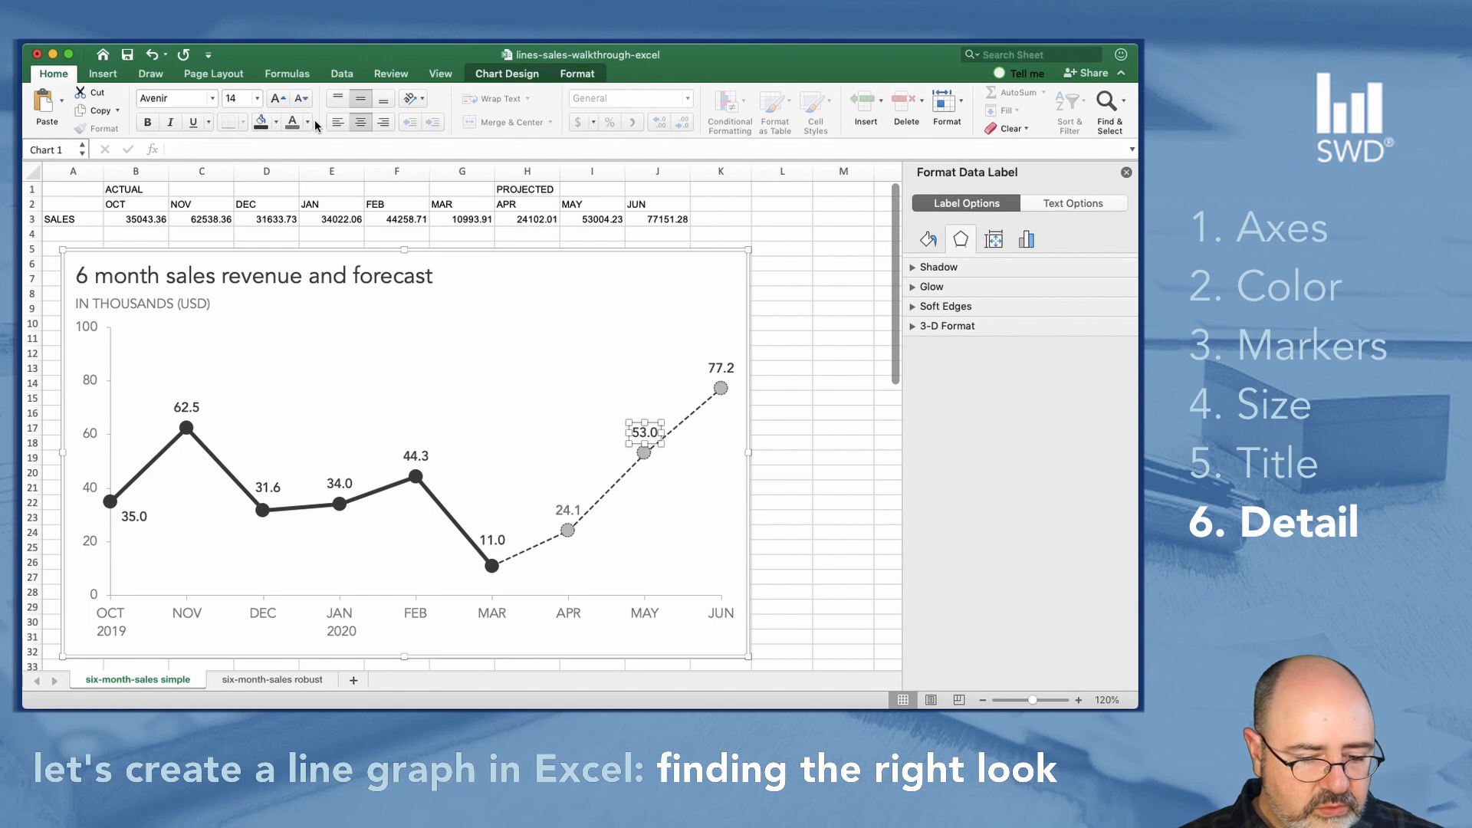
pyautogui.click(307, 123)
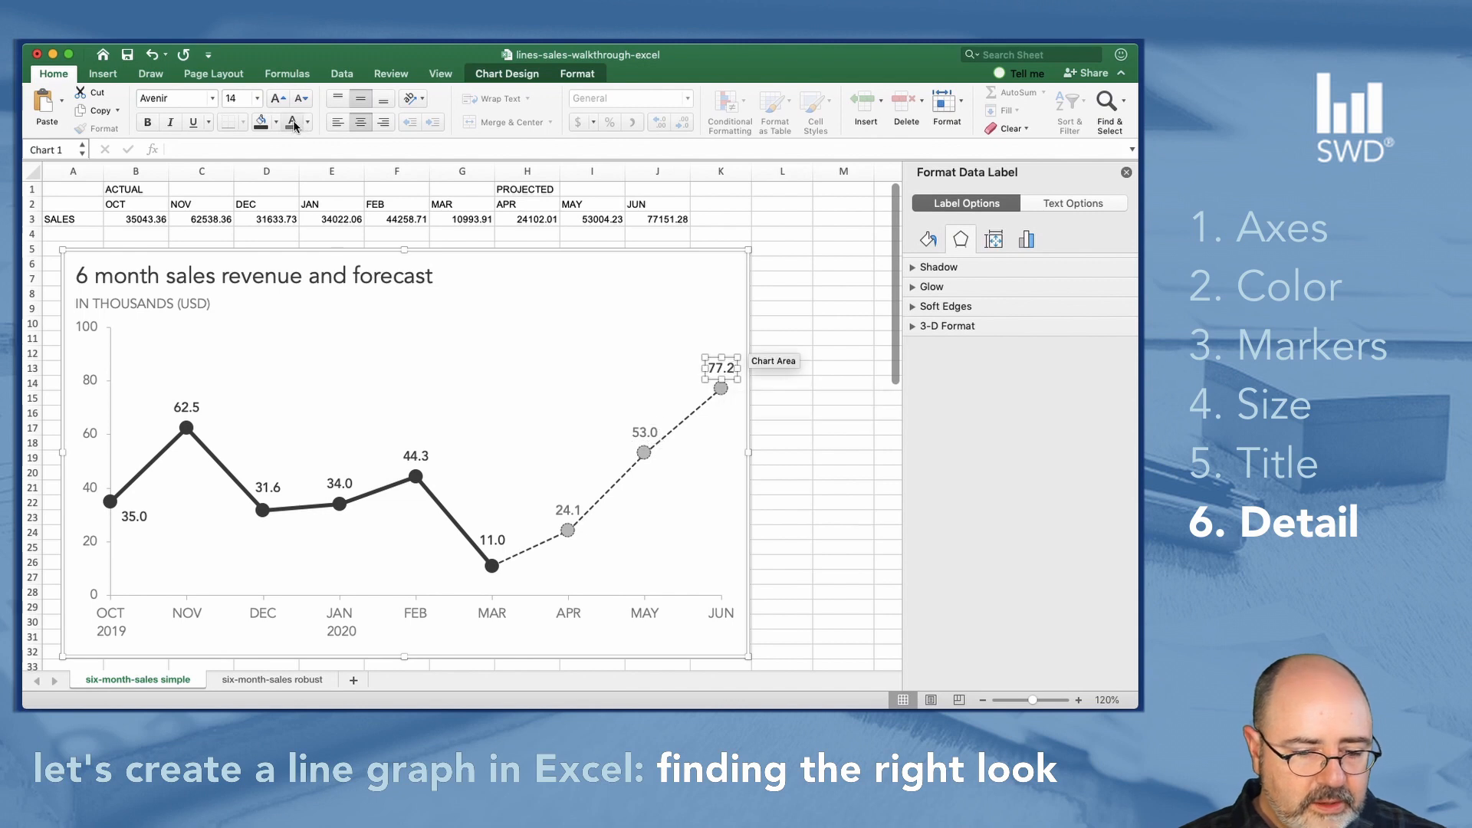
pyautogui.click(719, 388)
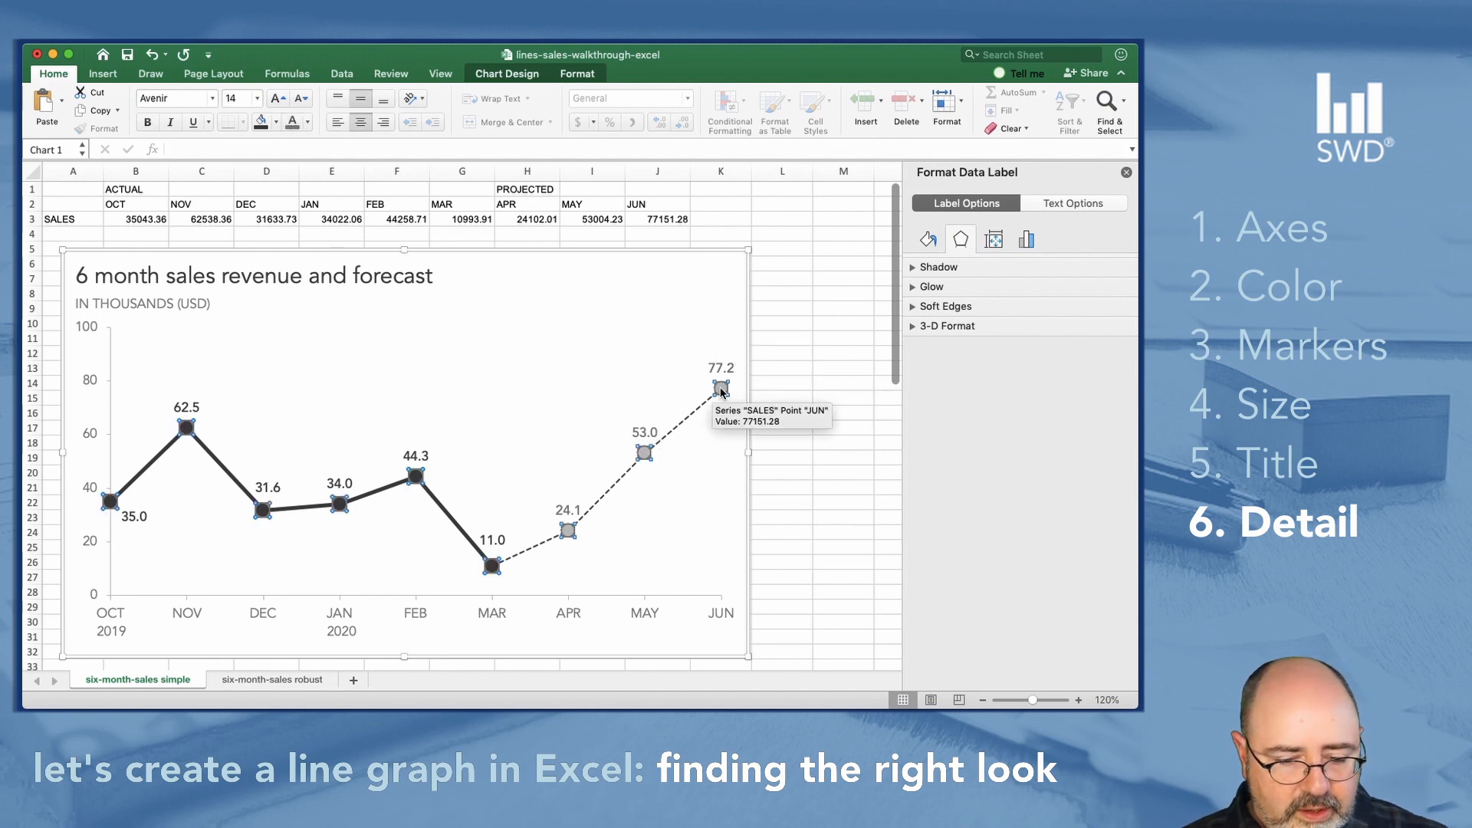
# - Select the JUN forecast point and bring up its line color choices
pyautogui.click(720, 388)
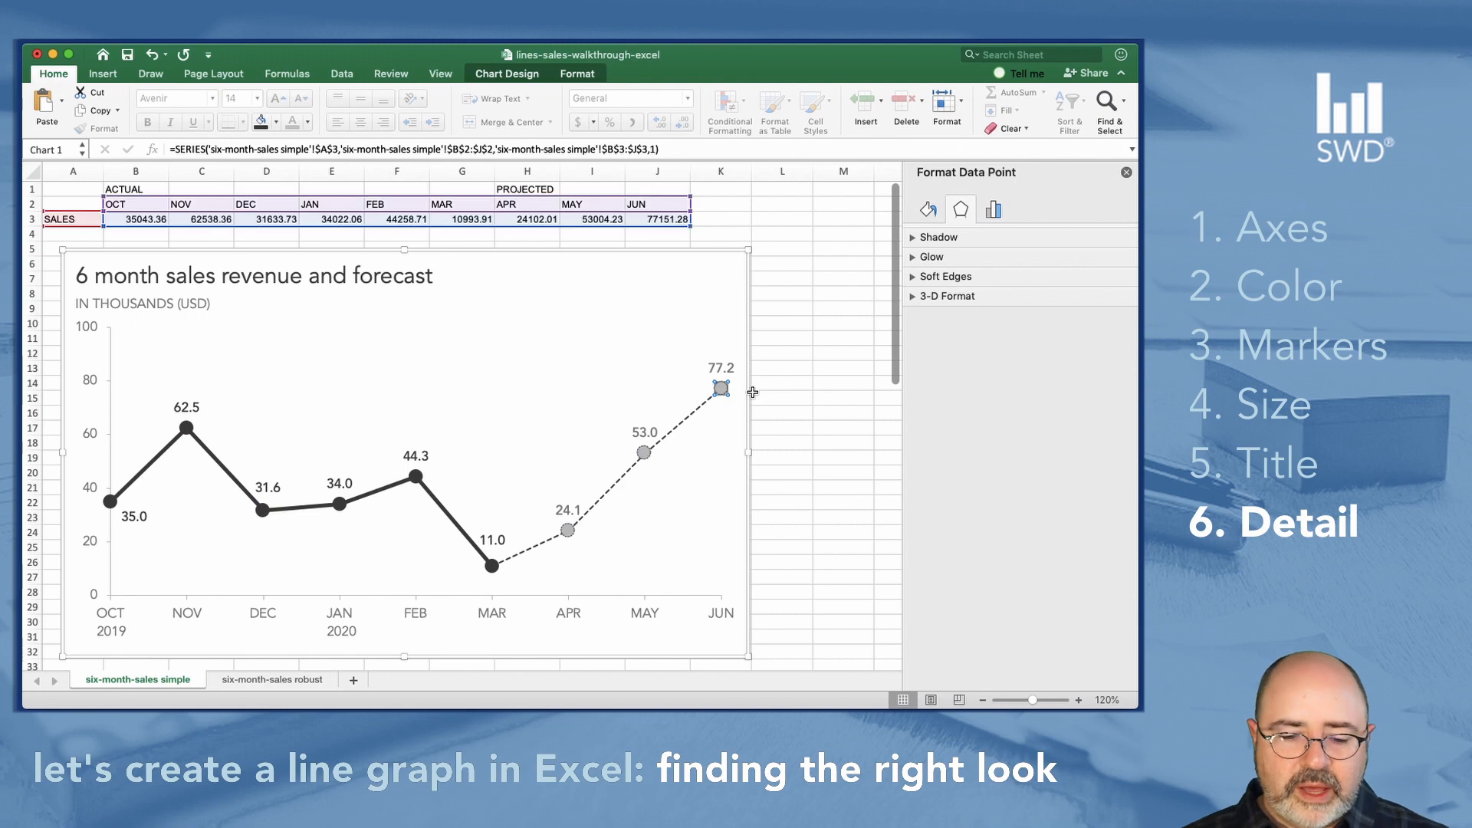
pyautogui.moveTo(1017, 193)
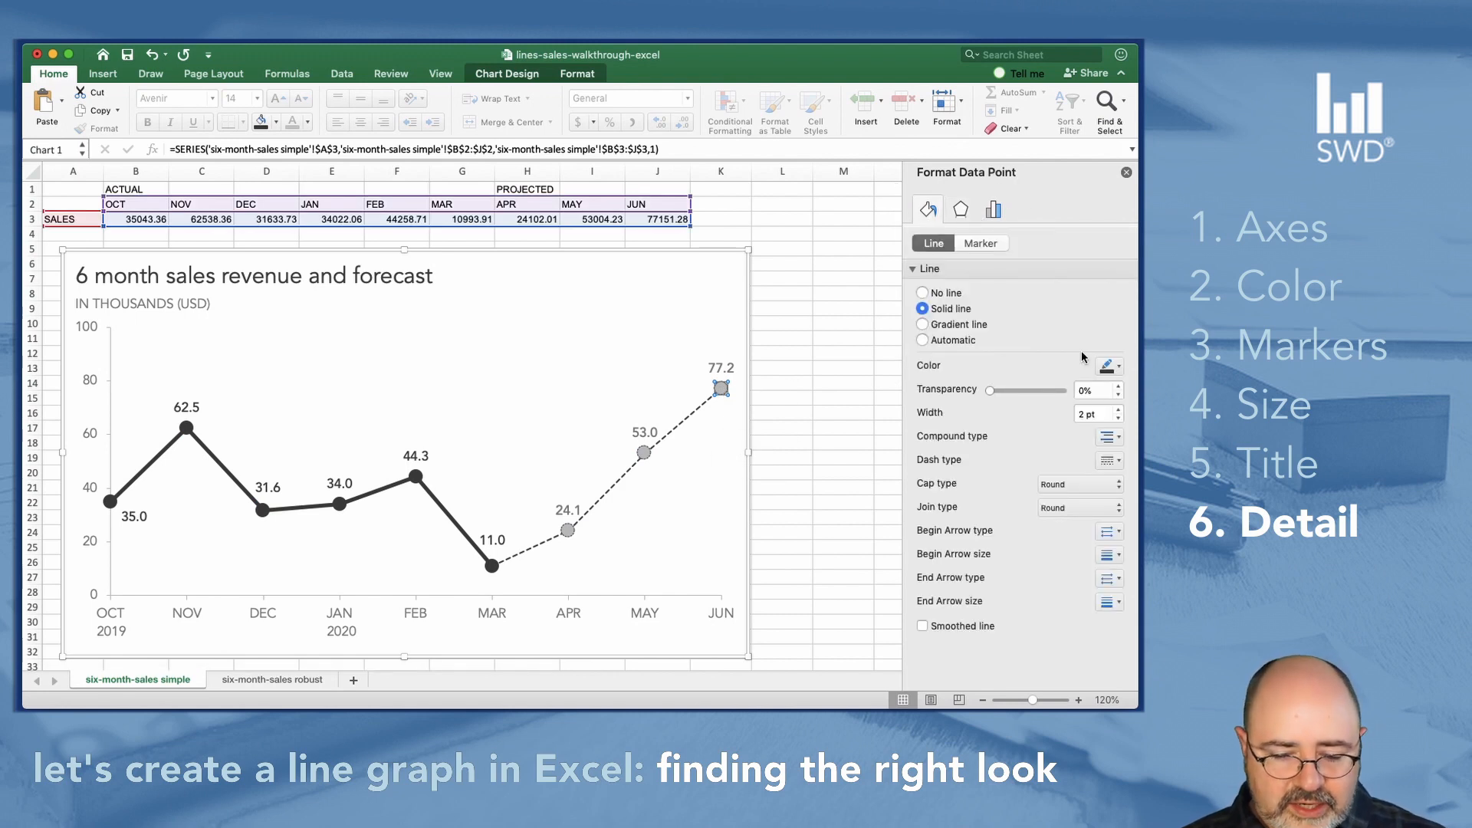
pyautogui.click(1107, 365)
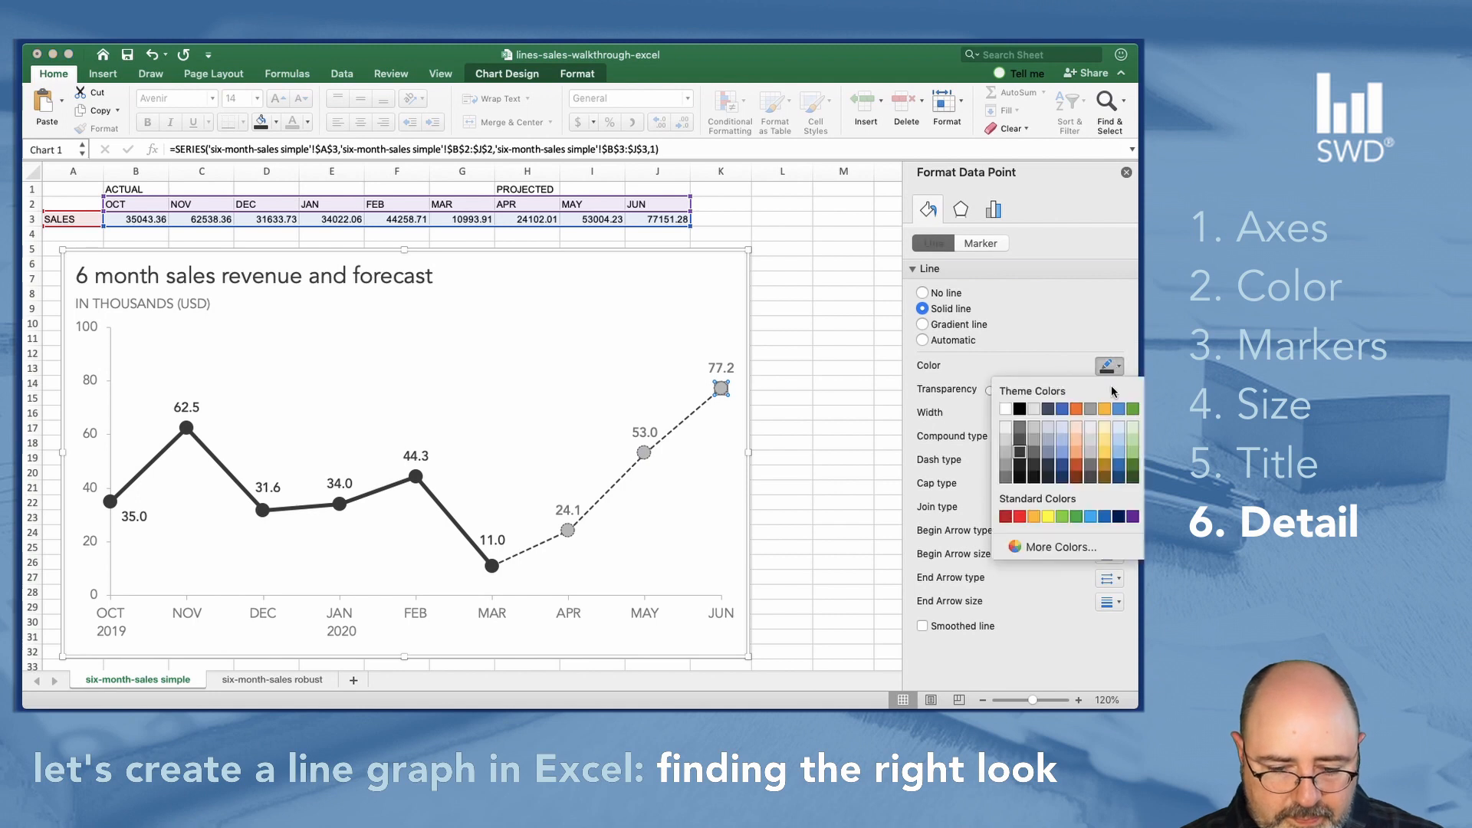
pyautogui.moveTo(1009, 460)
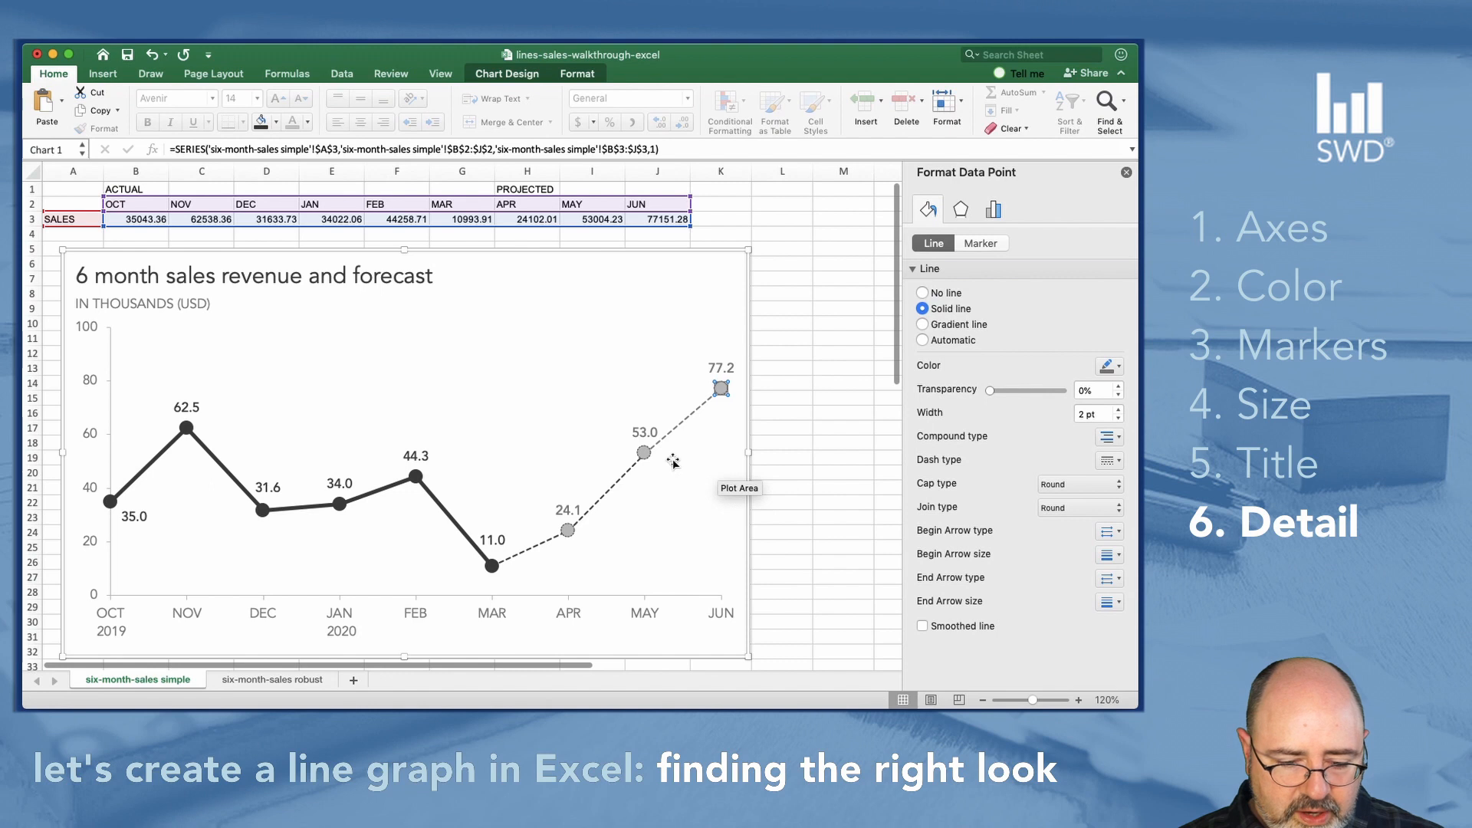
pyautogui.moveTo(645, 454)
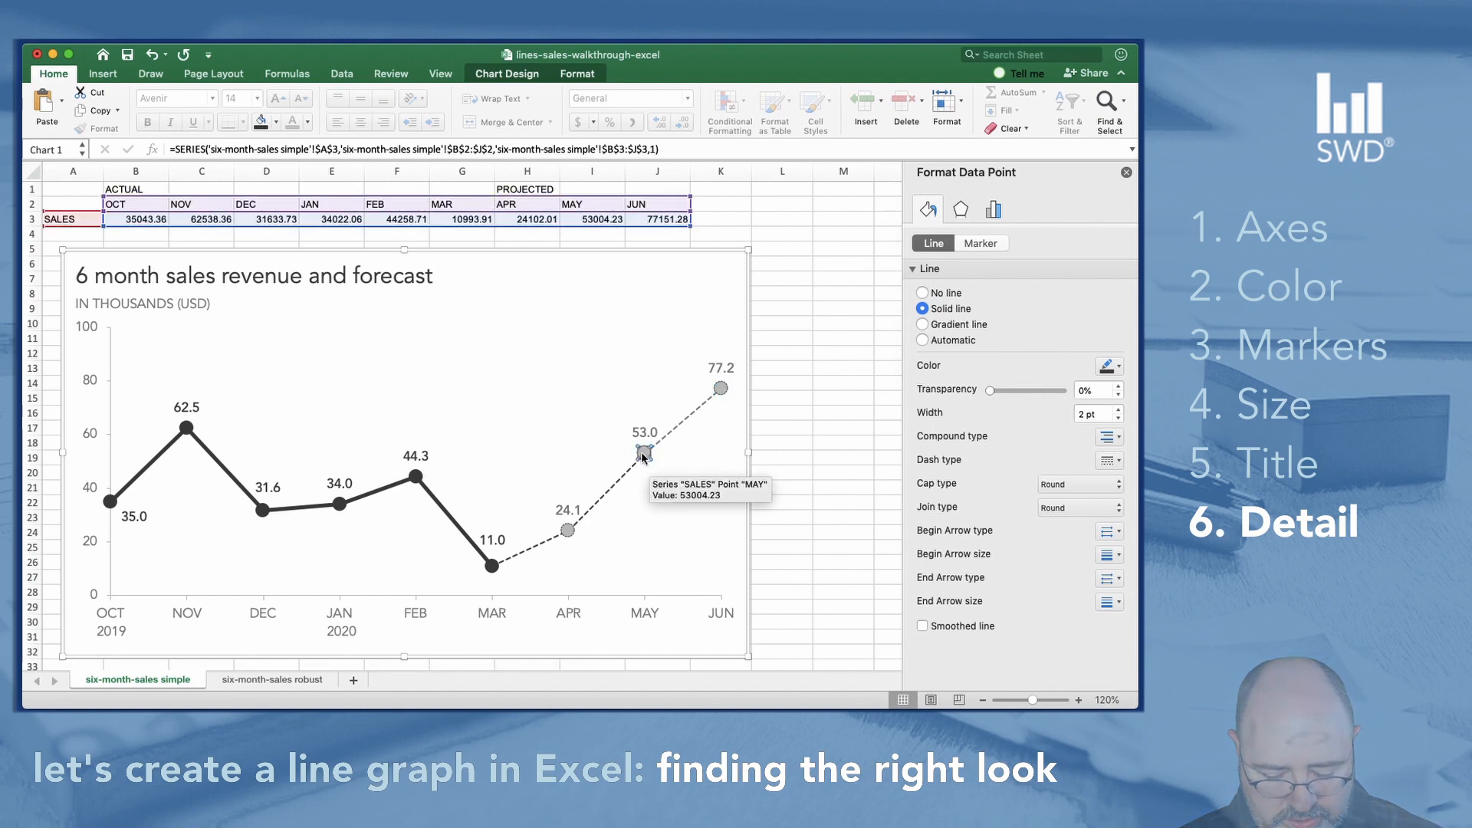